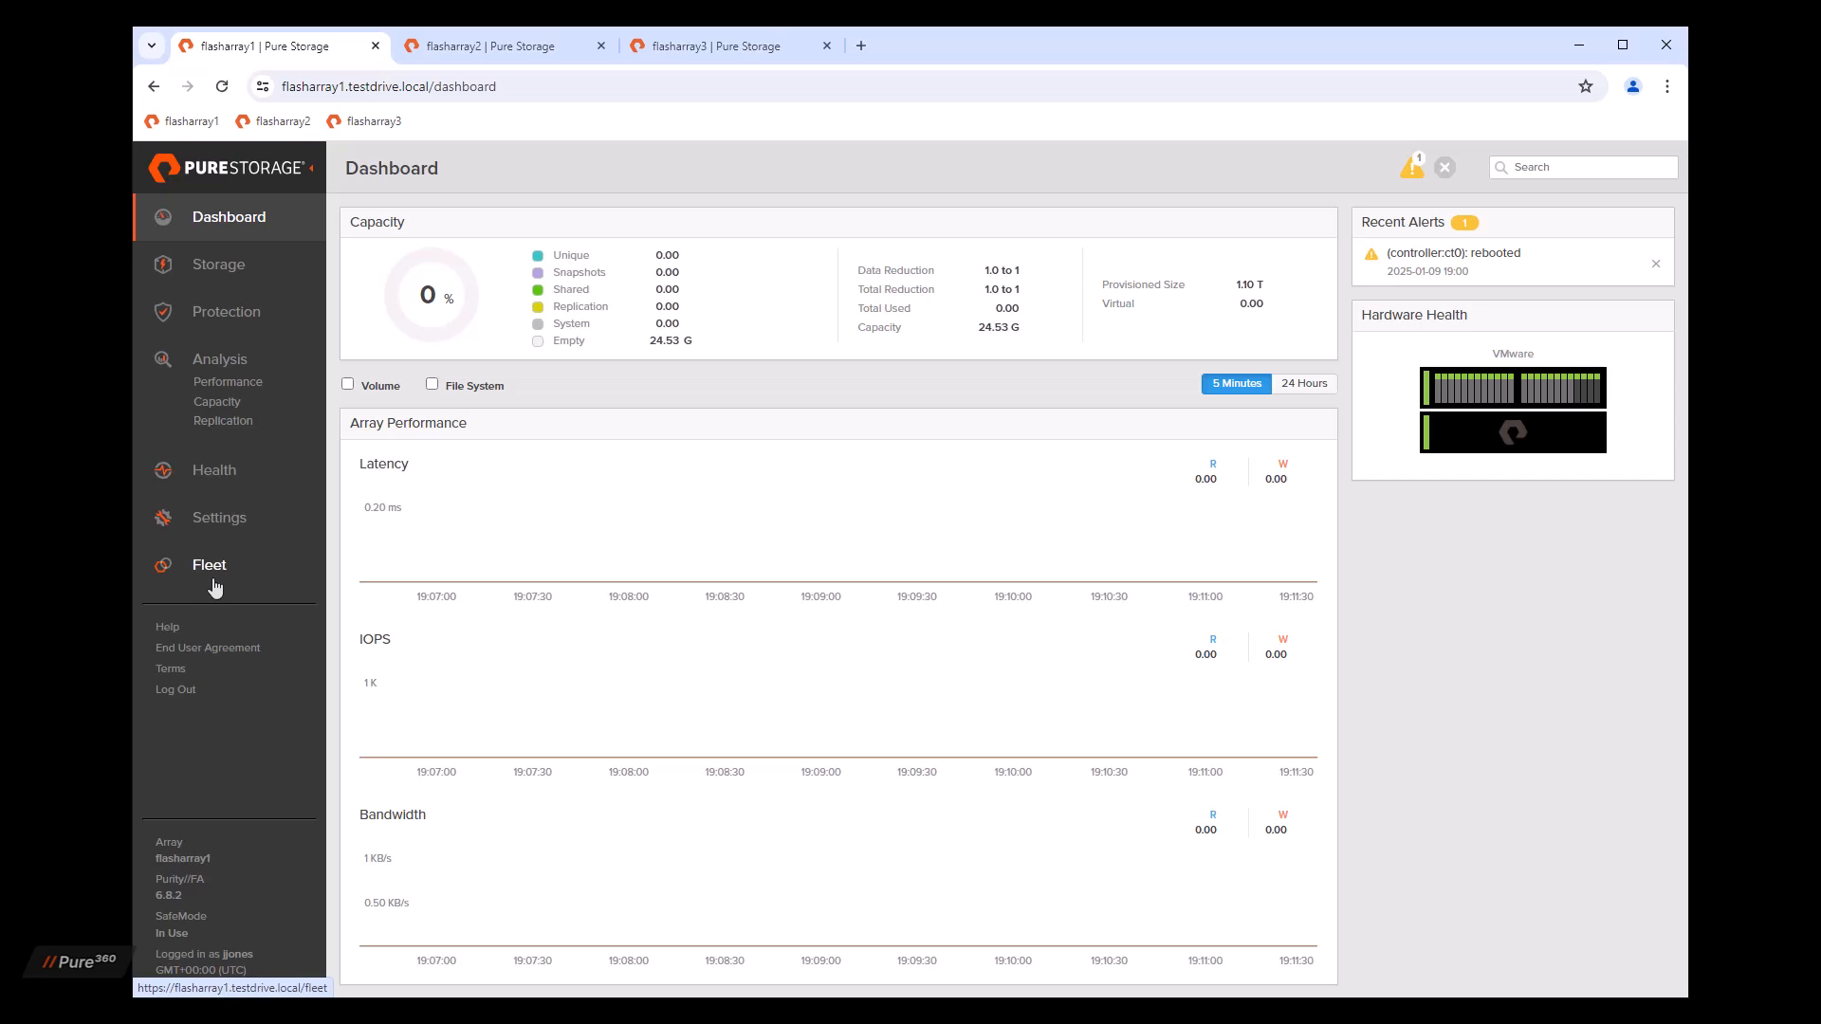
Step: Create a new fleet named fleet1 from flasharray1's Fleet page
left_click(209, 567)
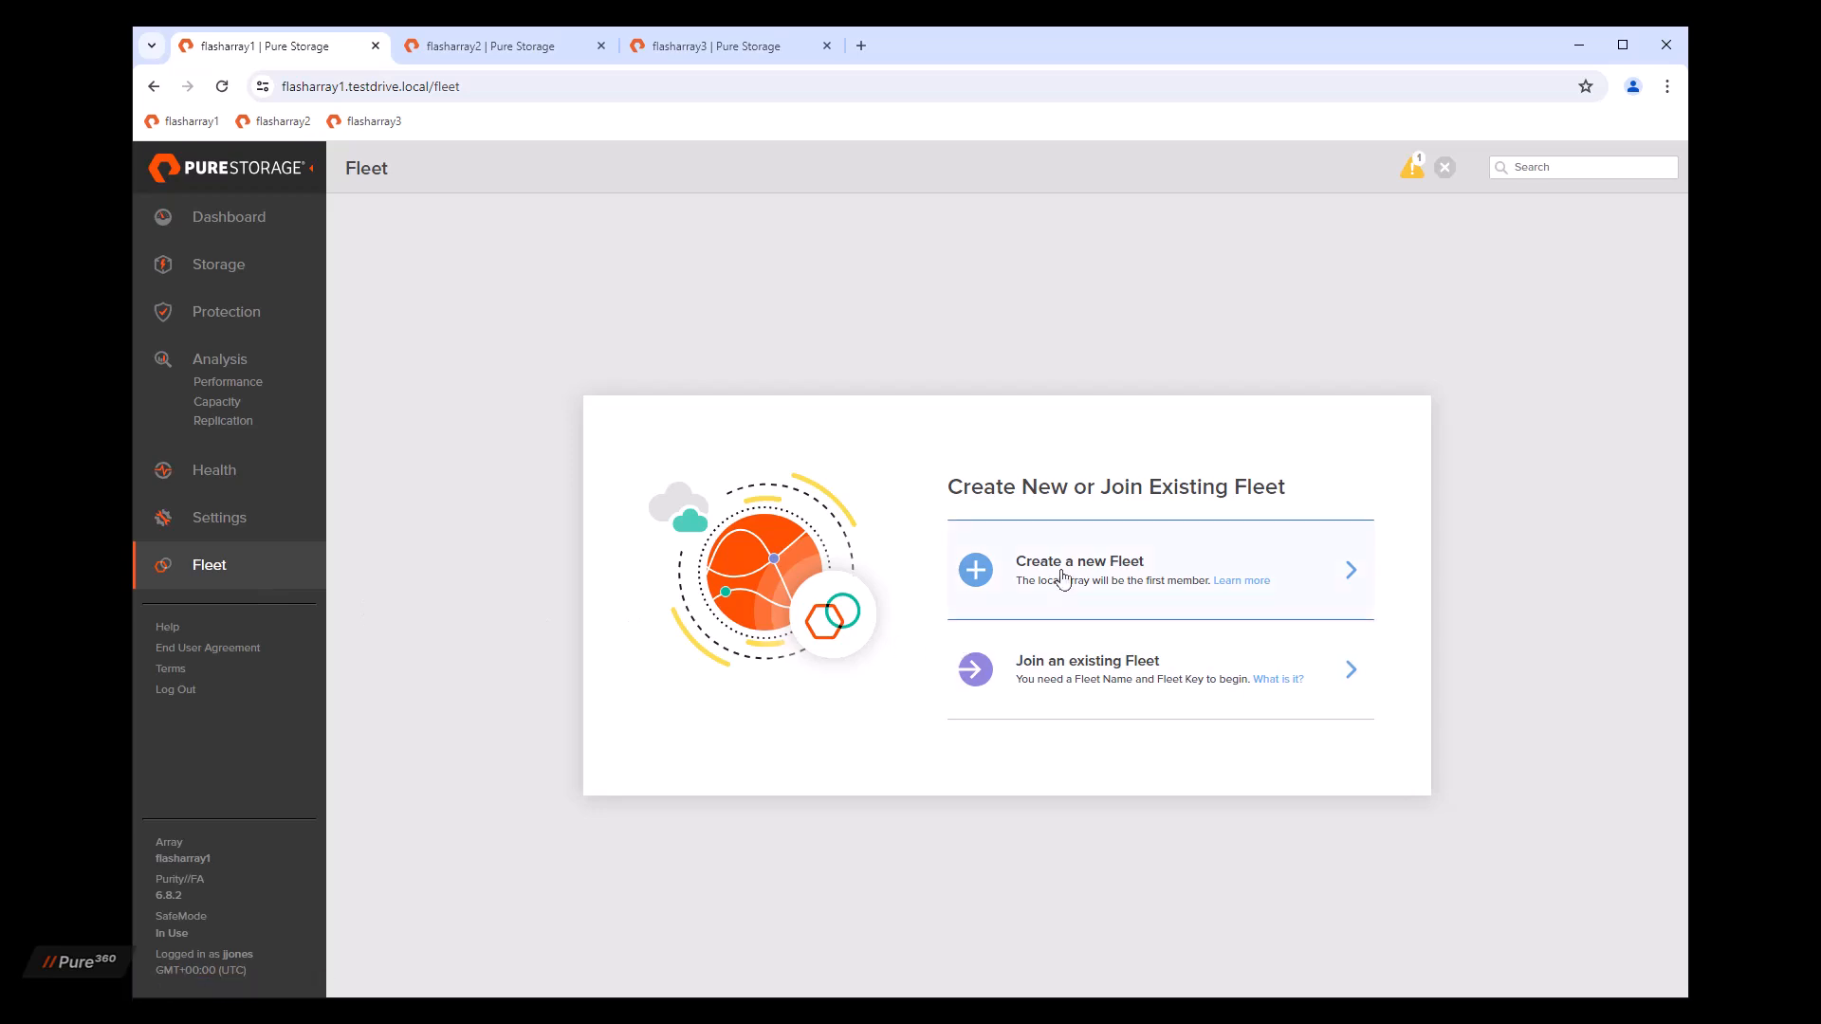
left_click(1079, 569)
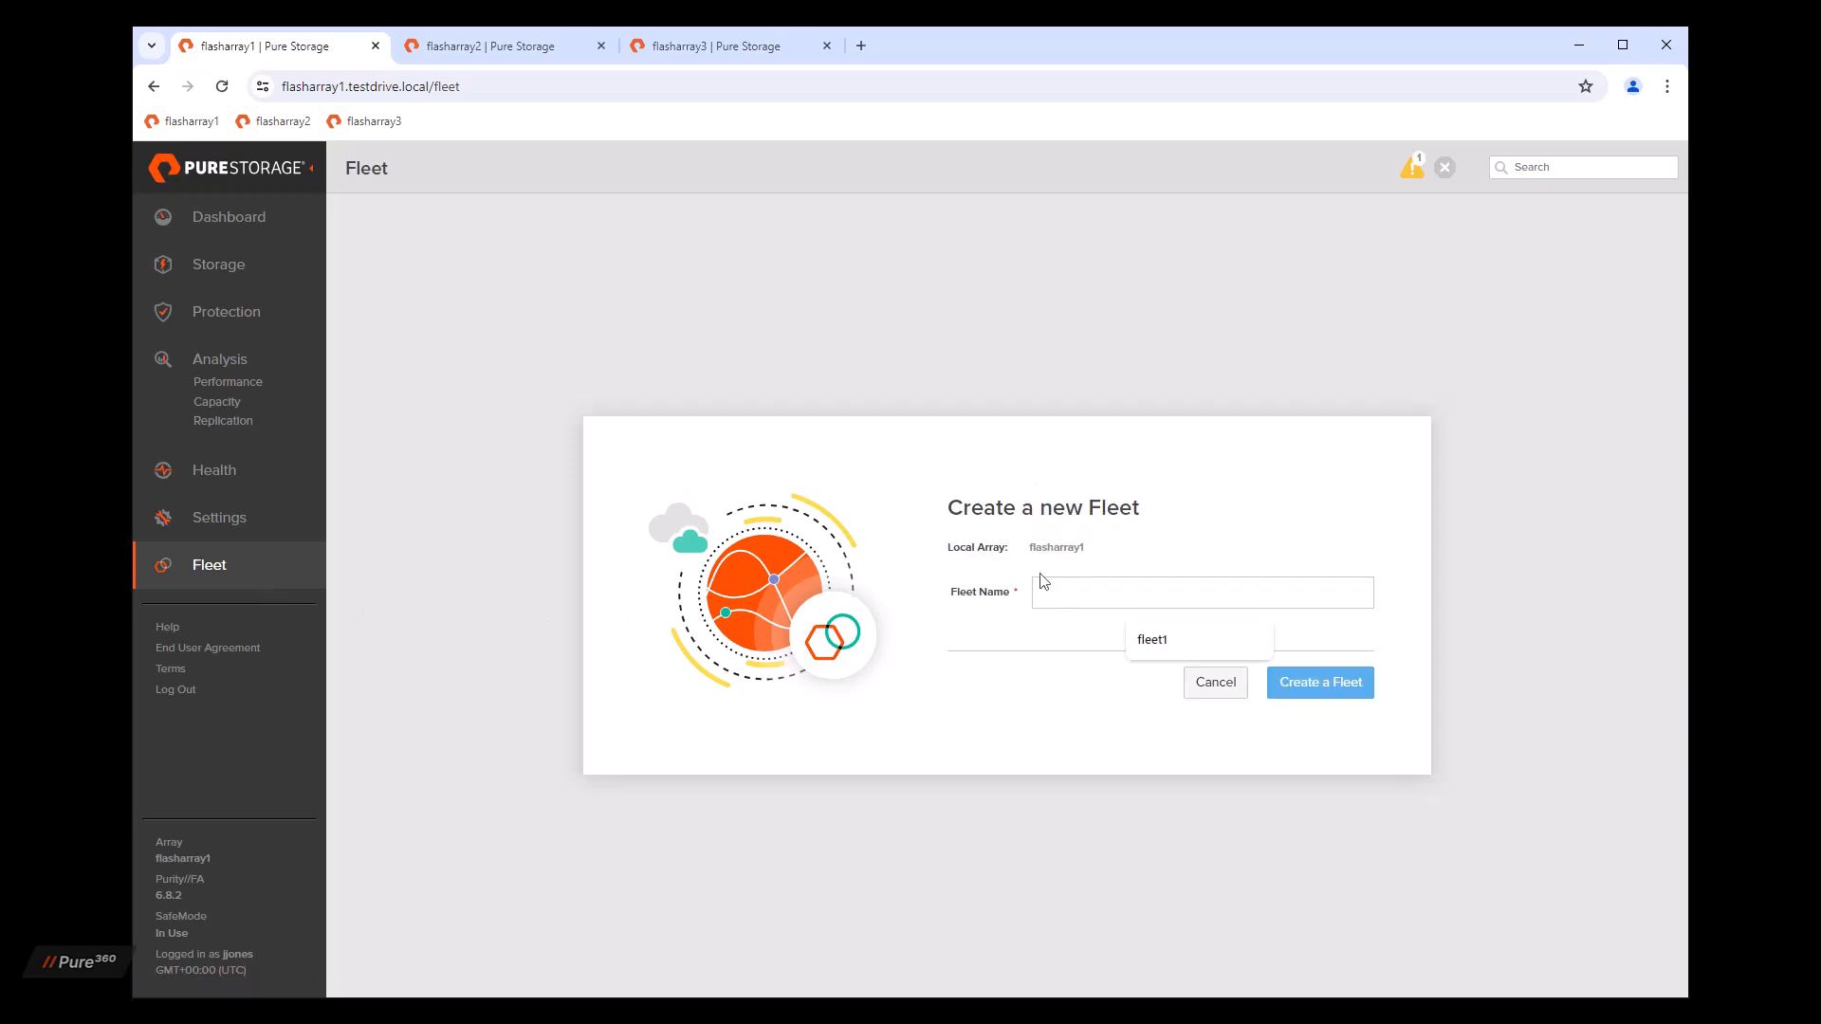
left_click(1319, 682)
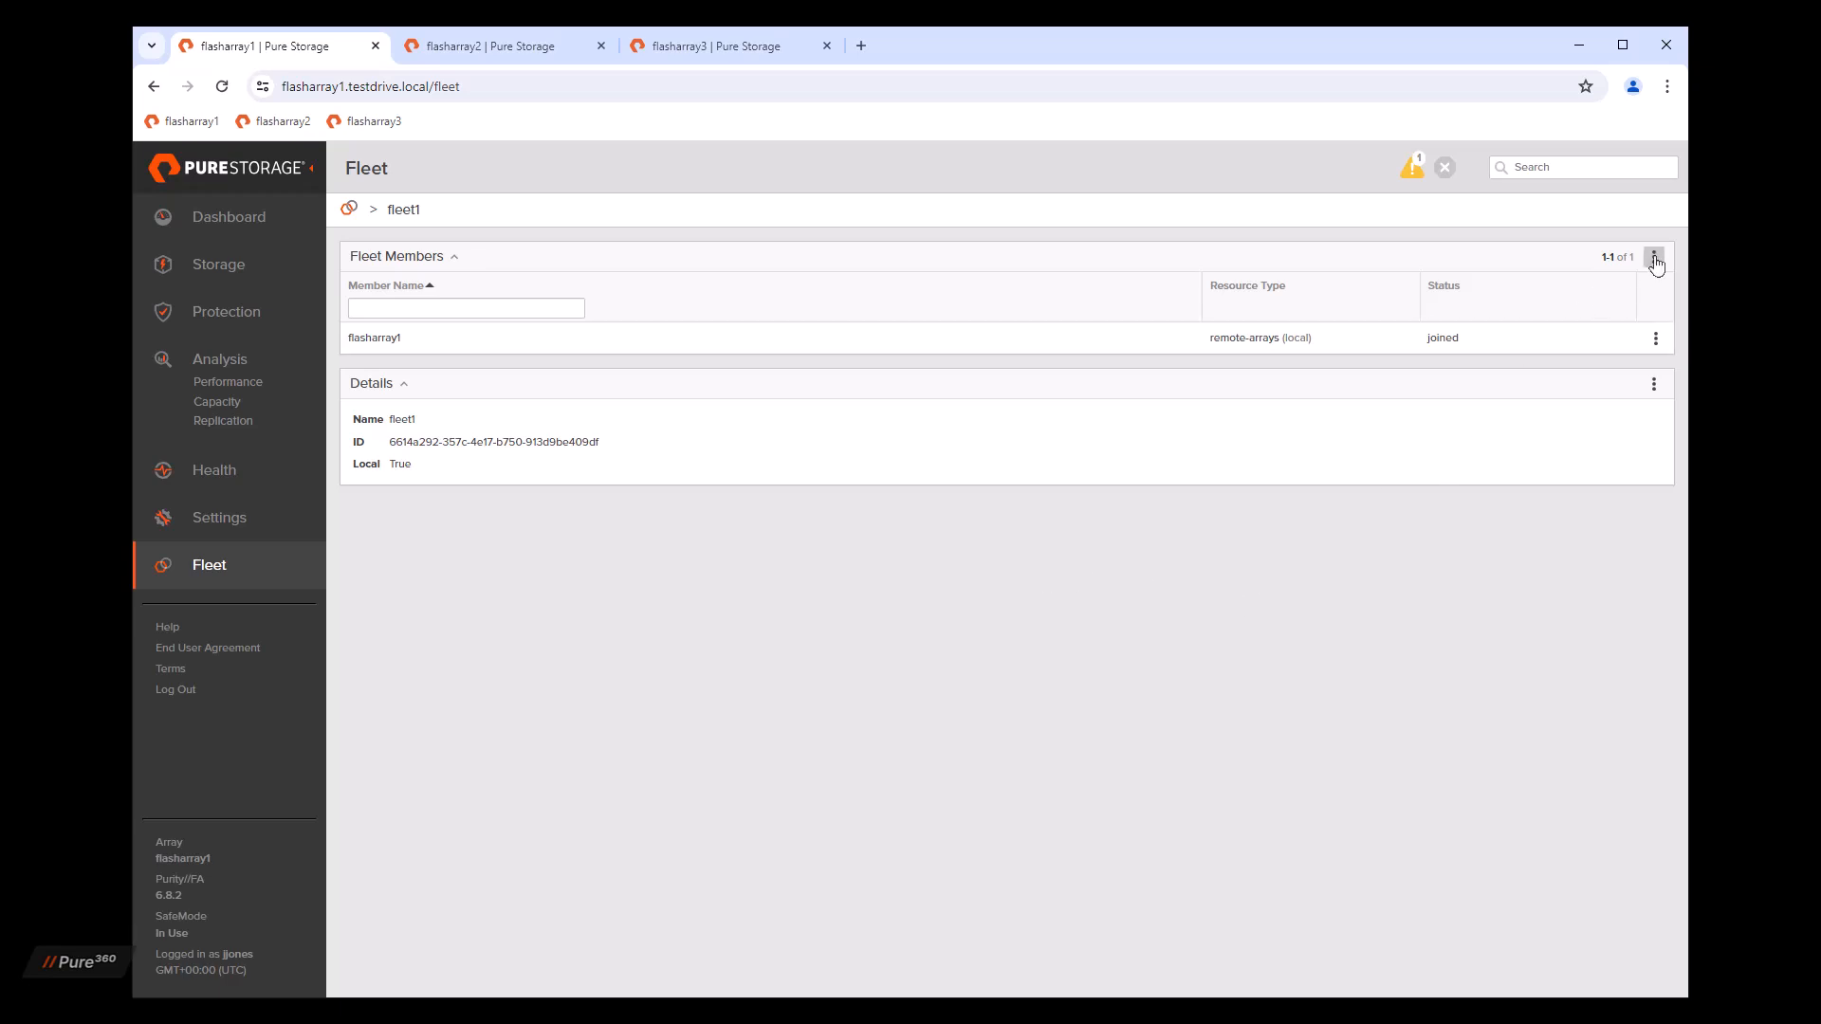
Step: Generate a one-time fleet key for fleet1 and copy it to the clipboard
left_click(1655, 257)
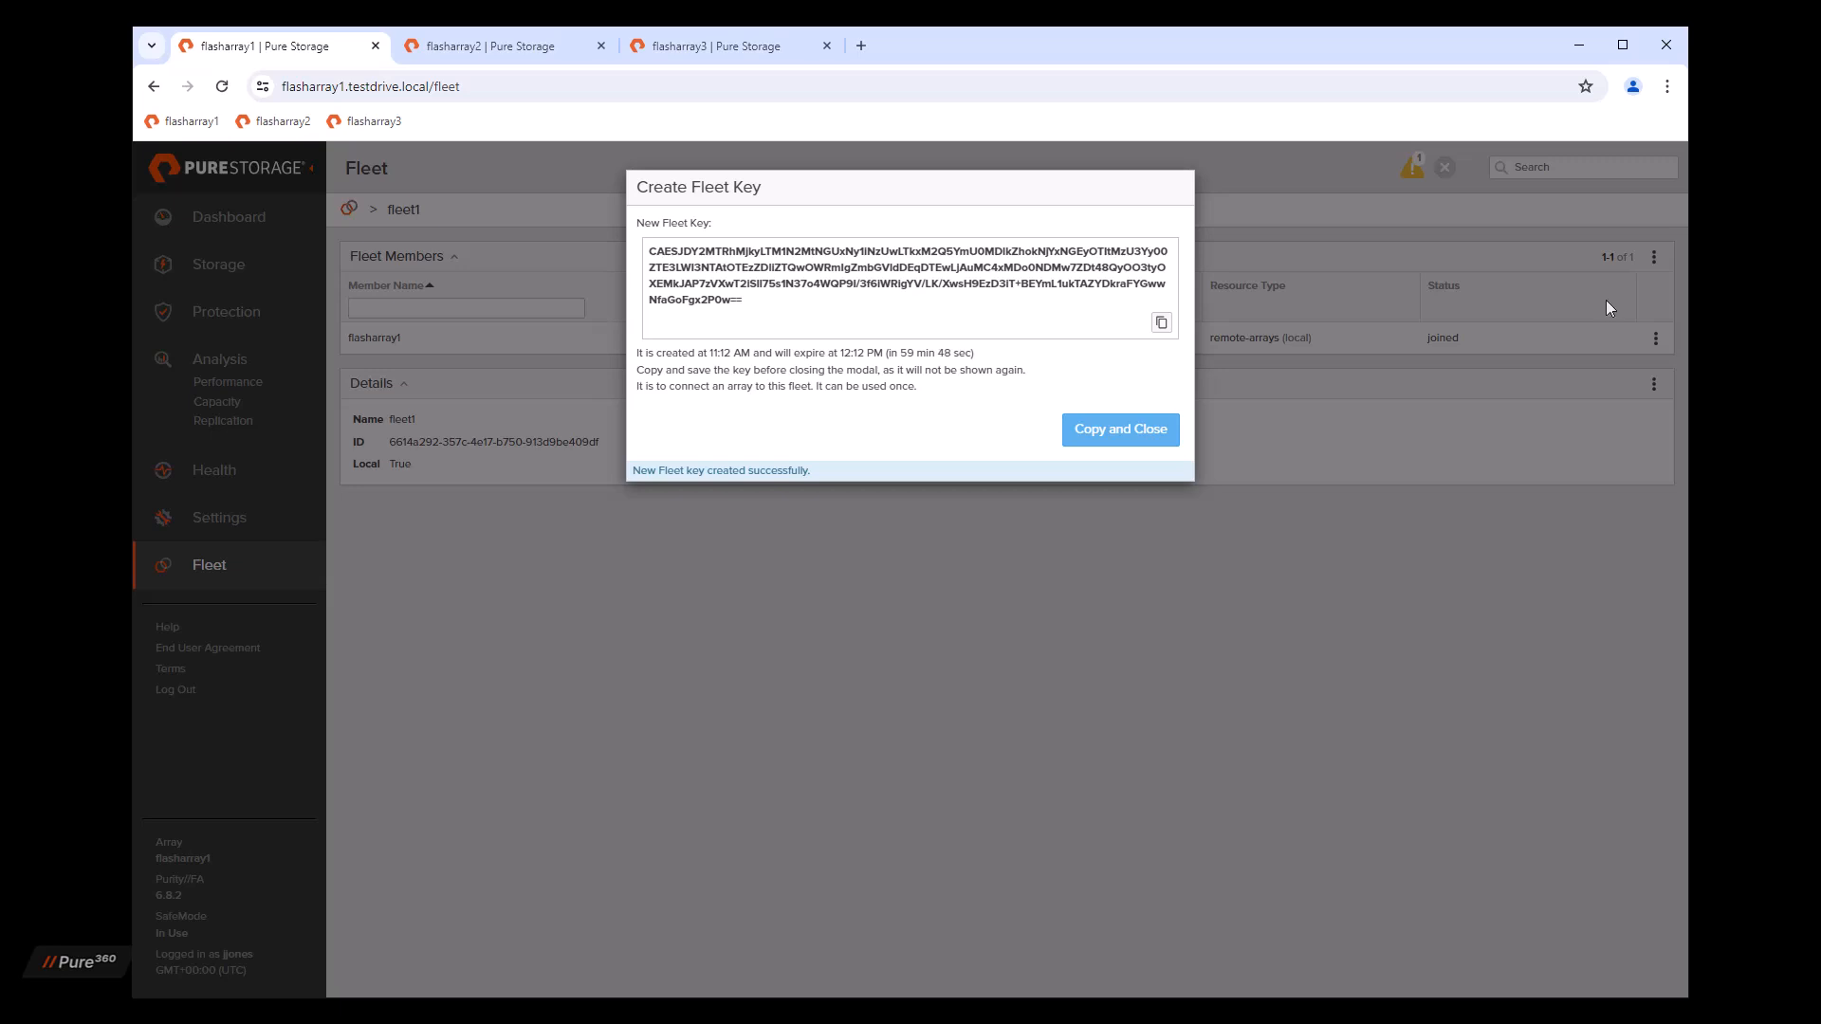
left_click(1160, 322)
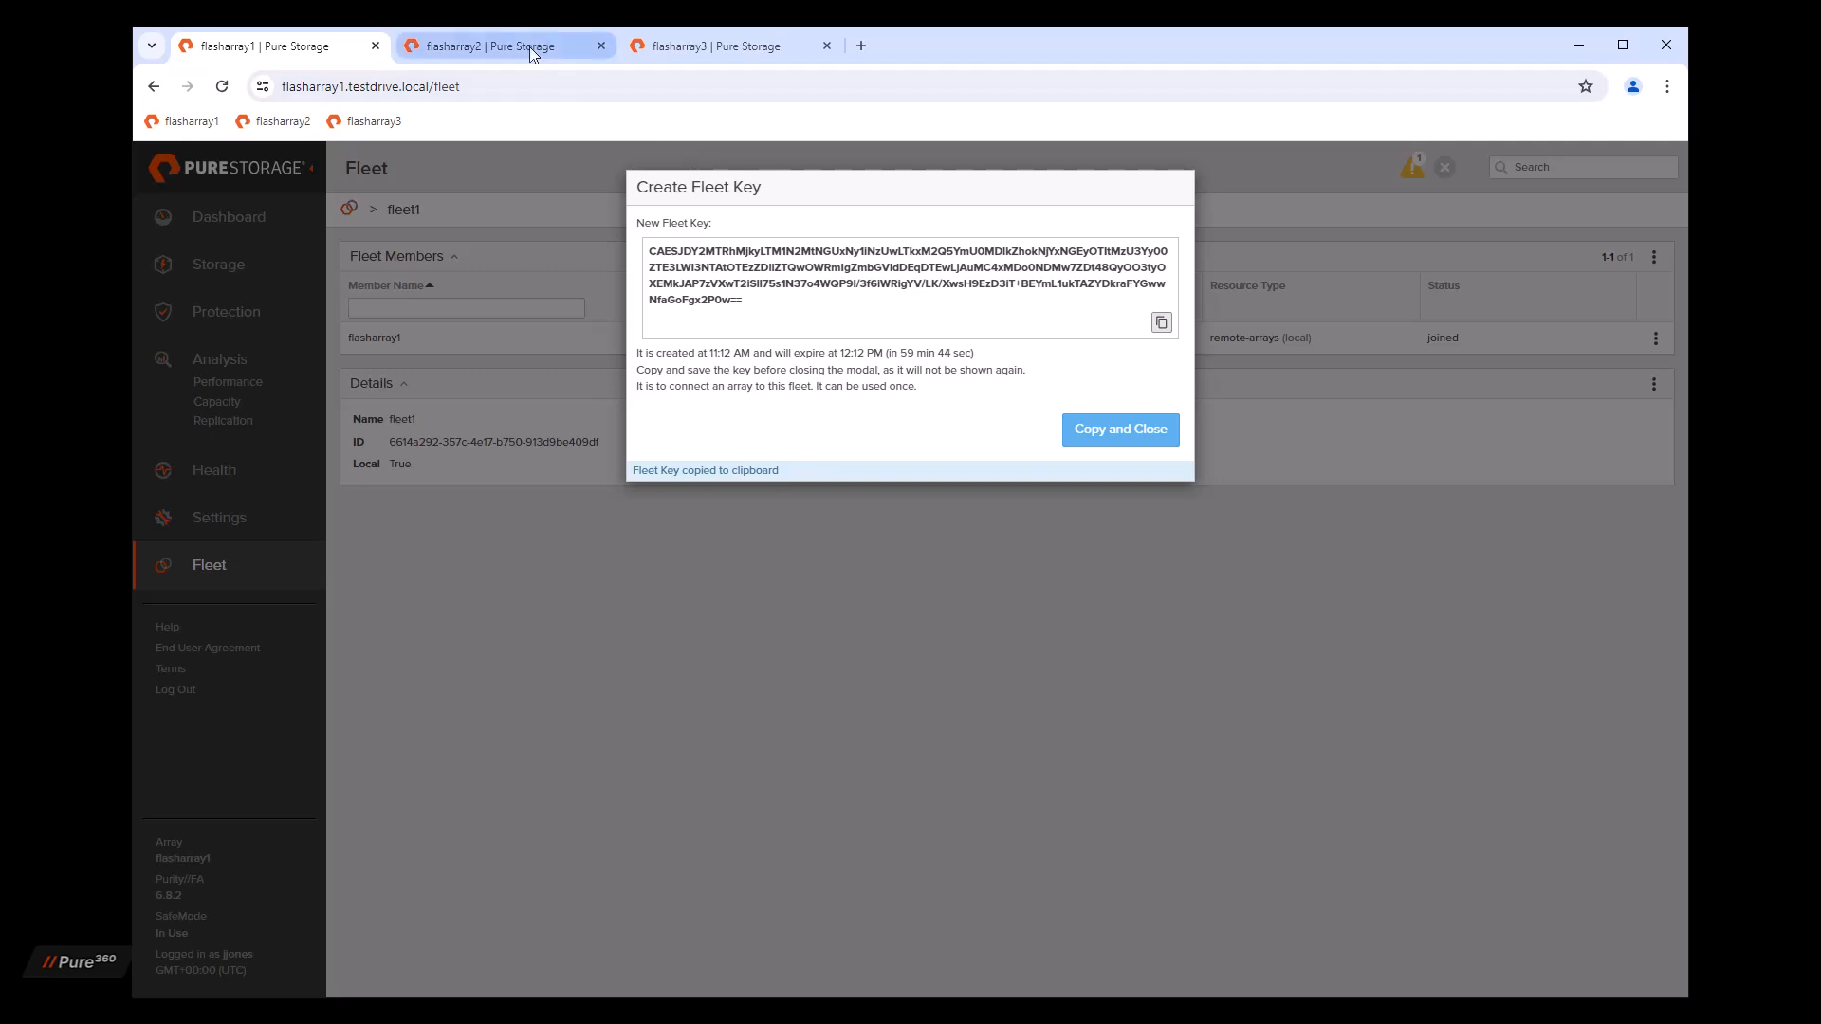
Step: On flasharray2, join fleet1 using the pasted fleet key
left_click(503, 46)
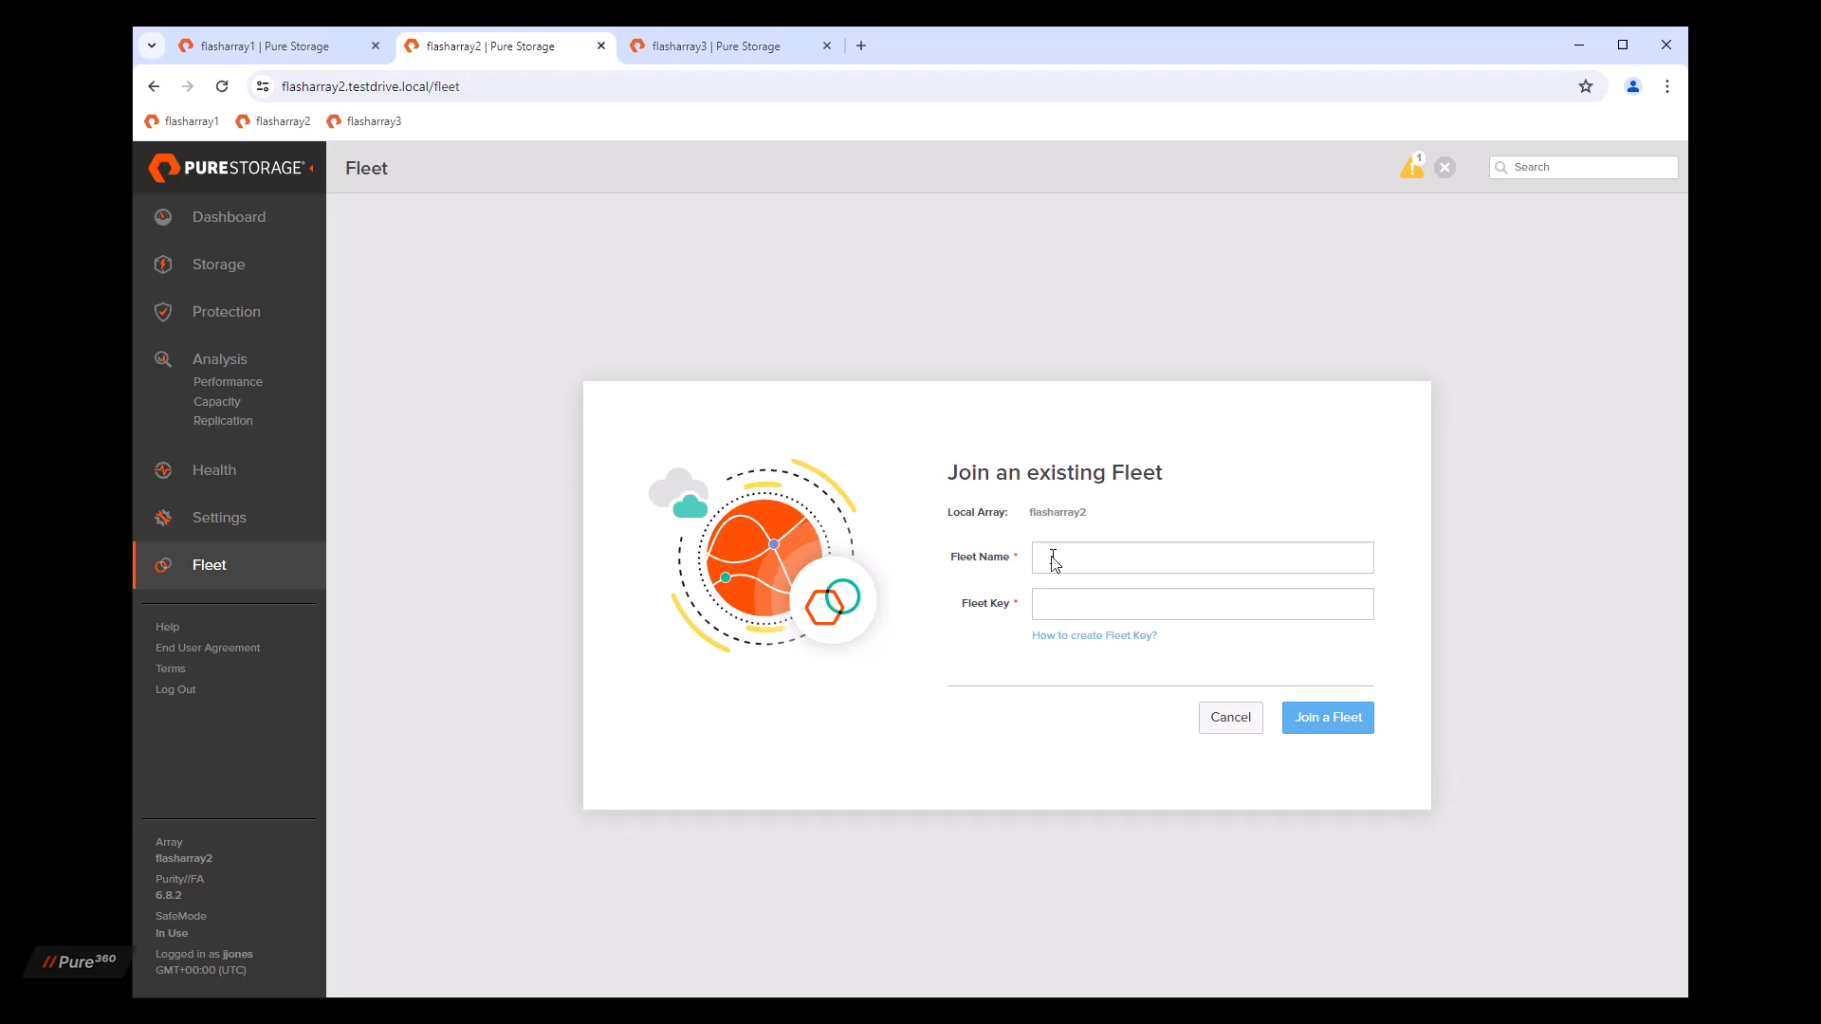
type("fleet1")
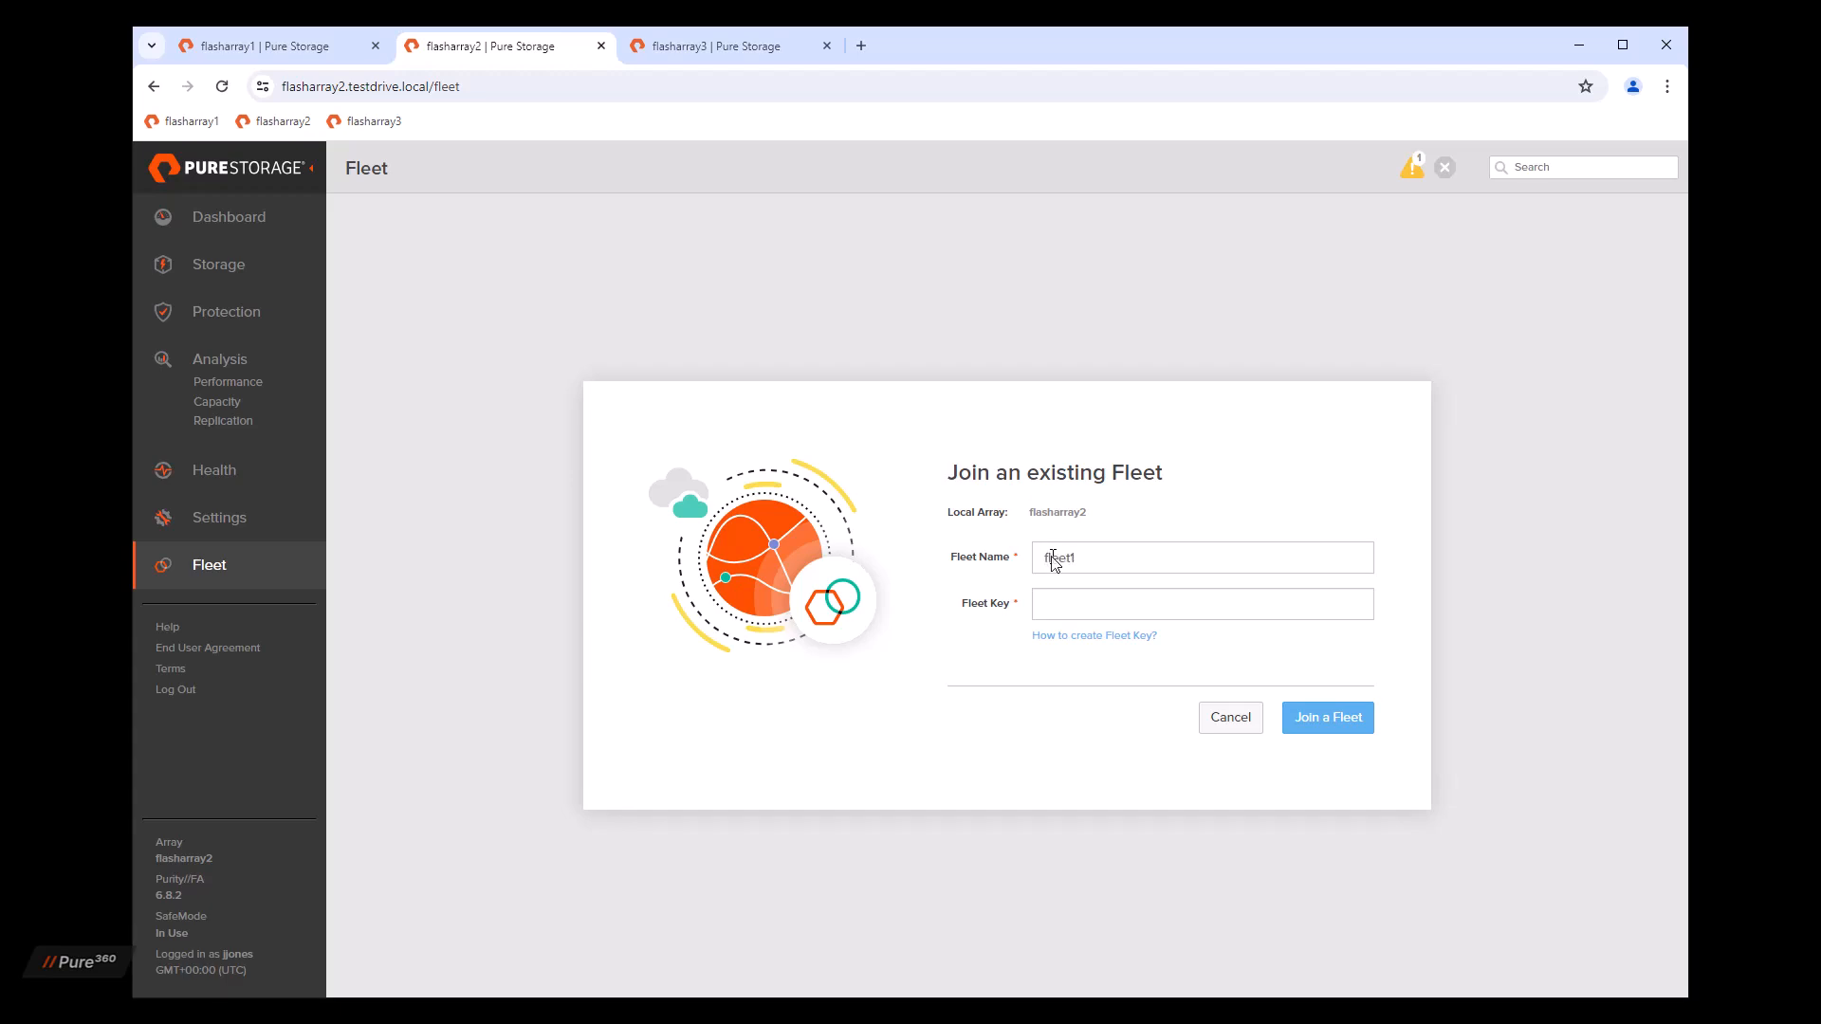
right_click(1202, 603)
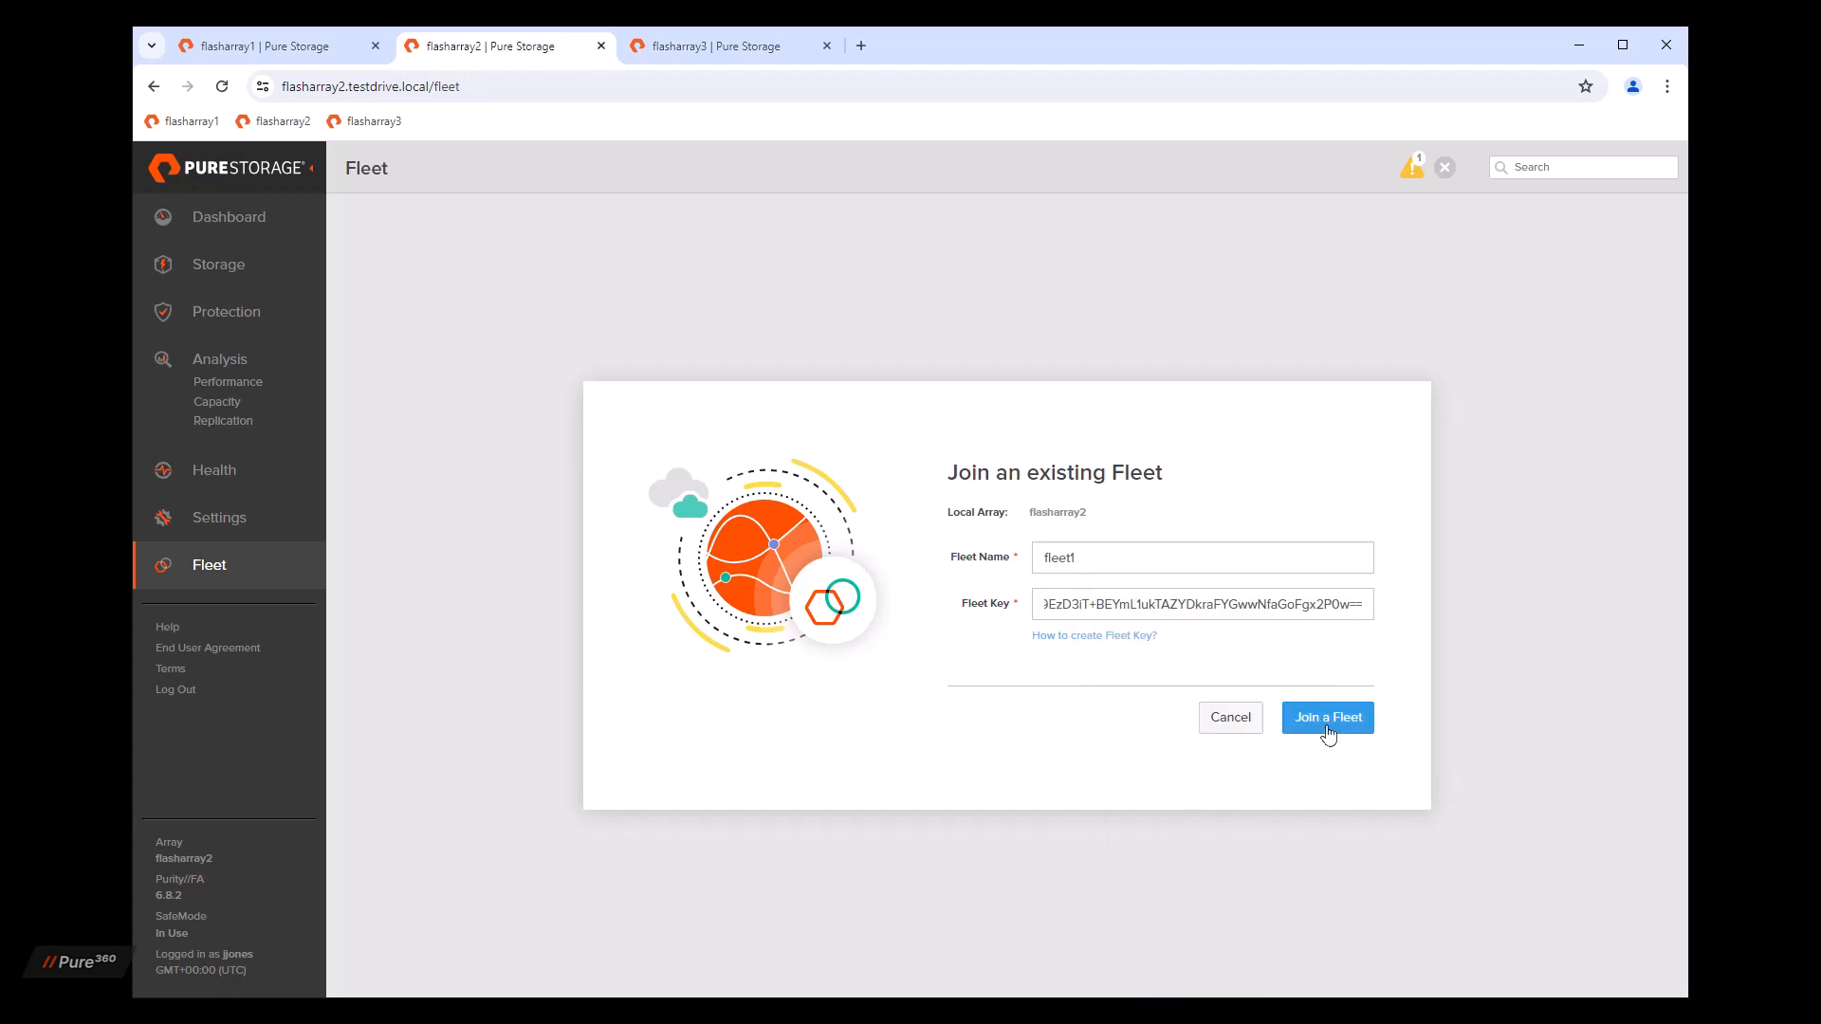
left_click(1326, 718)
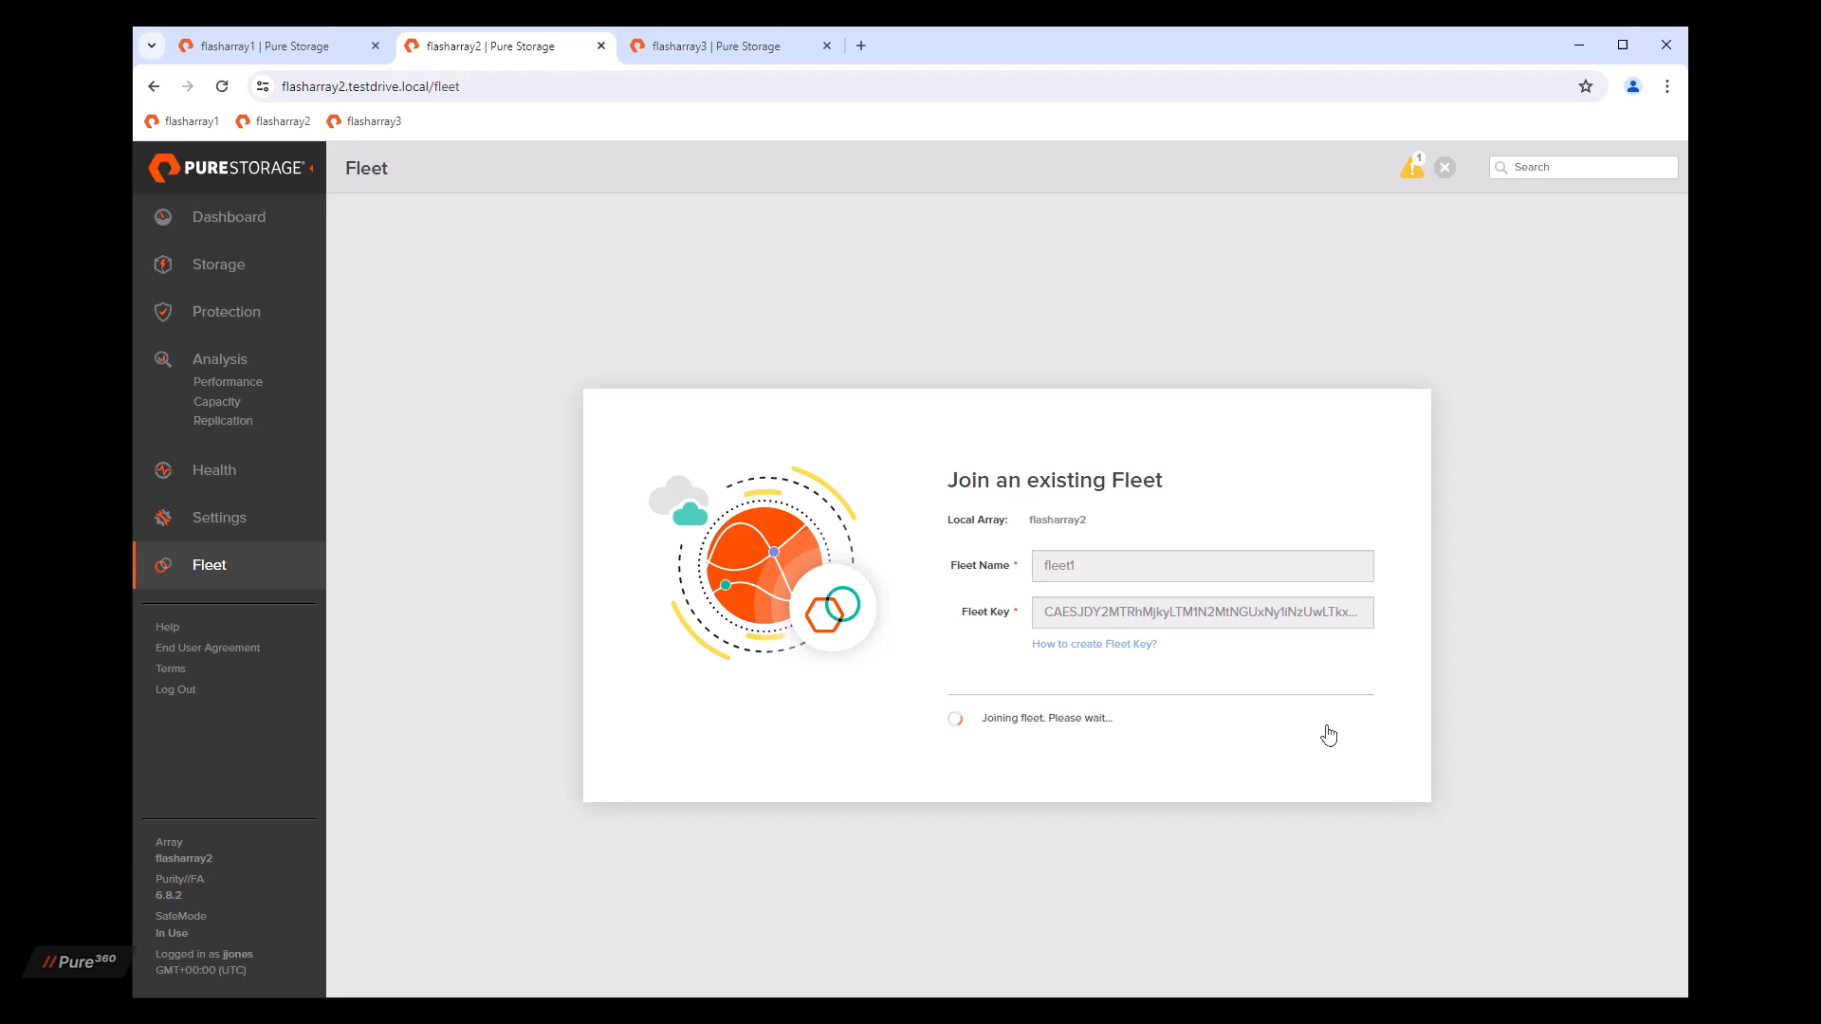
mouse_move(1143, 722)
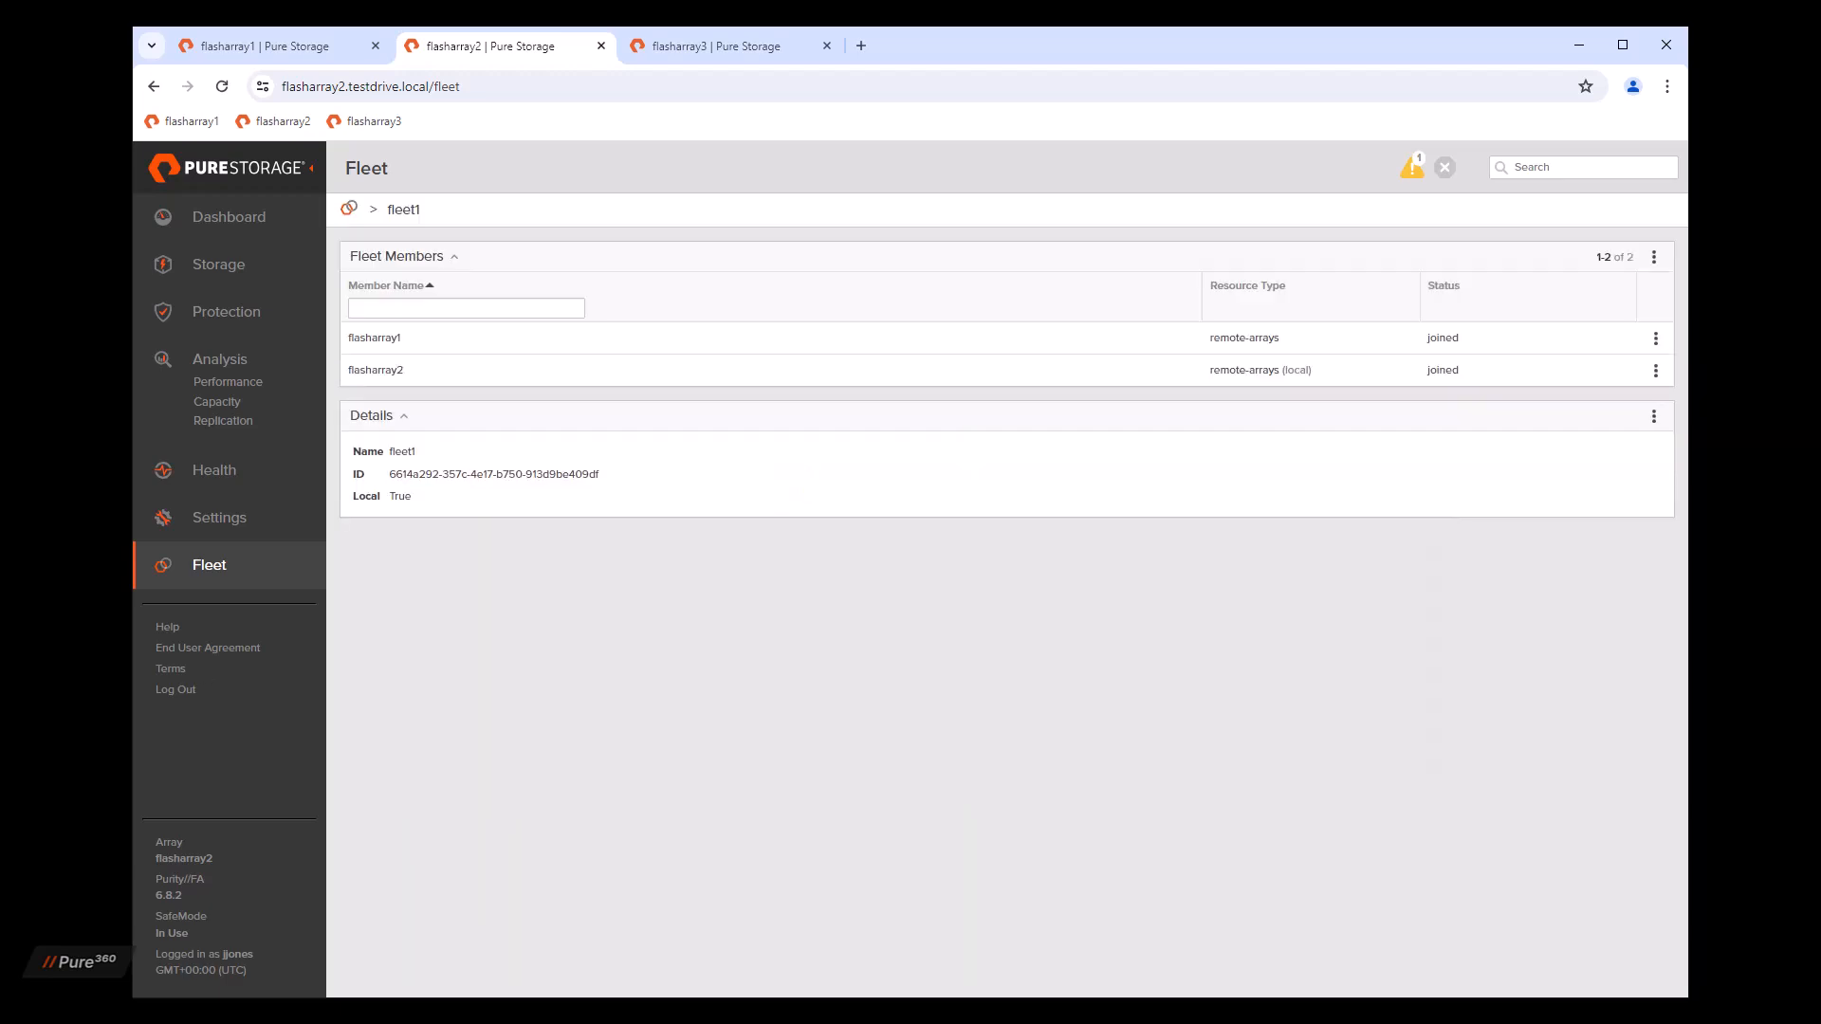
mouse_move(476, 384)
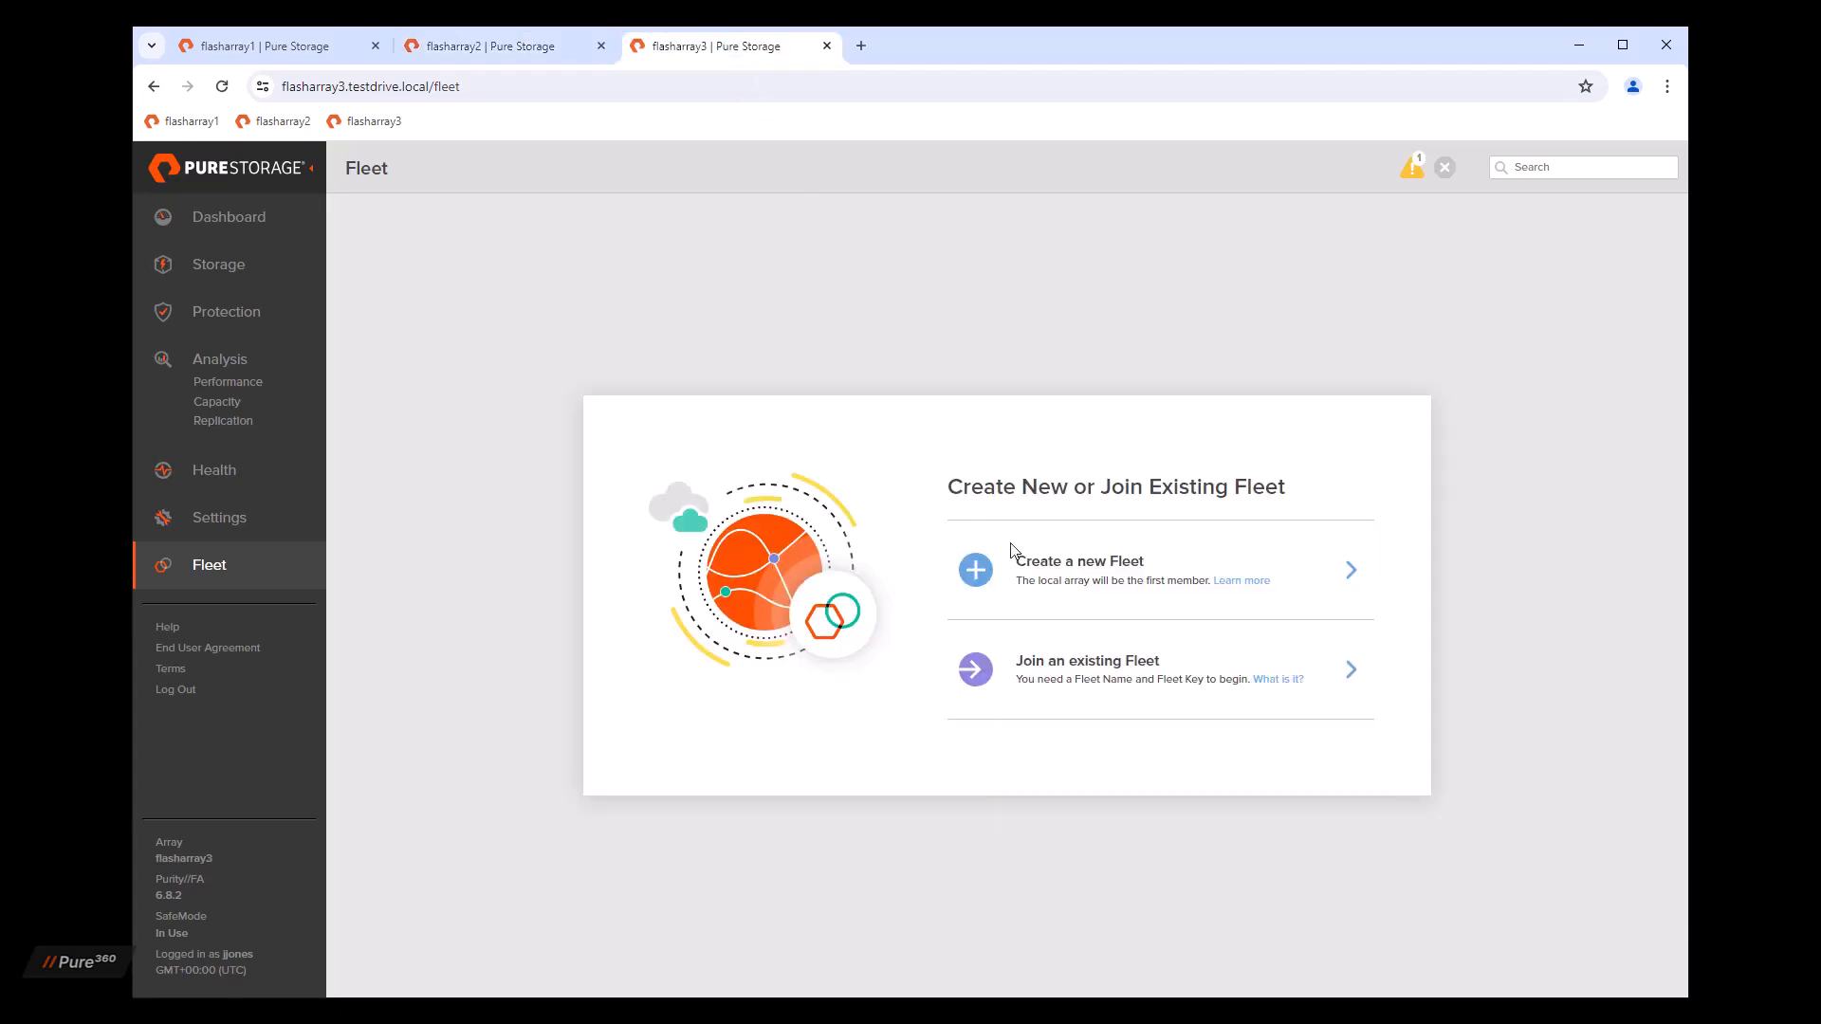
Step: Start flasharray3's join request with fleet name fleet1 and dismiss the old key dialog
left_click(1088, 667)
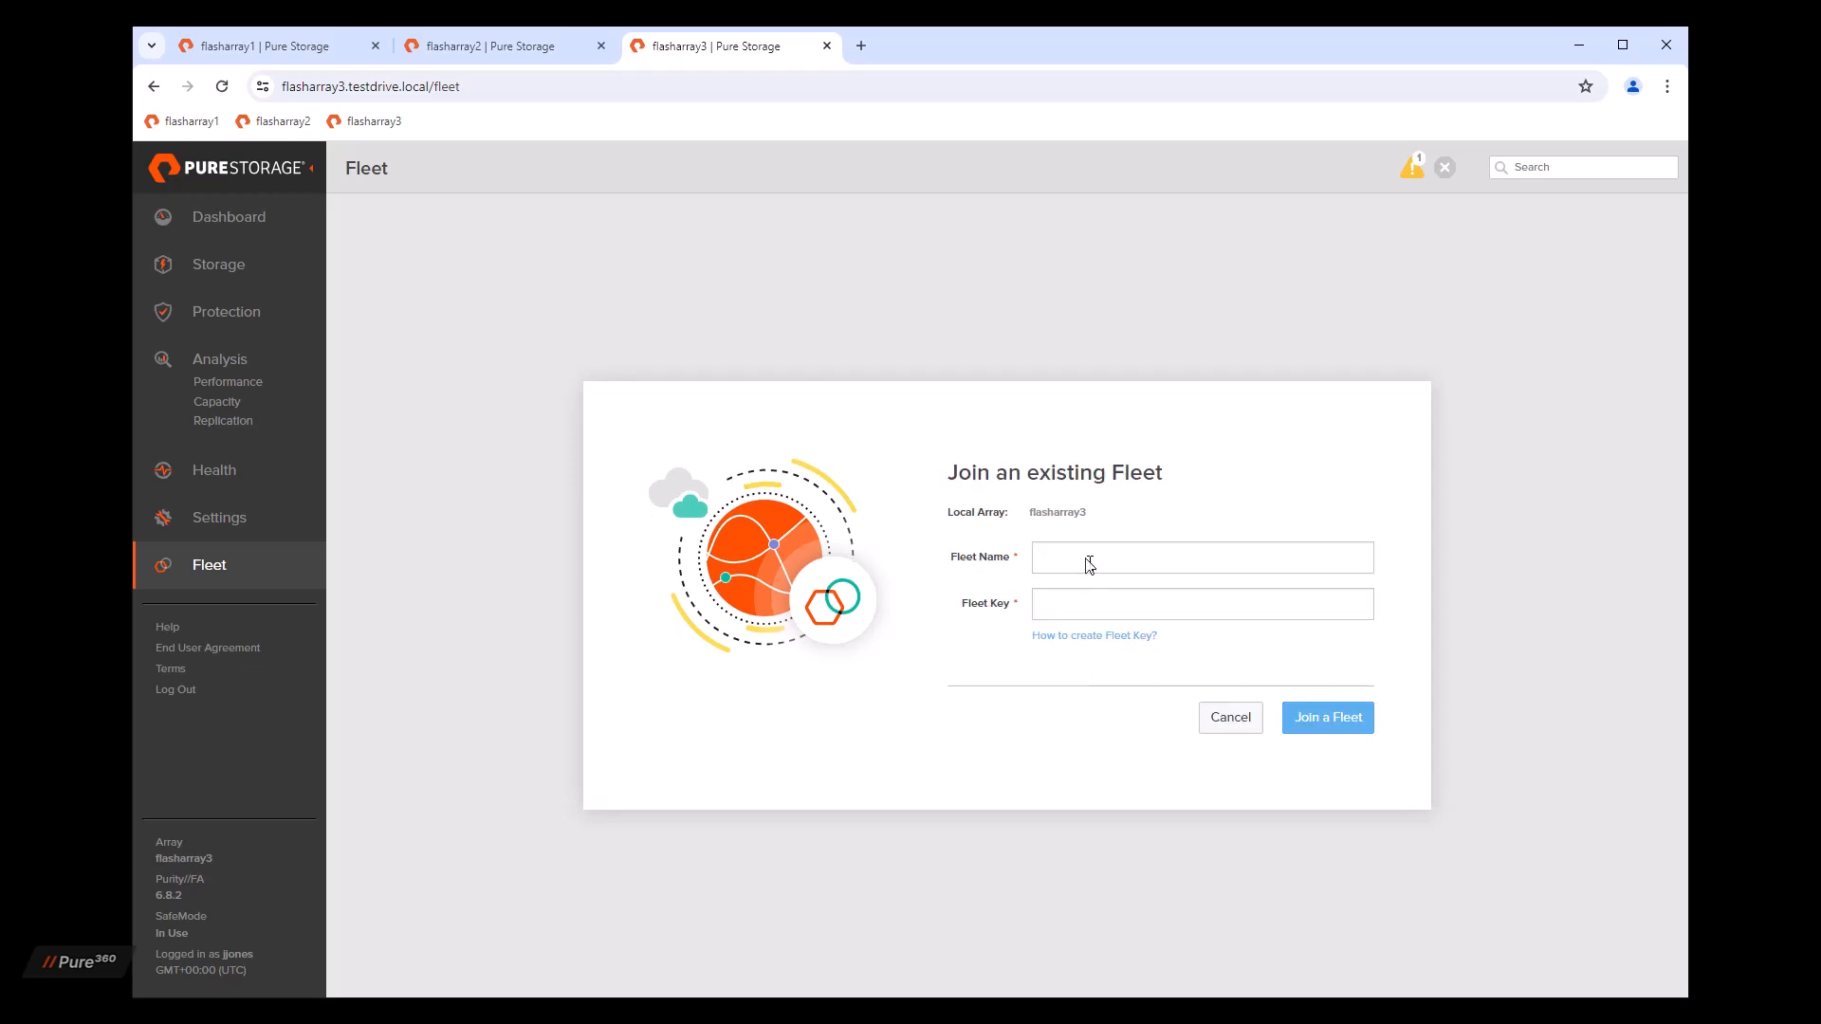
type("fleet1")
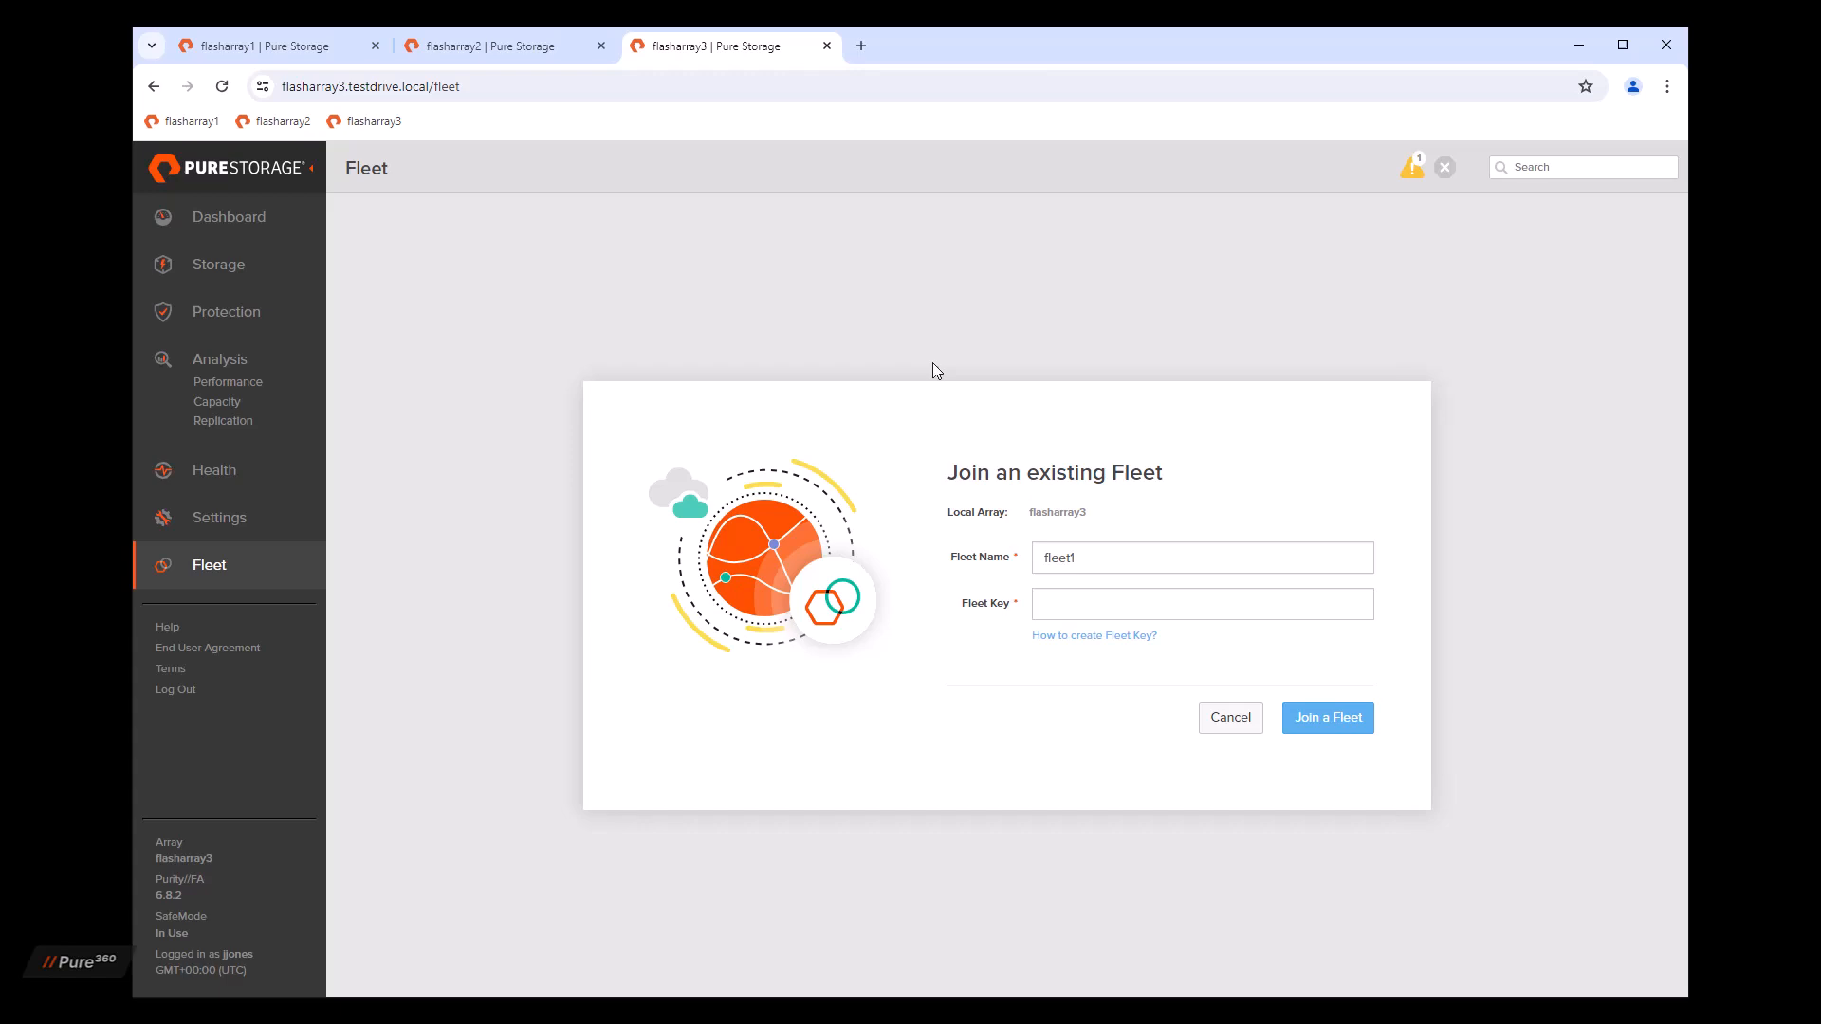
left_click(275, 46)
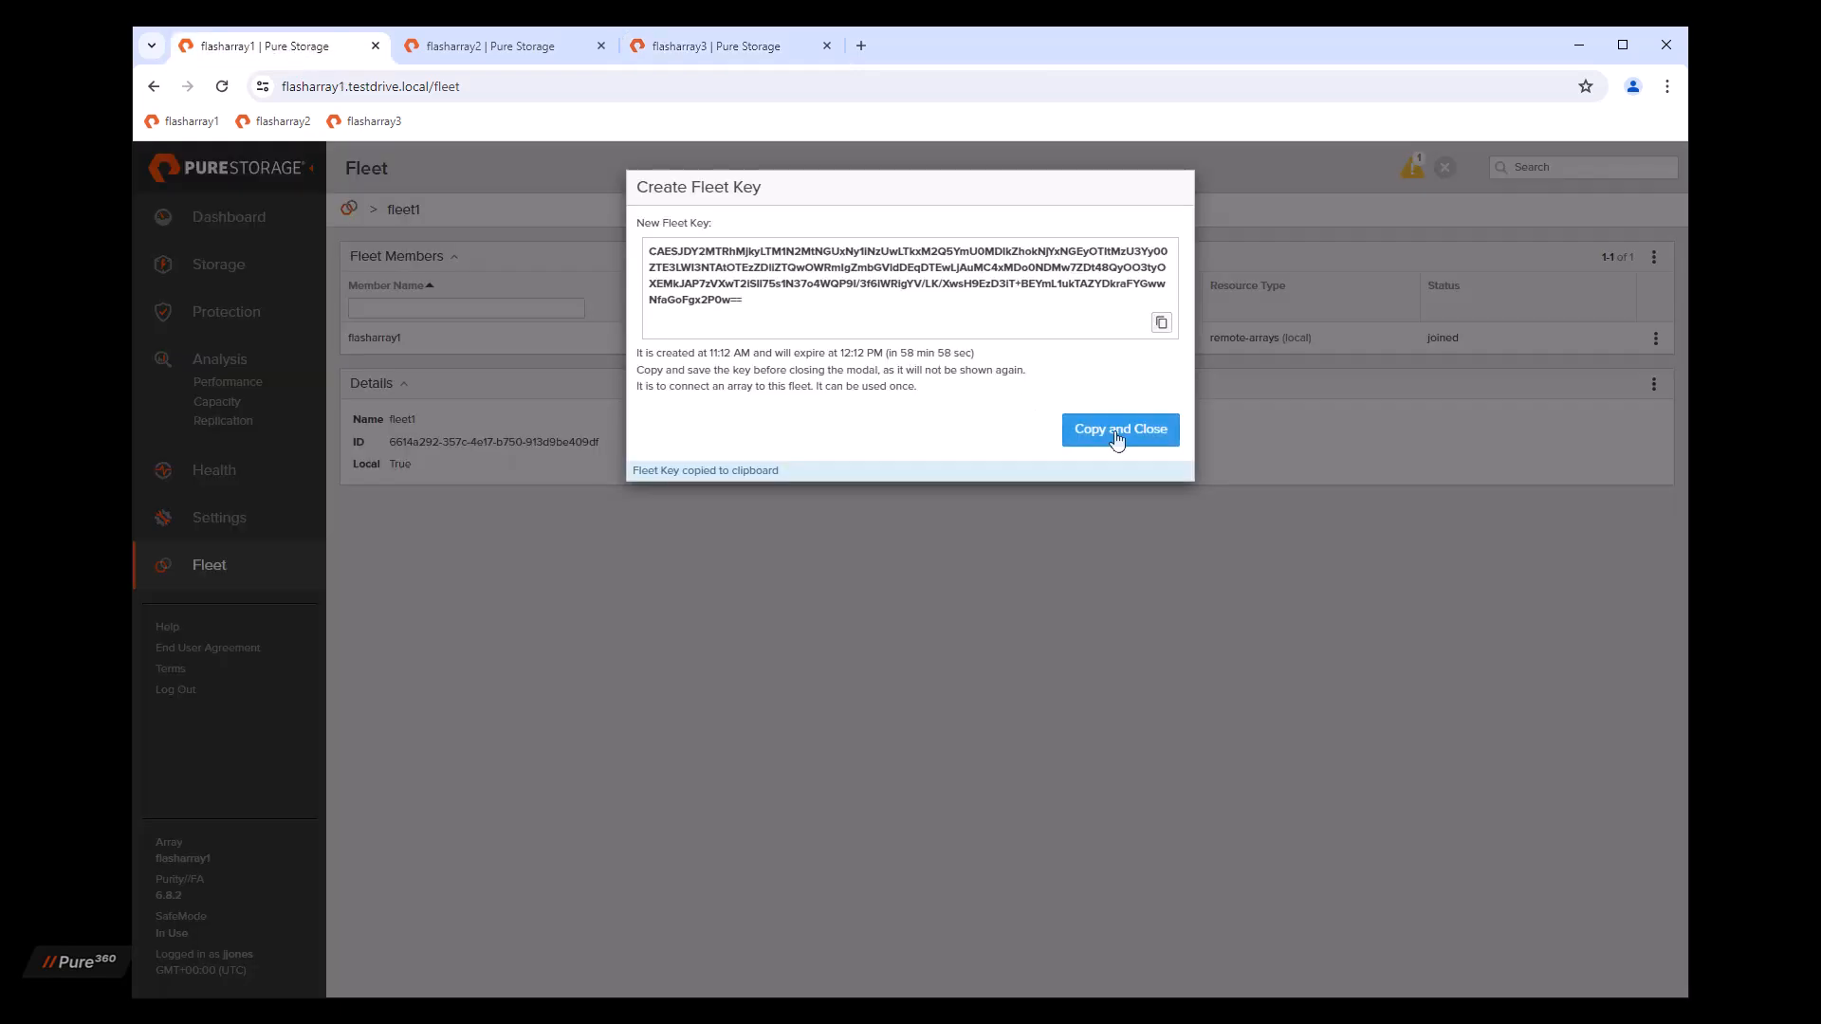
left_click(1118, 429)
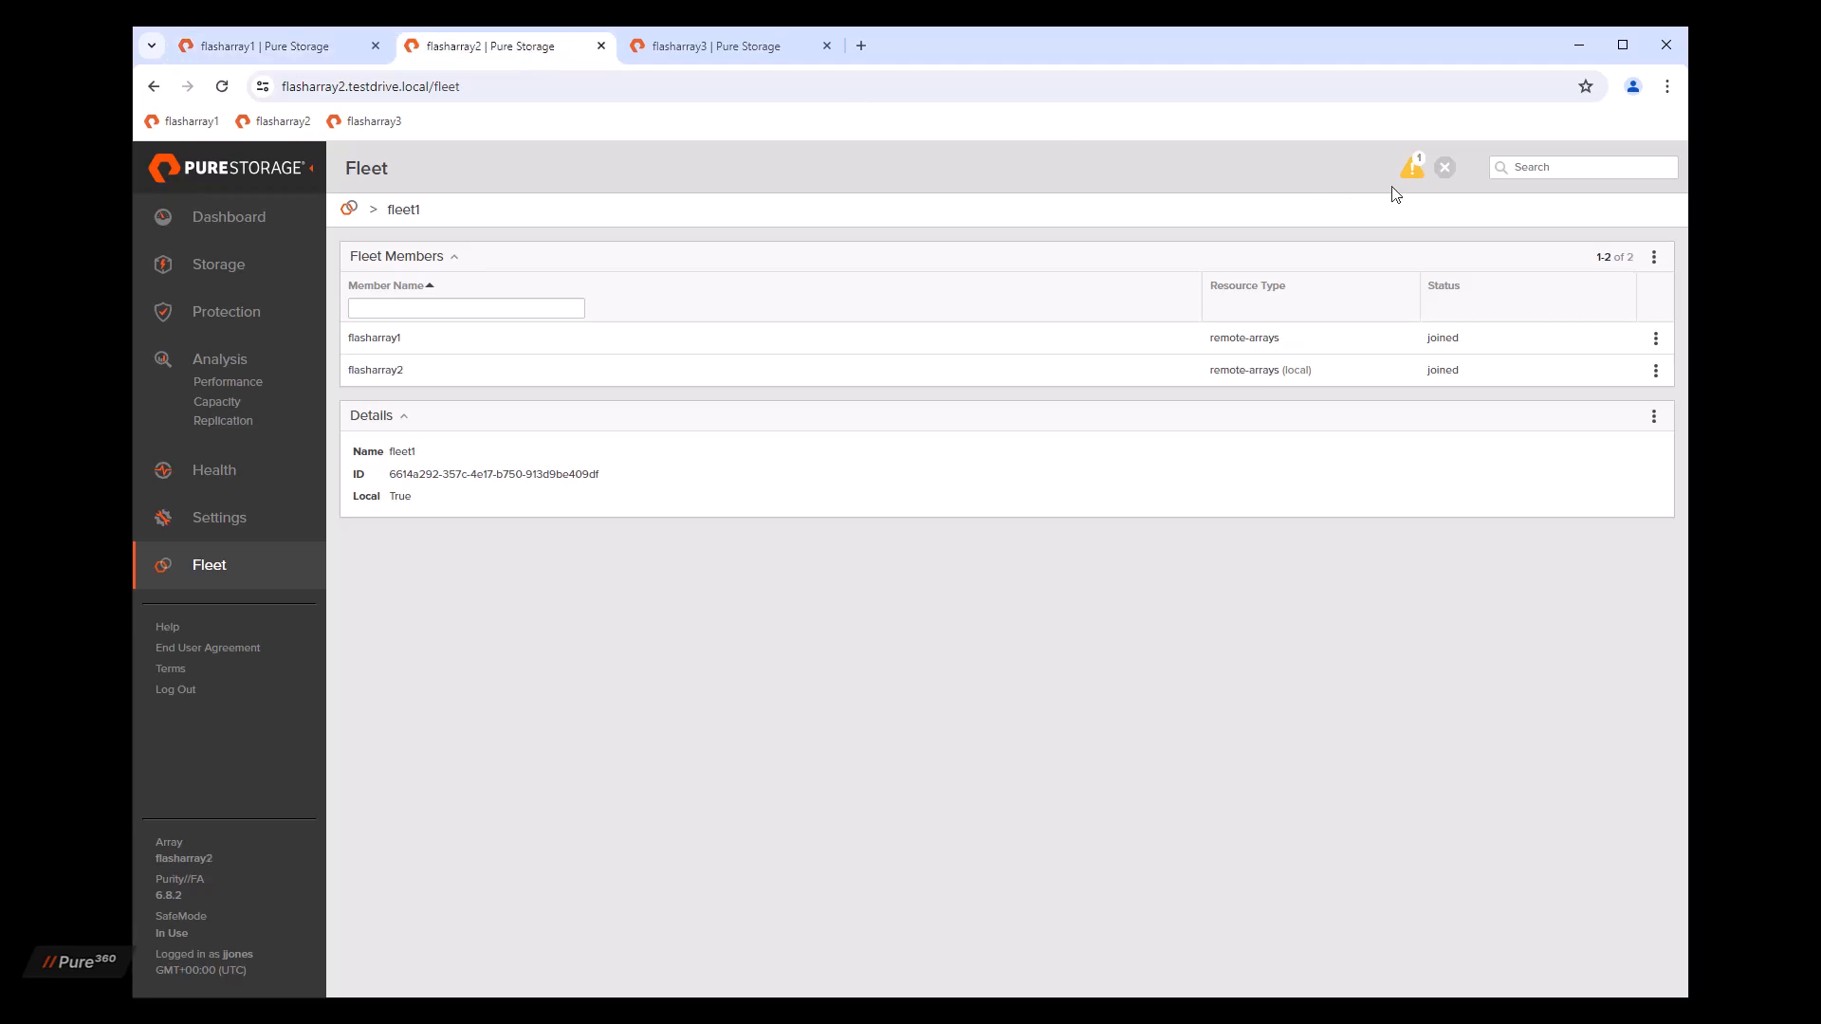
Step: Create a replacement fleet key for fleet1 from the Fleet Members menu
left_click(1654, 257)
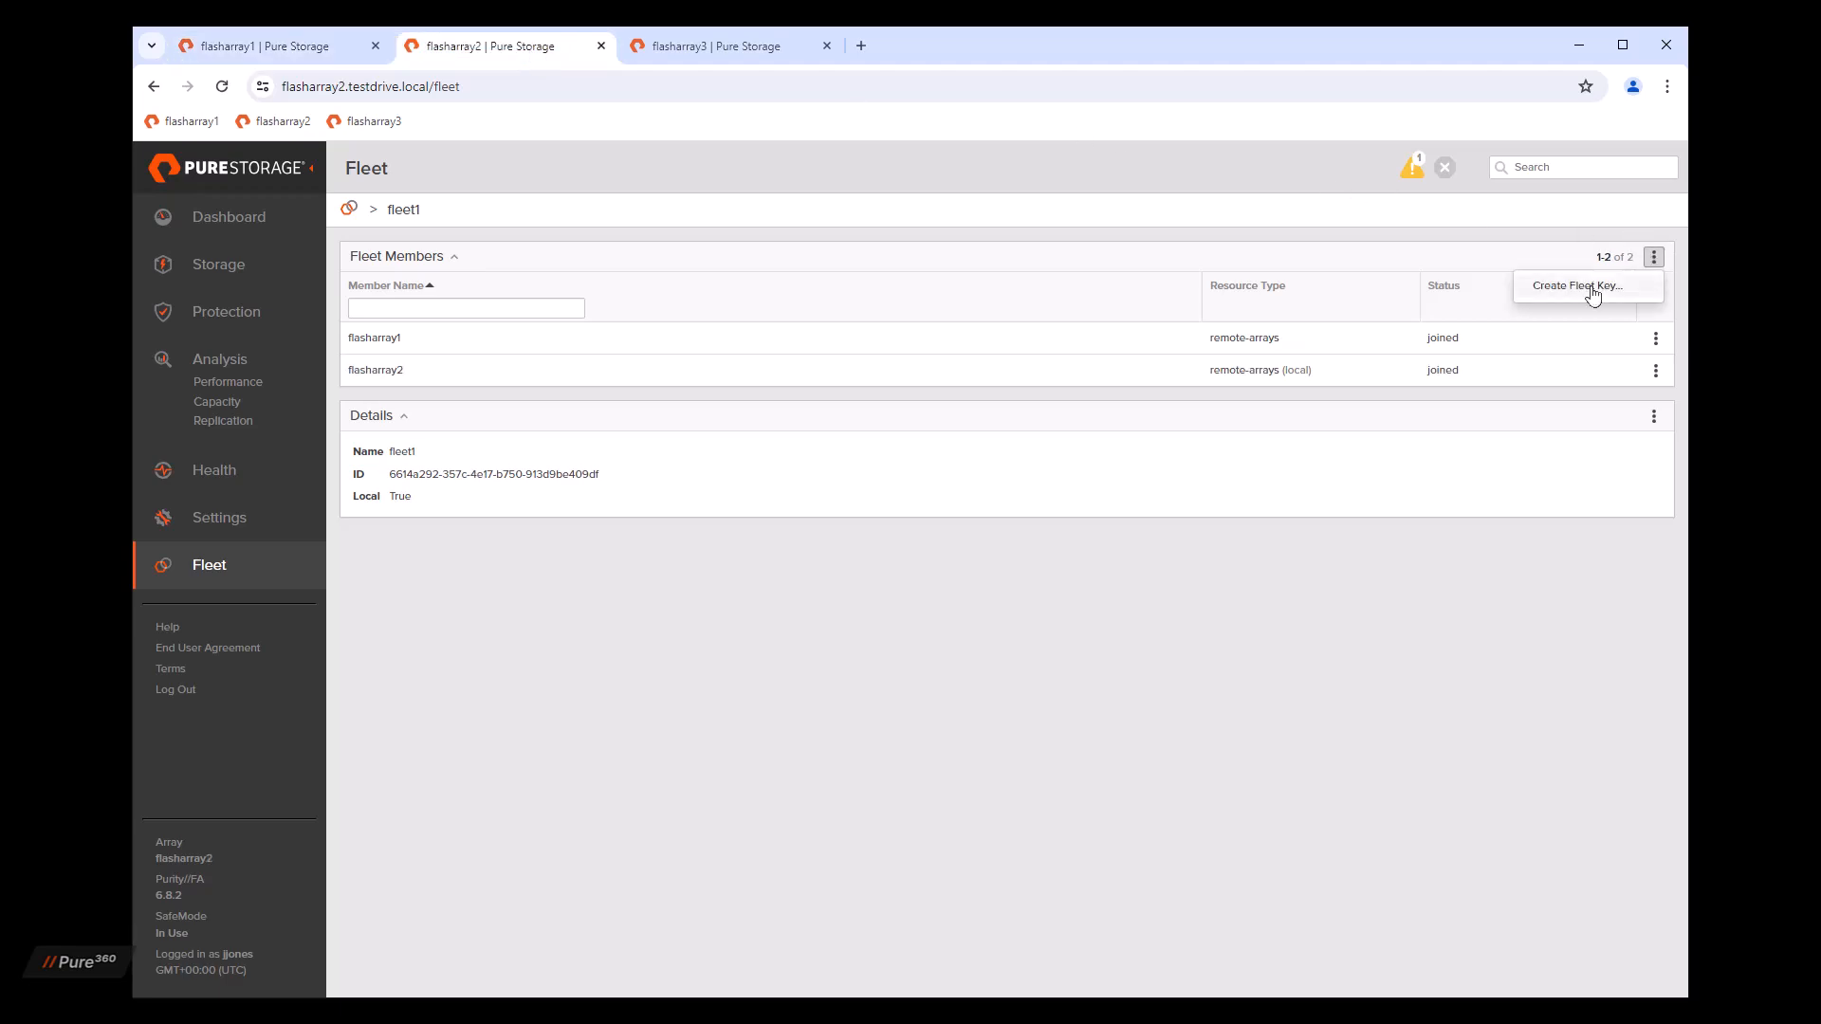
left_click(1576, 285)
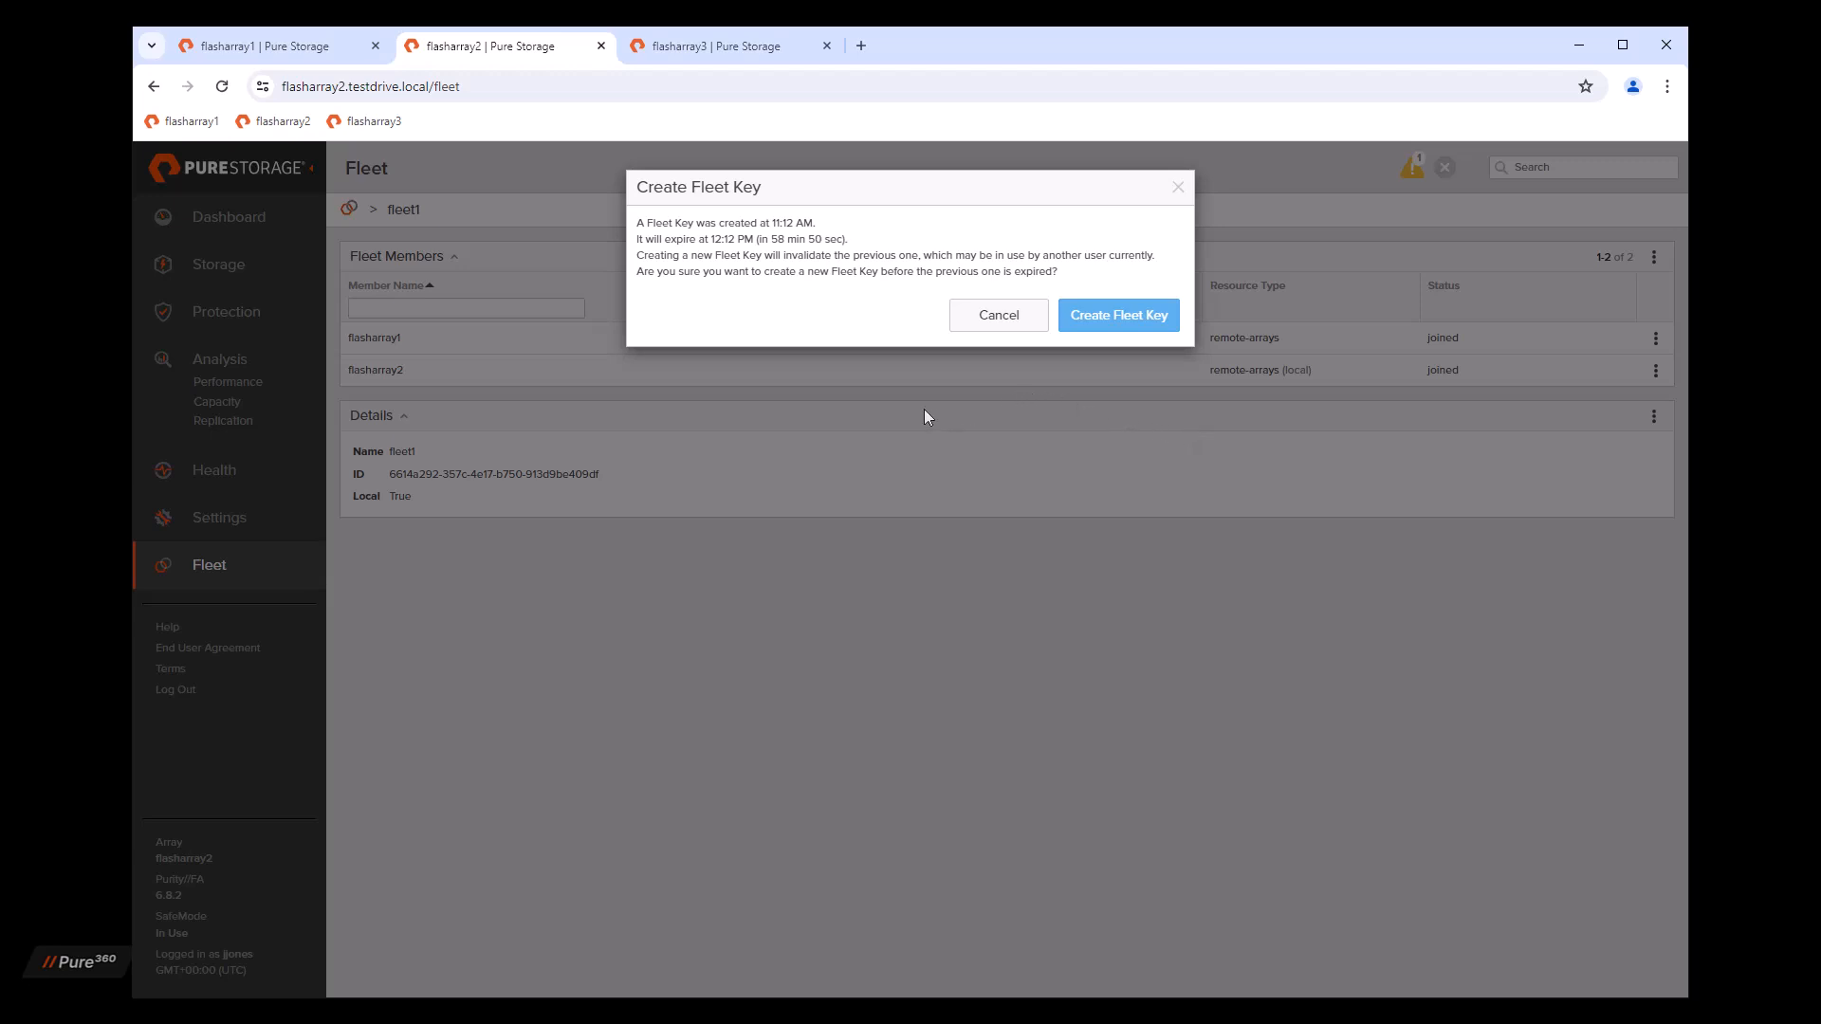
left_click(1117, 315)
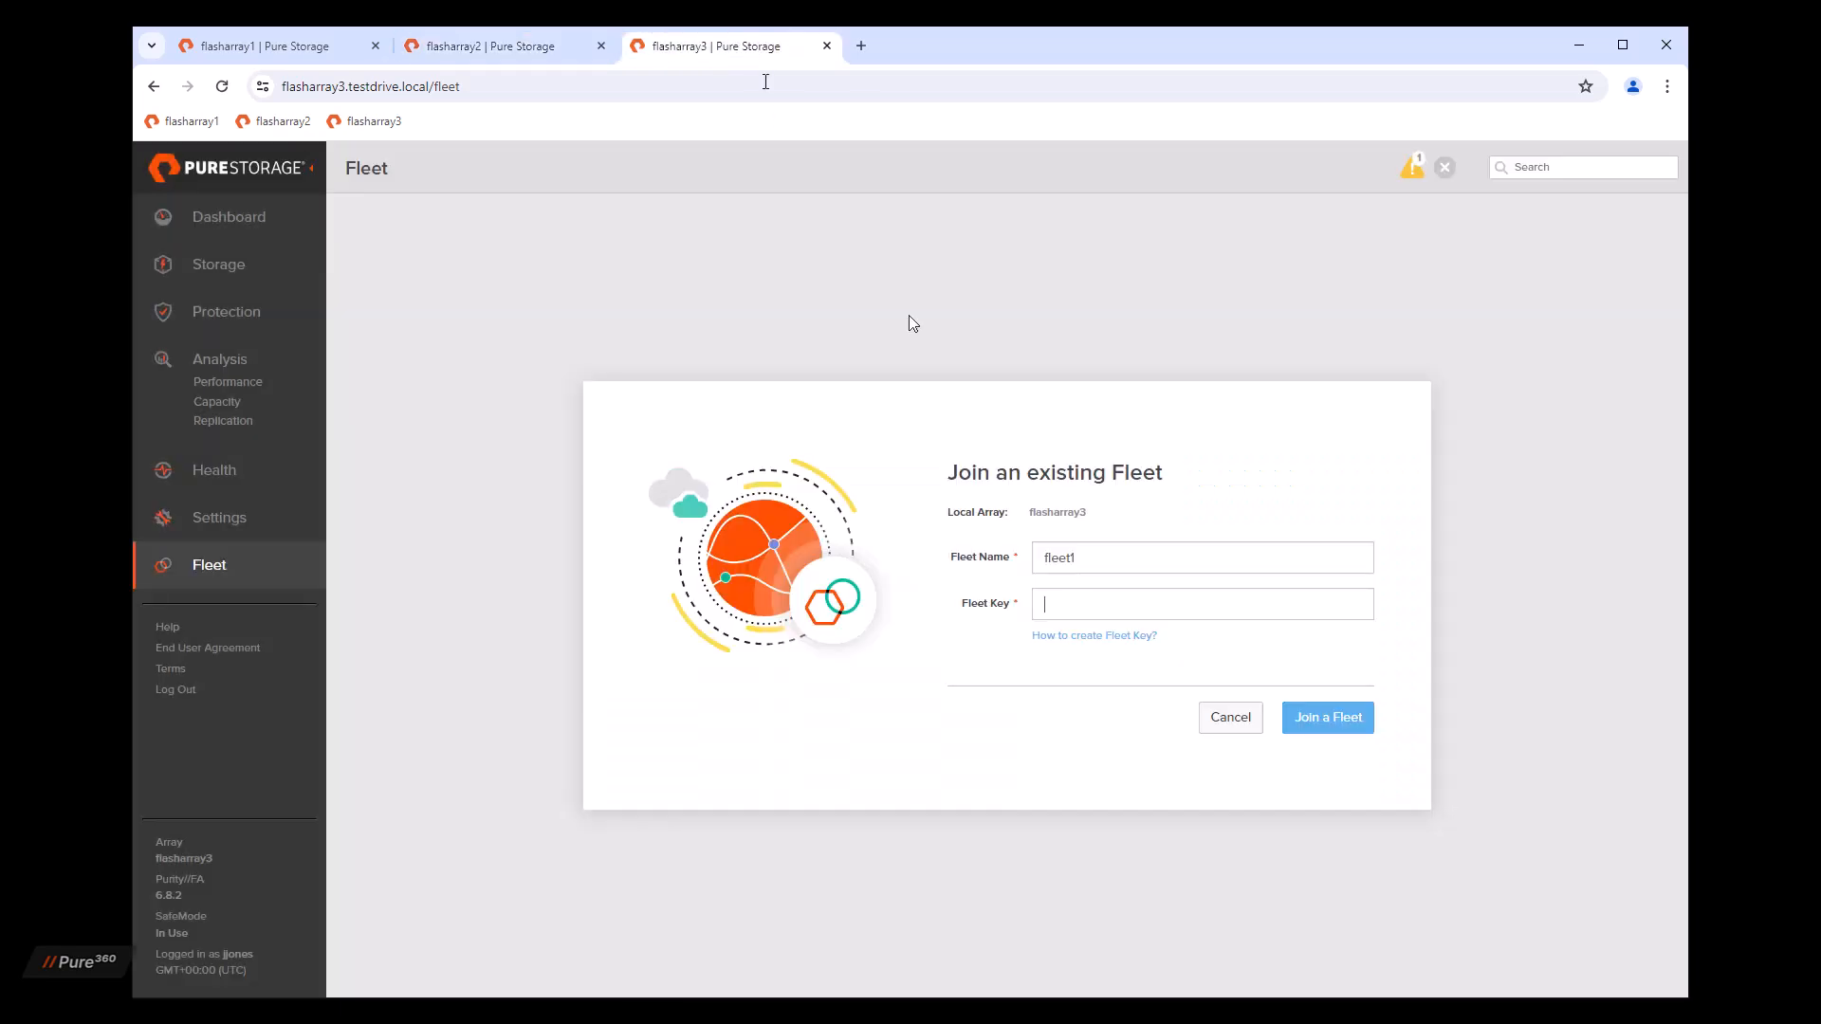
Step: Join flasharray3 to fleet1 with the pasted key and return to flasharray1
right_click(1201, 603)
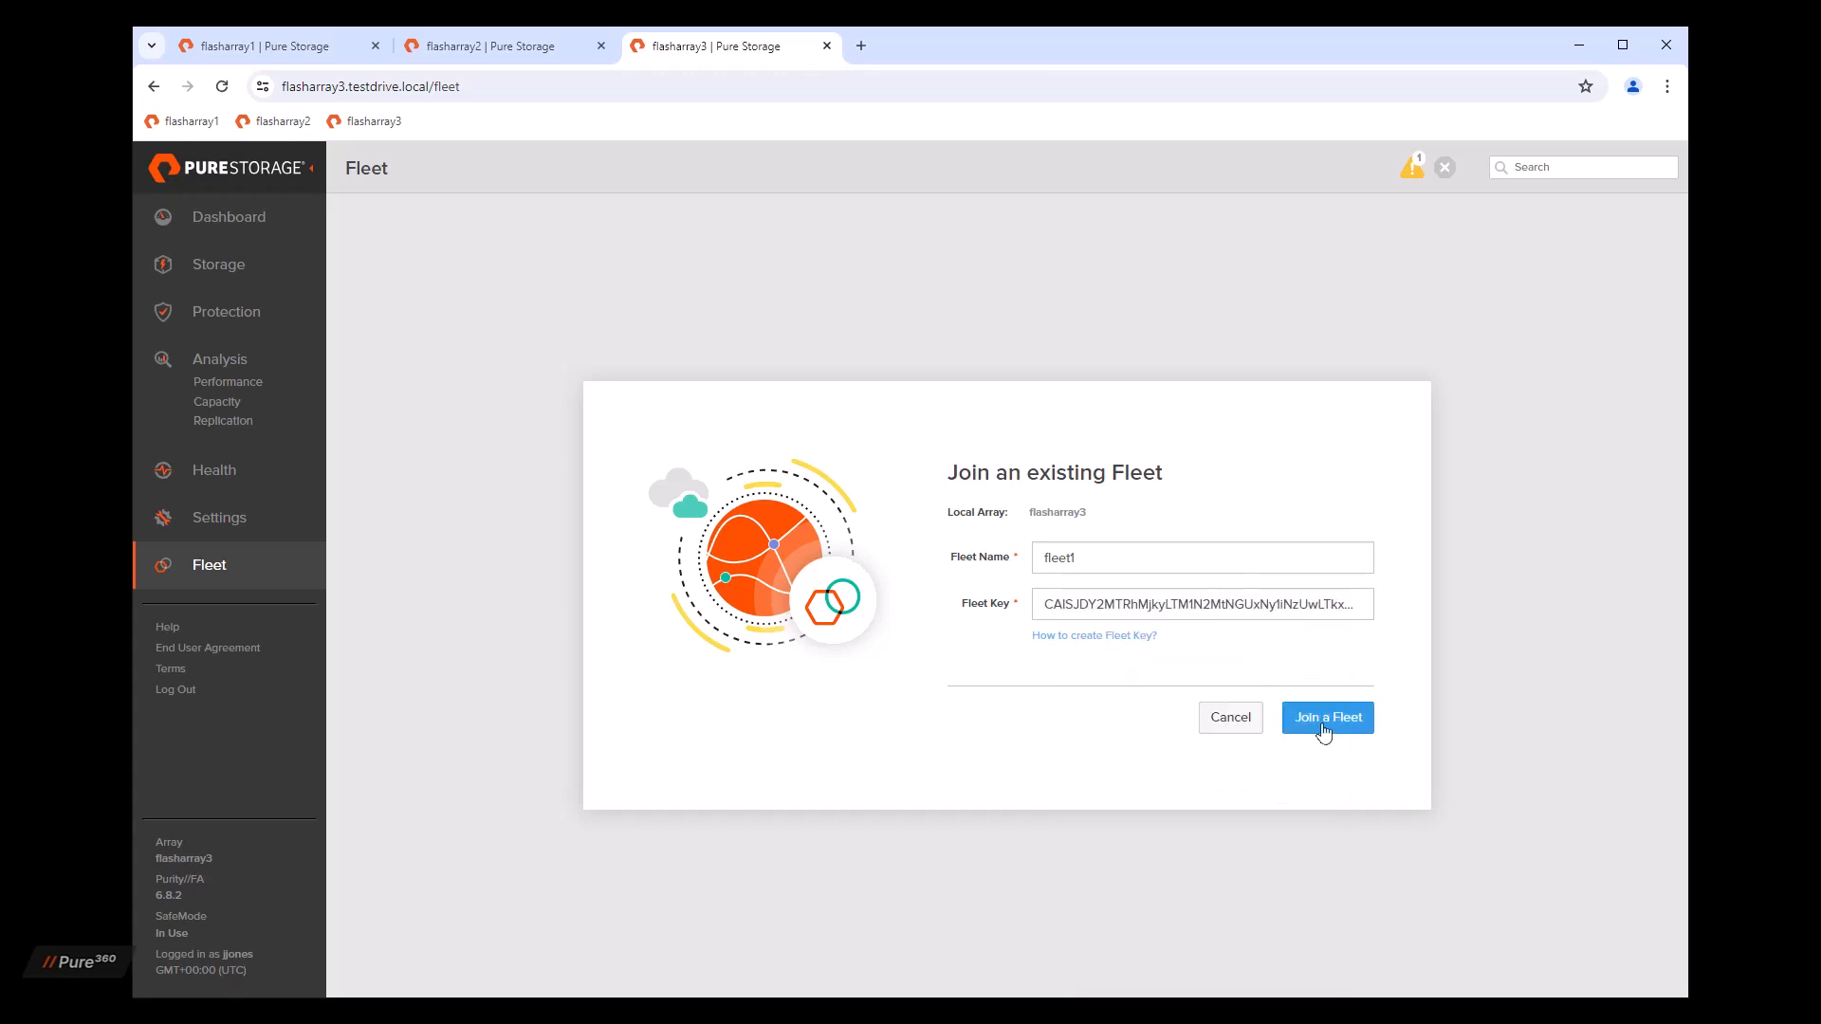
left_click(1326, 717)
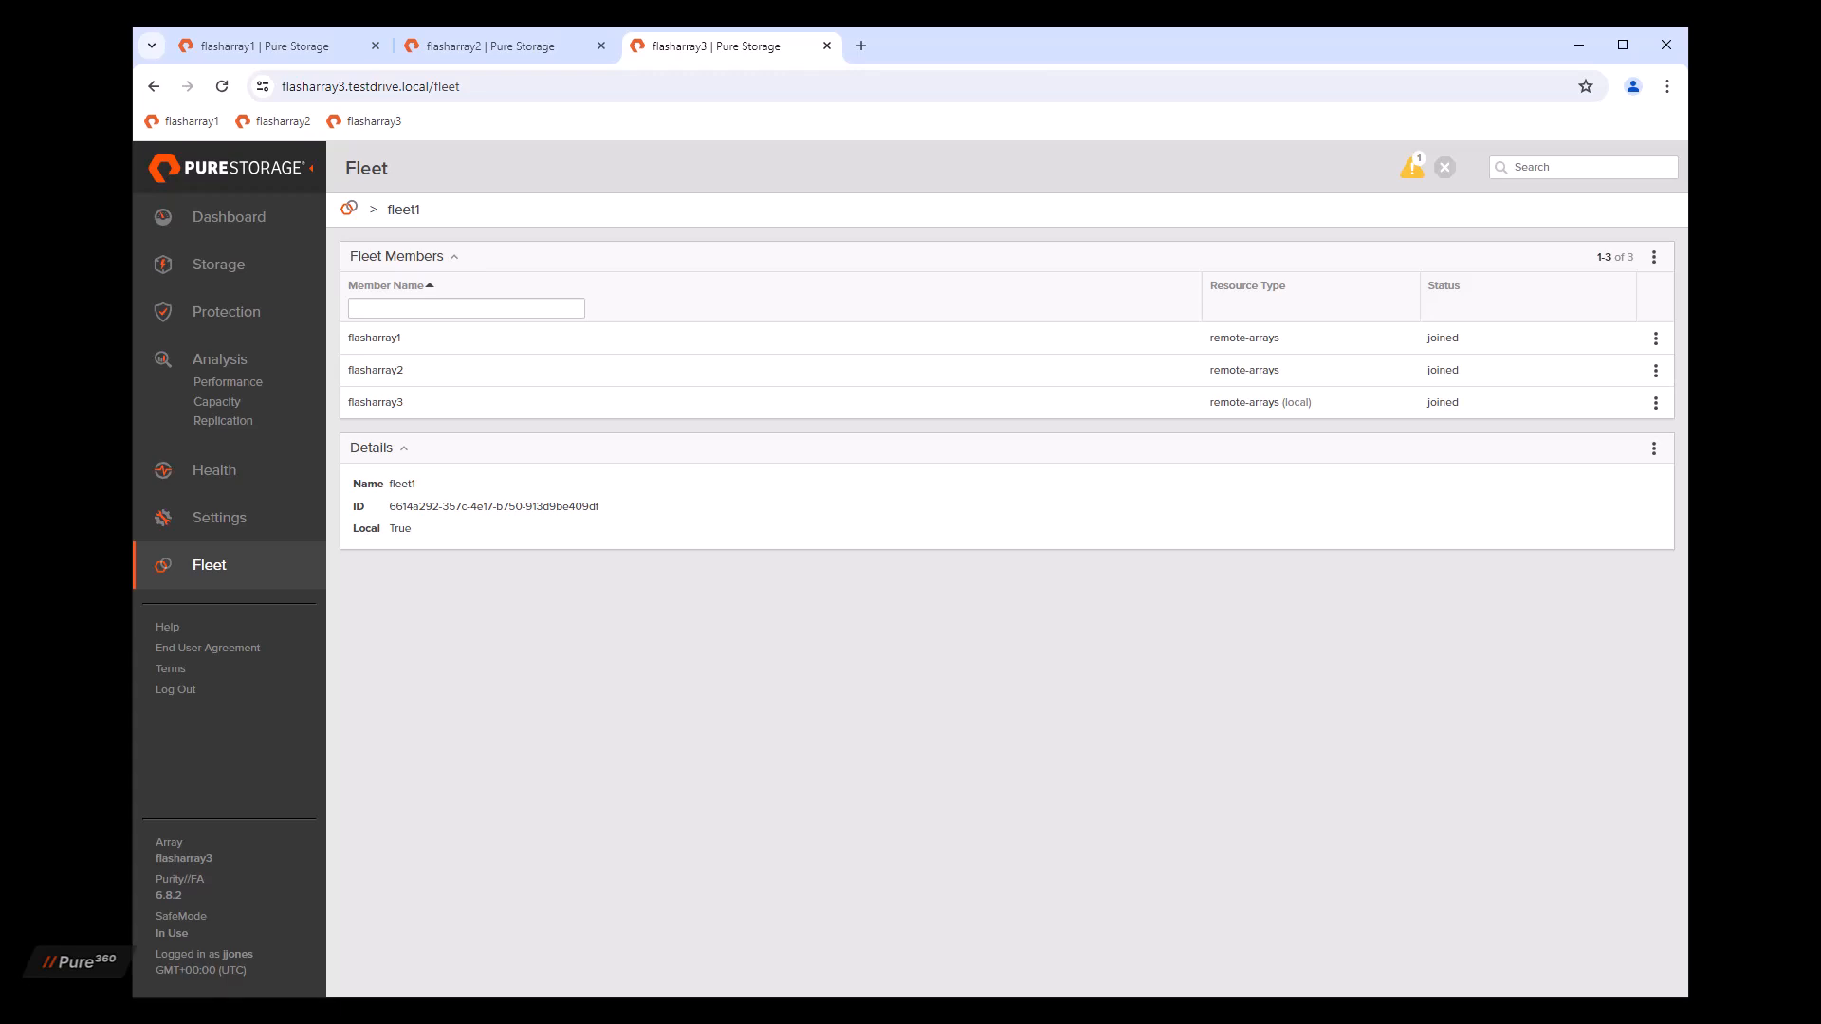
left_click(273, 45)
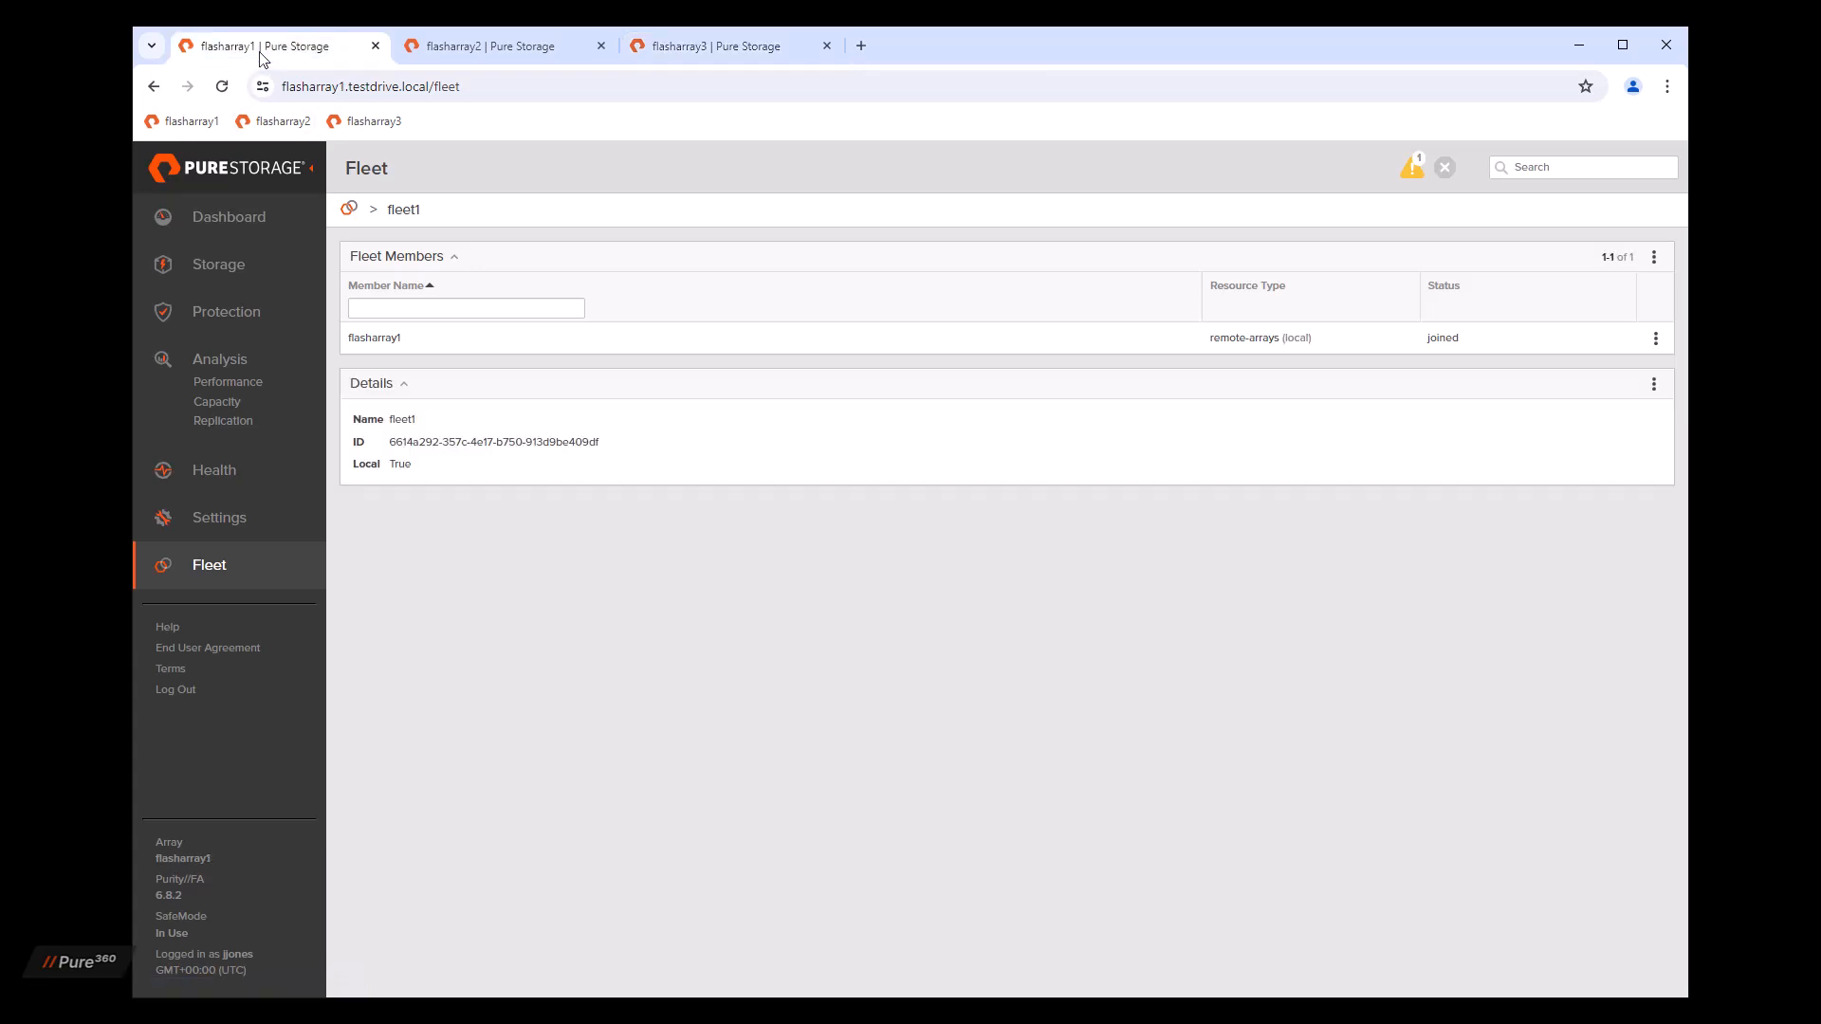
Step: Show hosts and host groups across all fleet members from flasharray1's Storage view
left_click(217, 264)
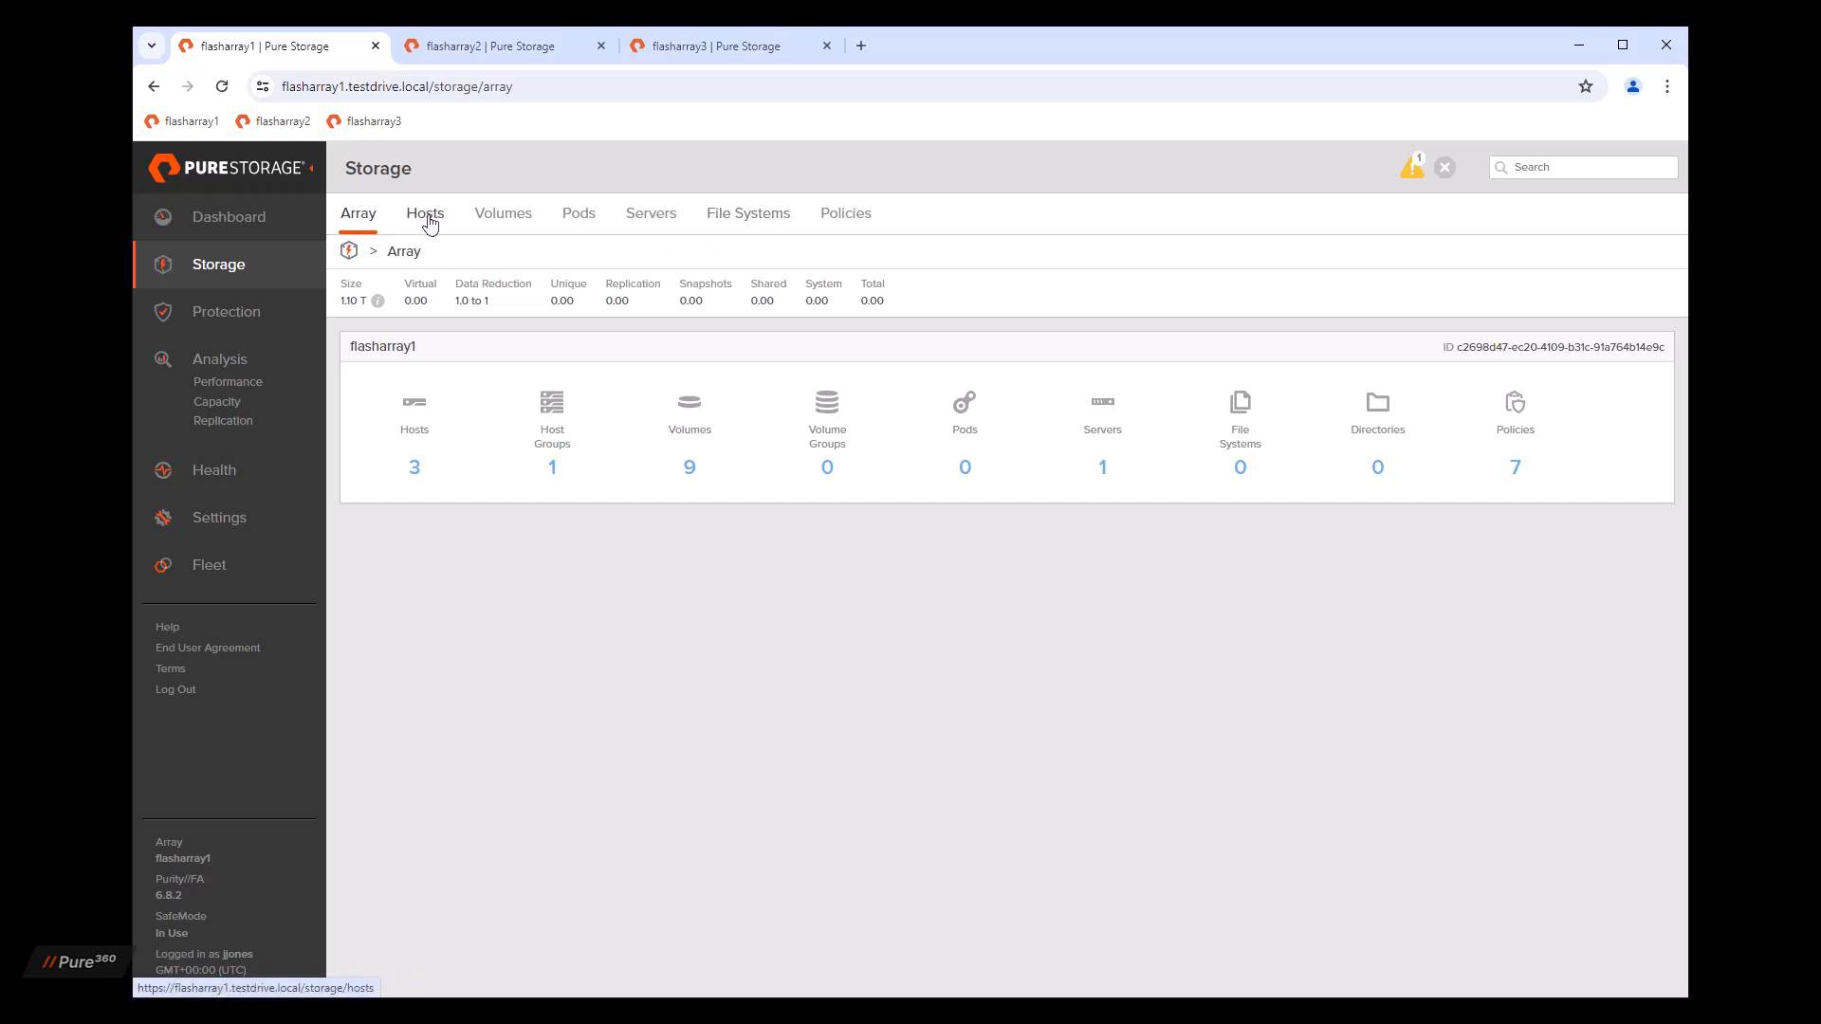
left_click(424, 212)
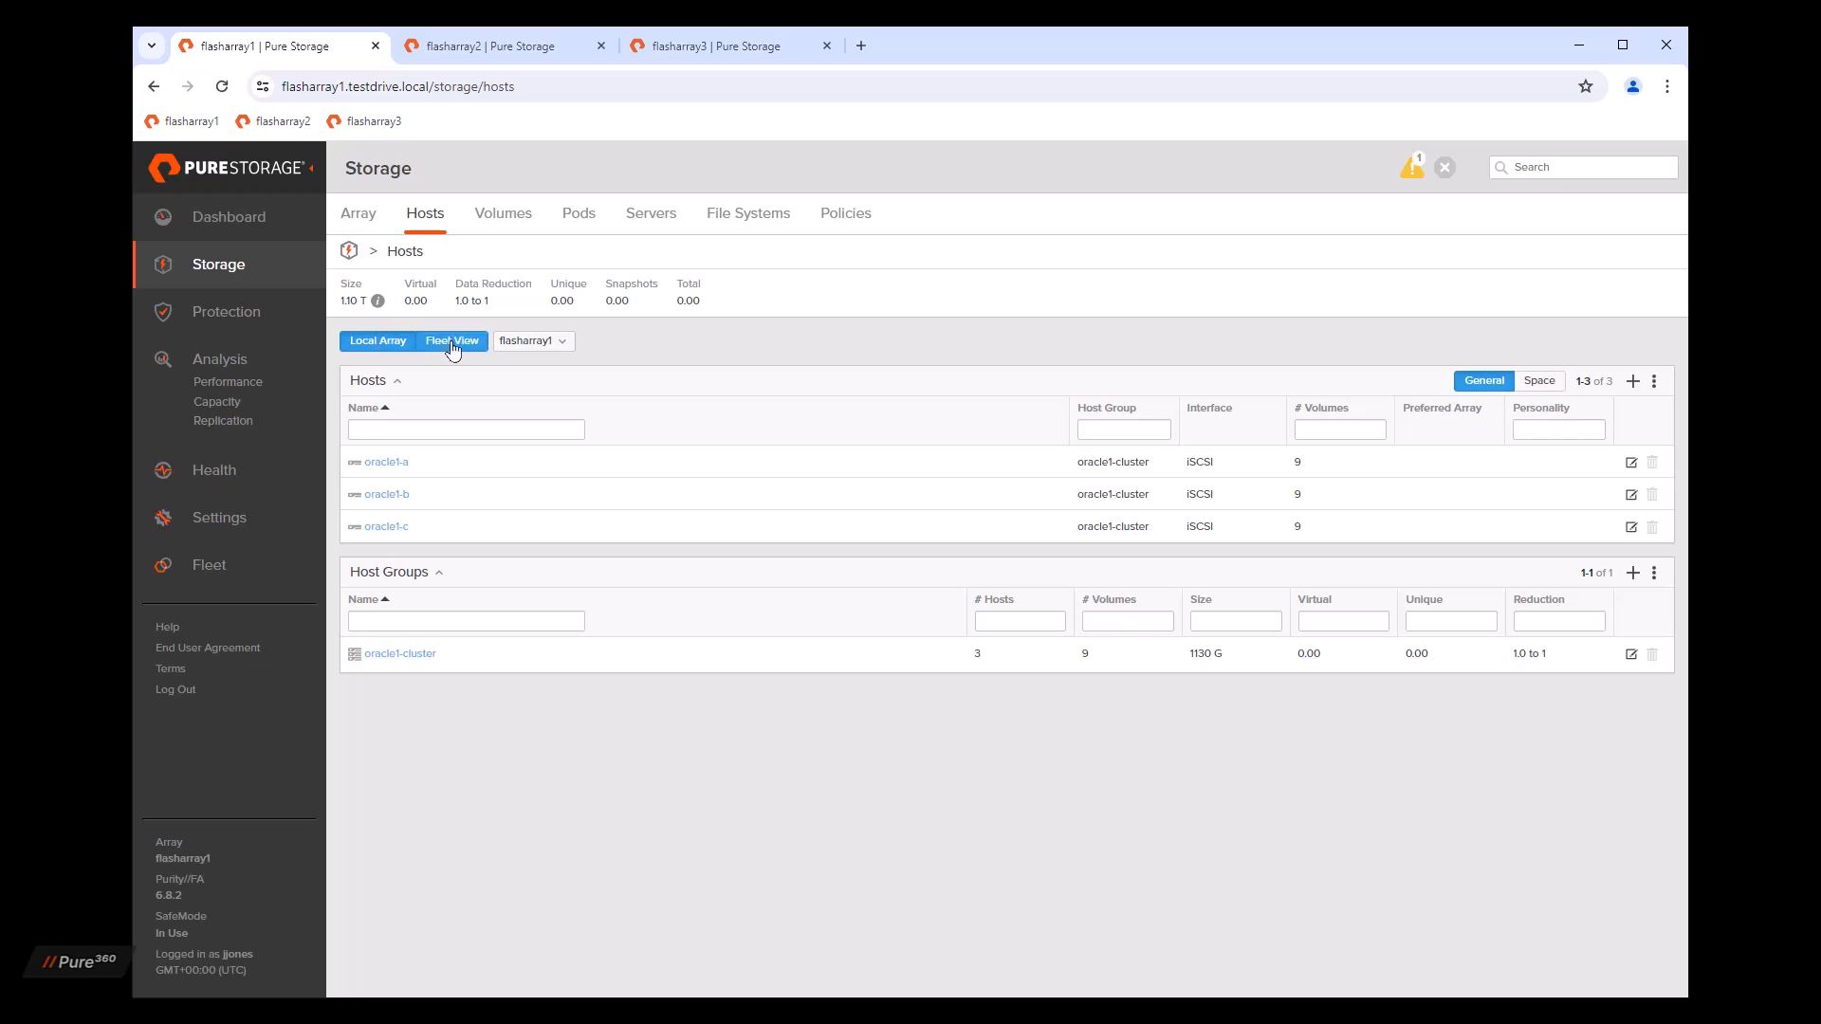
left_click(451, 341)
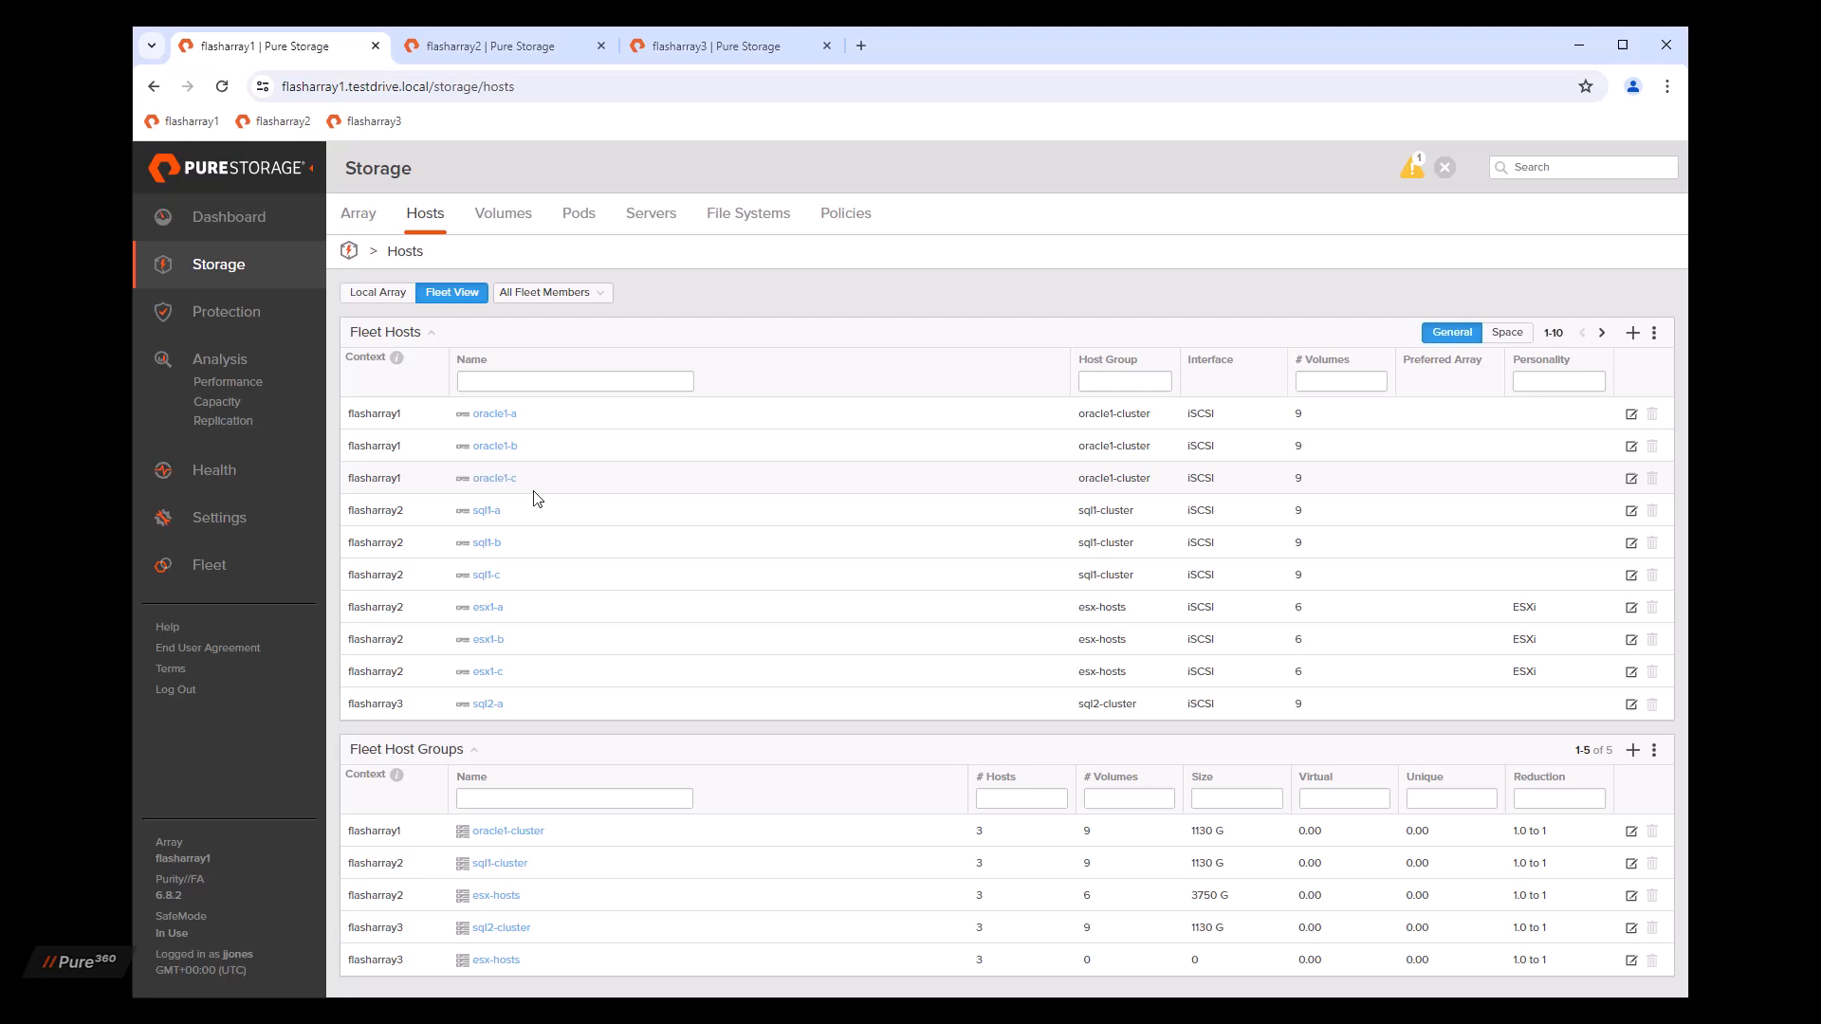
mouse_move(533, 717)
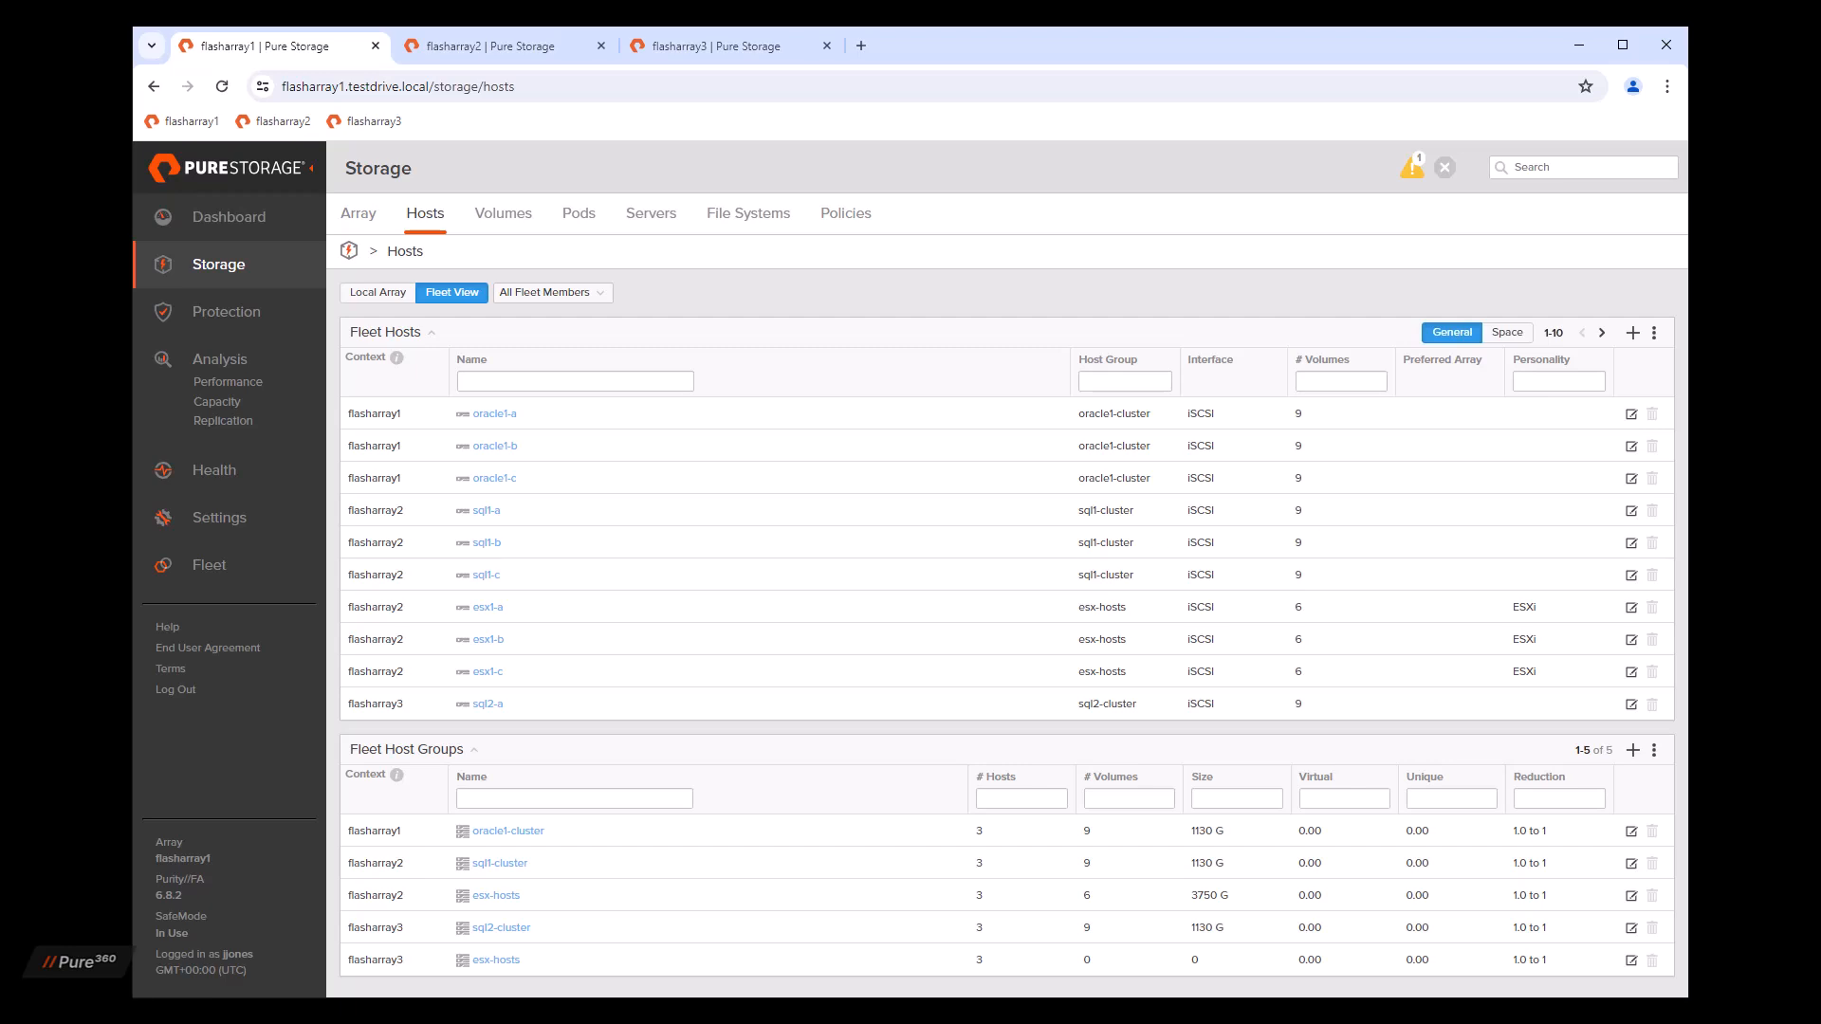
mouse_move(505, 237)
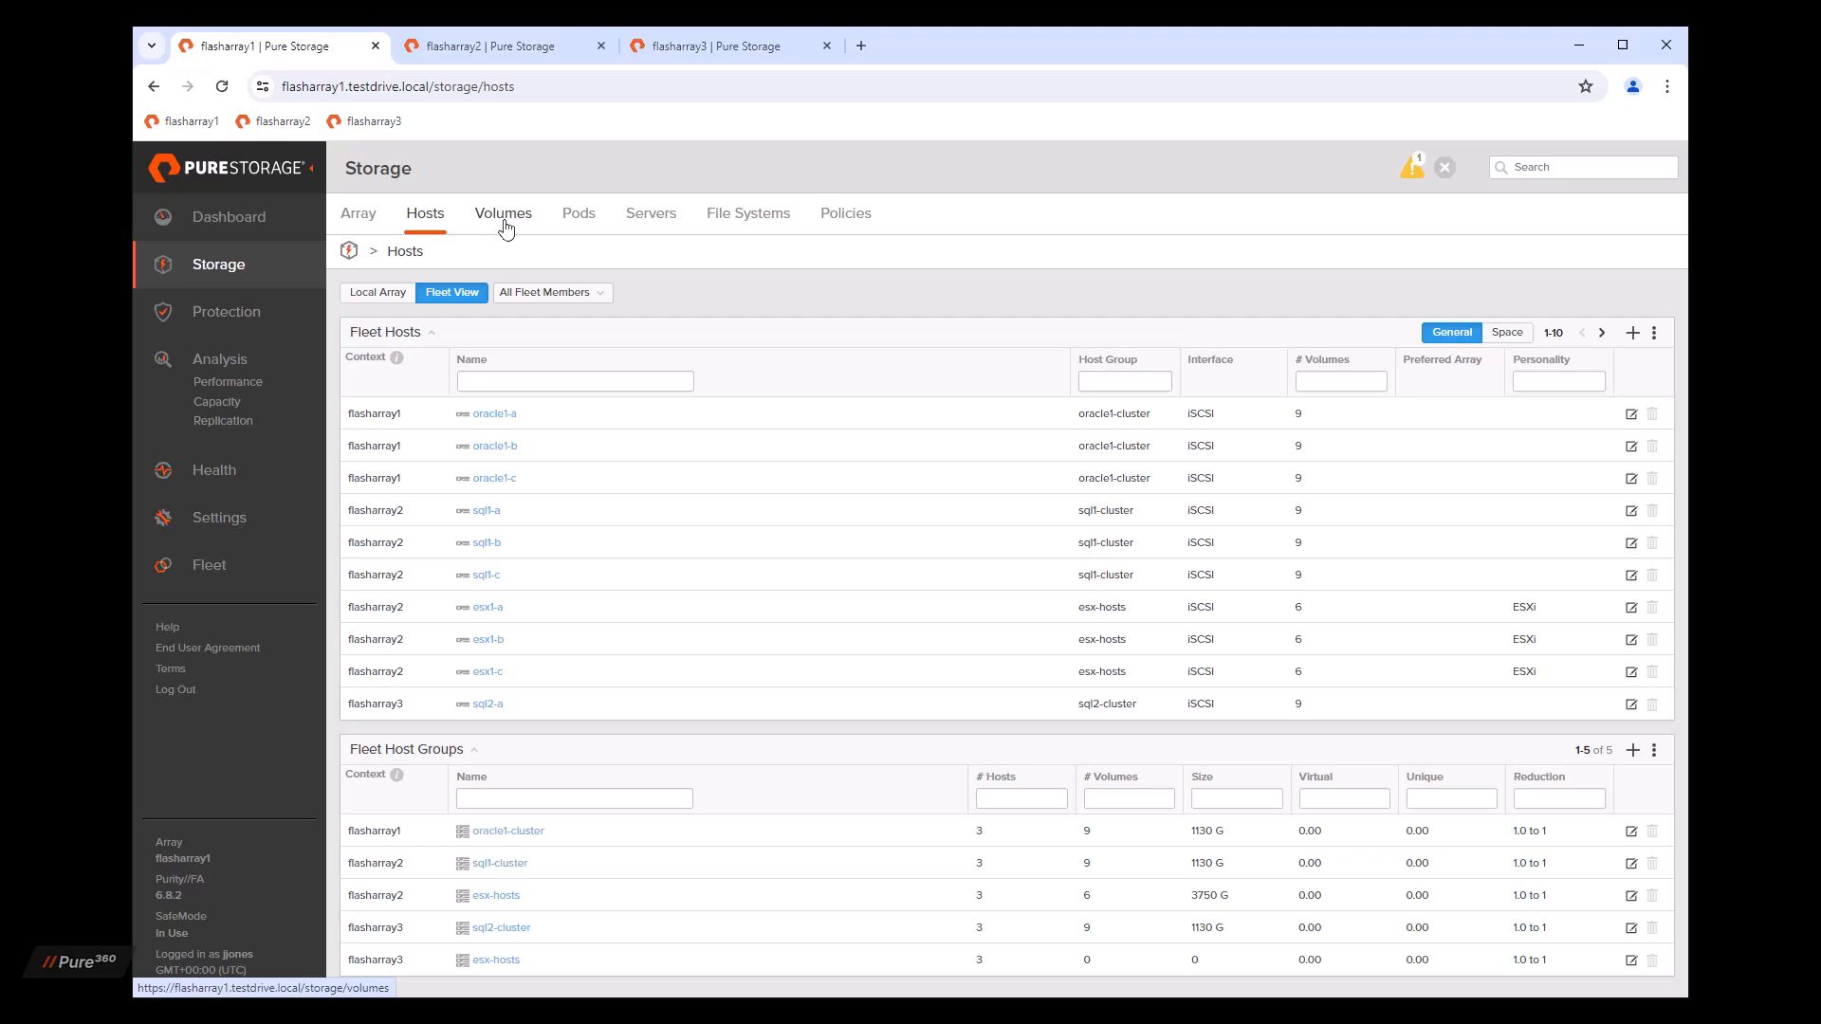
Step: Browse the fleet-wide Volumes and Pods lists, then the Protection overview
left_click(502, 213)
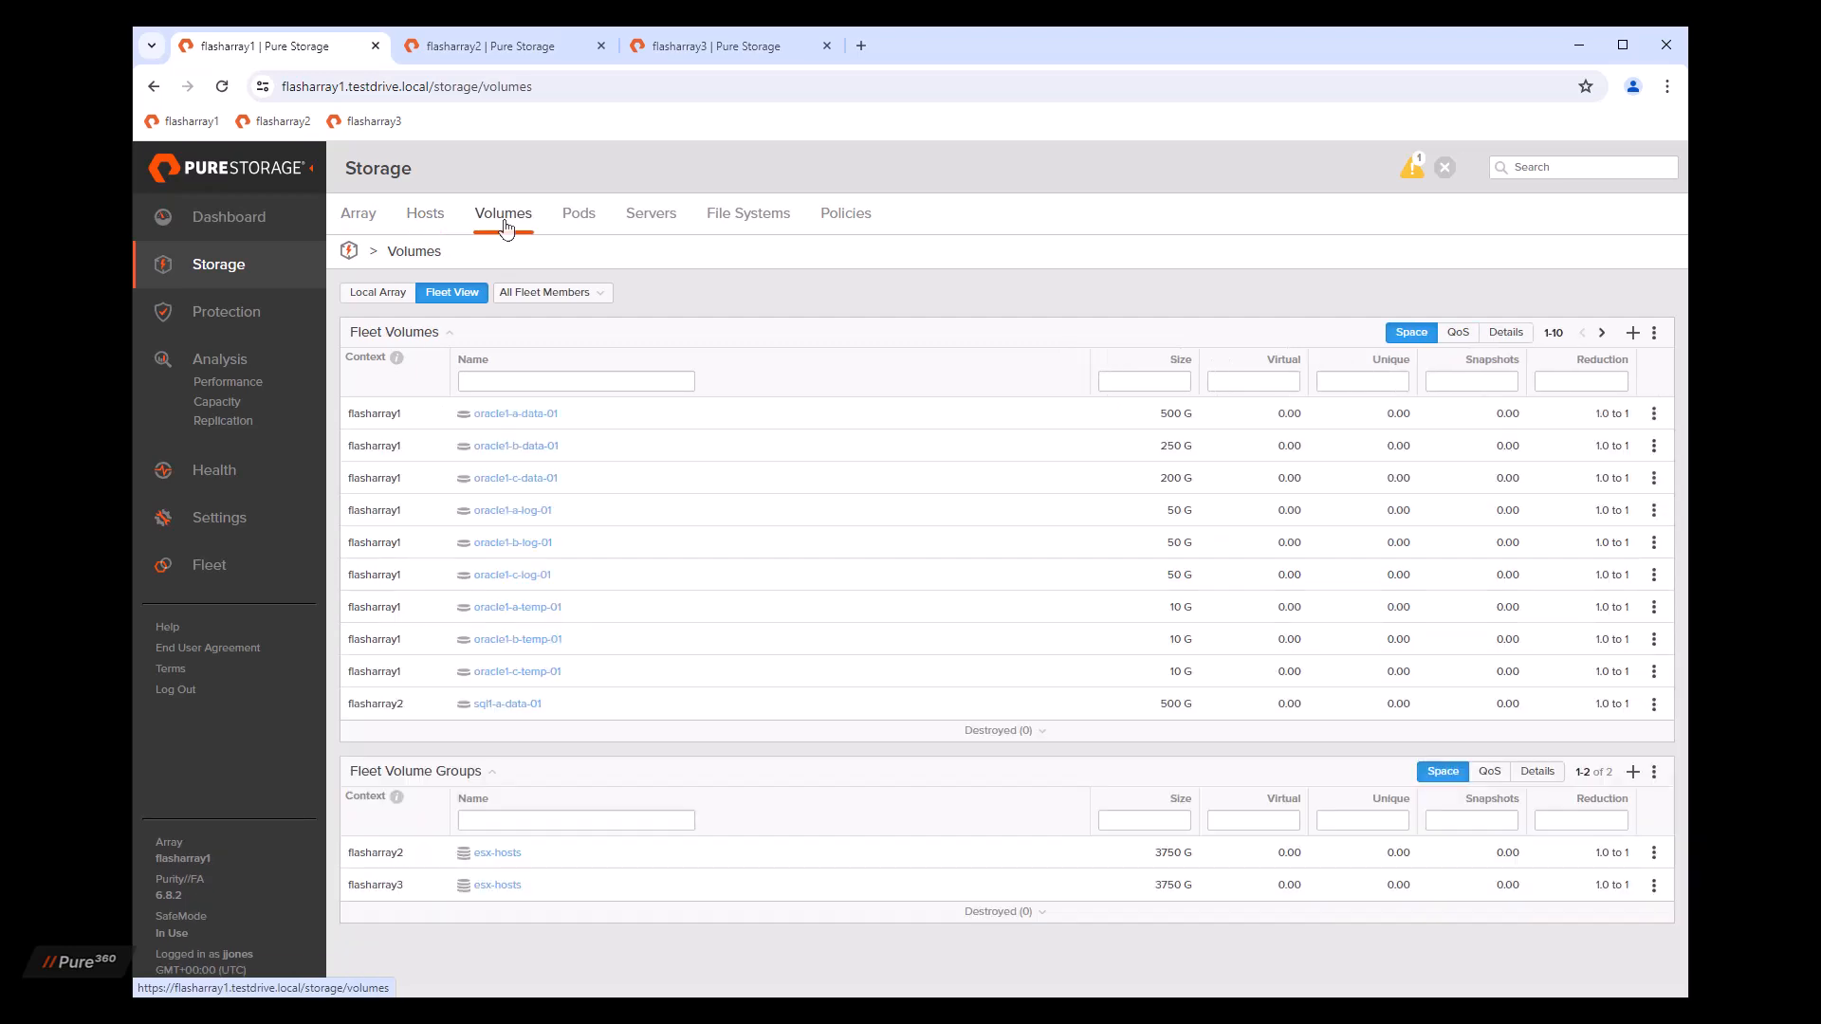
left_click(578, 212)
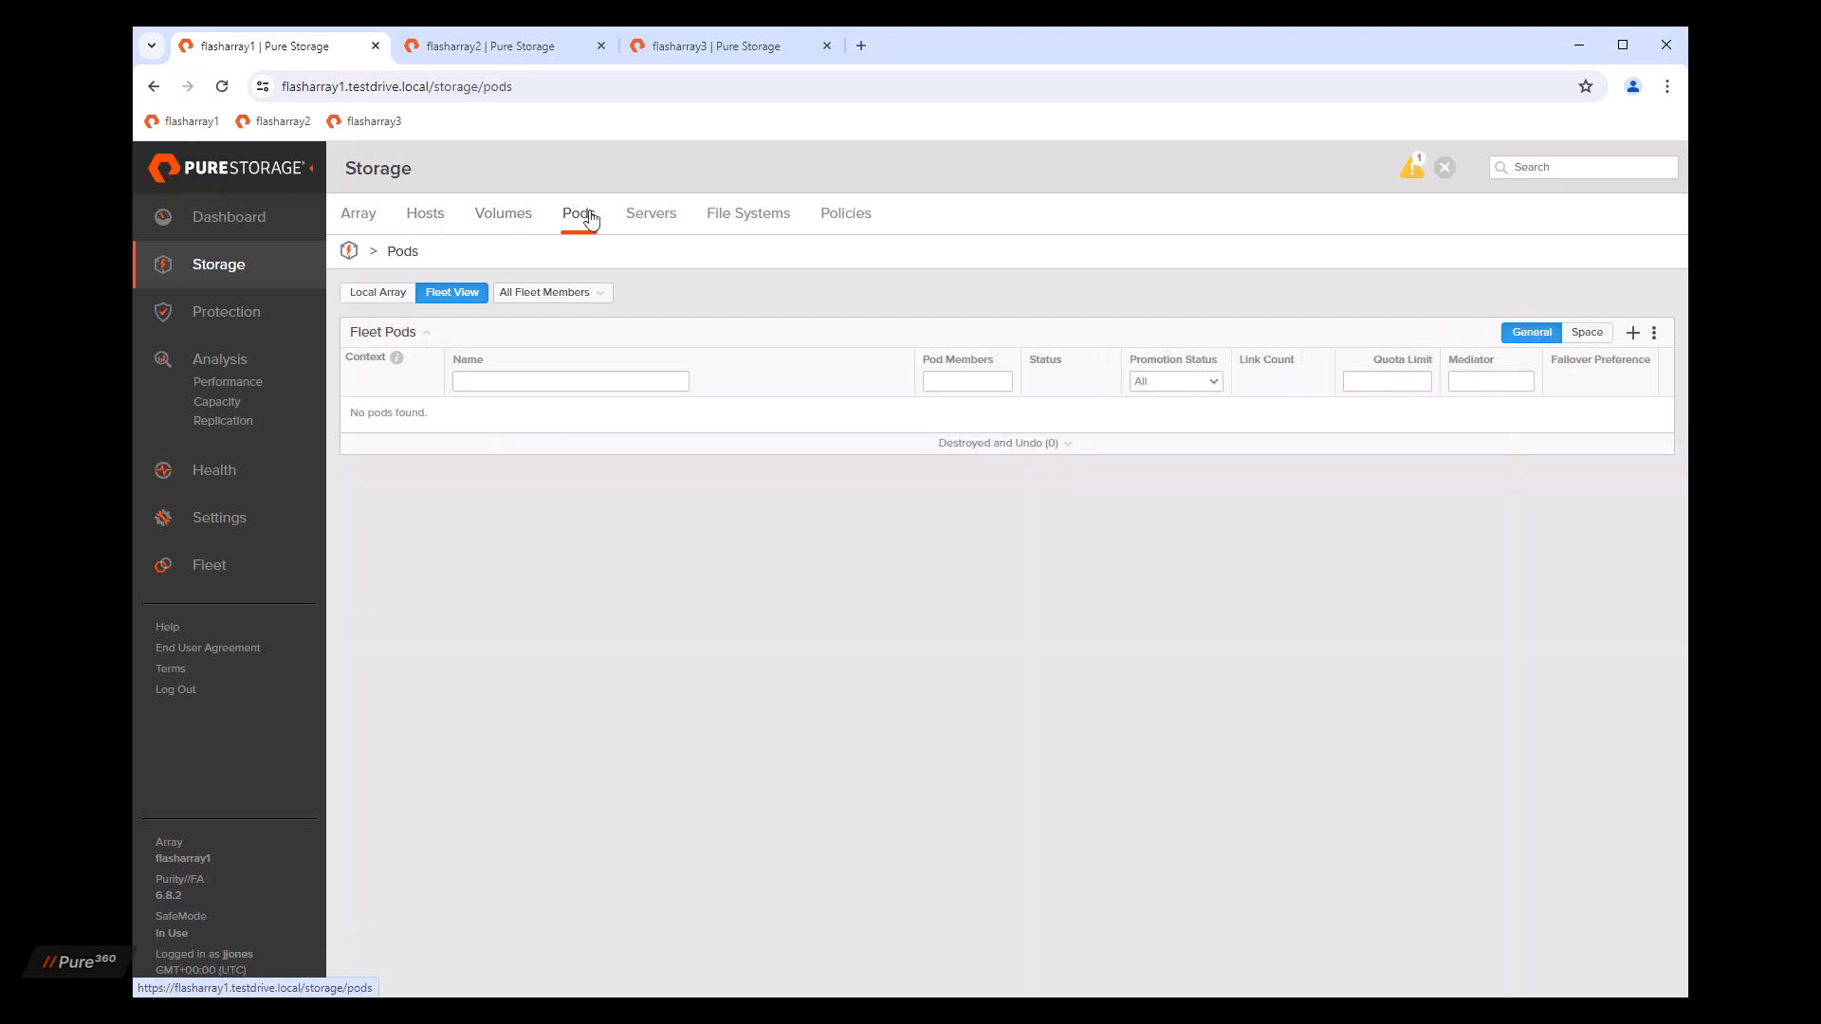
left_click(377, 291)
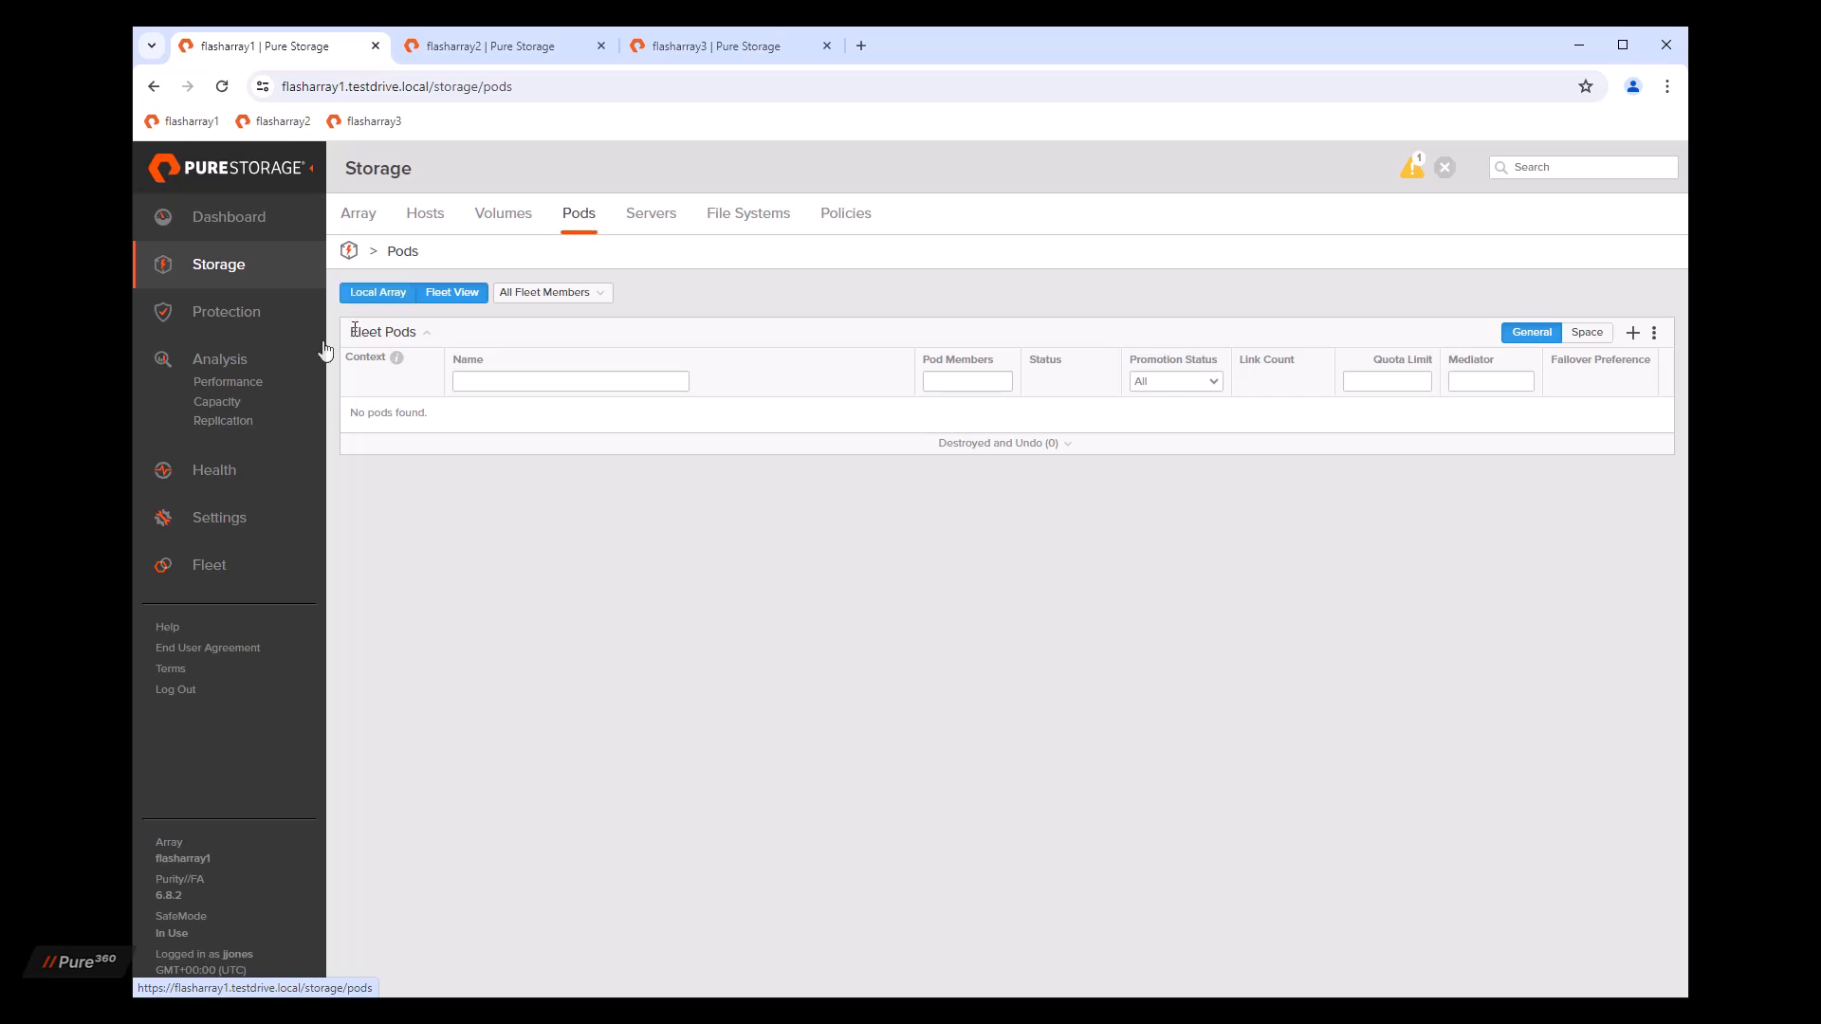
left_click(226, 311)
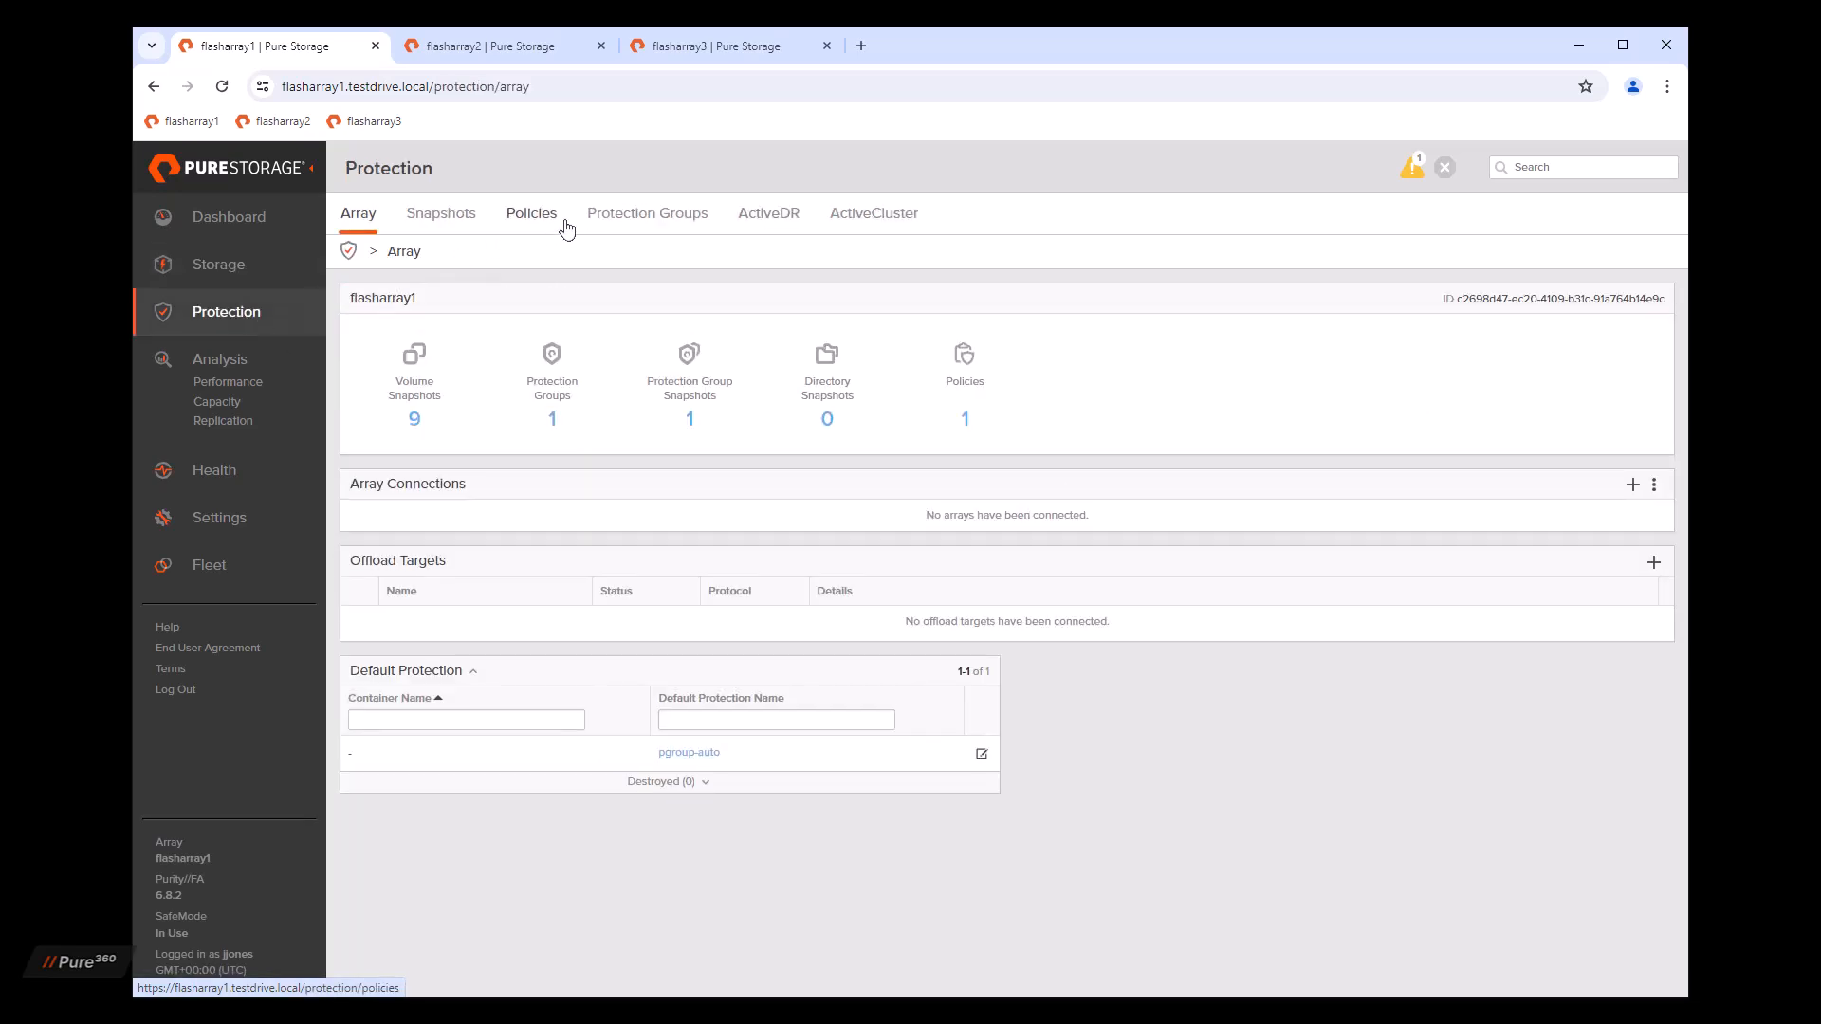
Step: List protection groups for all fleet members and check the member selection
left_click(647, 212)
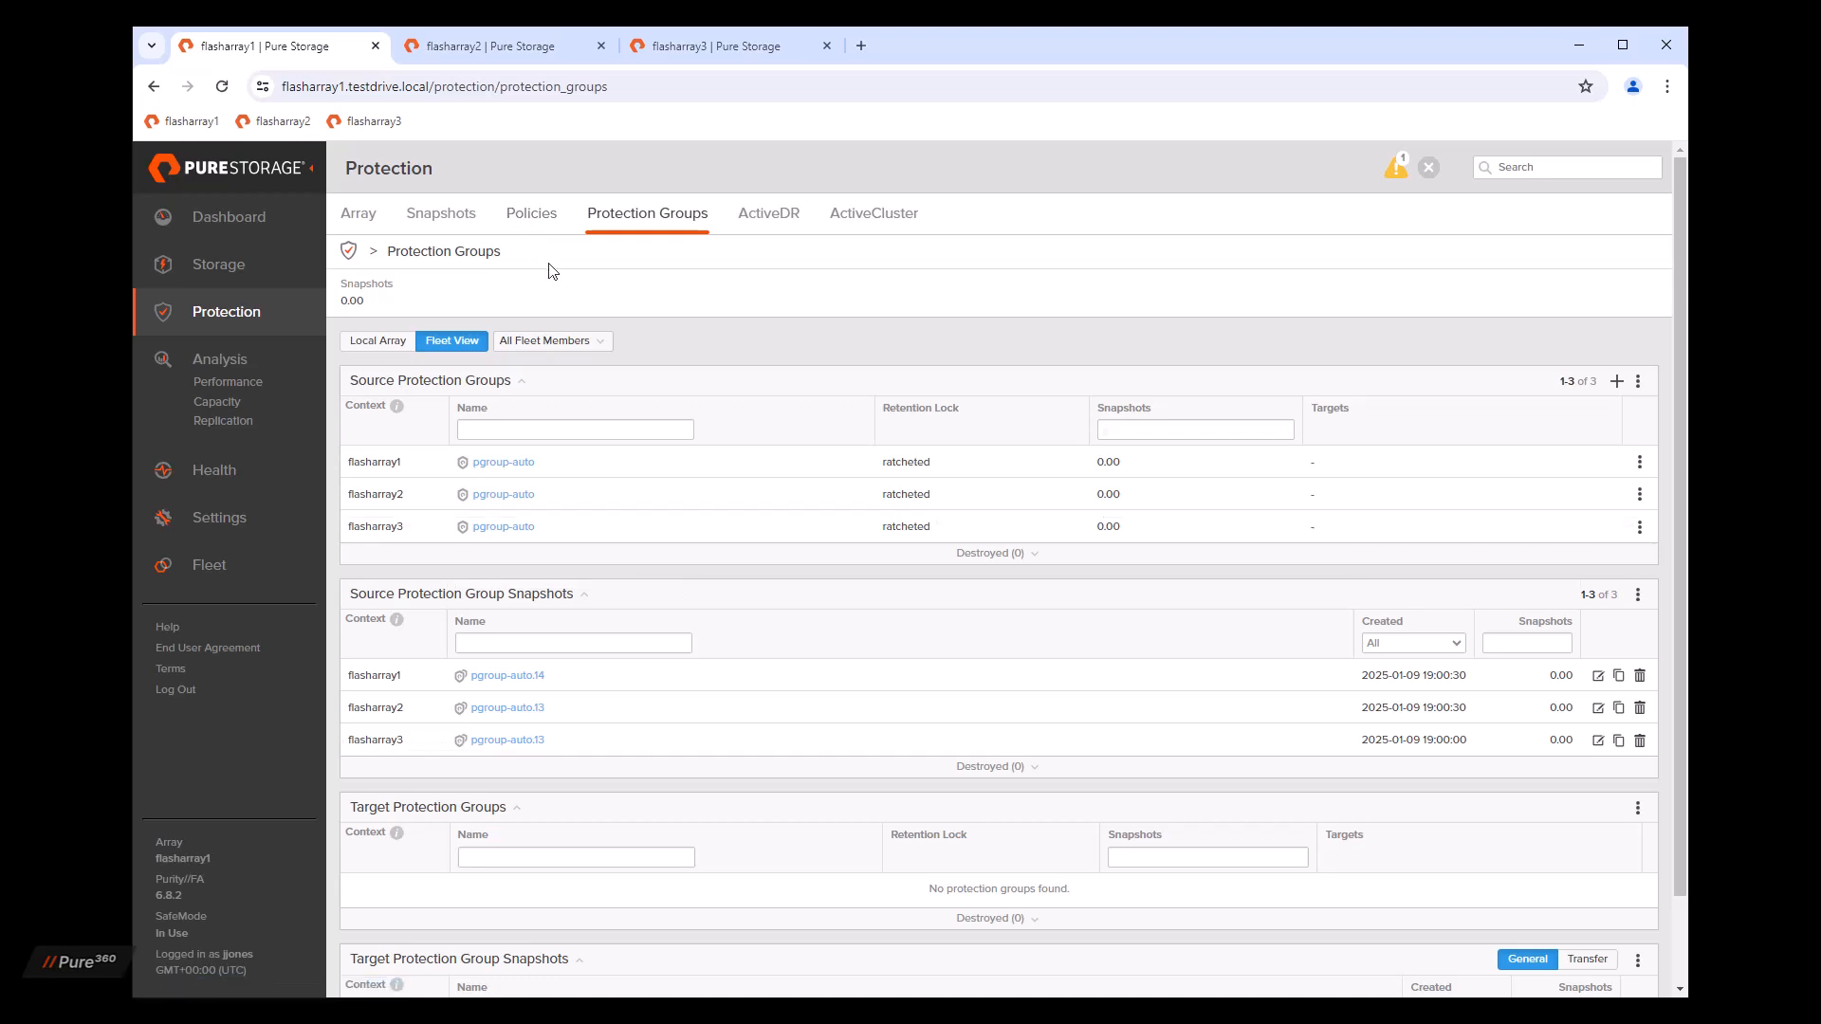
left_click(552, 340)
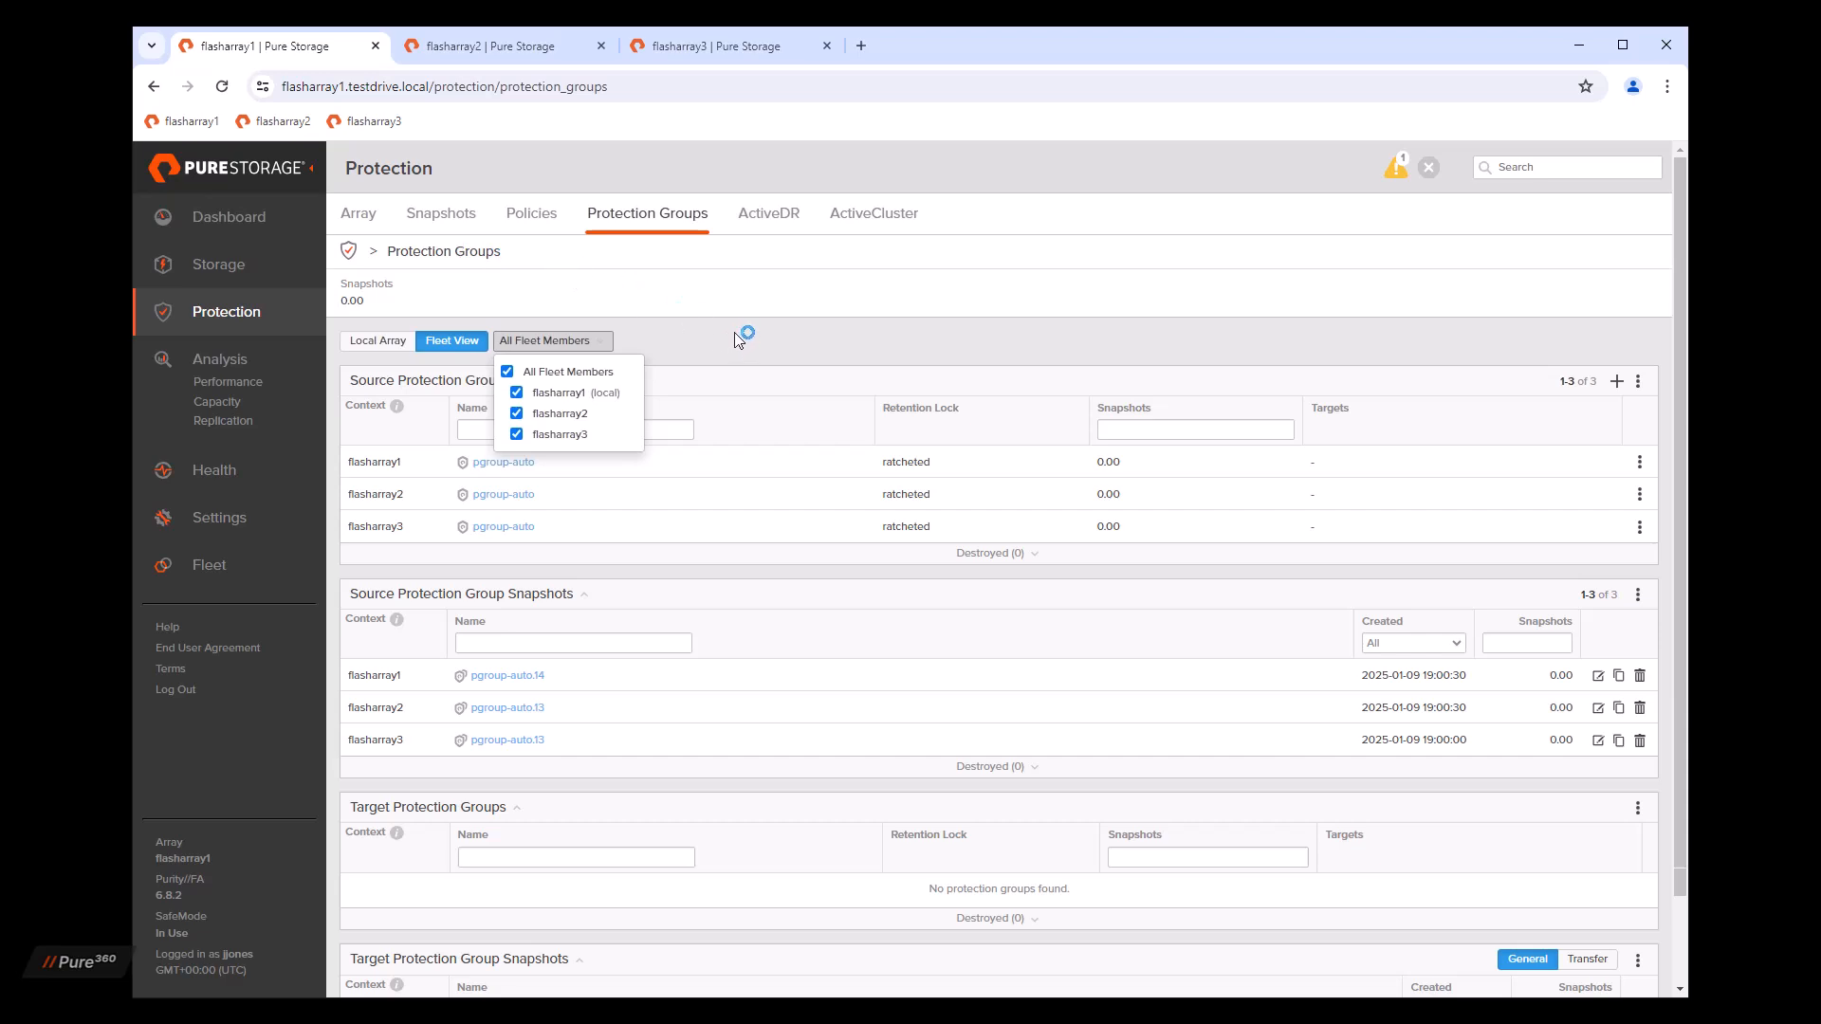
left_click(735, 339)
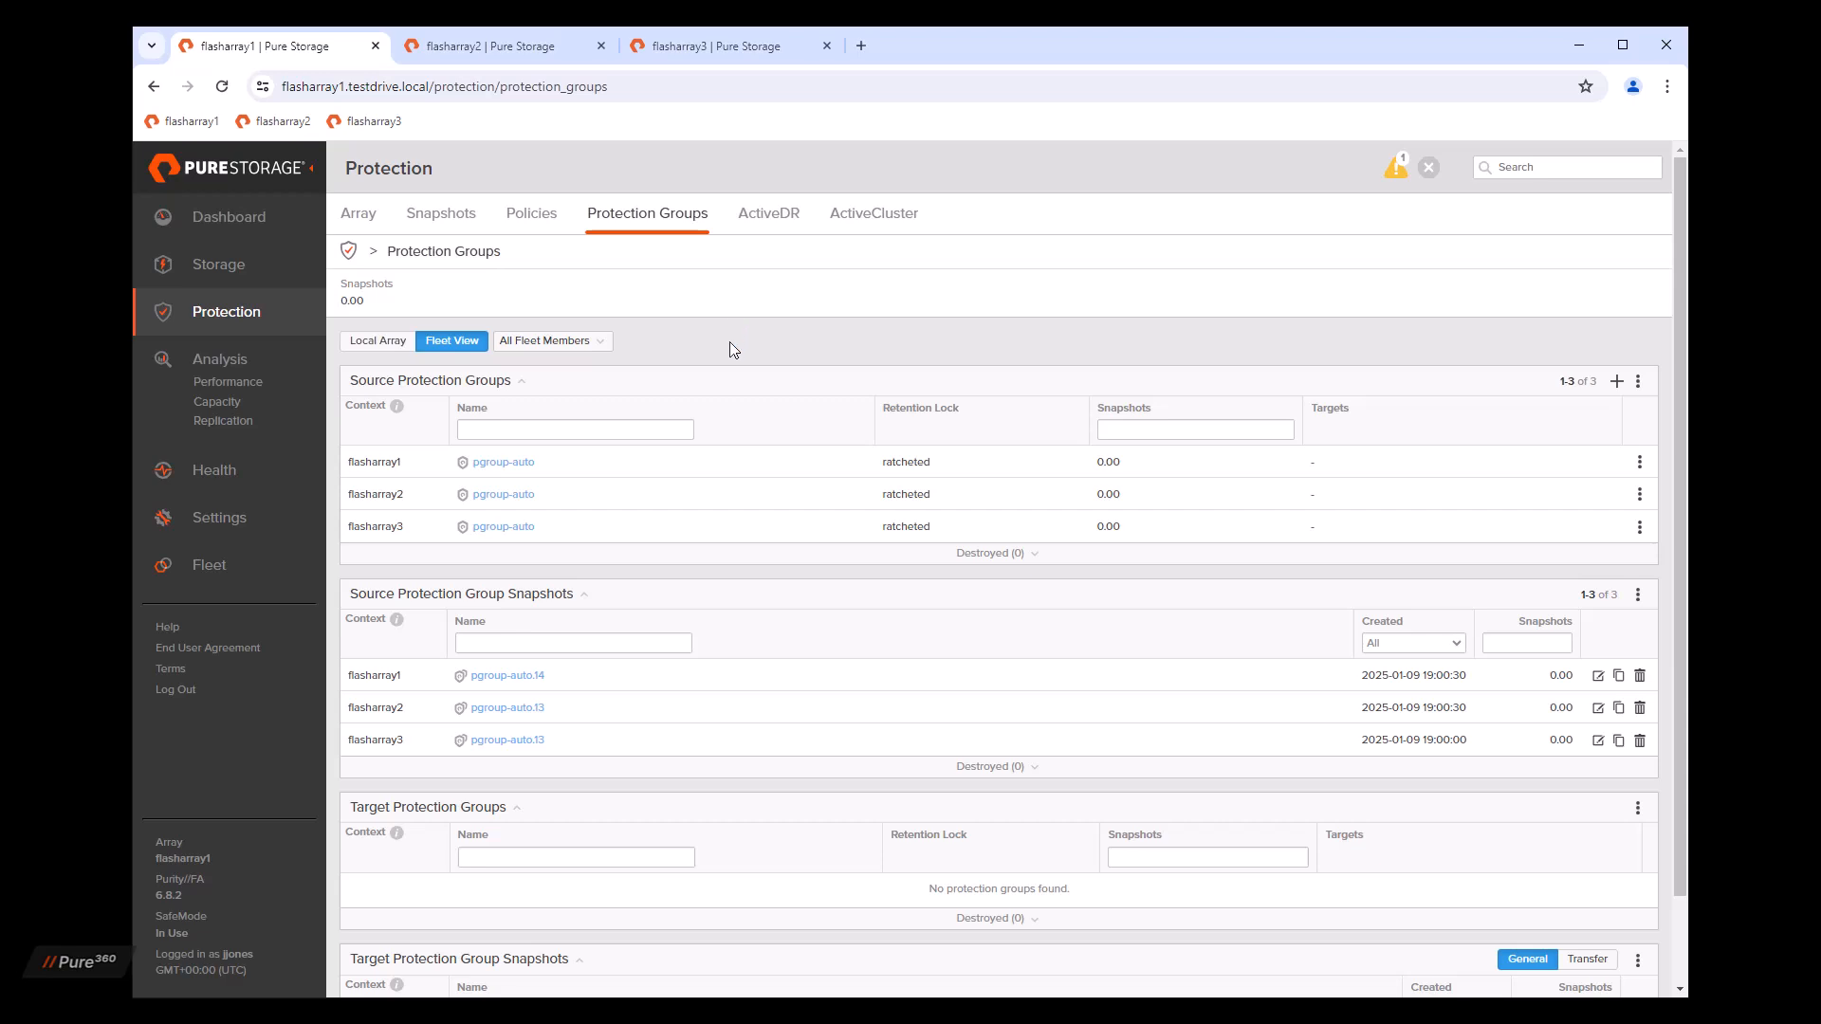
mouse_move(753, 366)
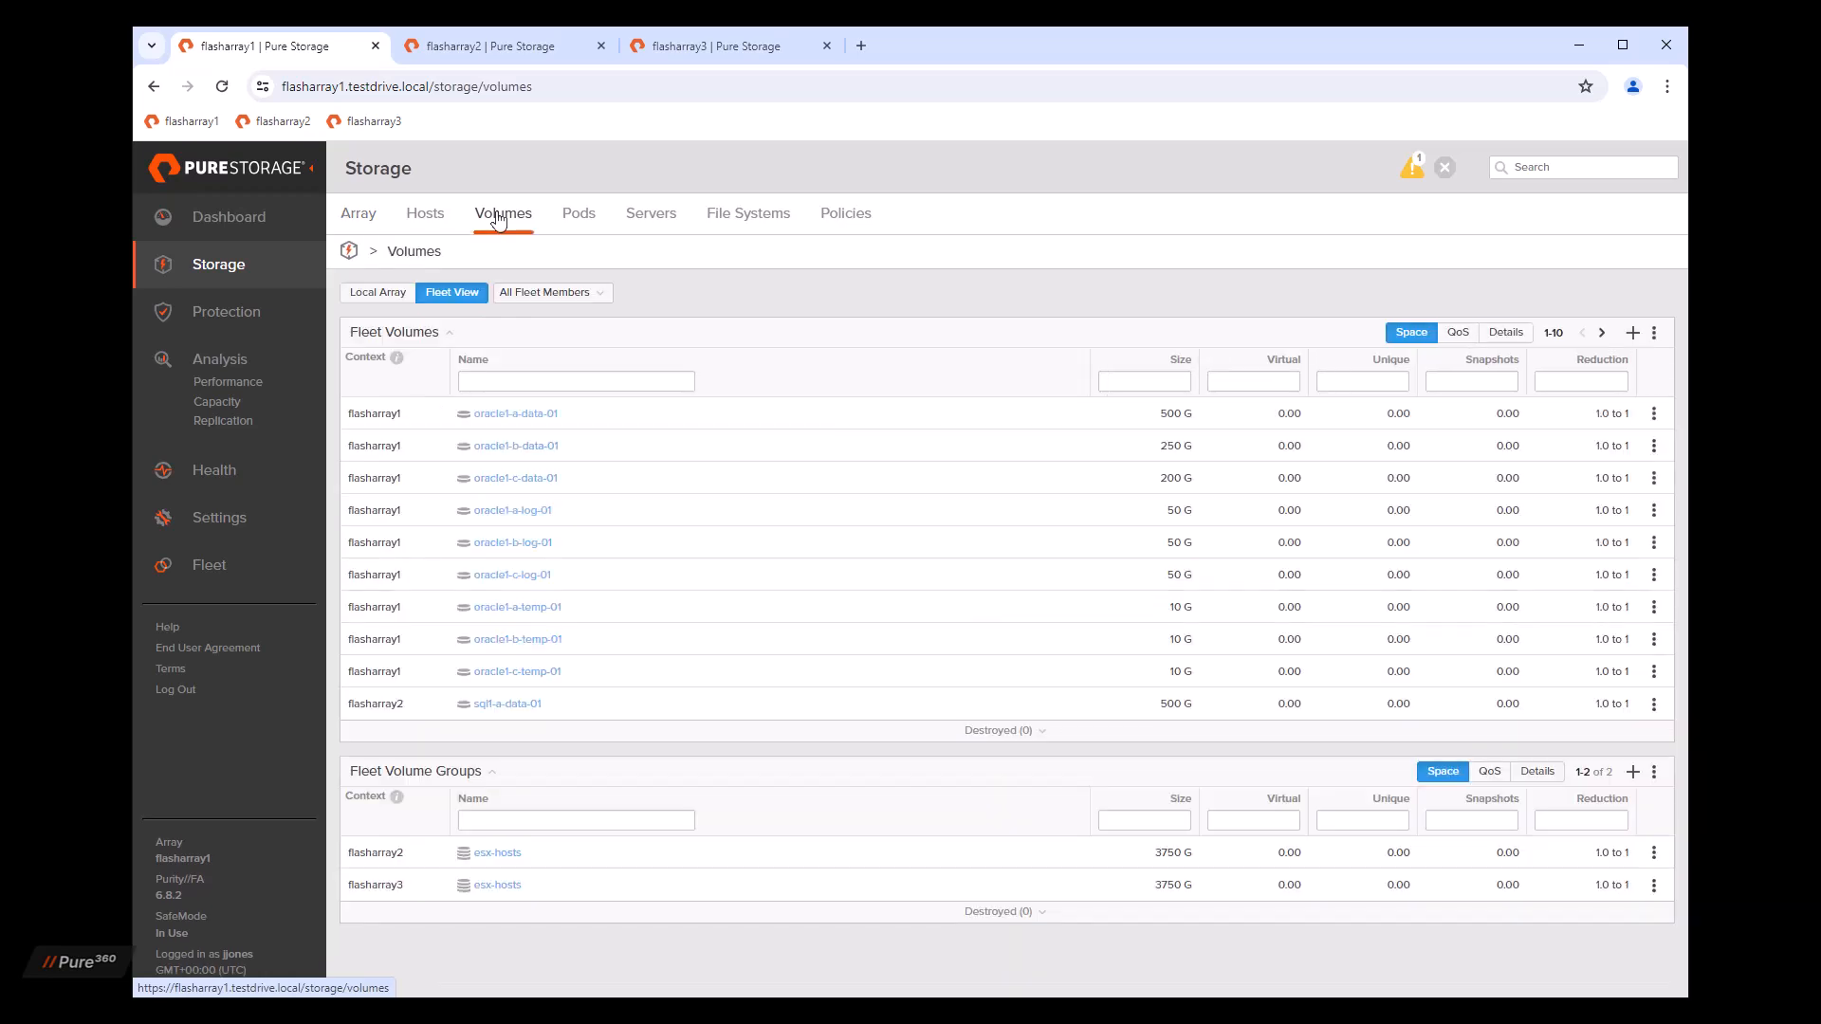
mouse_move(1404, 447)
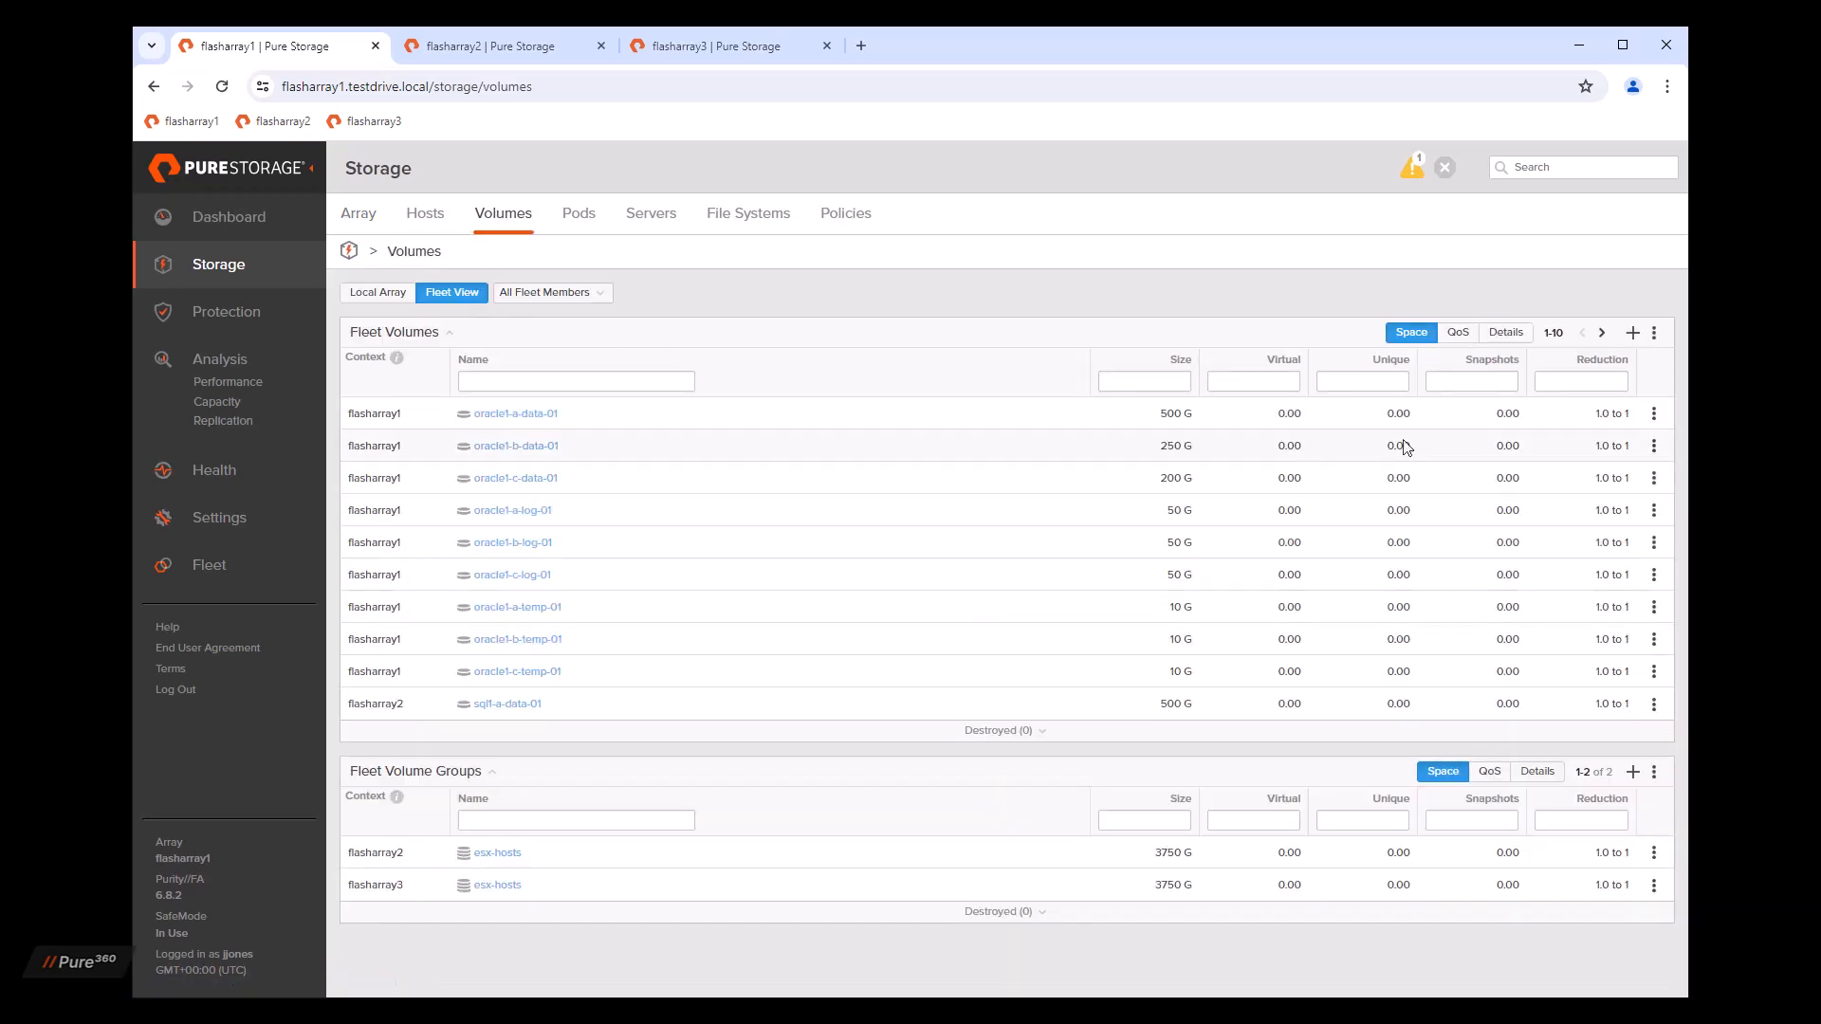
Step: Show volume details, filter by serial 3b4b and open sql1-c-data-01 on flasharray2
left_click(1505, 332)
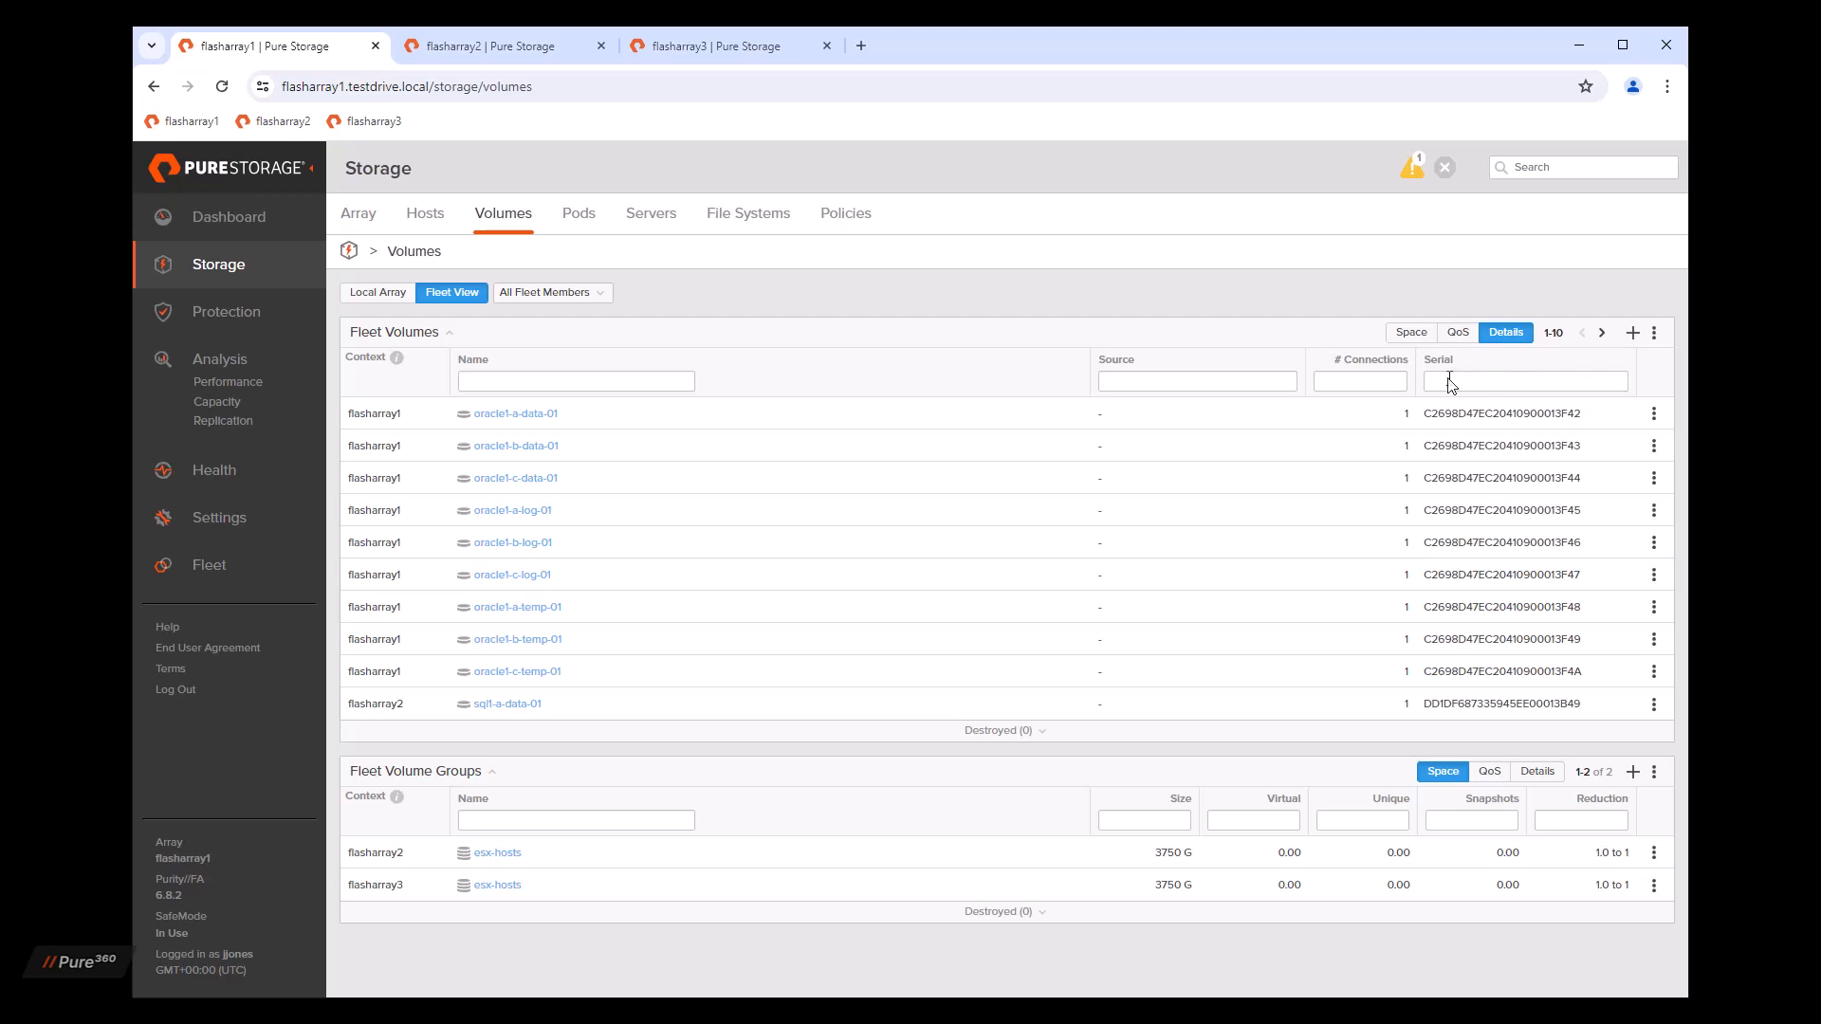
type("3b4b")
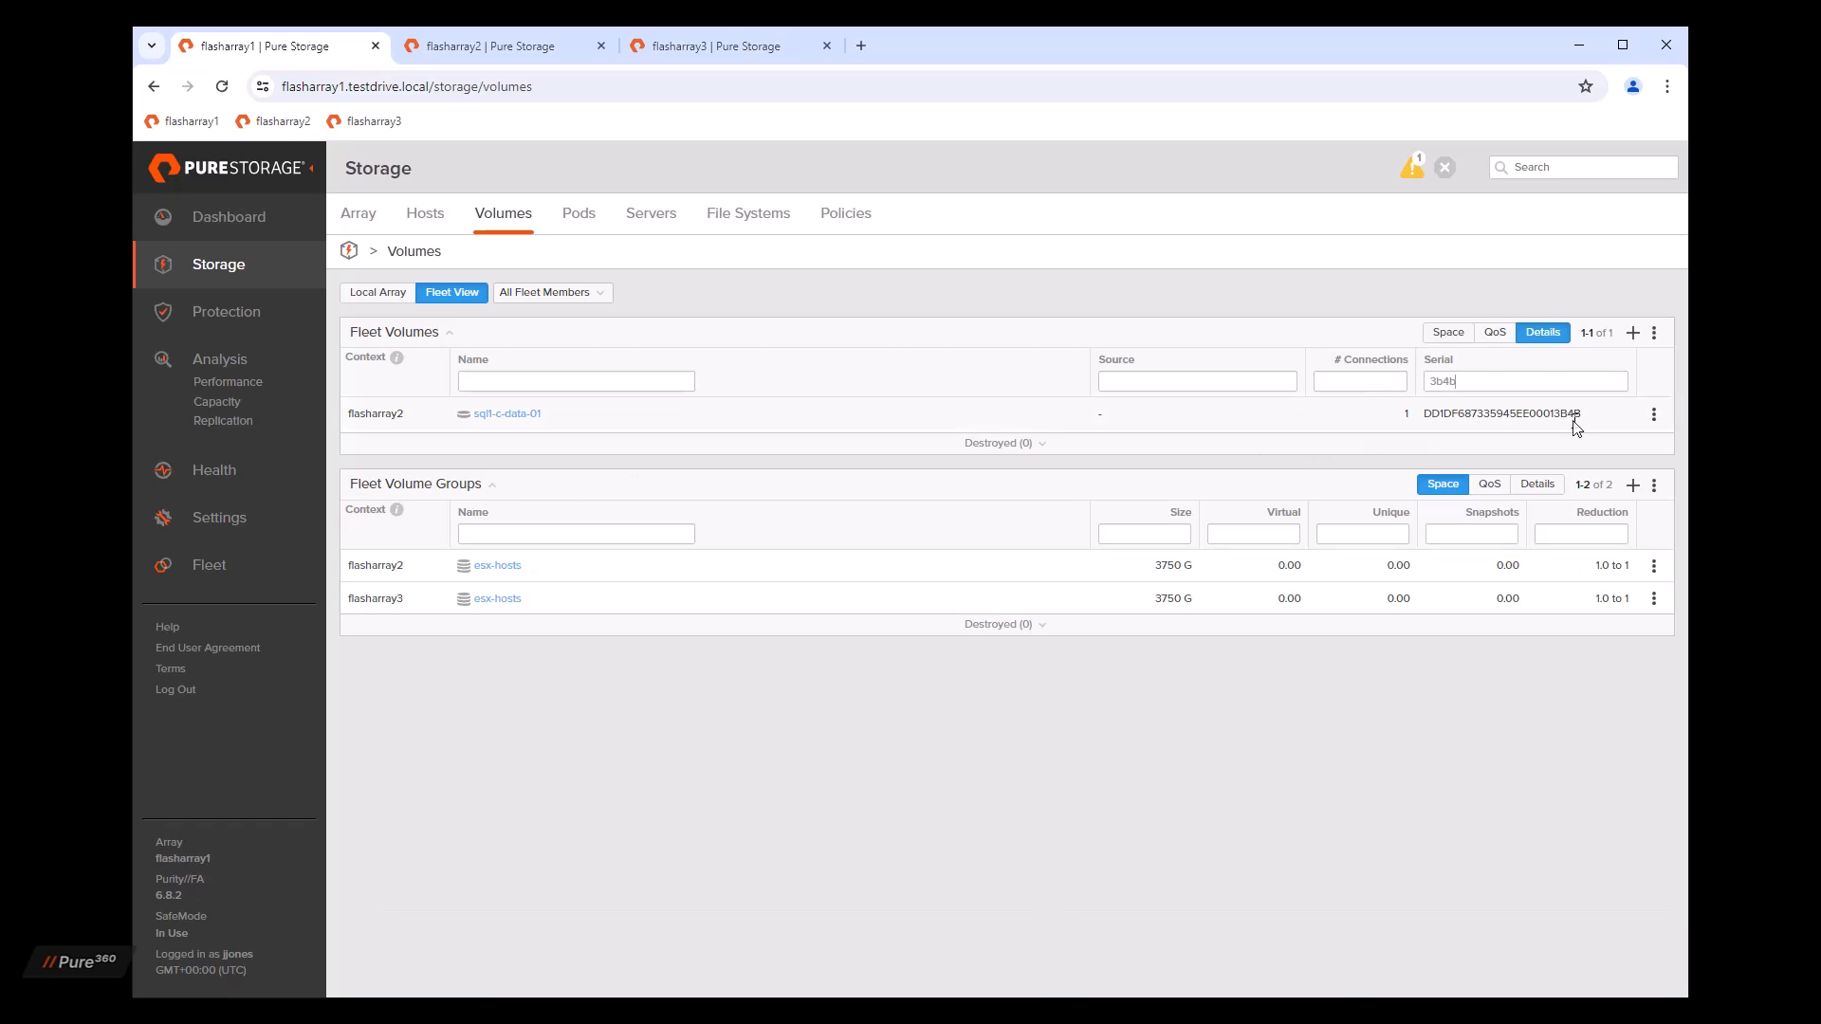
mouse_move(703, 412)
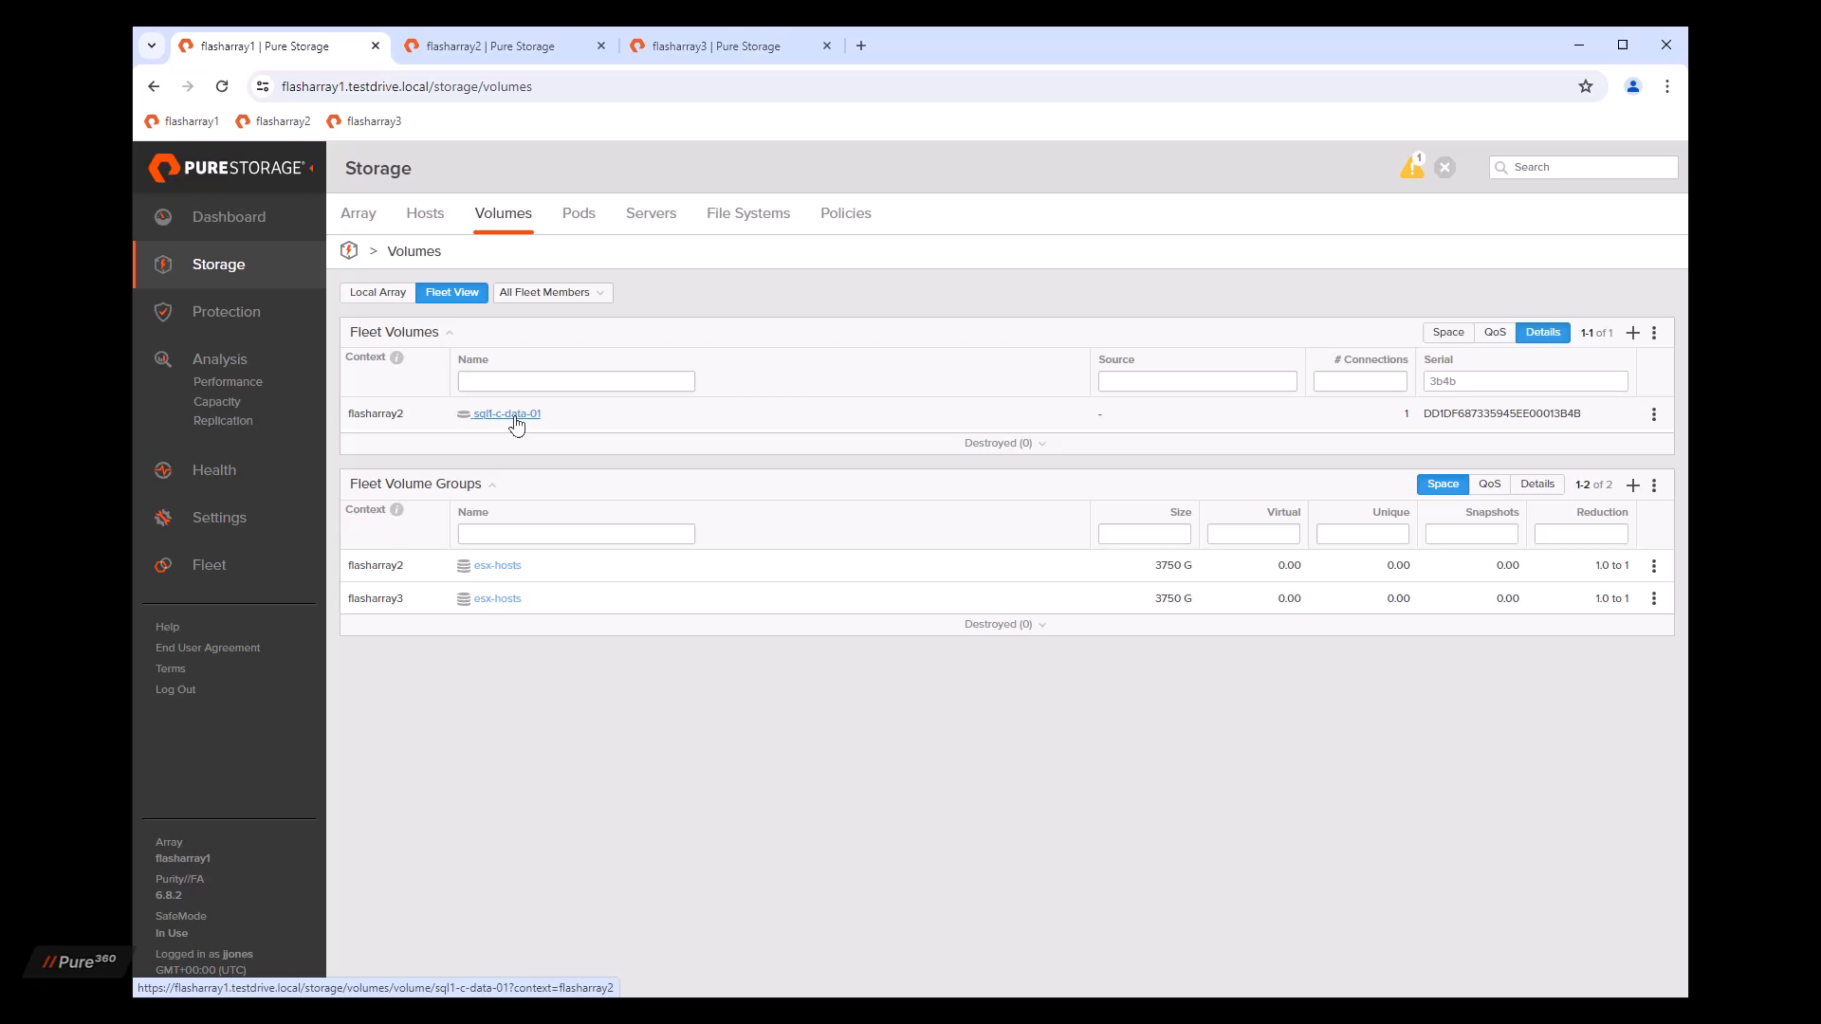
left_click(505, 413)
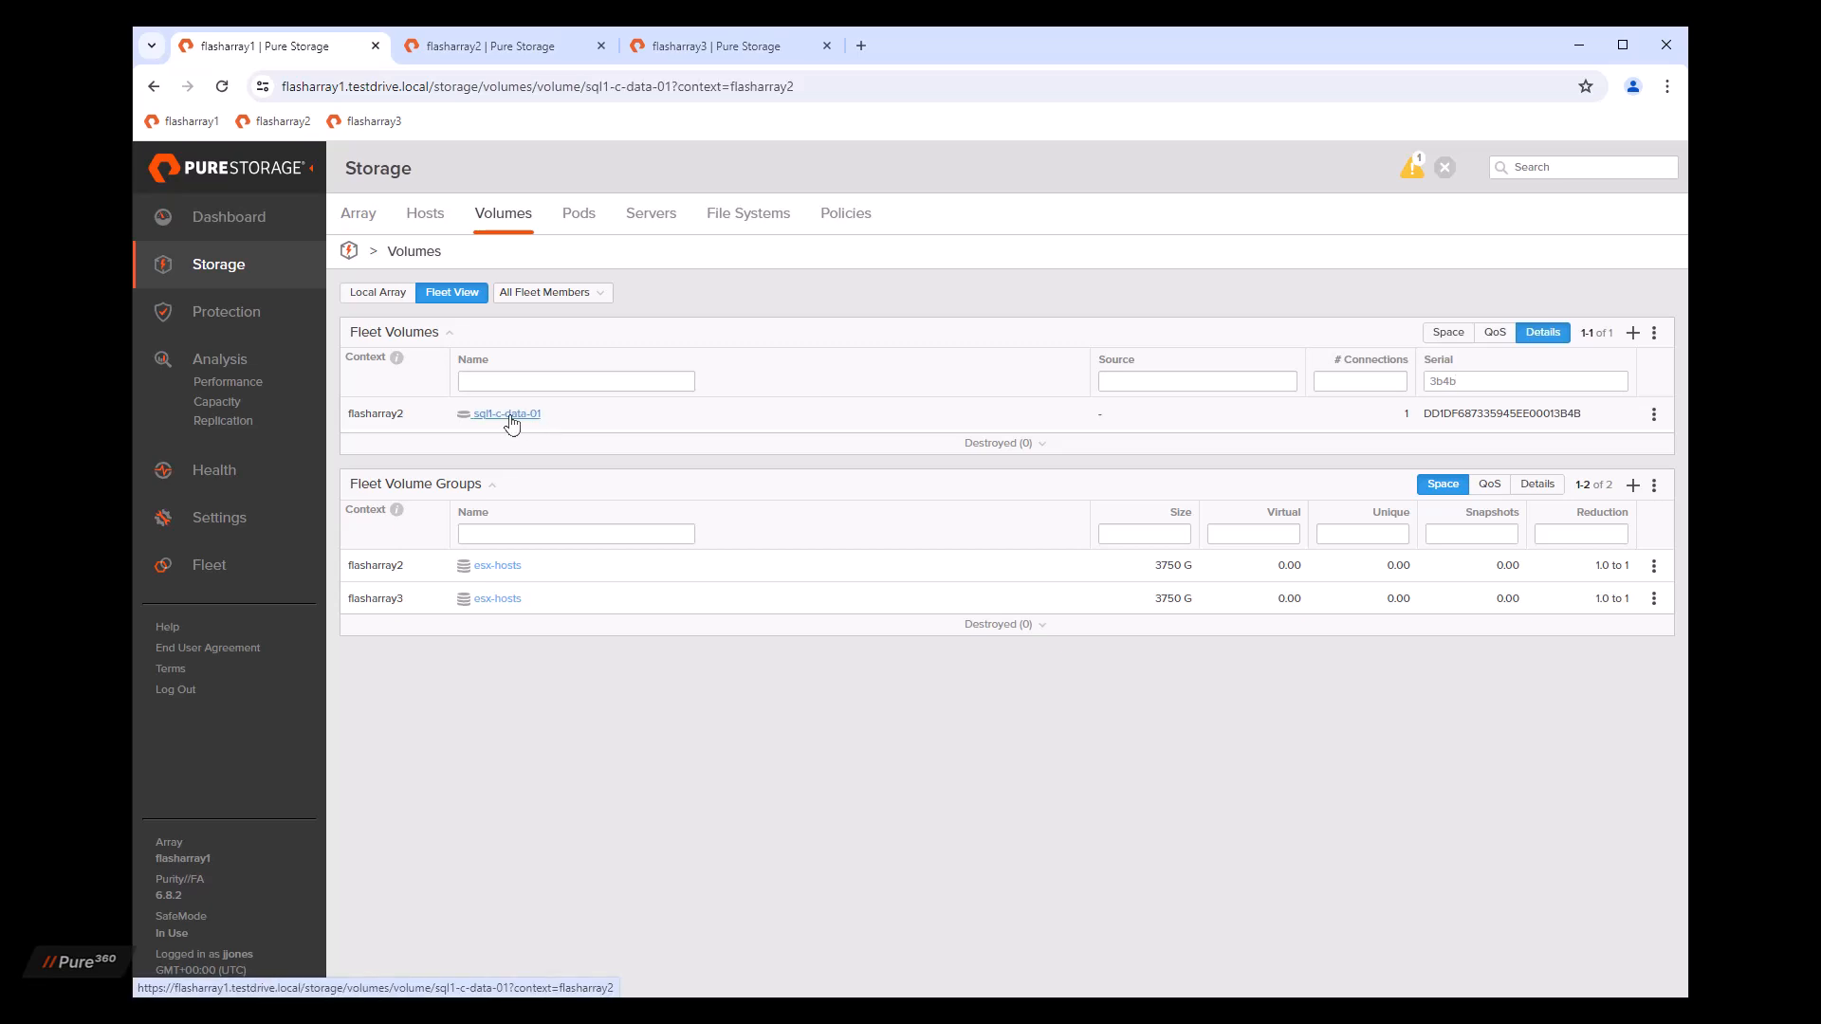
left_click(503, 413)
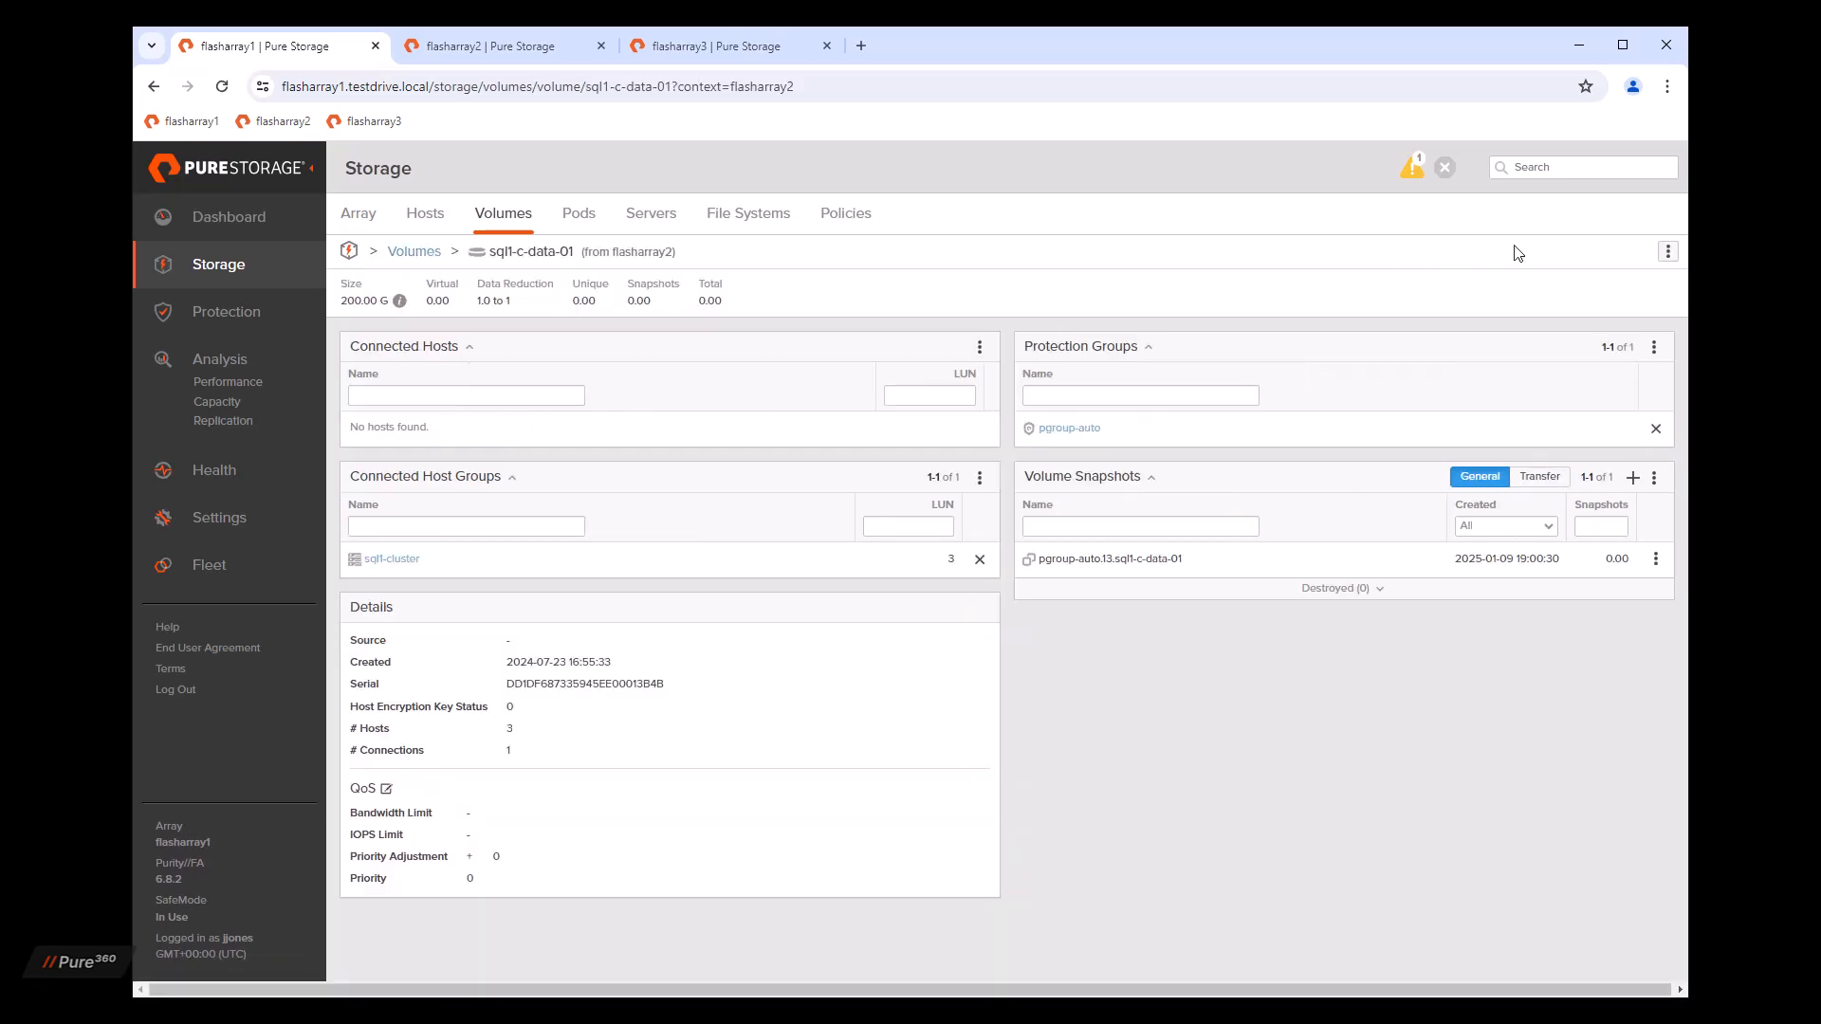
Step: Resize volume sql1-c-data-01 to 300 G
left_click(1666, 250)
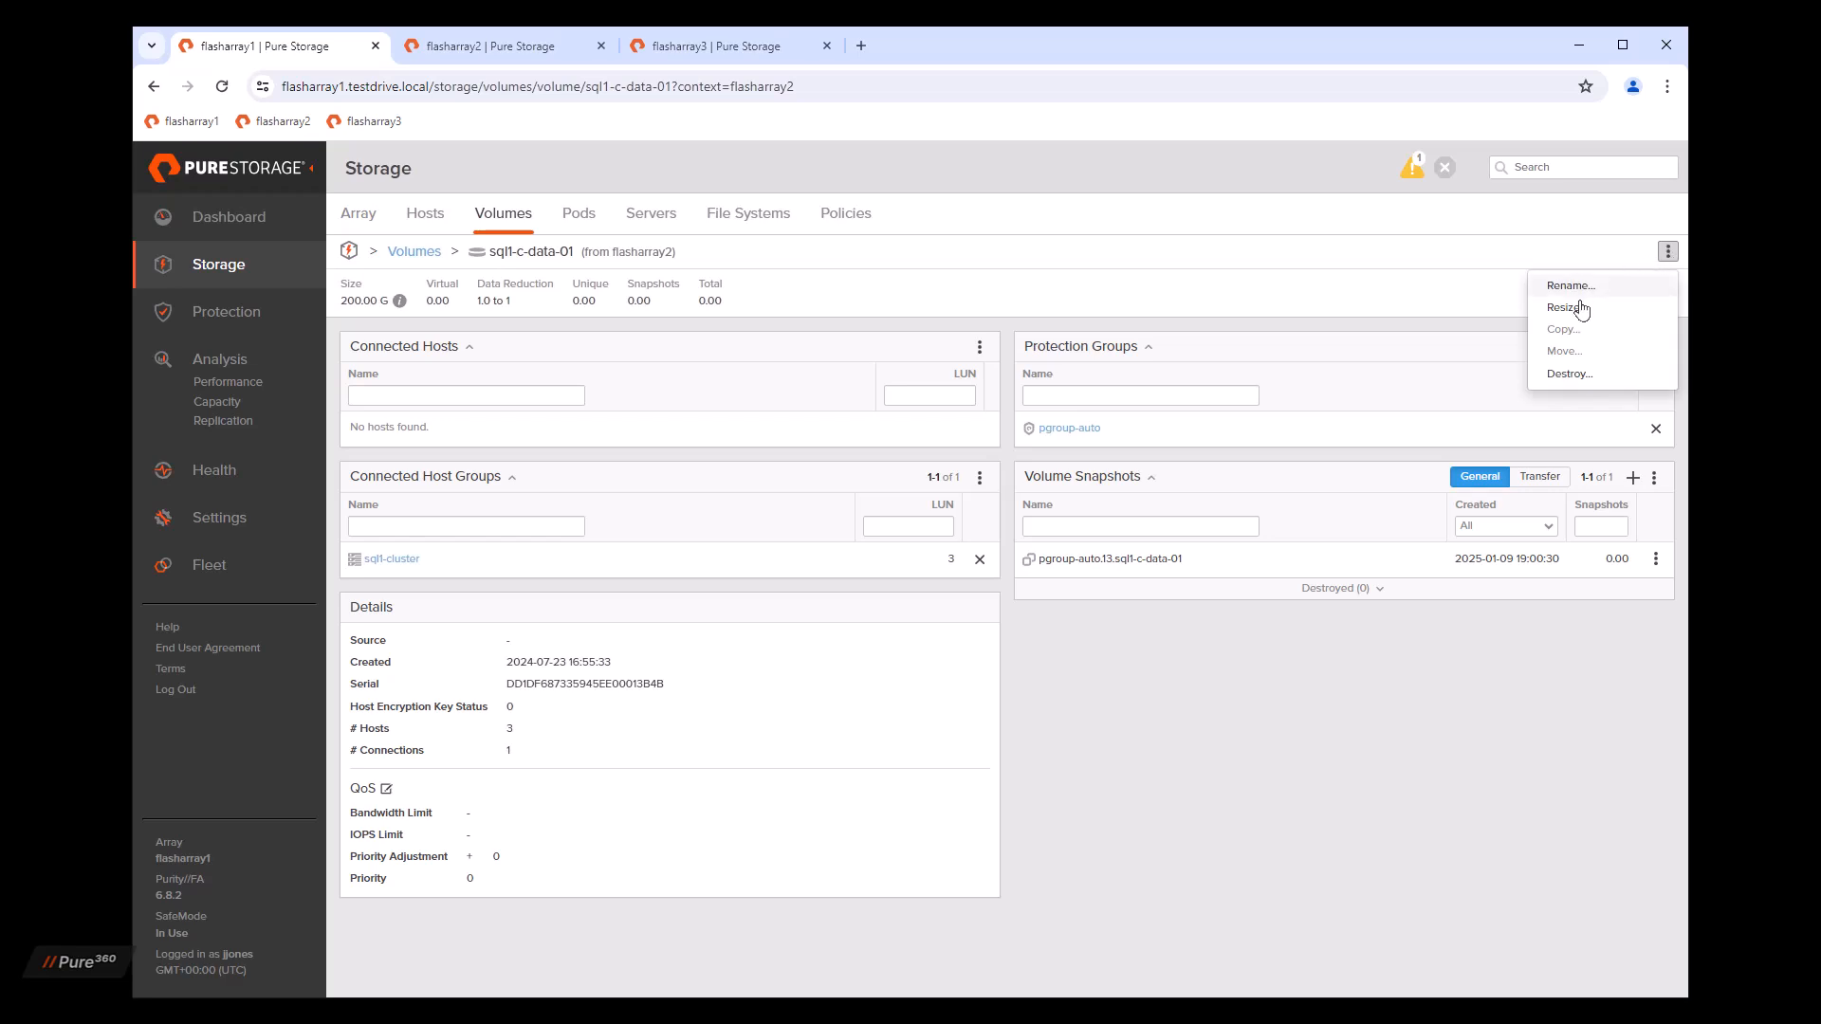
left_click(1568, 306)
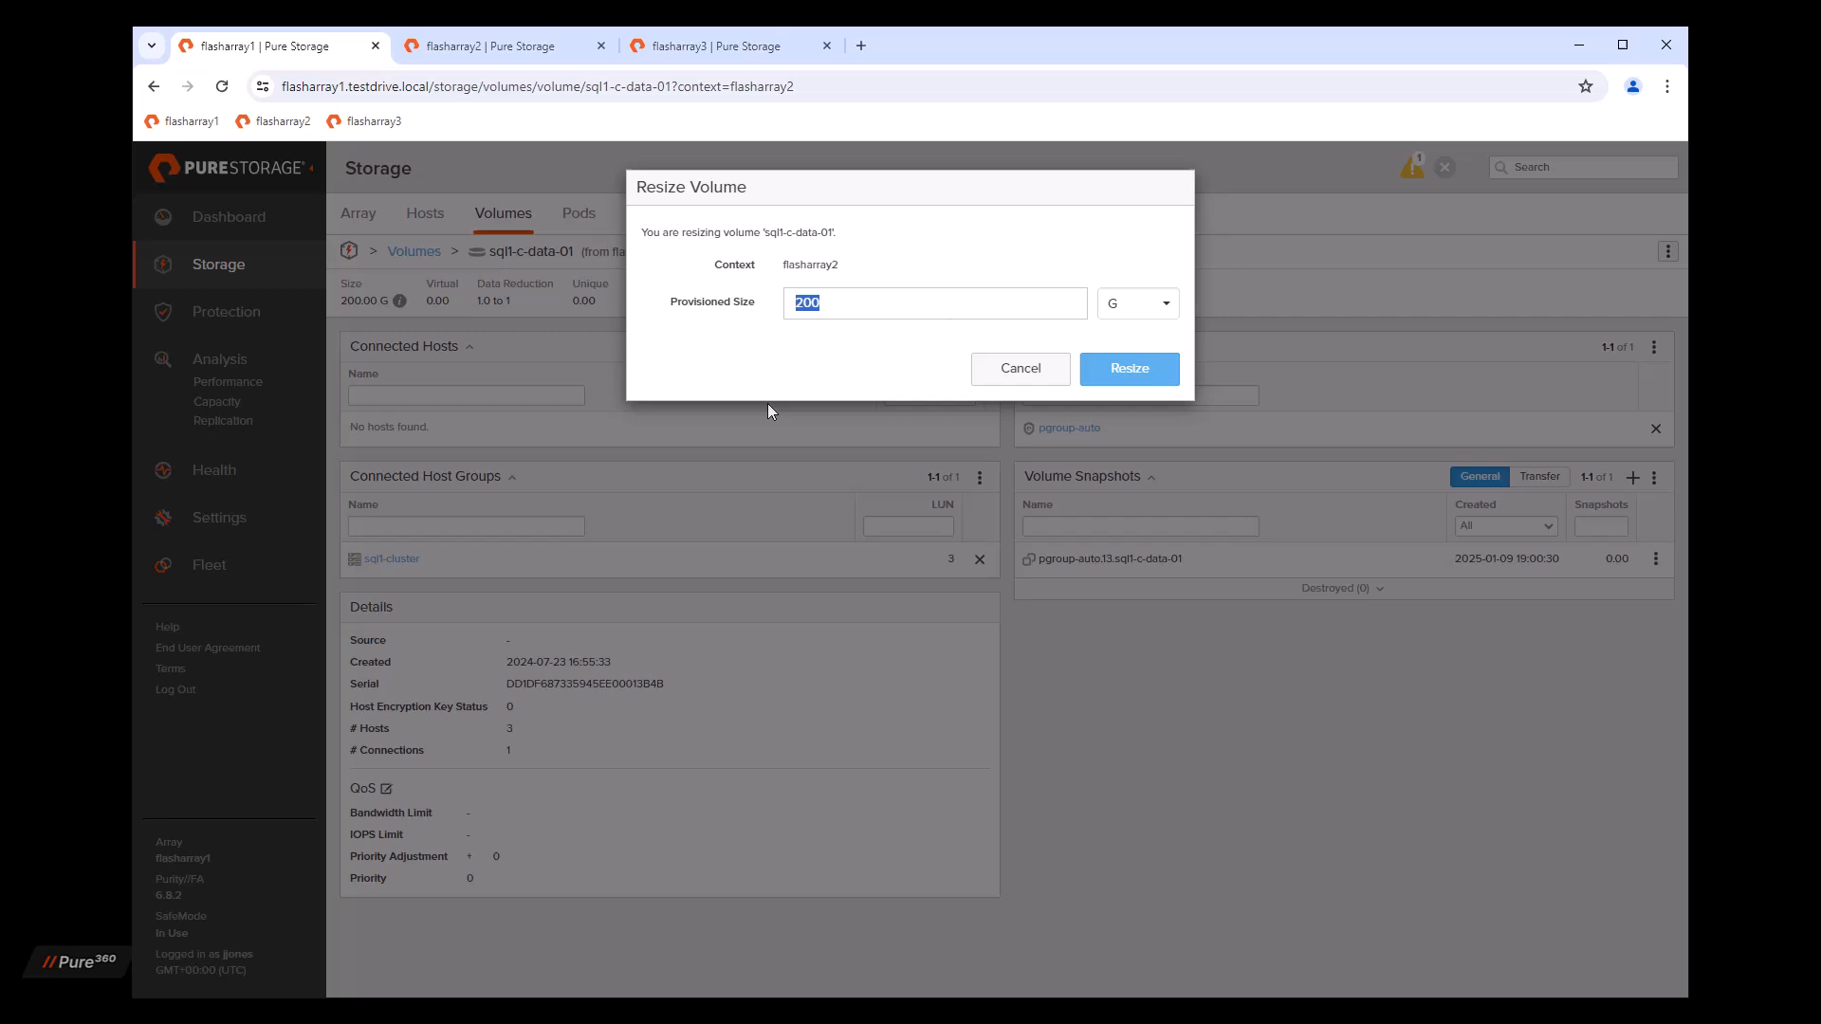
type("300")
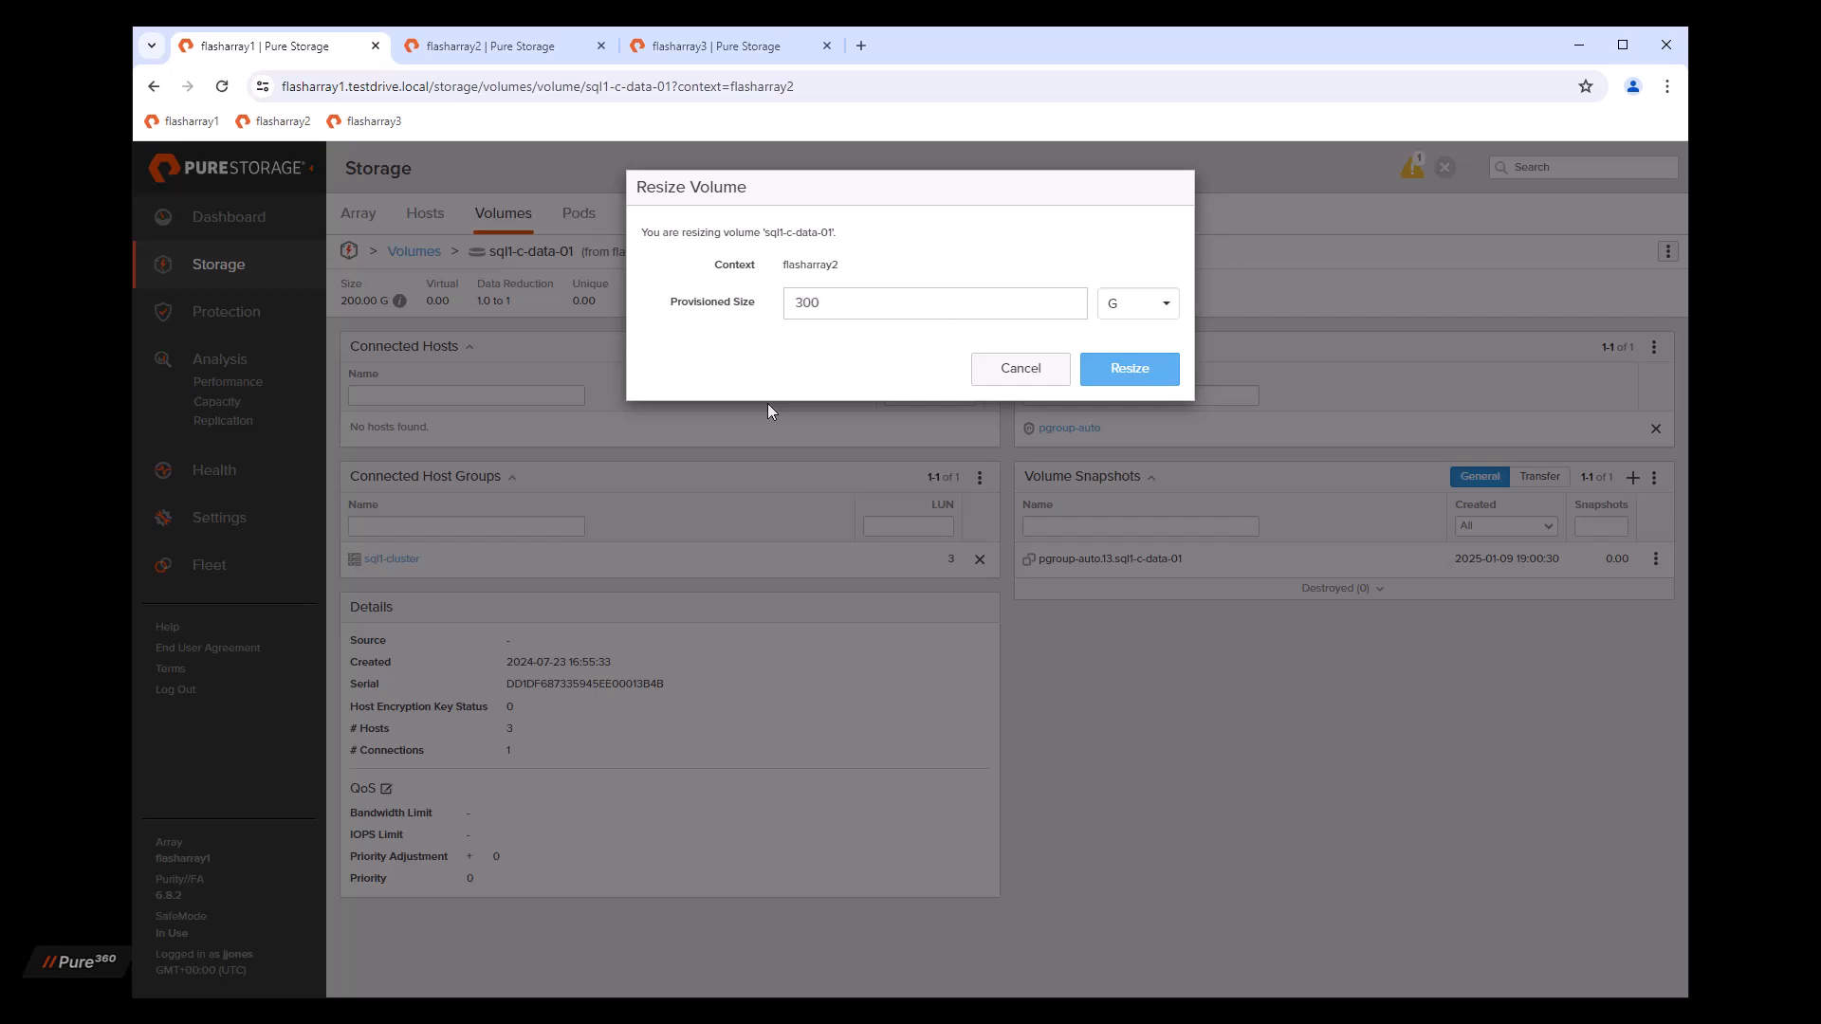
left_click(1128, 368)
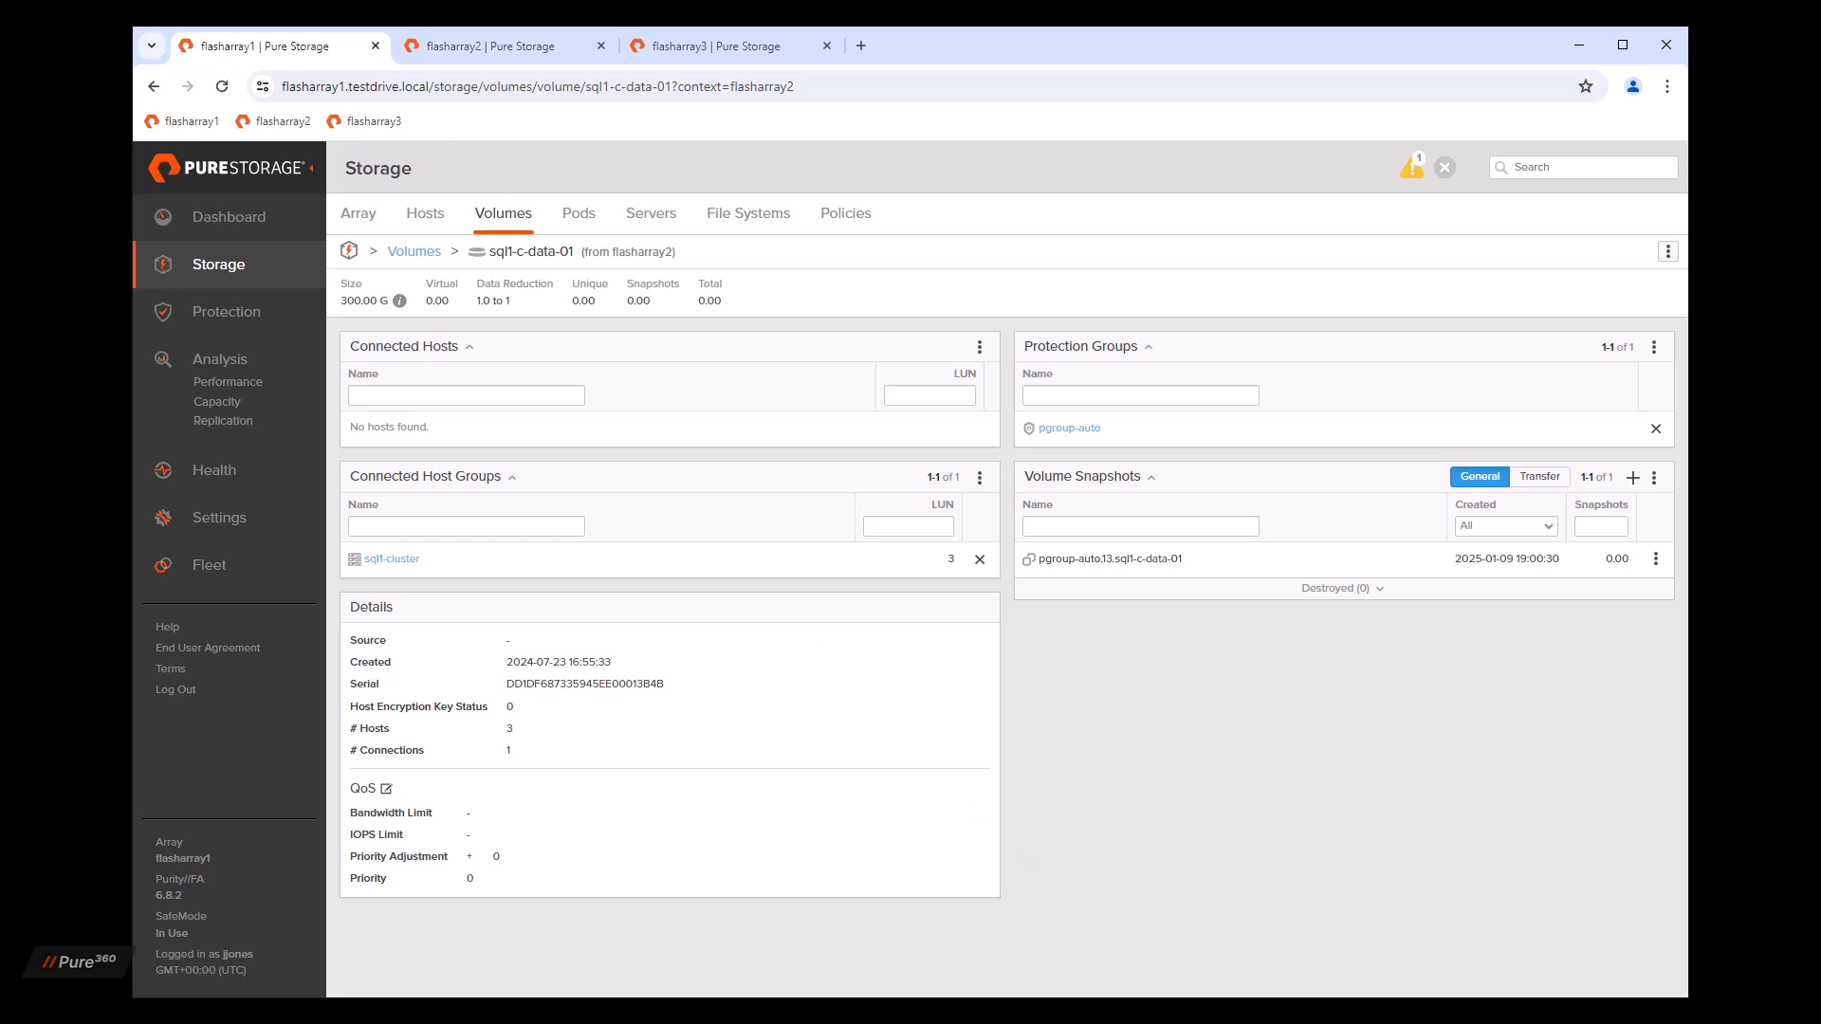
mouse_move(502, 214)
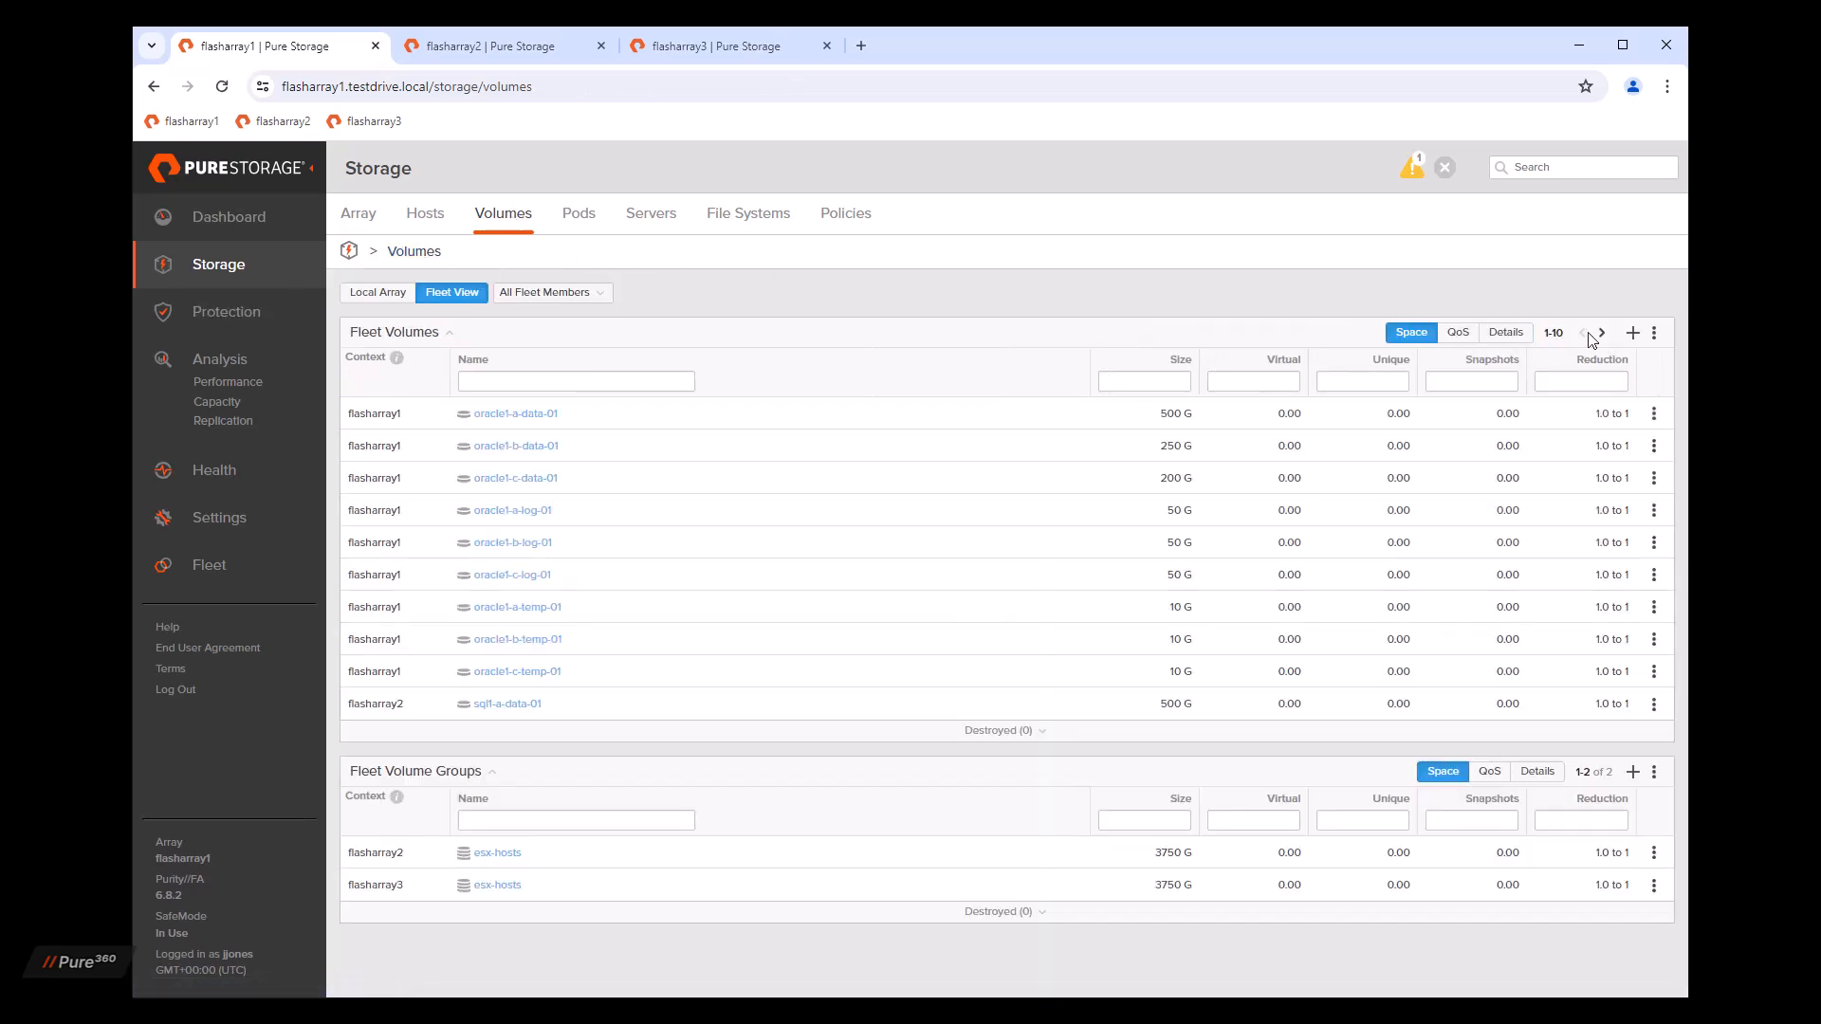
Step: Start creating a new volume from the Fleet Volumes list
left_click(1633, 333)
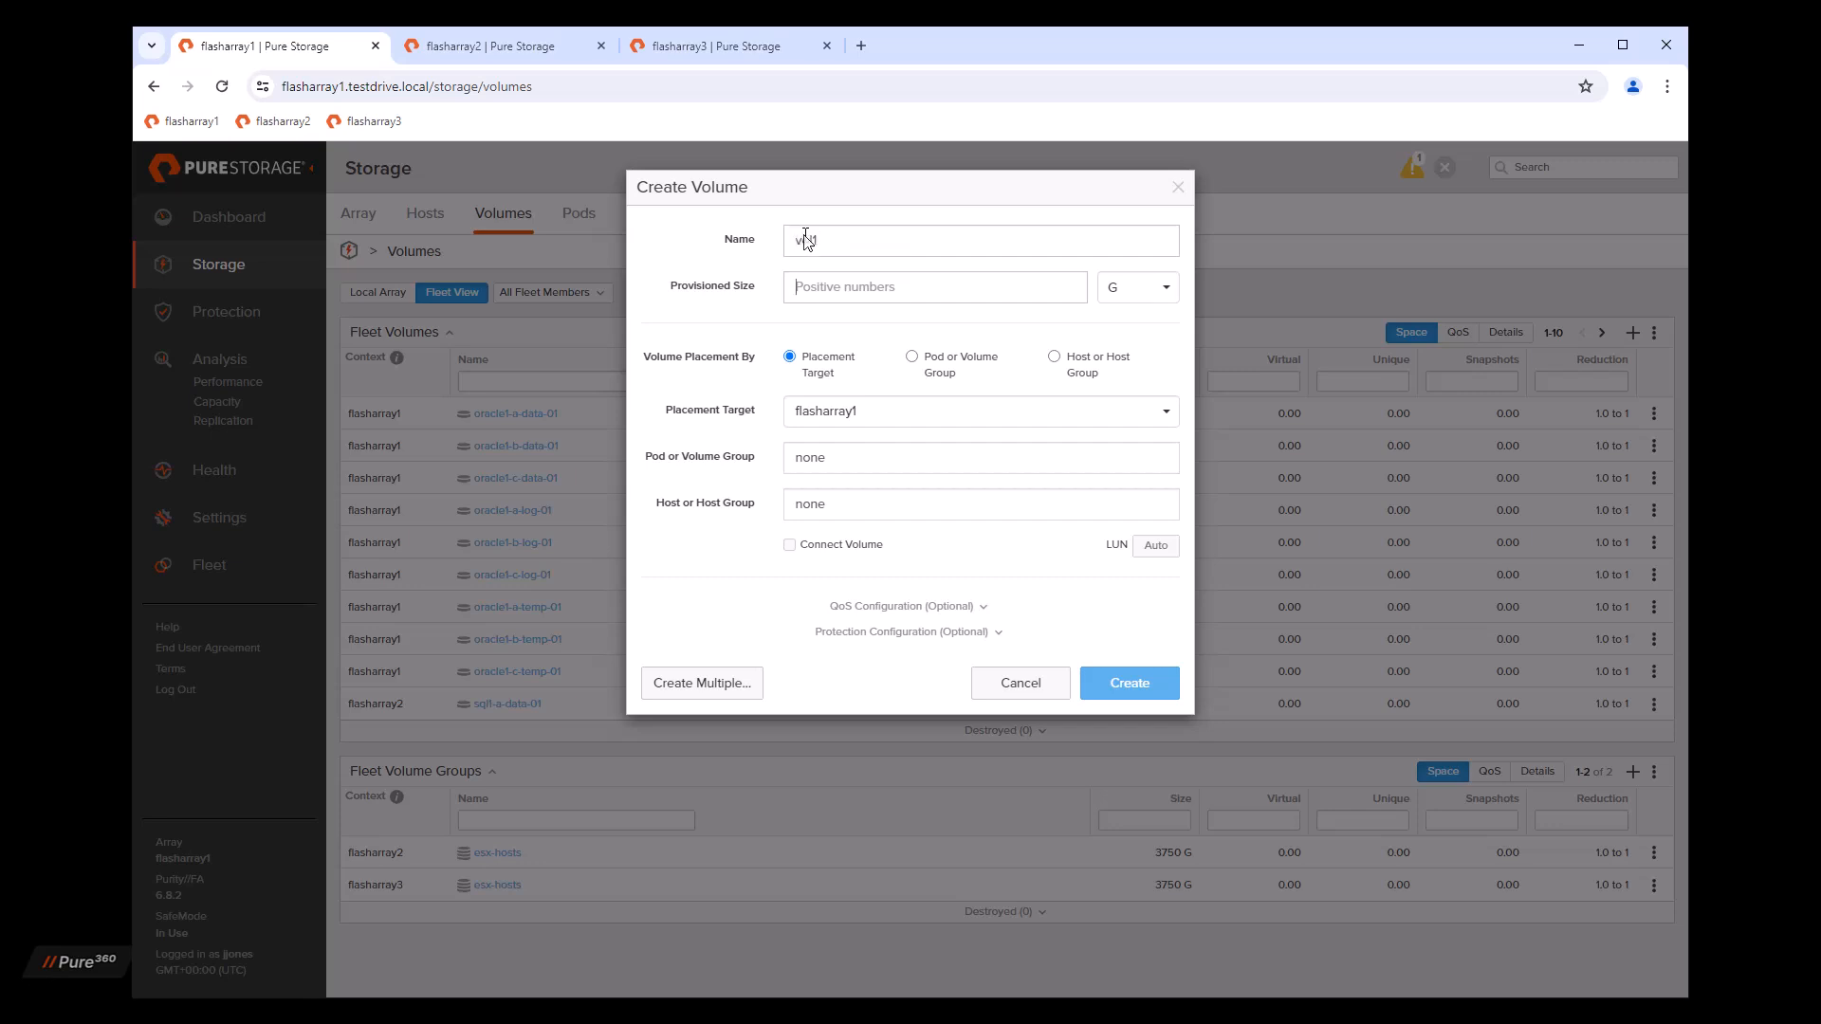
Step: Create volume vol1 at 10 G and connect it to host group sql1-cluster
type("10")
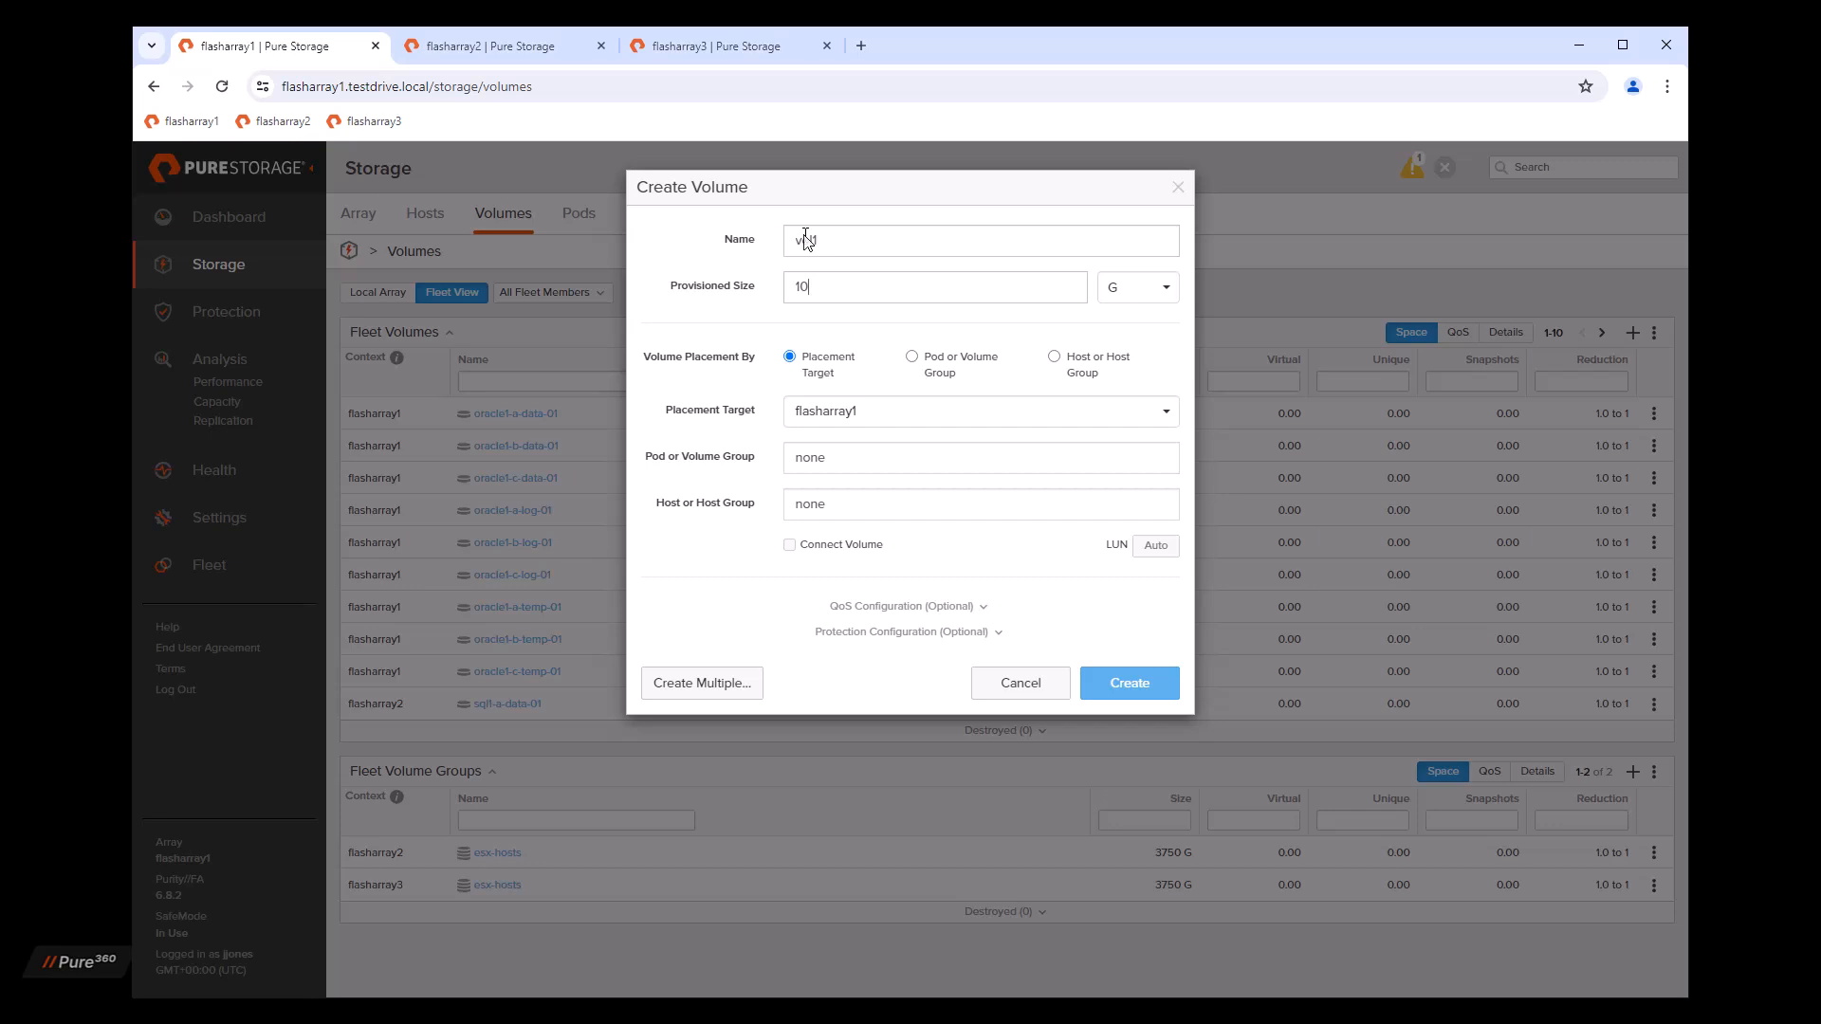
type("vol1")
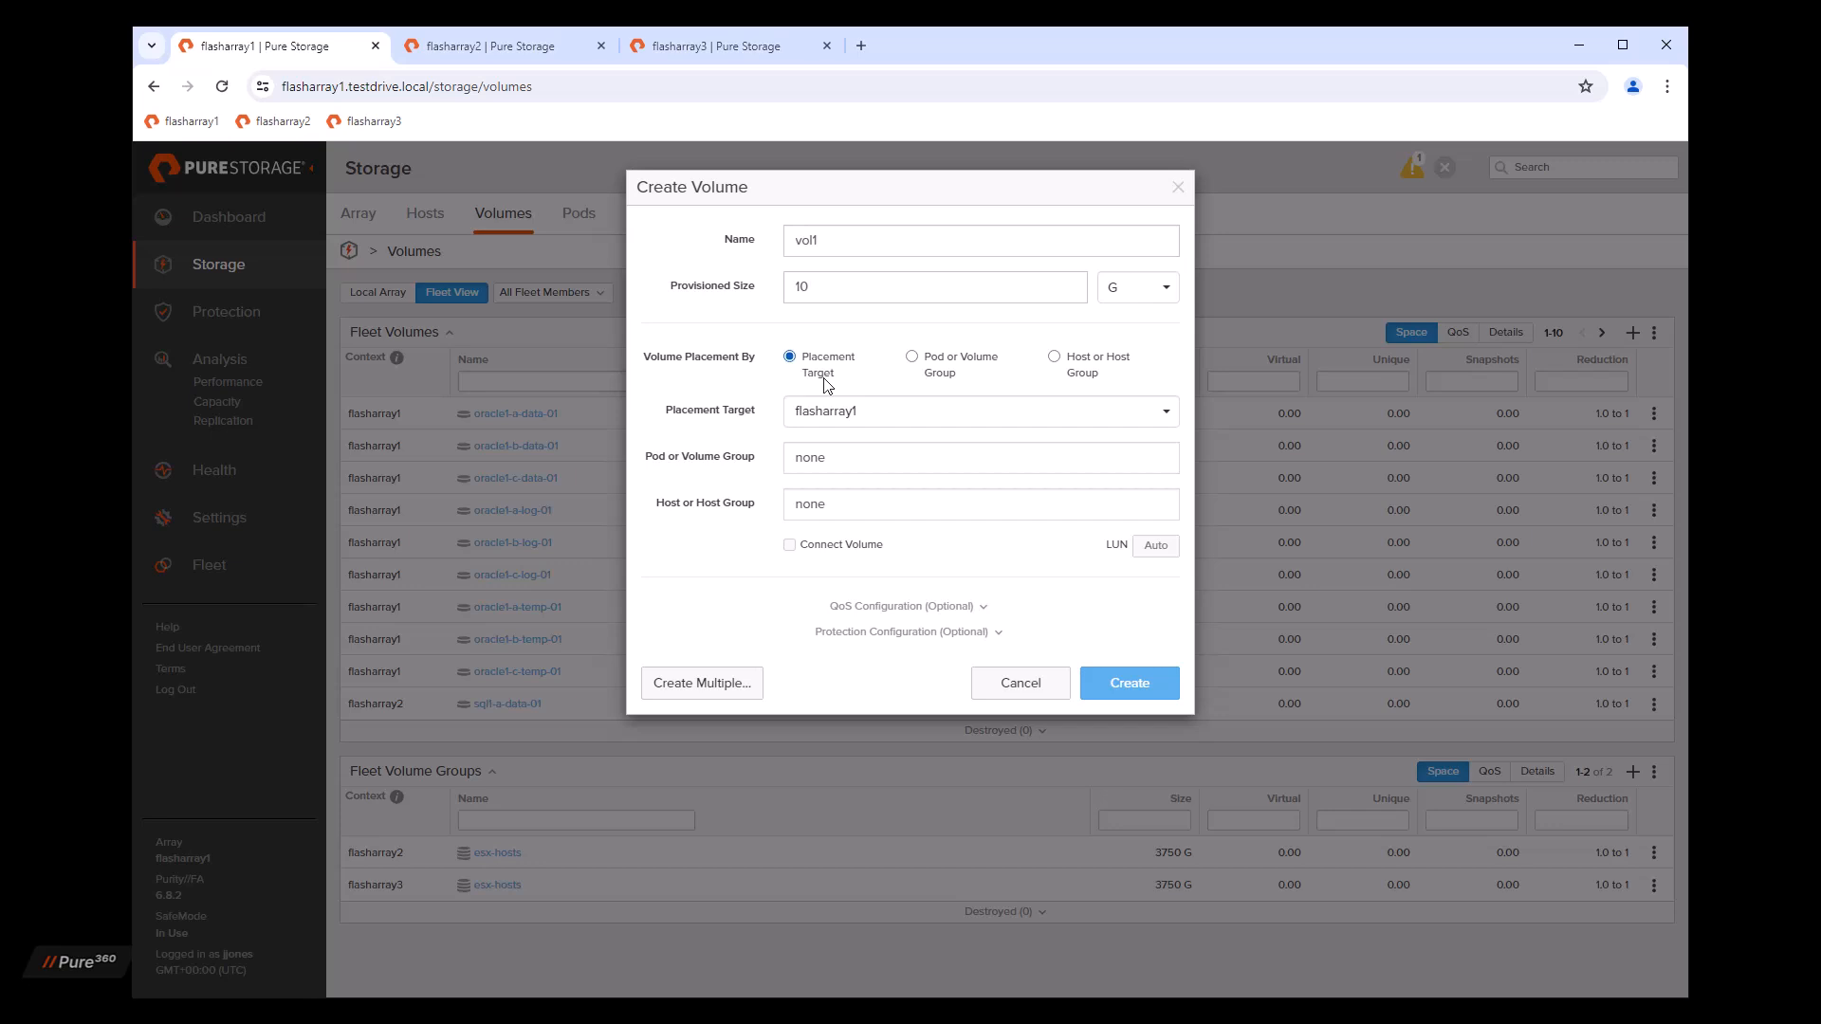
mouse_move(968, 389)
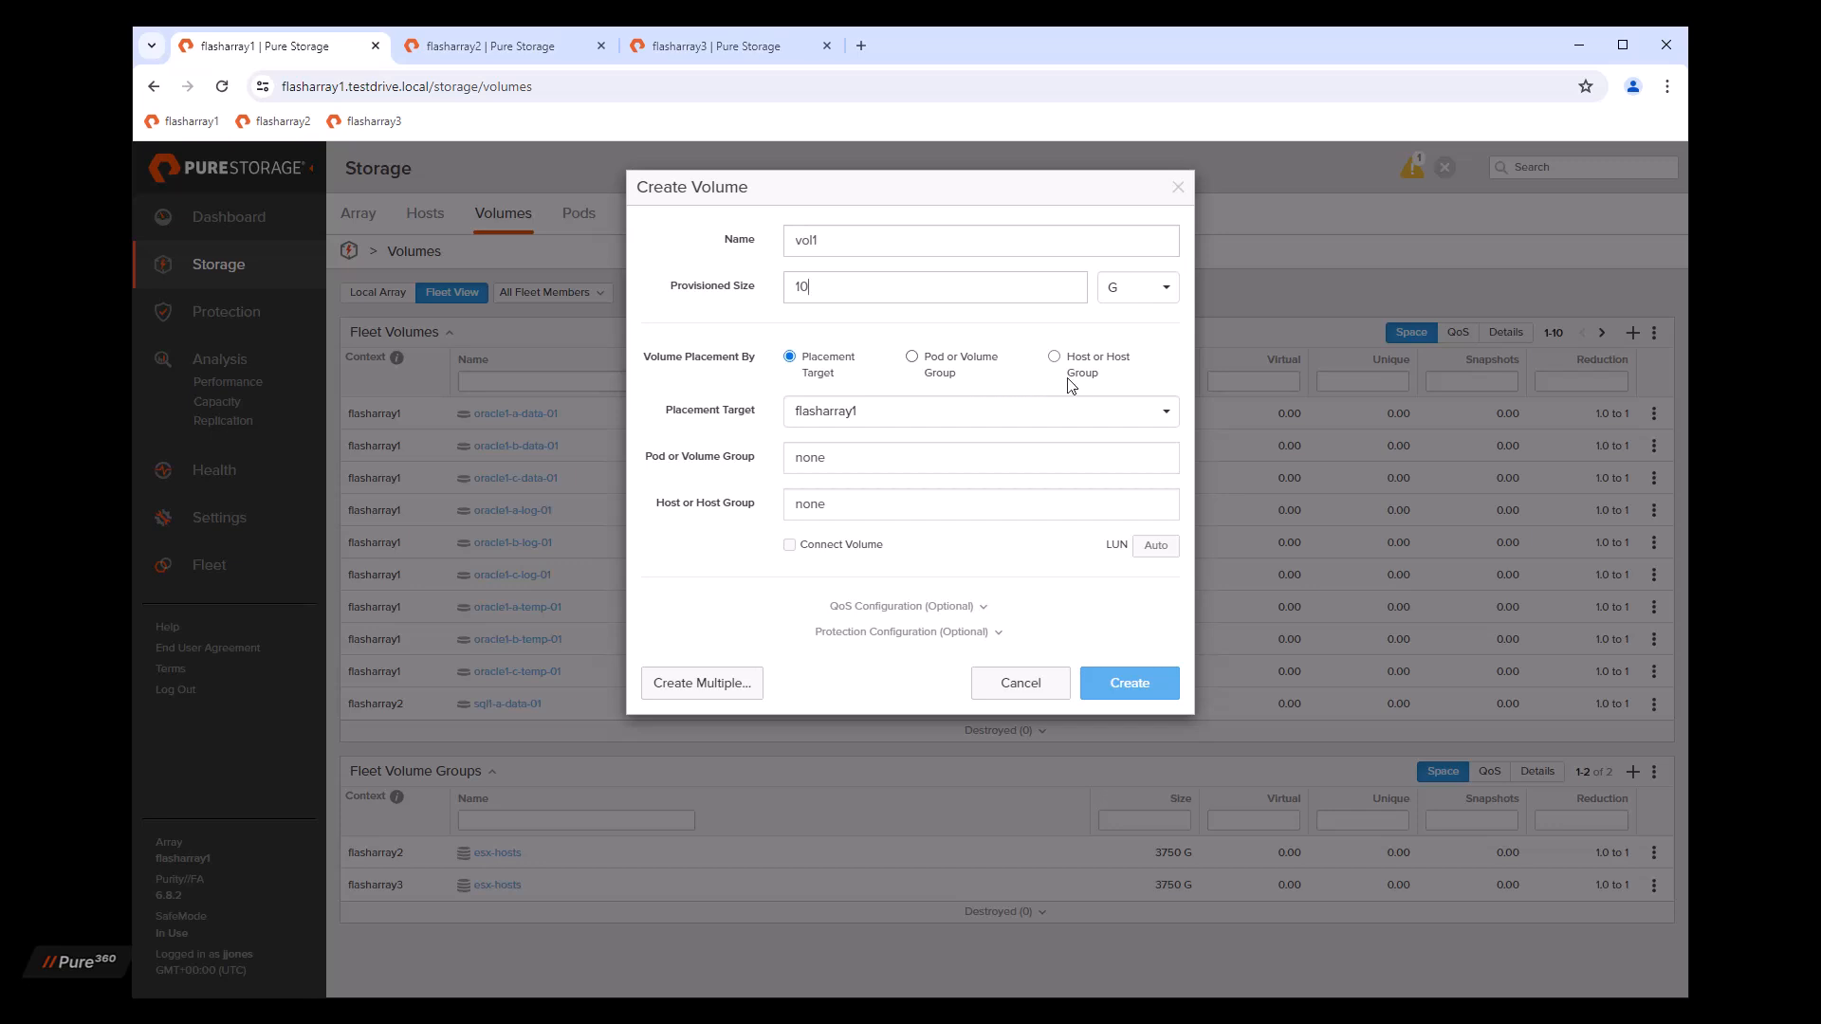
mouse_move(1111, 377)
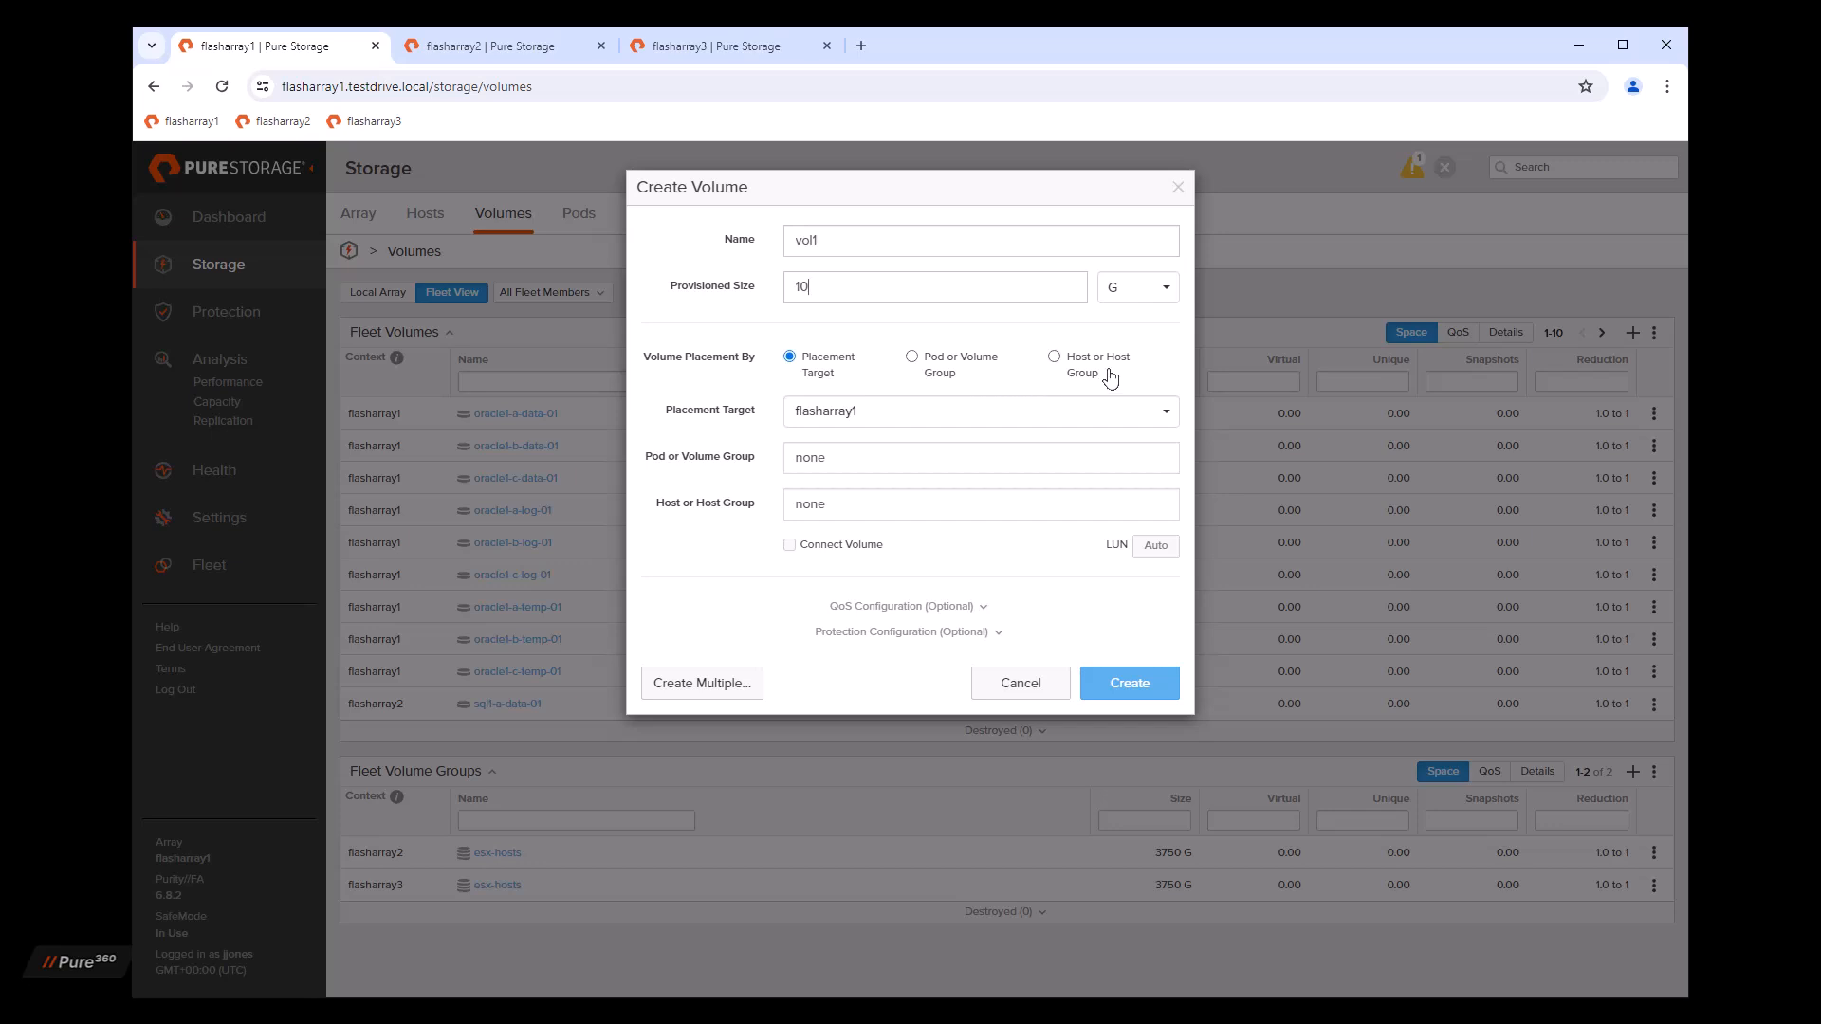
left_click(1053, 356)
type("sql")
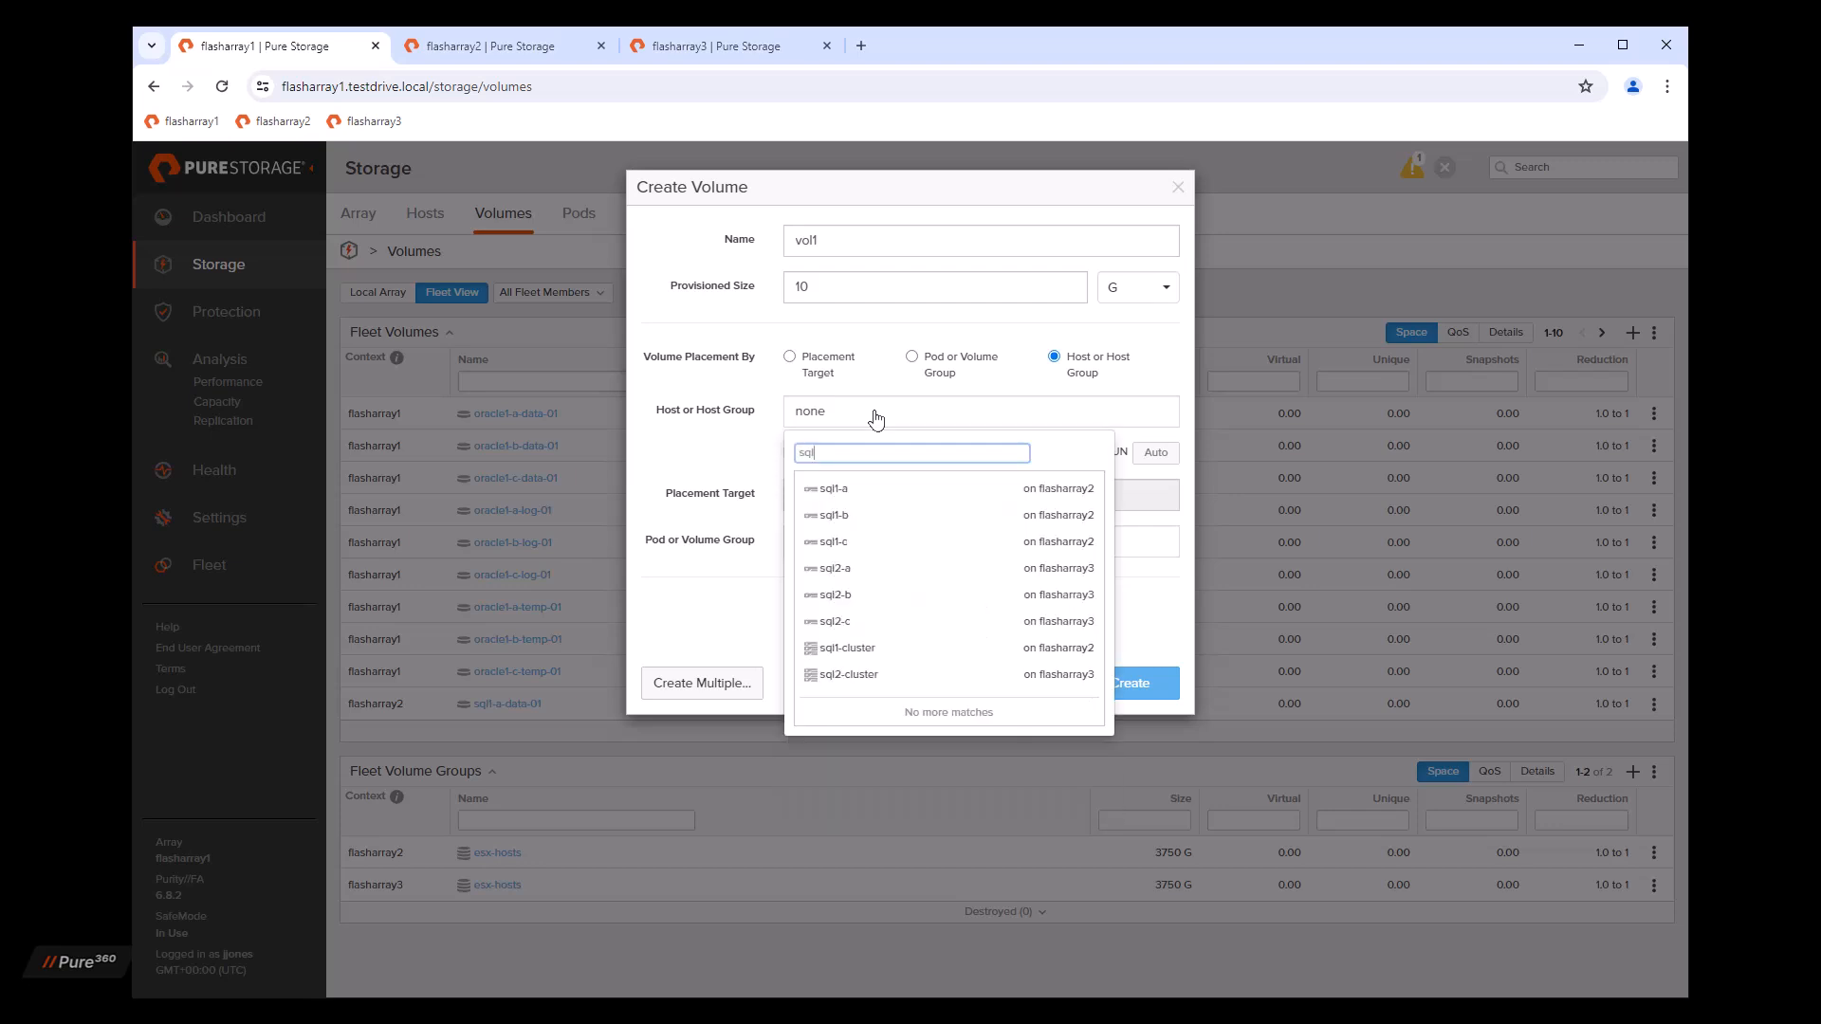
mouse_move(884, 653)
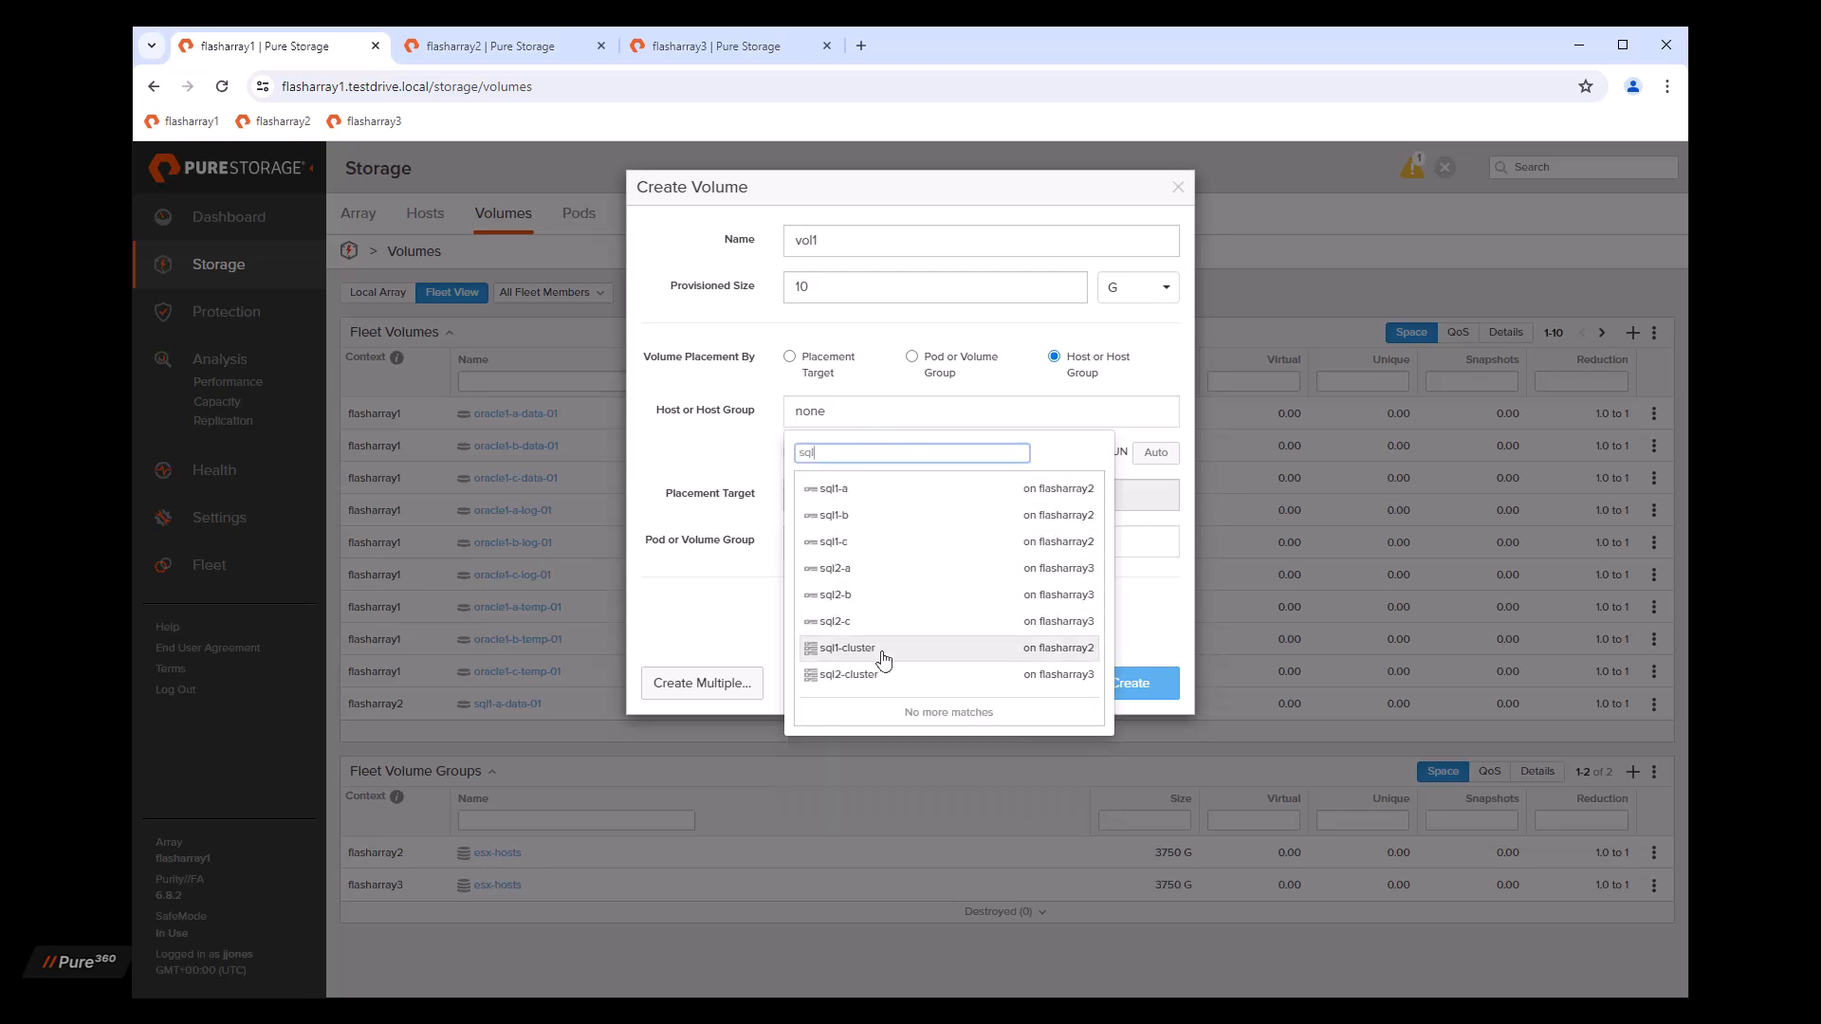
mouse_move(963, 662)
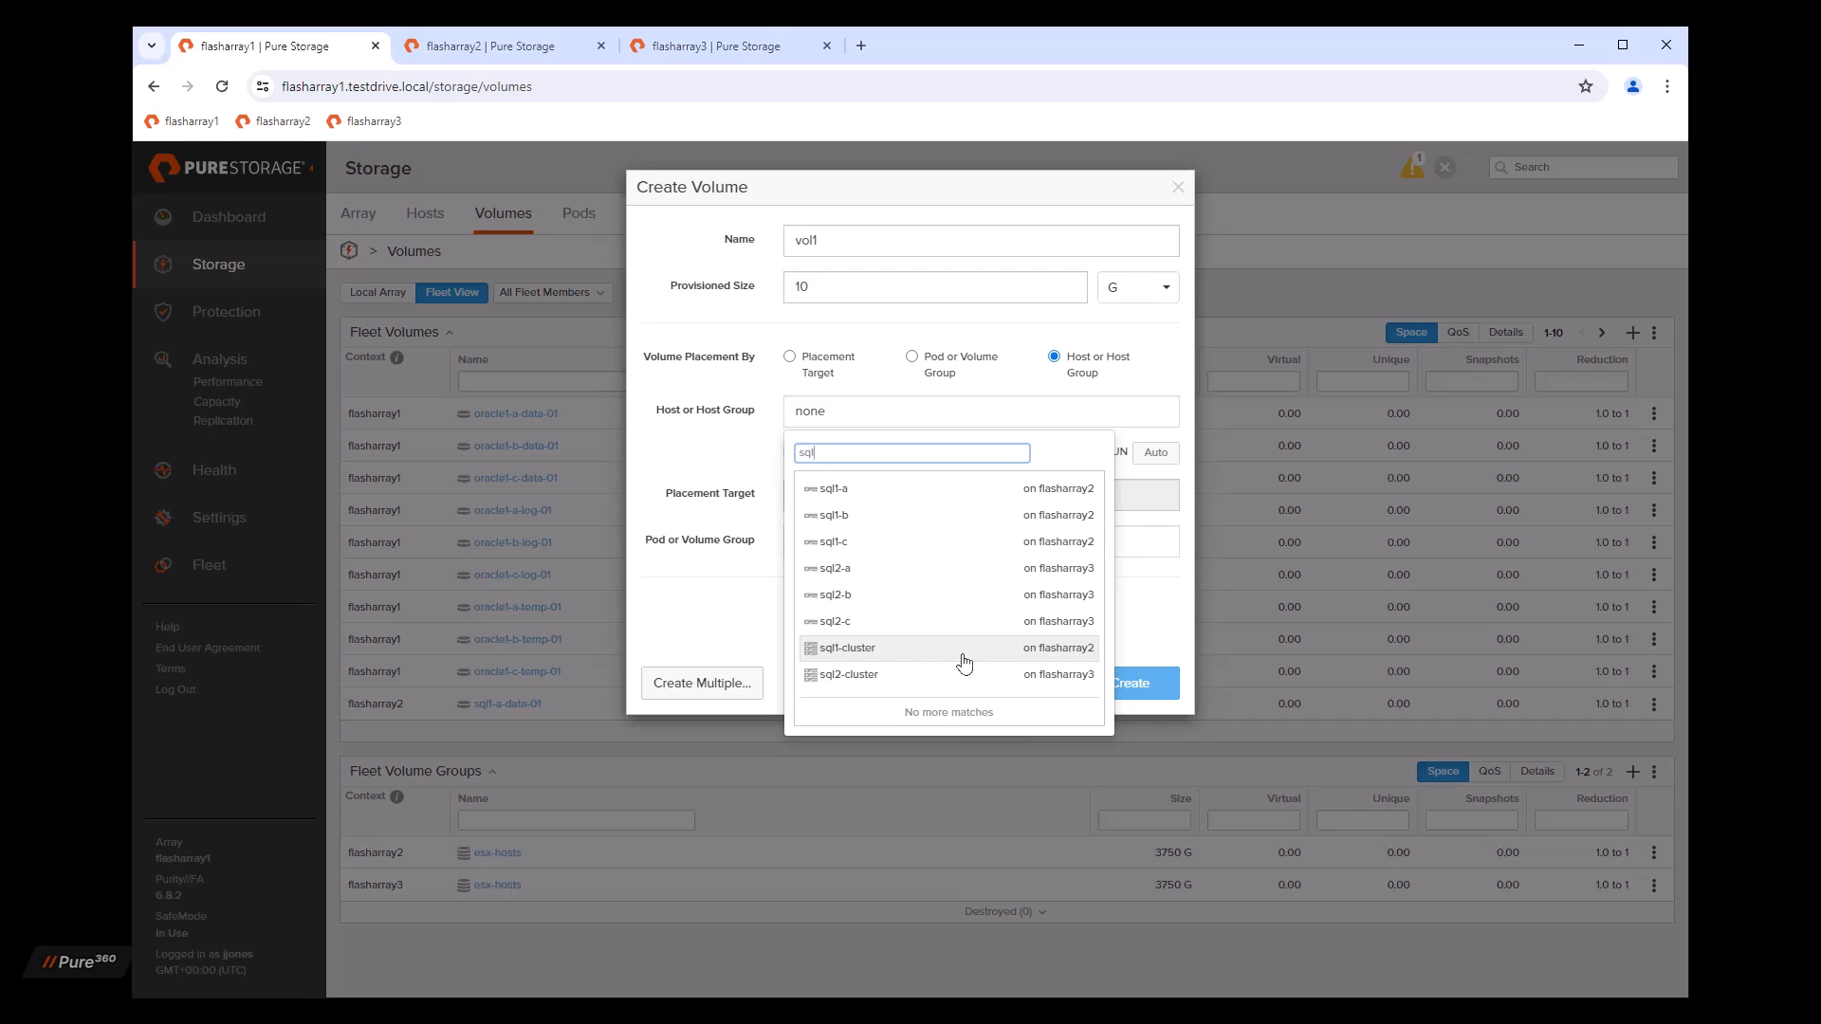
left_click(843, 647)
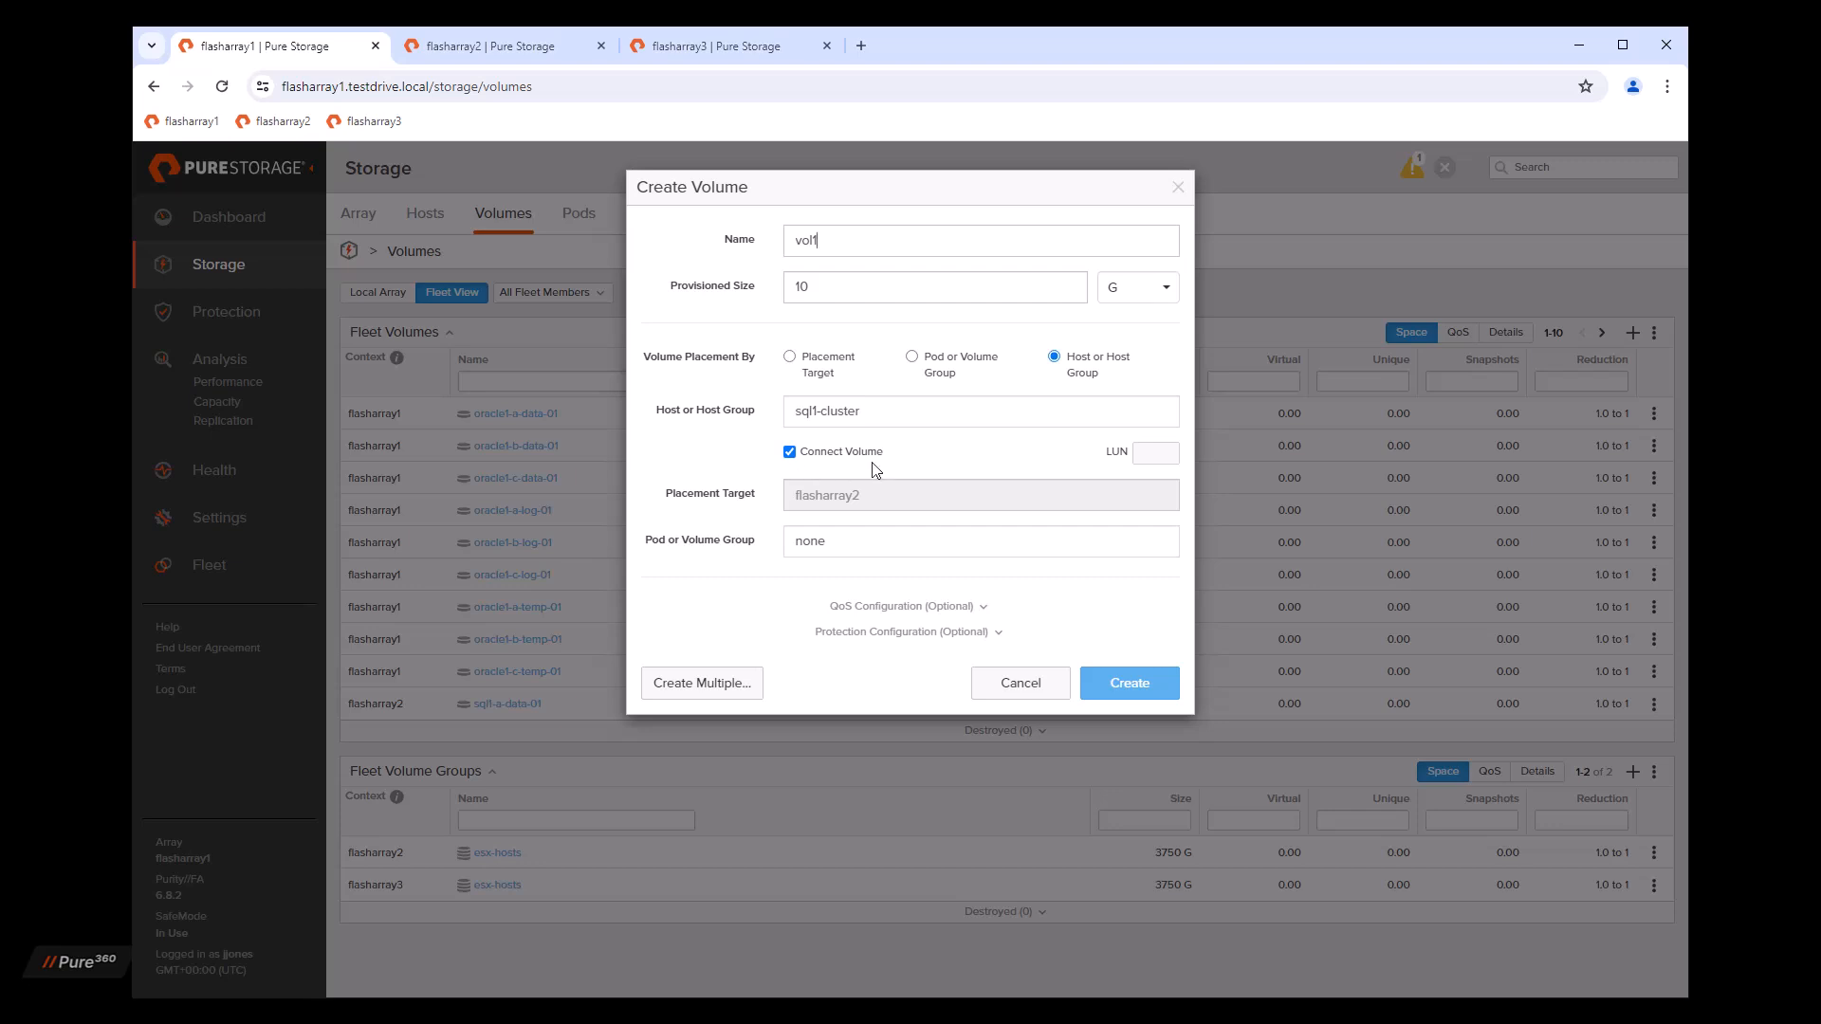
mouse_move(1103, 466)
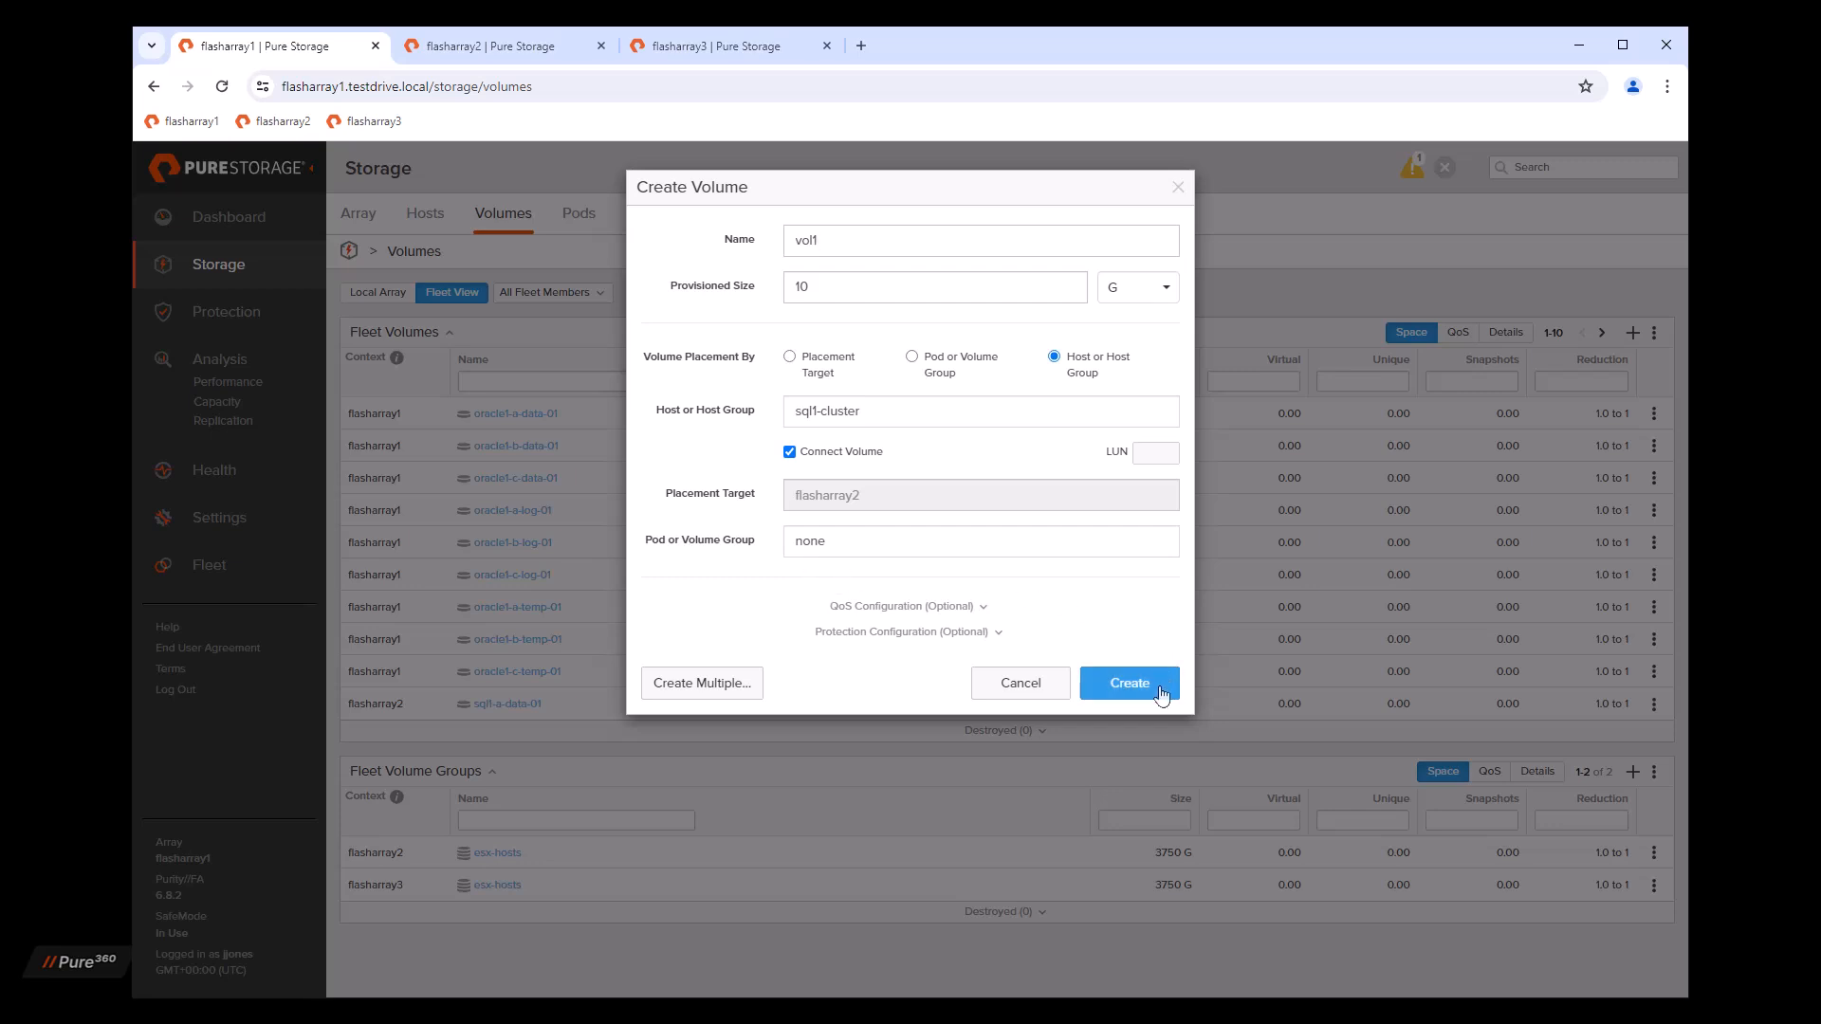
left_click(1127, 683)
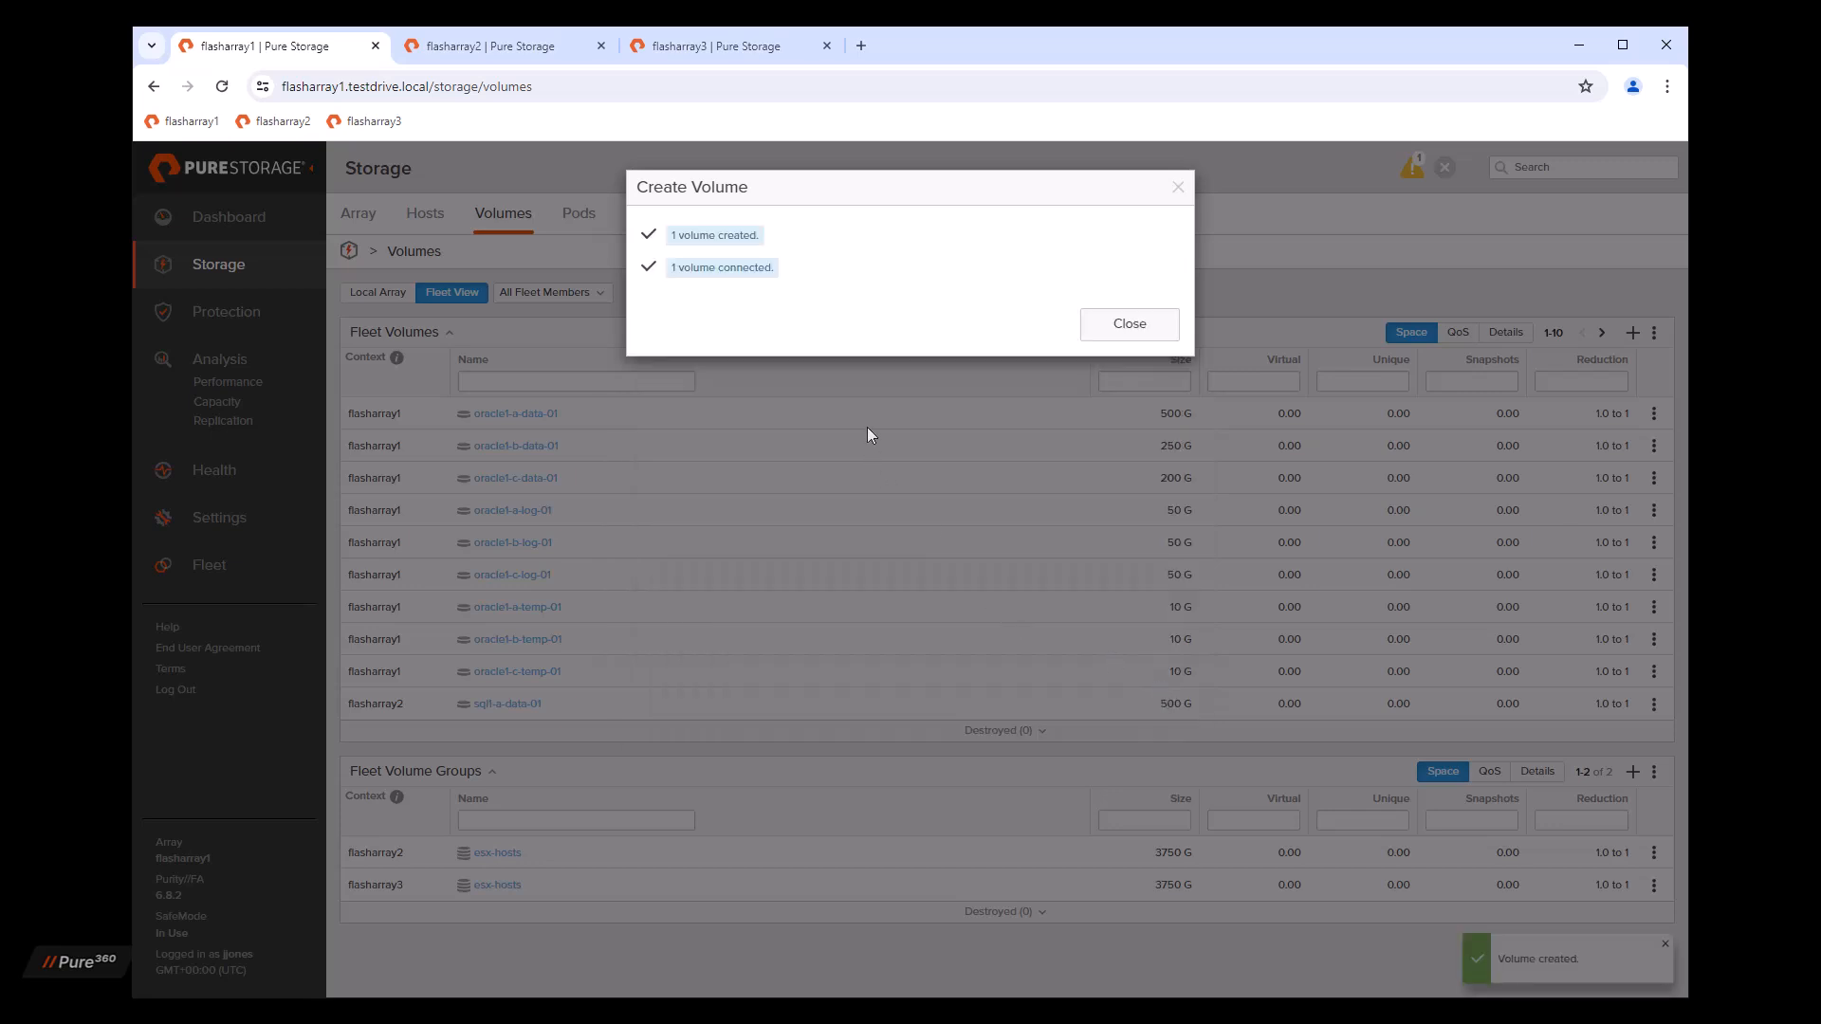
mouse_move(859, 302)
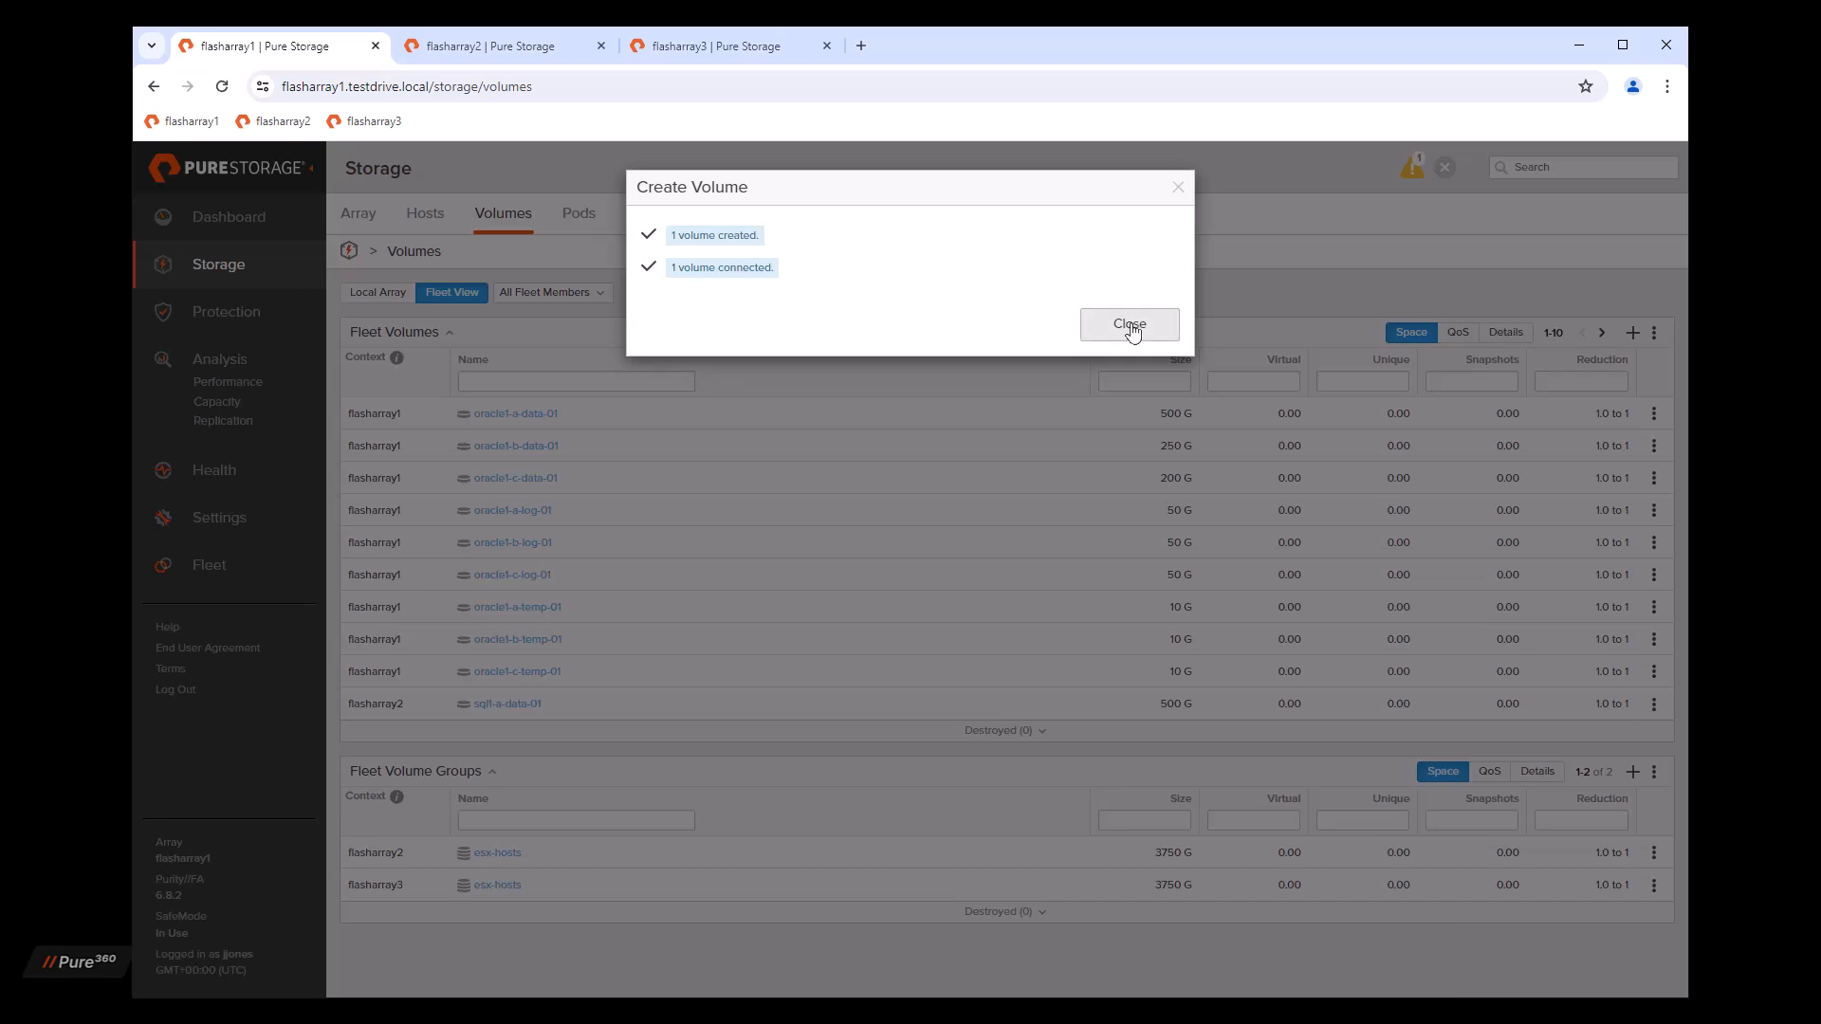
Step: Dismiss the creation results, filter Fleet Volumes by name vol1 and view its details
left_click(1128, 324)
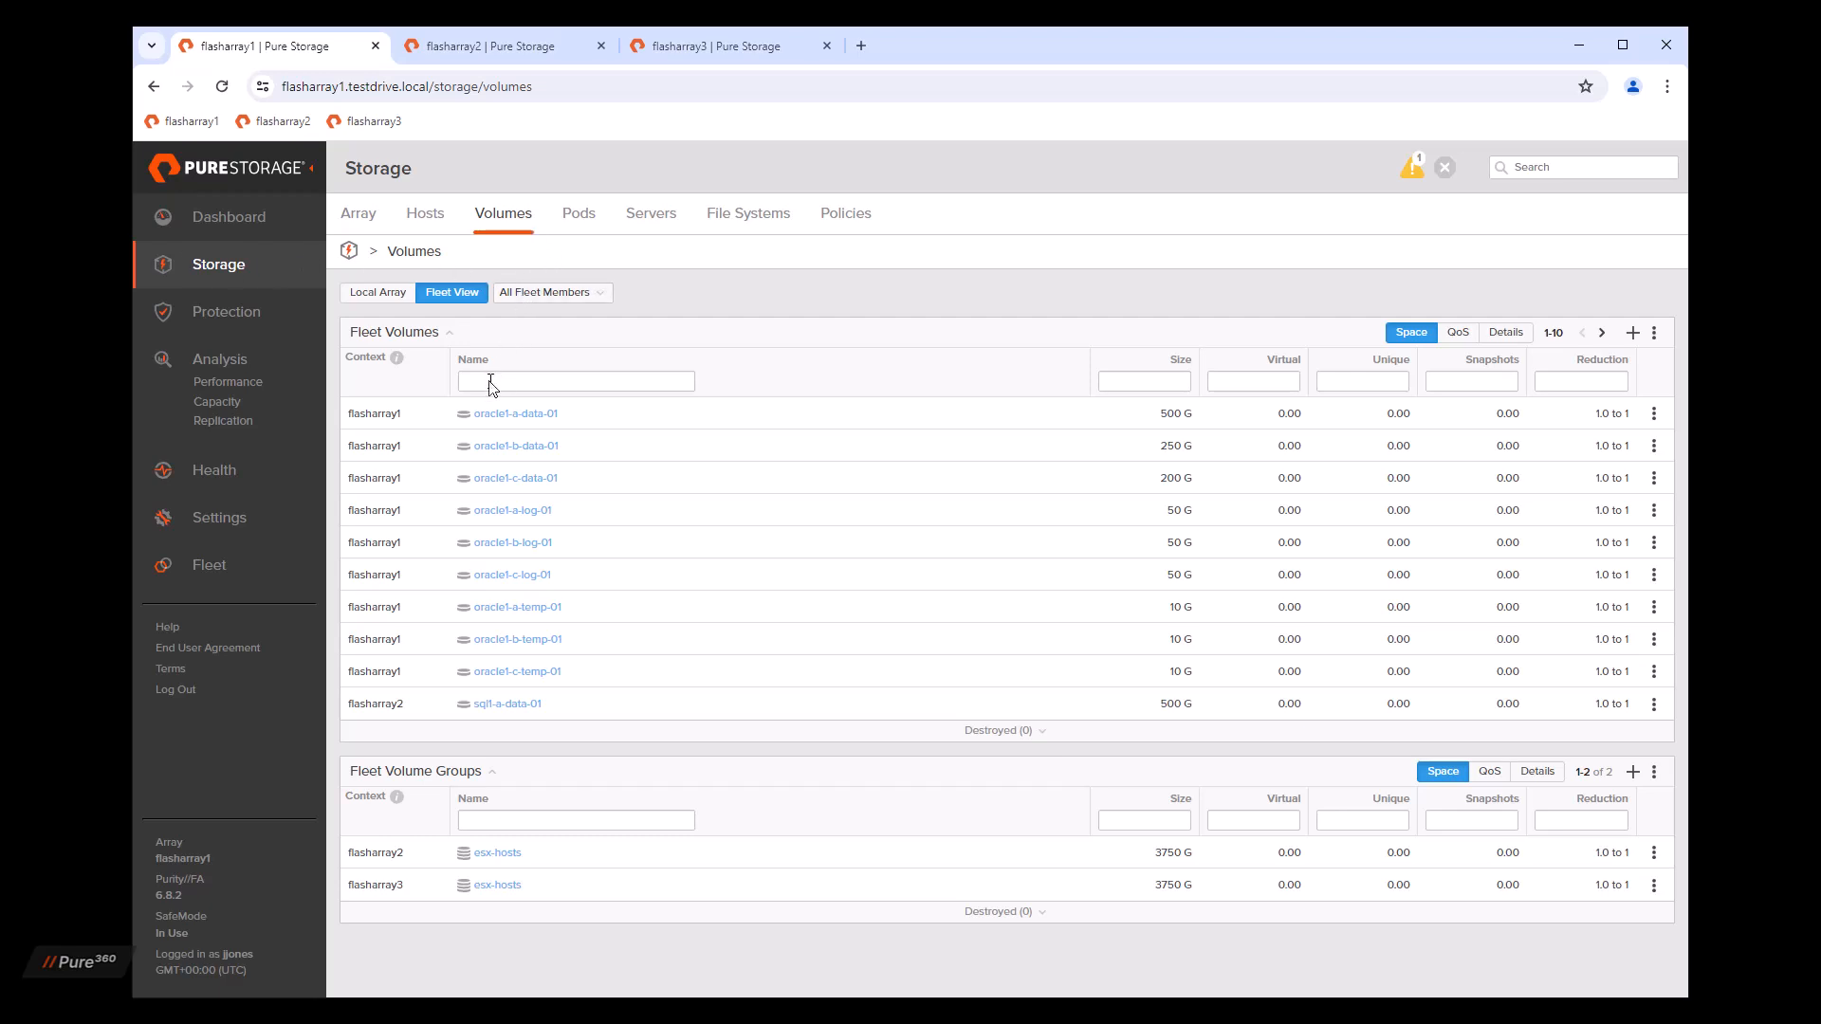
type("vol")
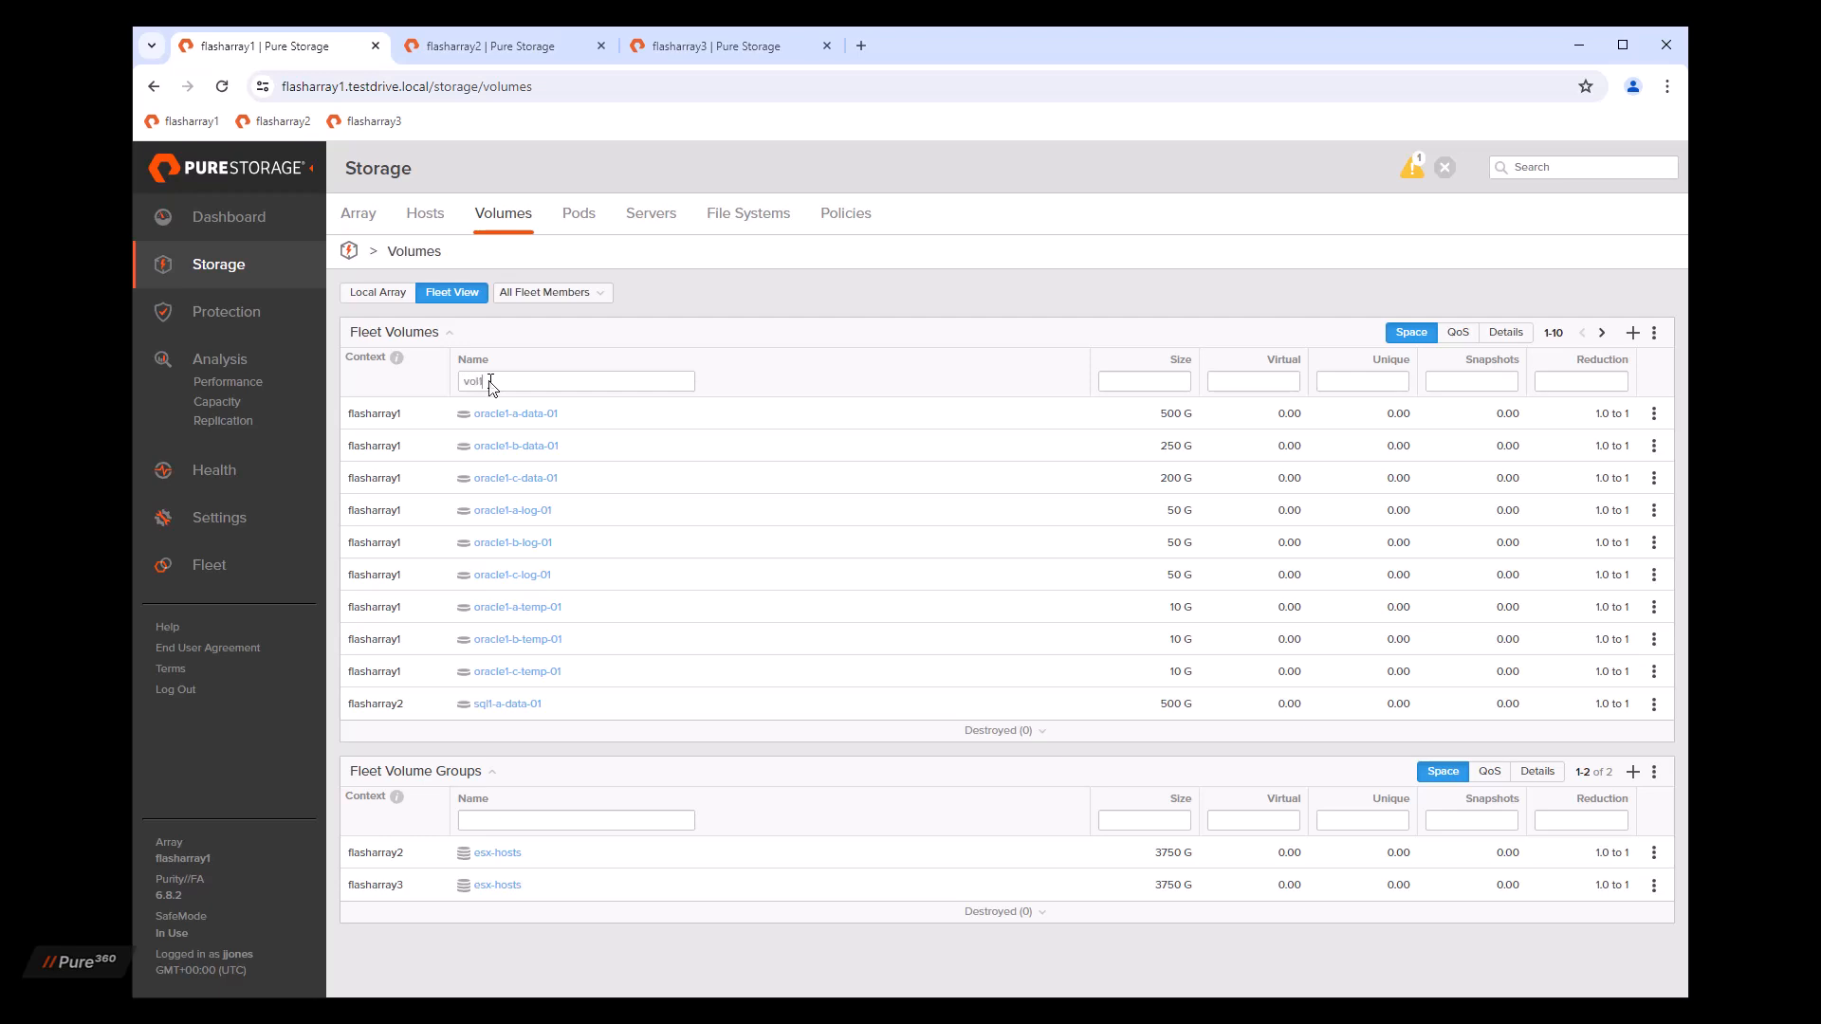
type("vol1")
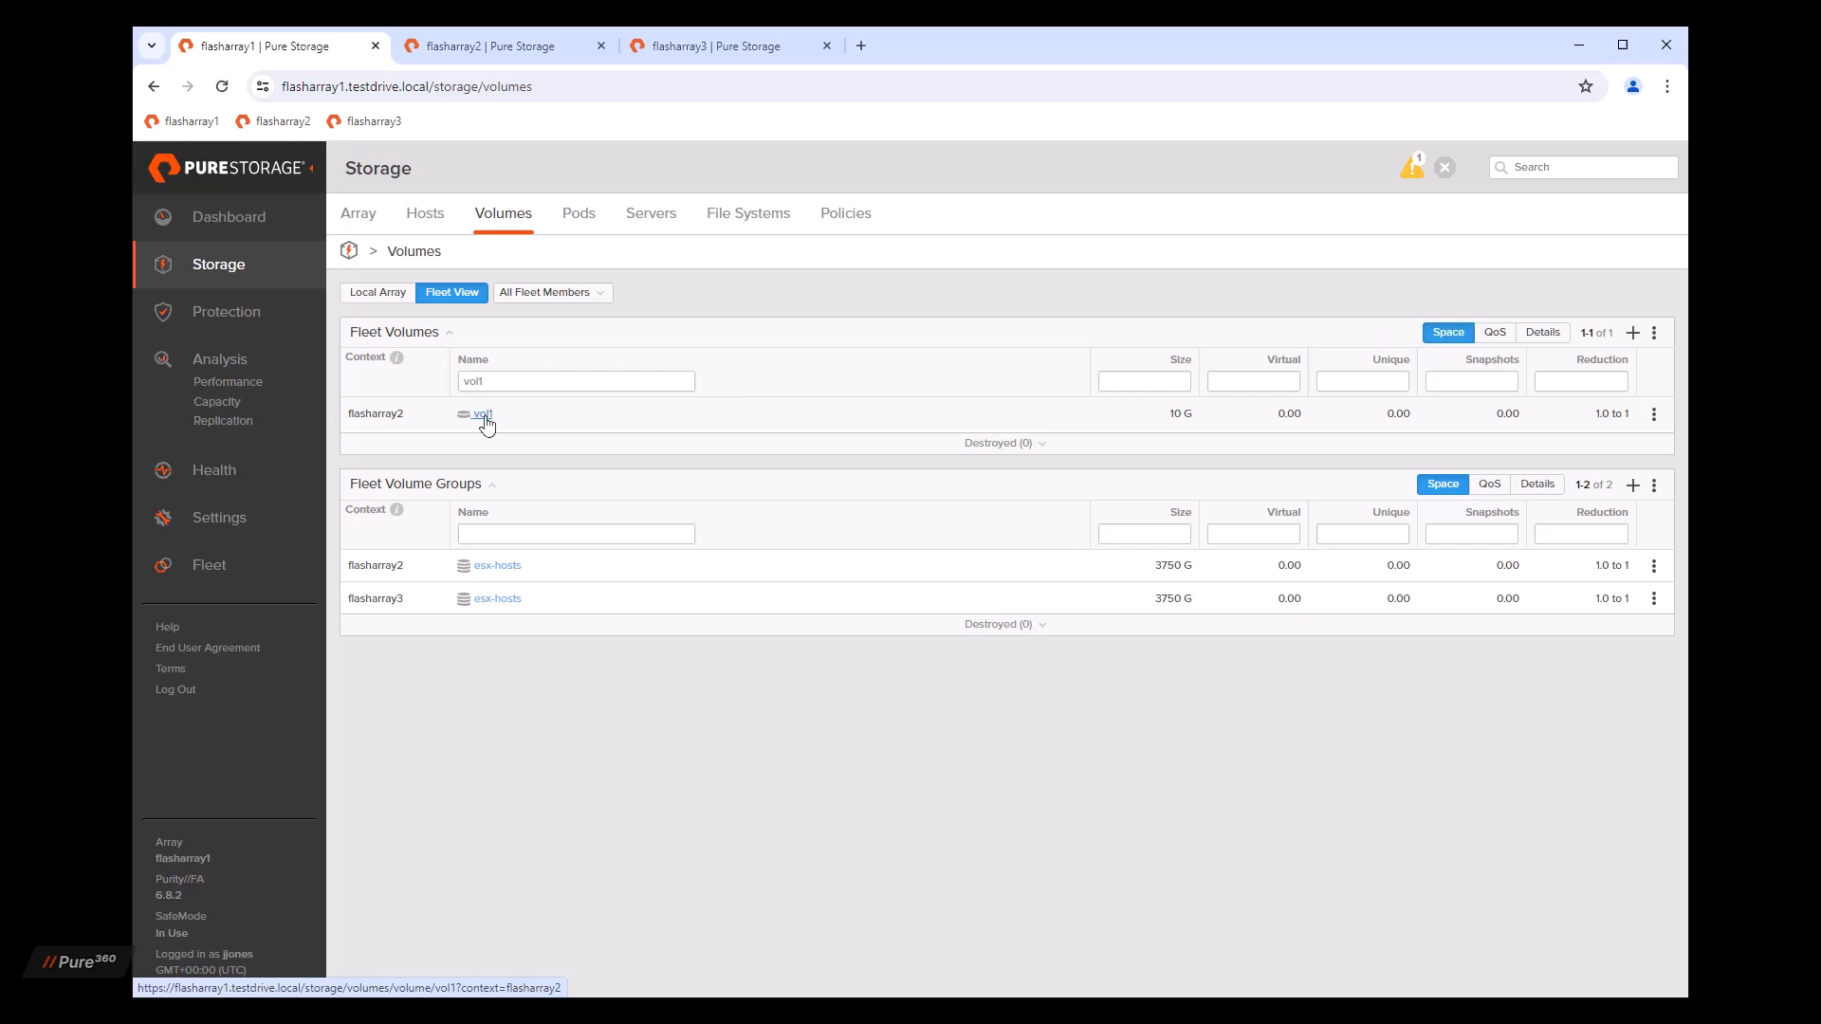
left_click(478, 414)
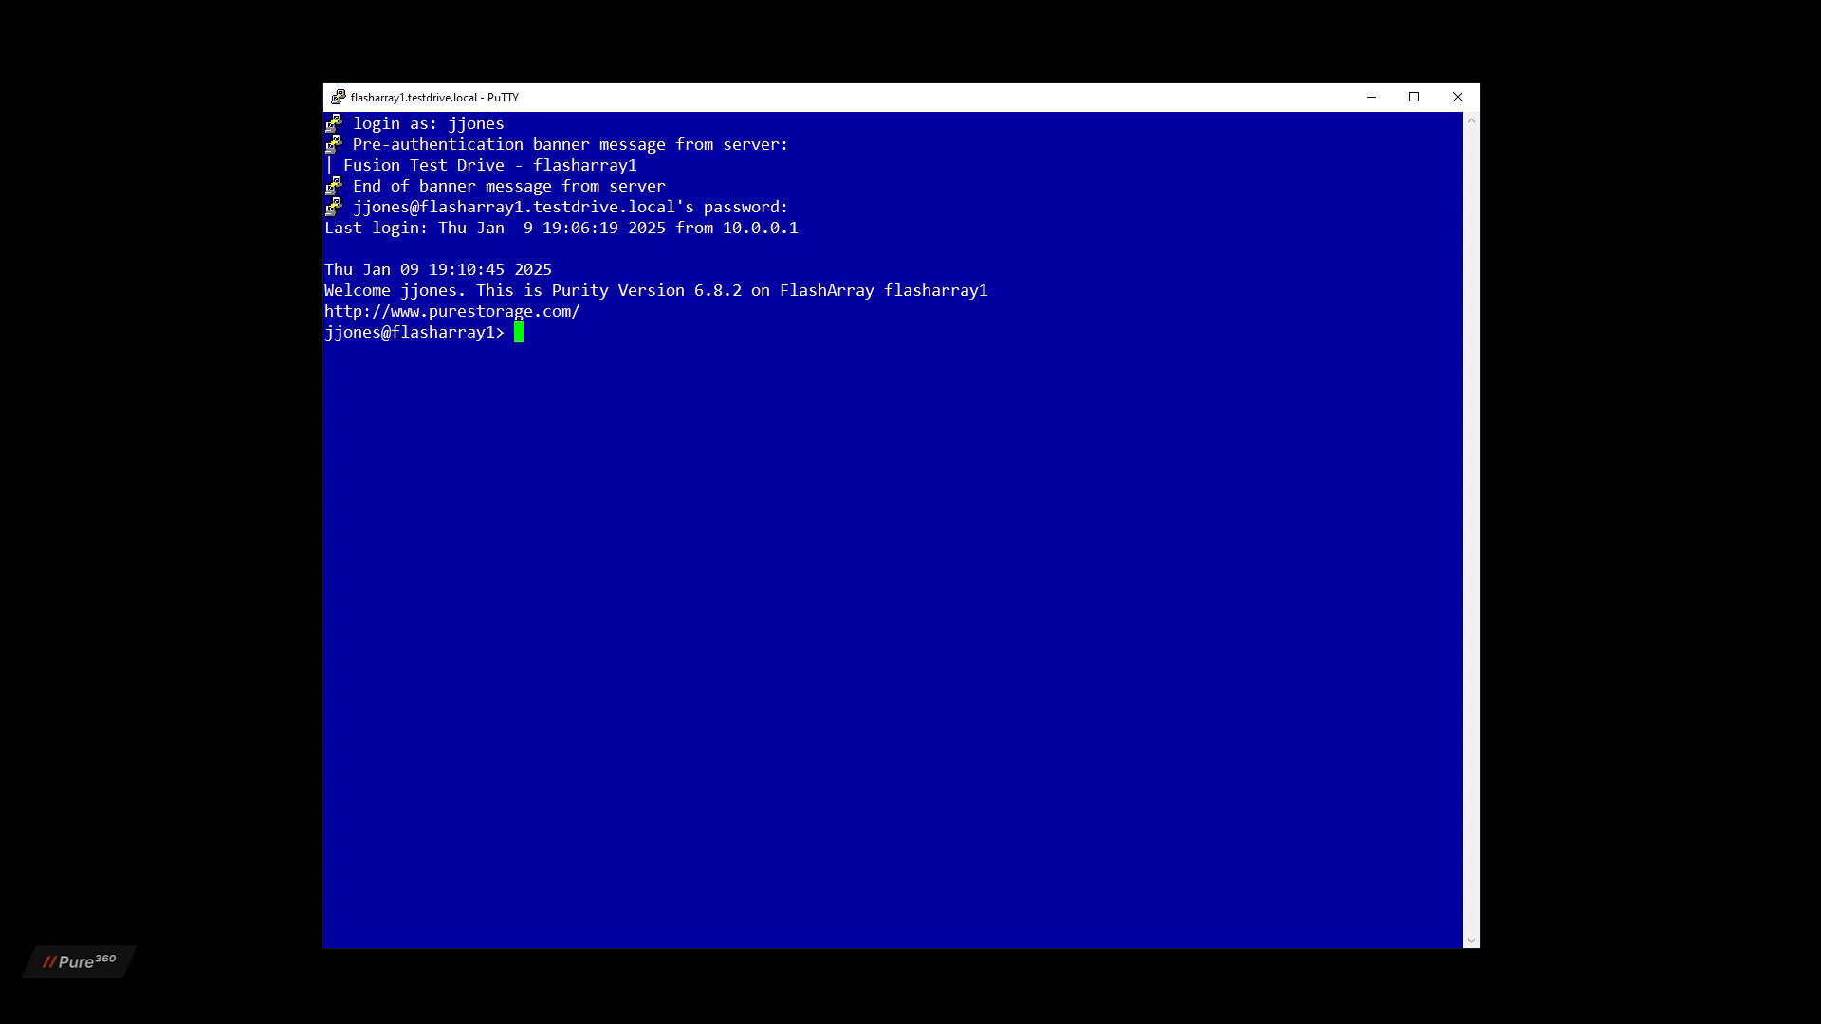
mouse_move(461, 491)
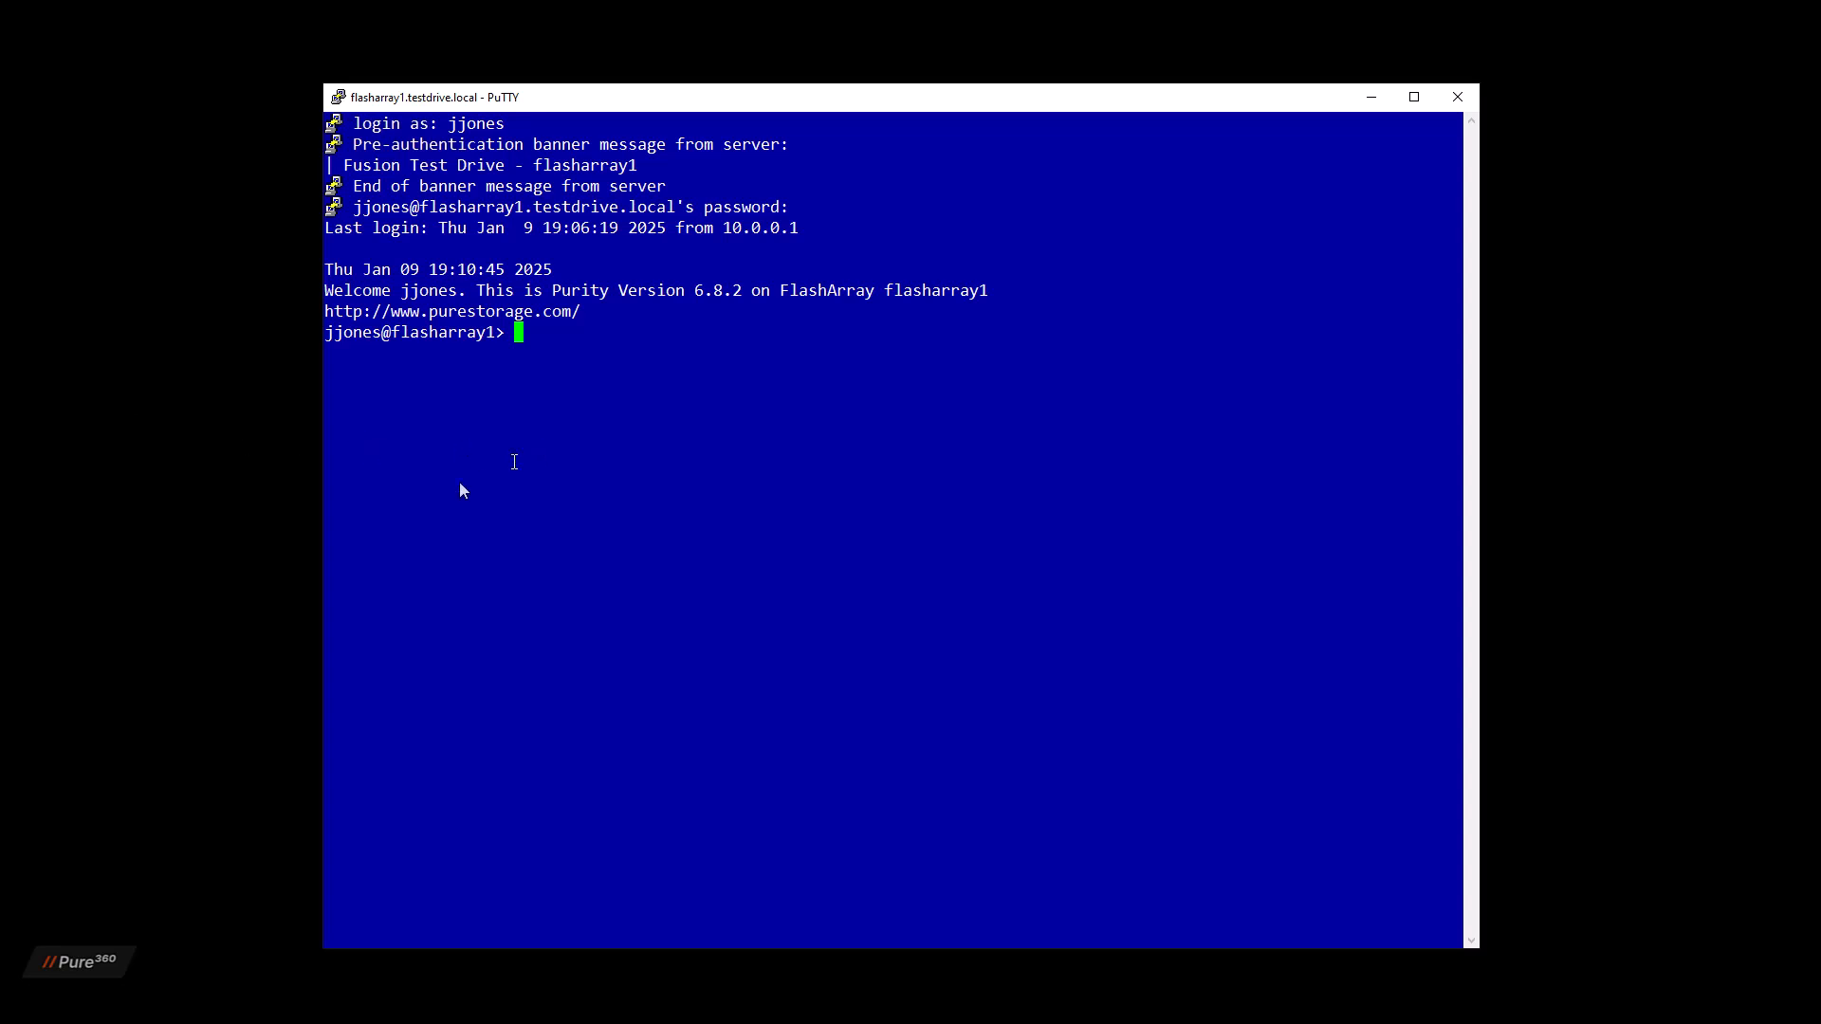
Step: Run purefleet -h to show its usage help, then begin a purevol command
type("p")
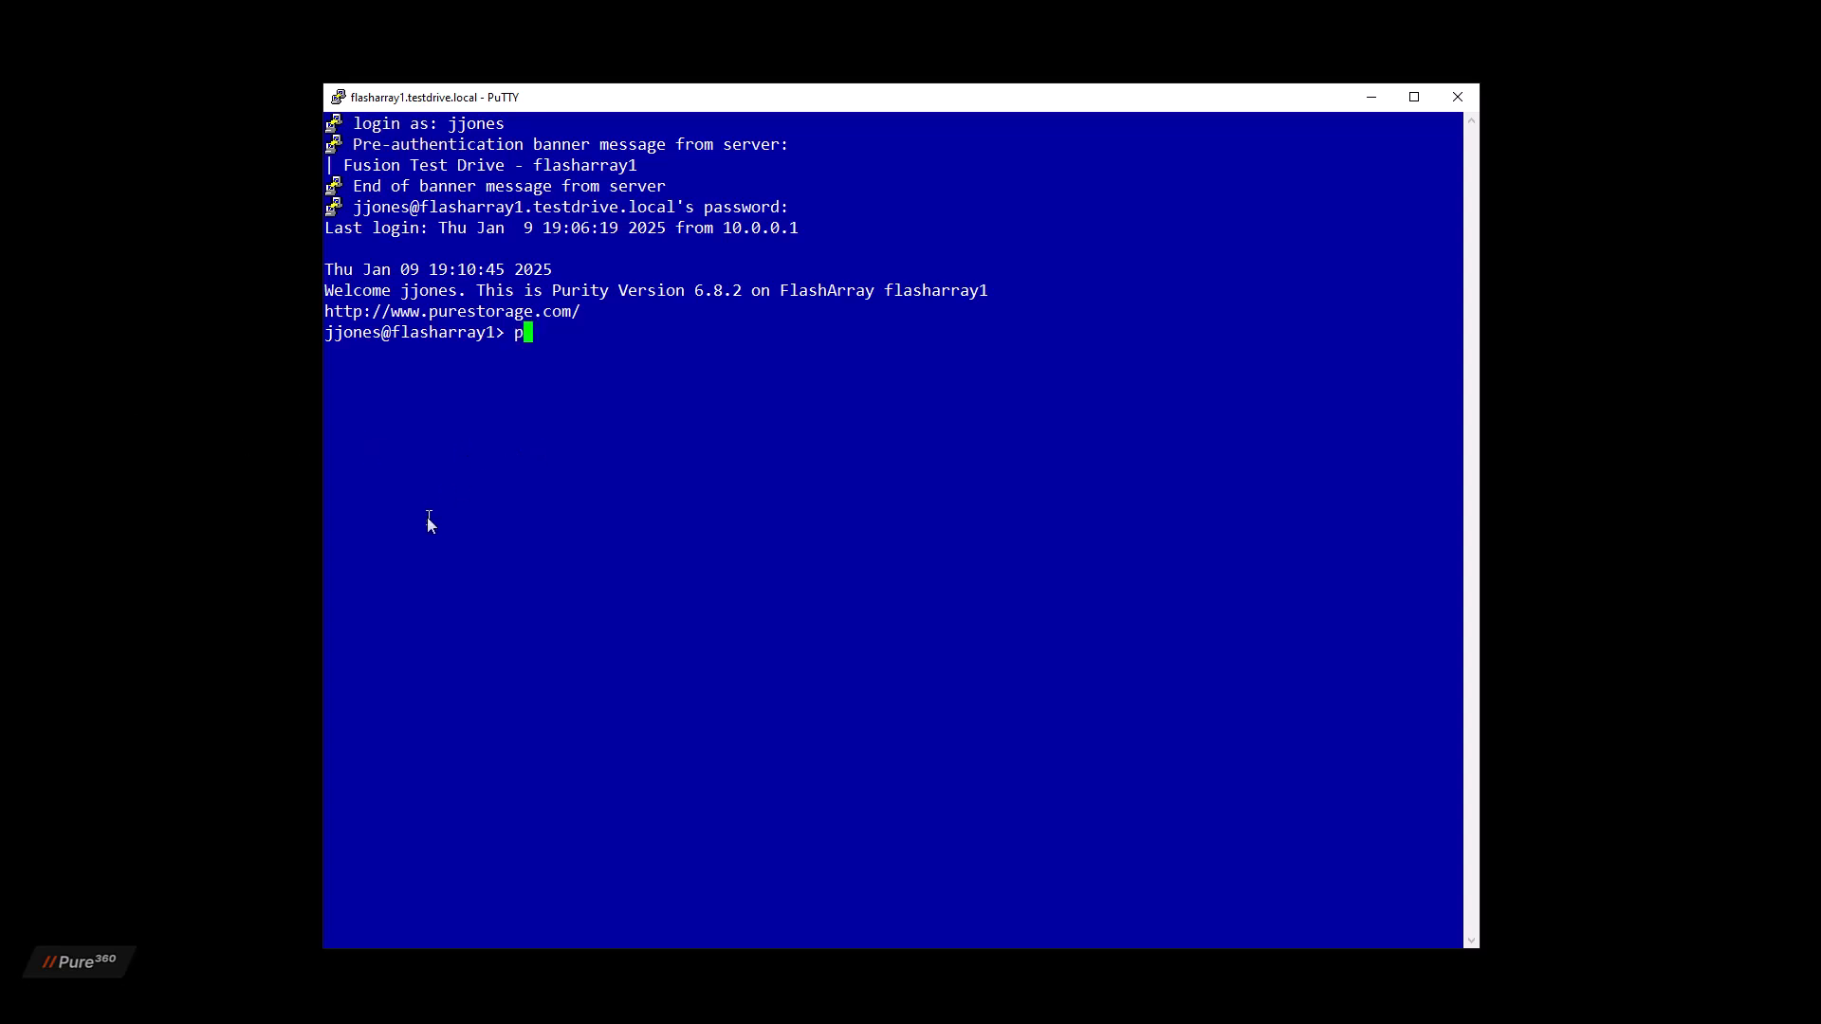
type("urefleet")
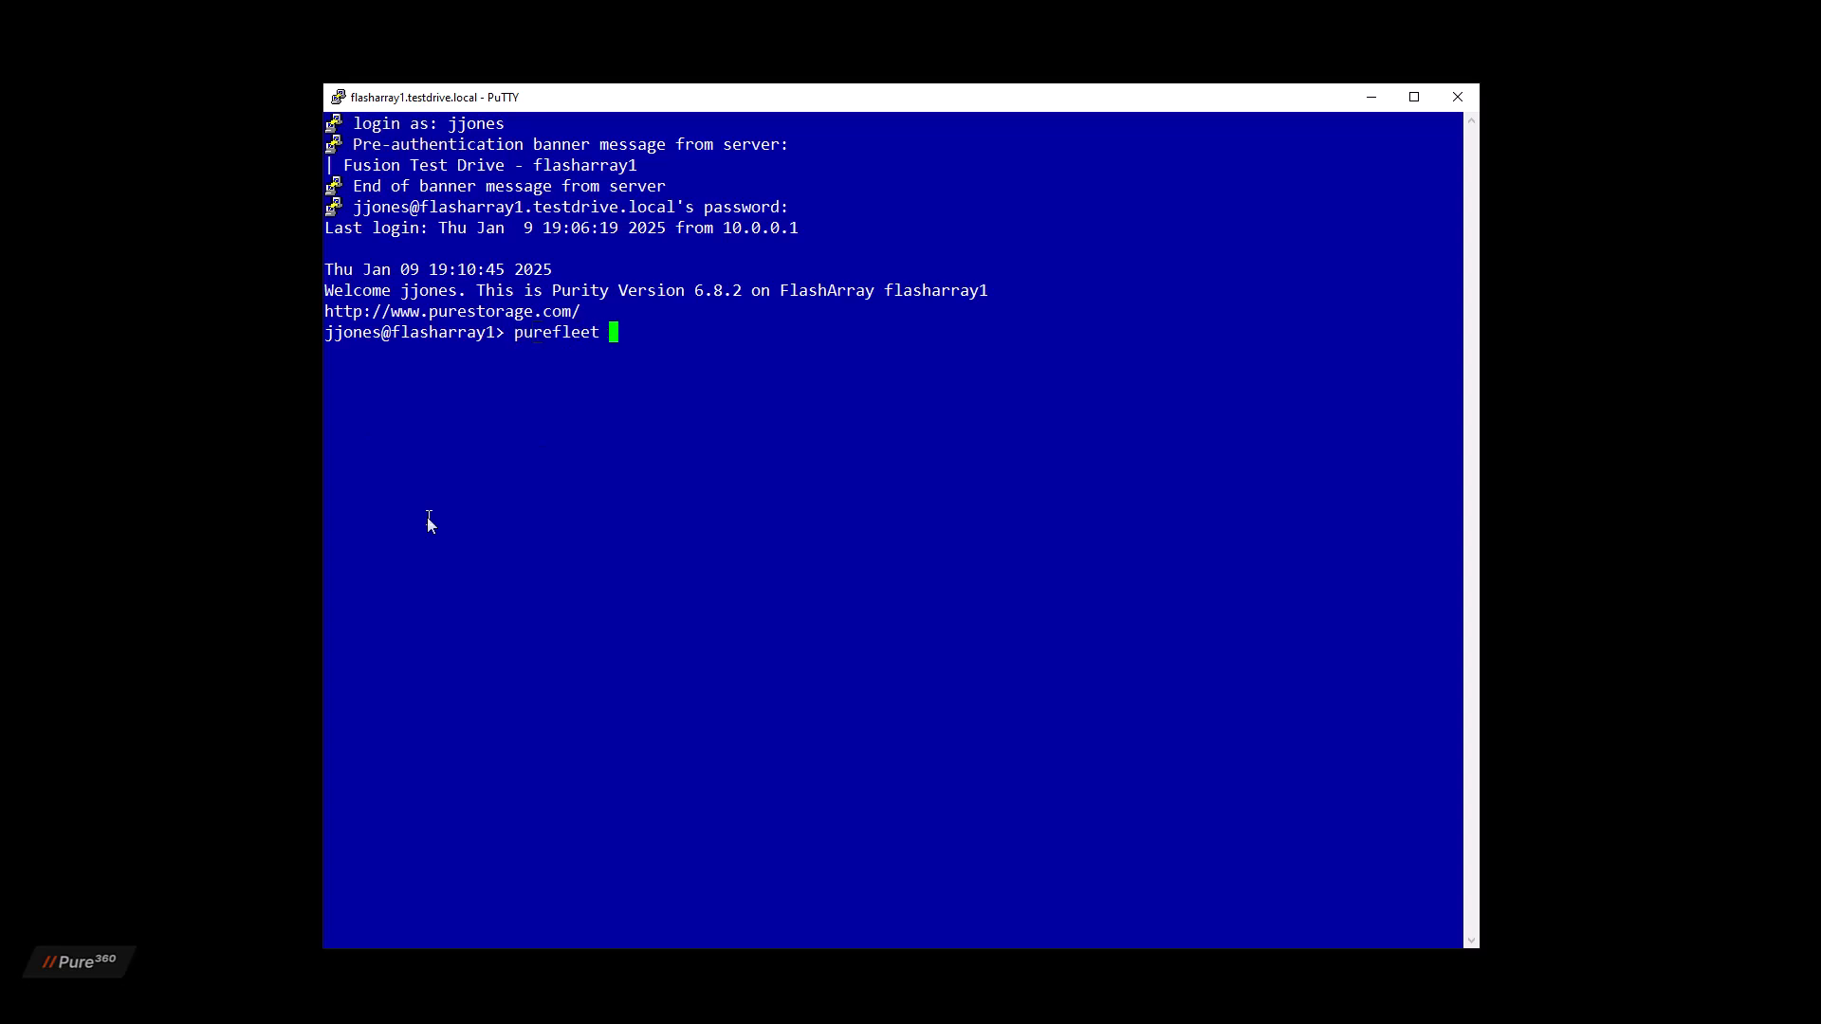
type("-h")
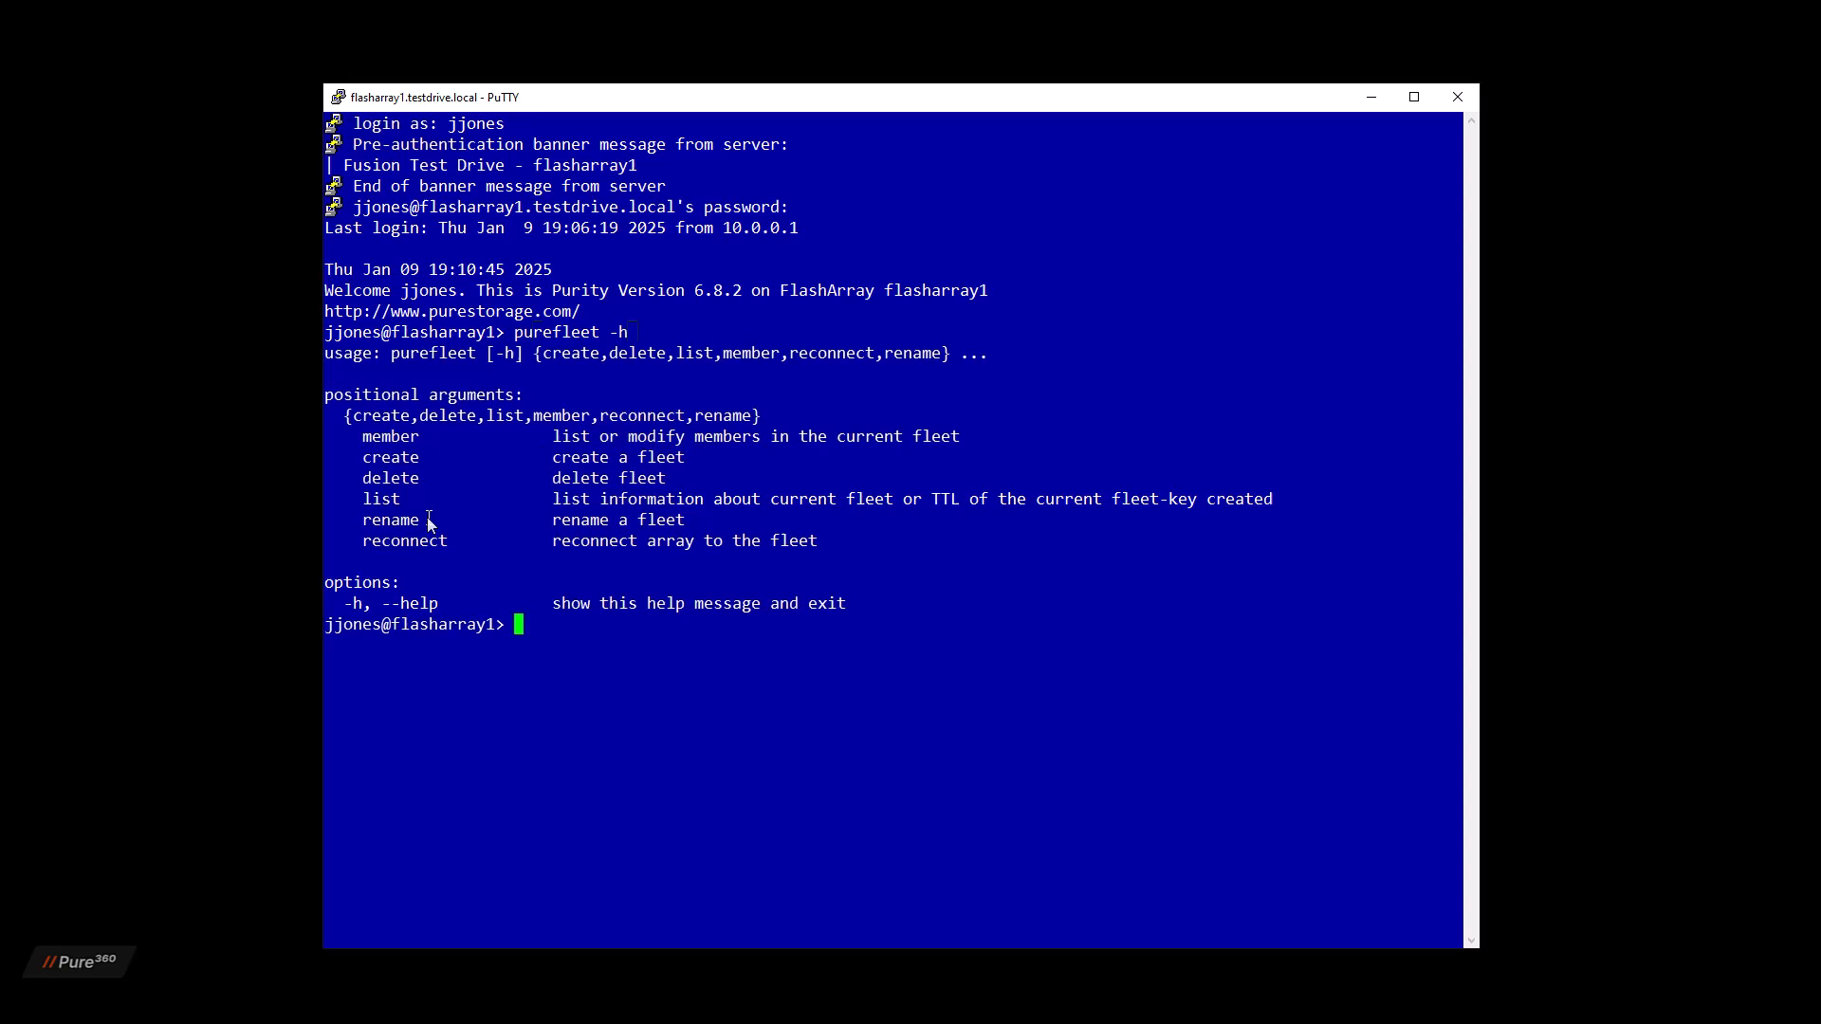
type("purevol c")
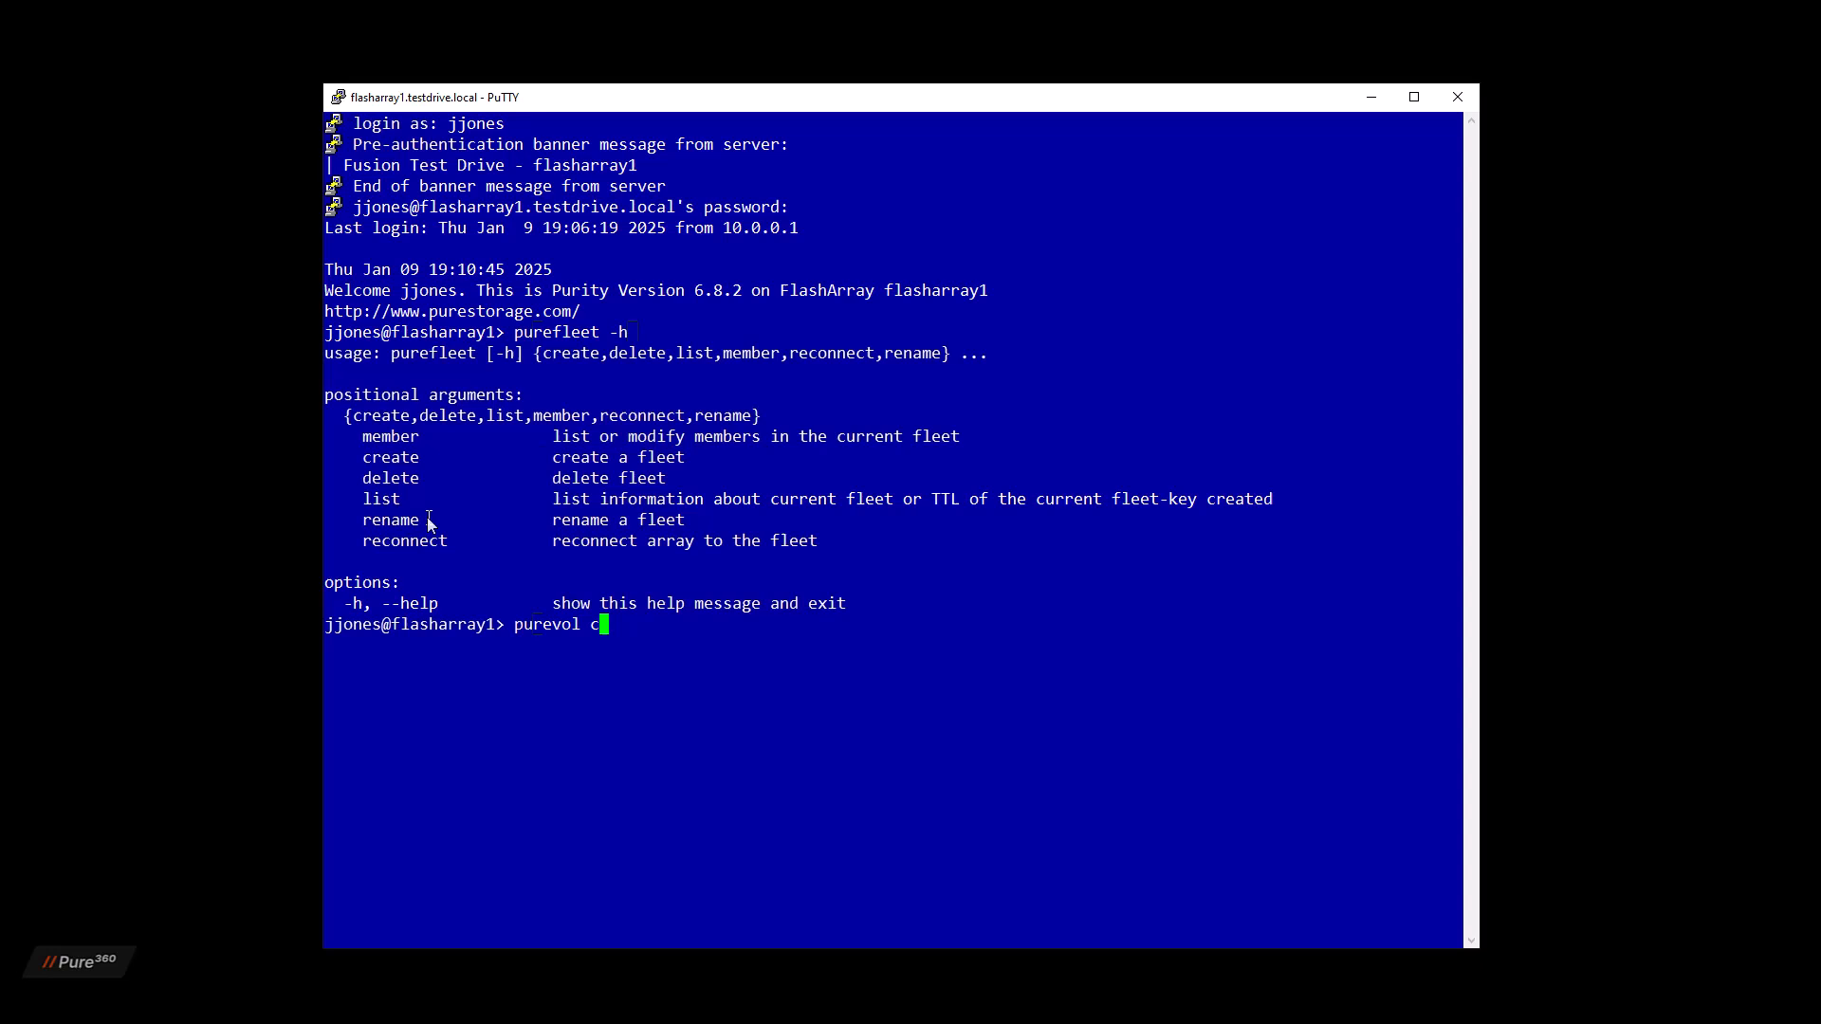
Step: Run purevol create -h, then enter purehost create -h at the prompt
type("reate -h")
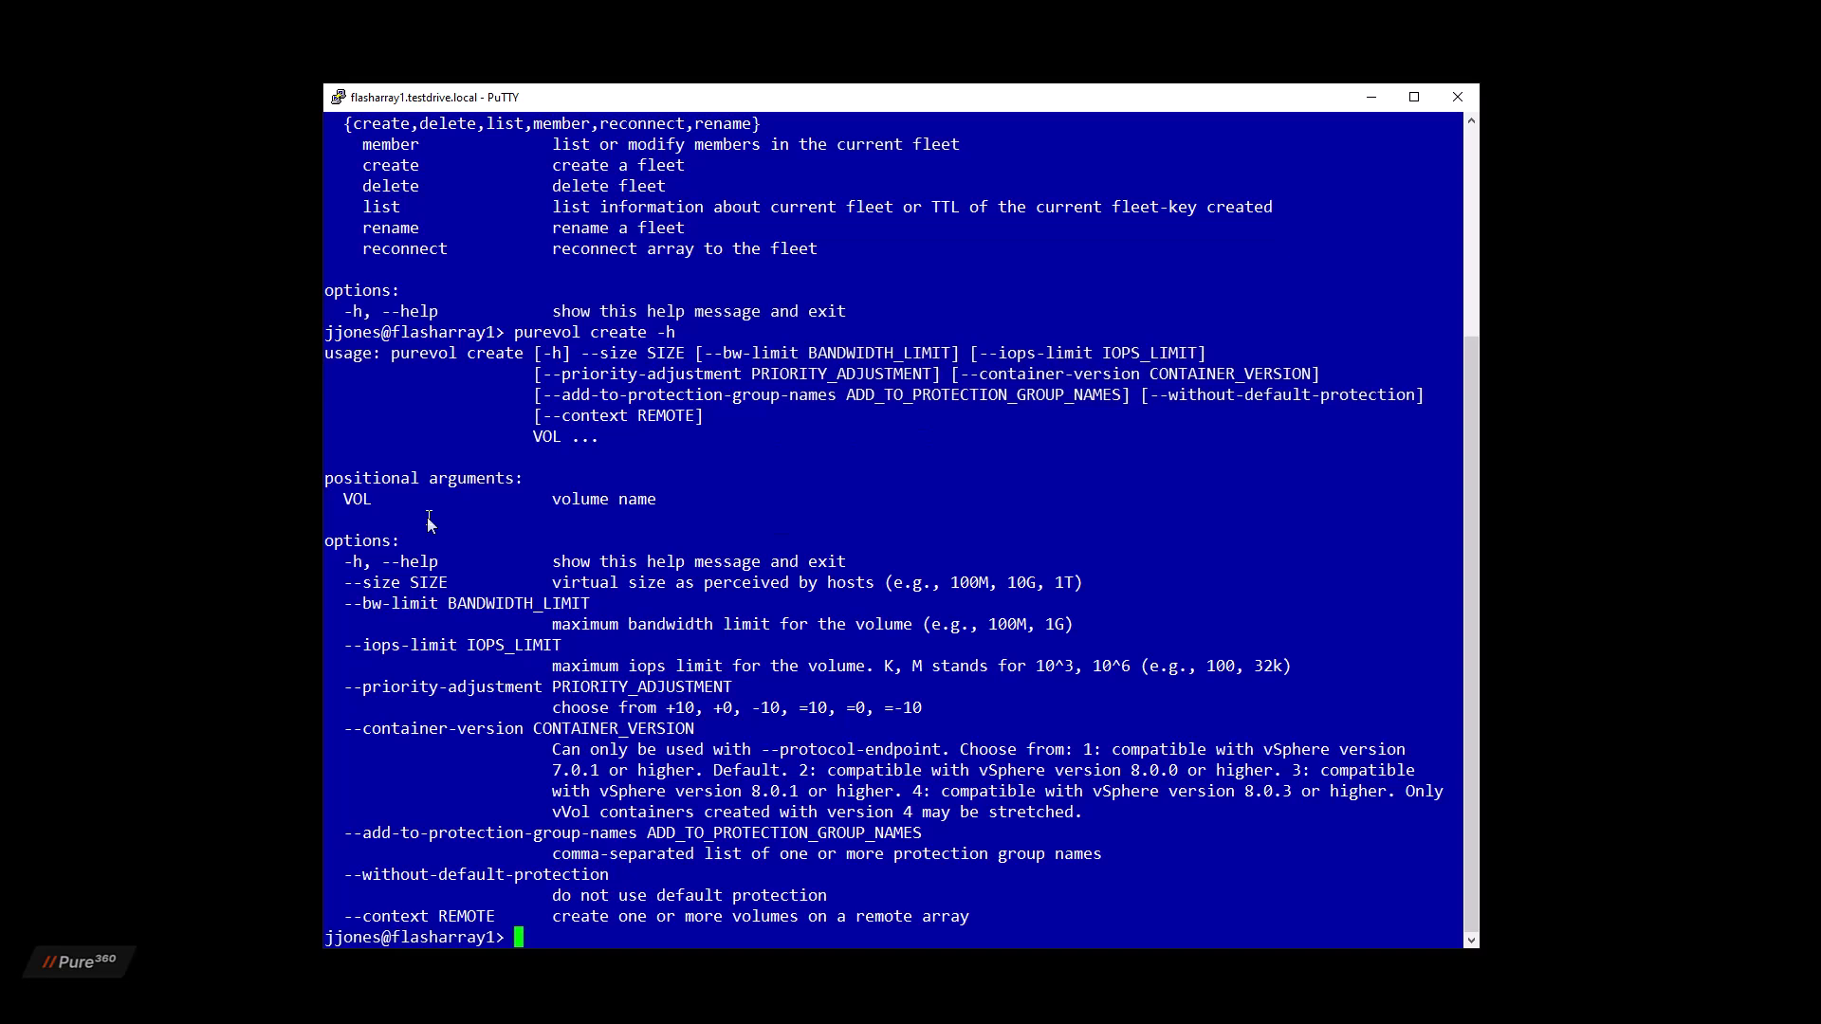
type("pureho")
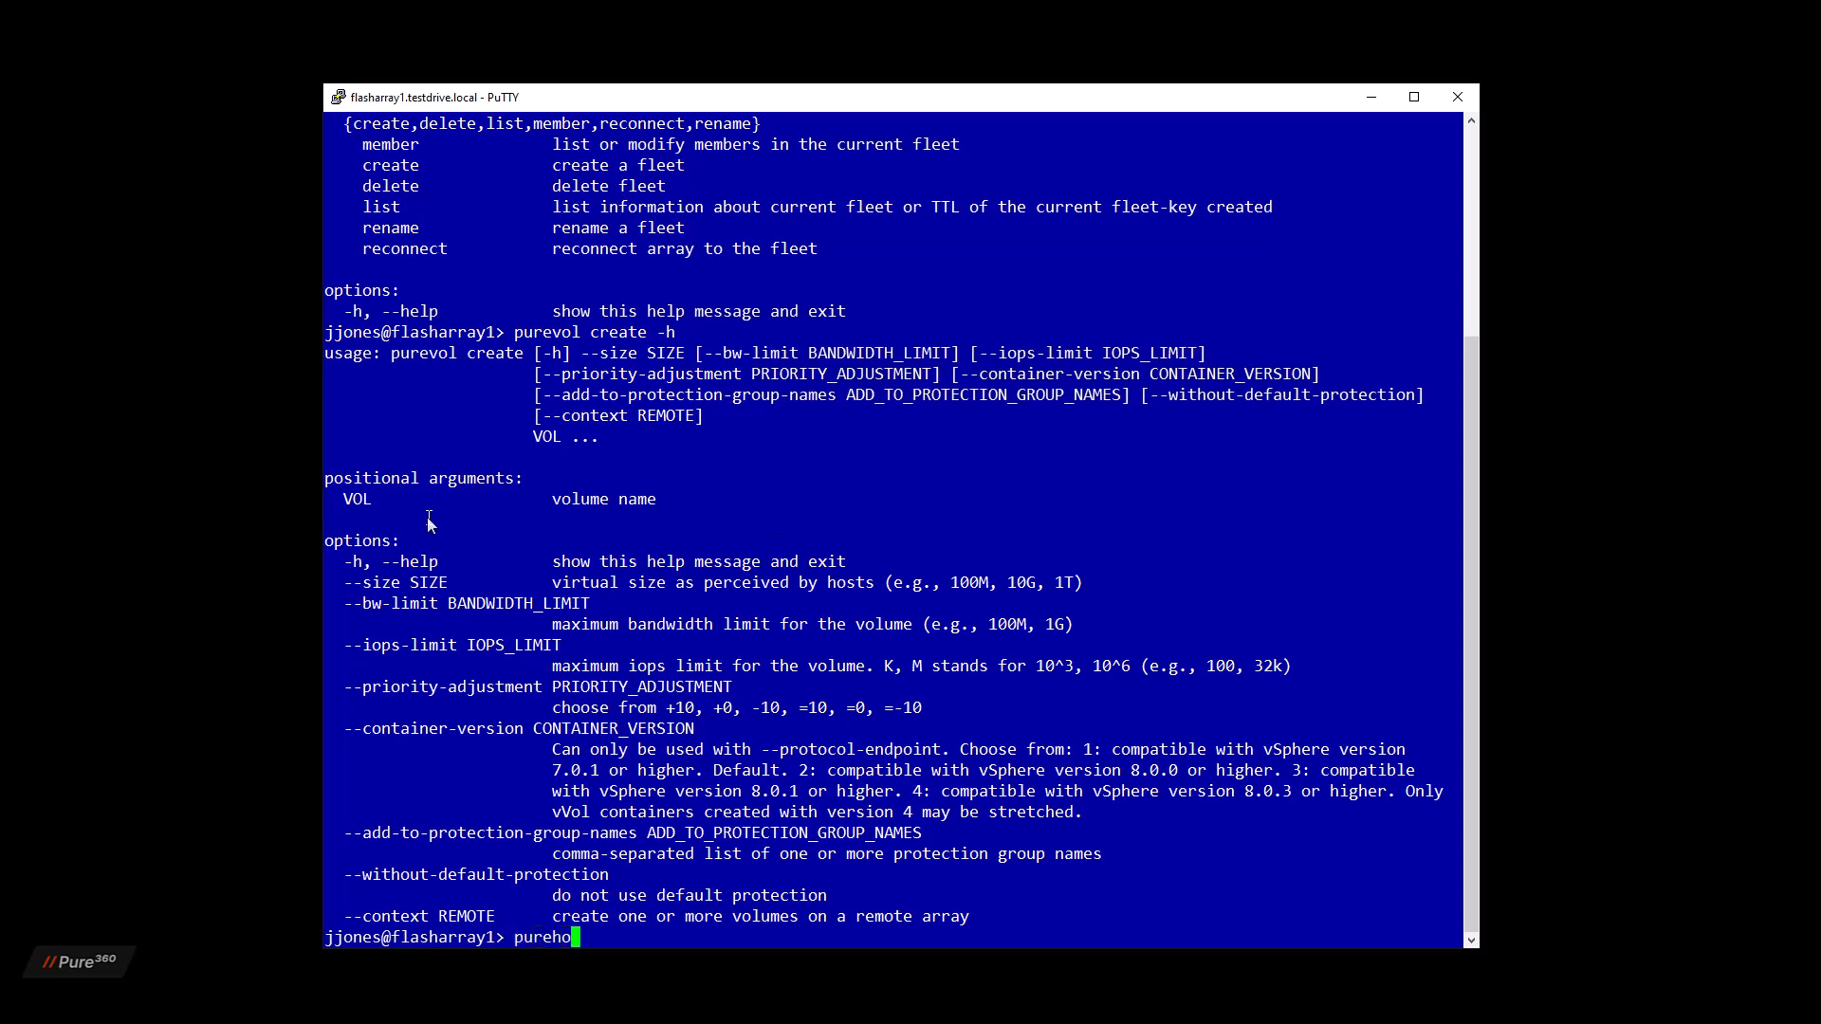
type("st")
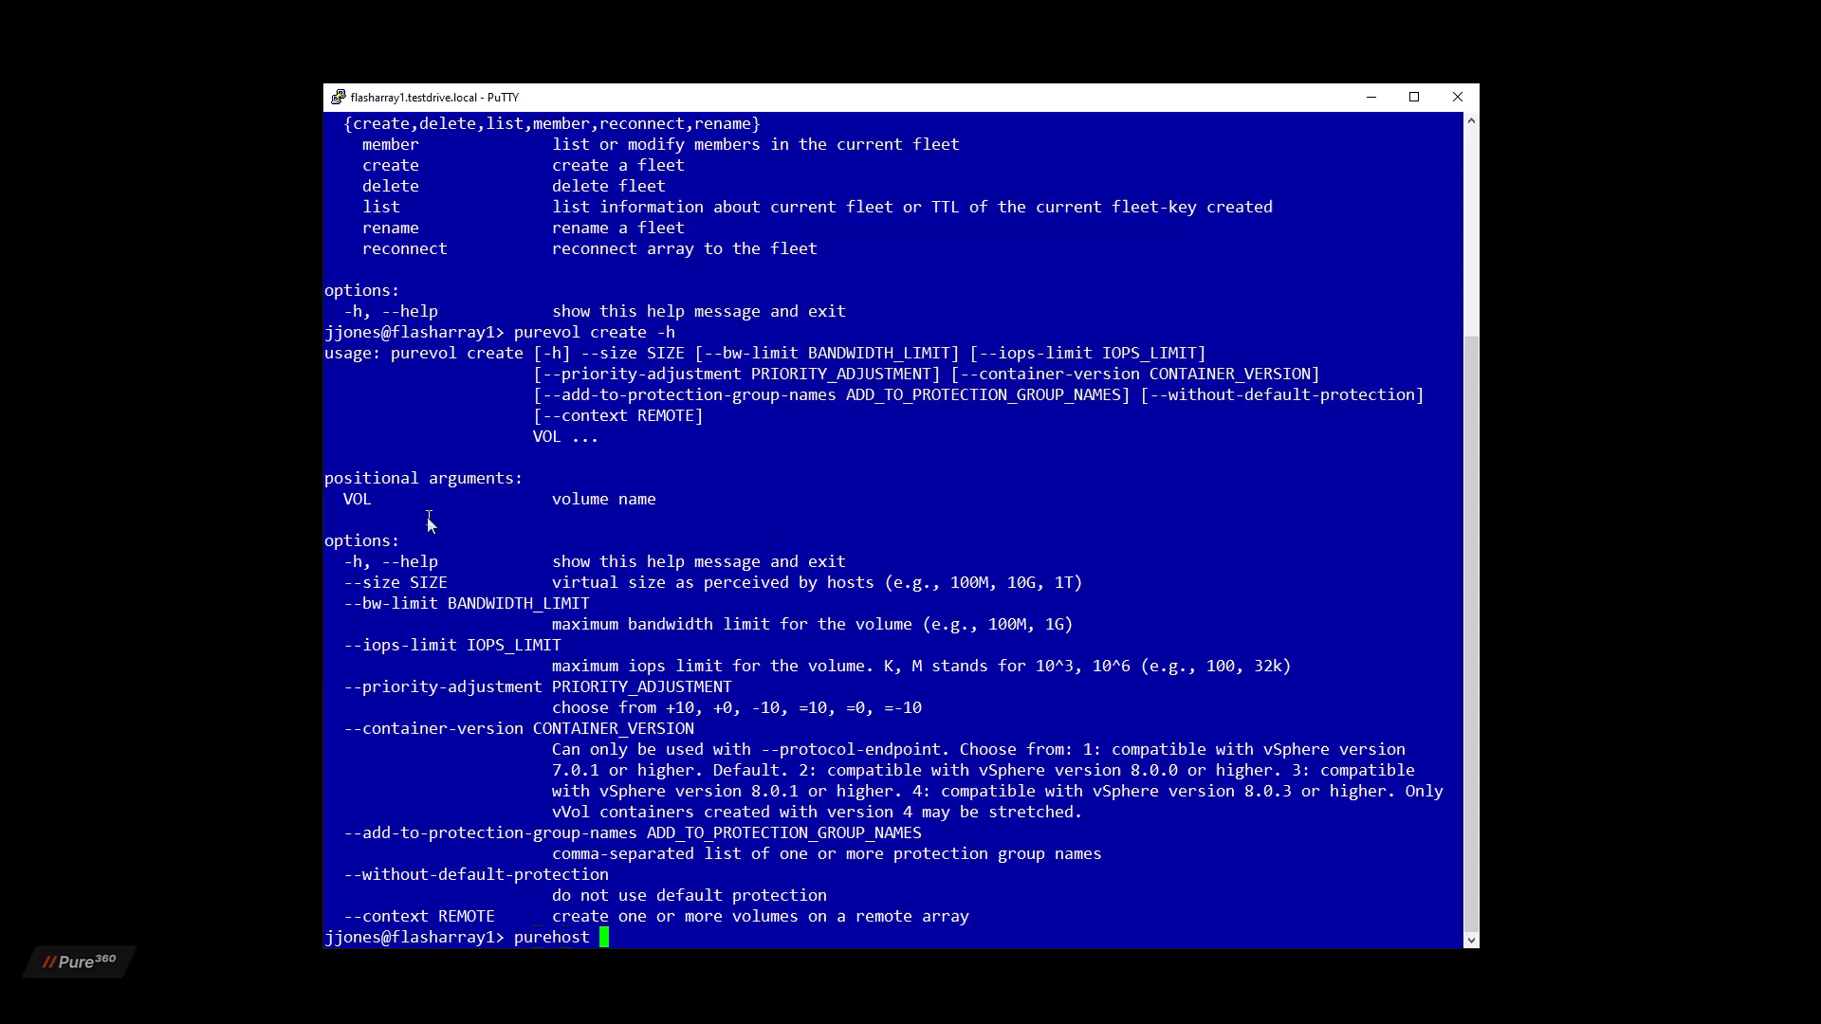
type("create -h")
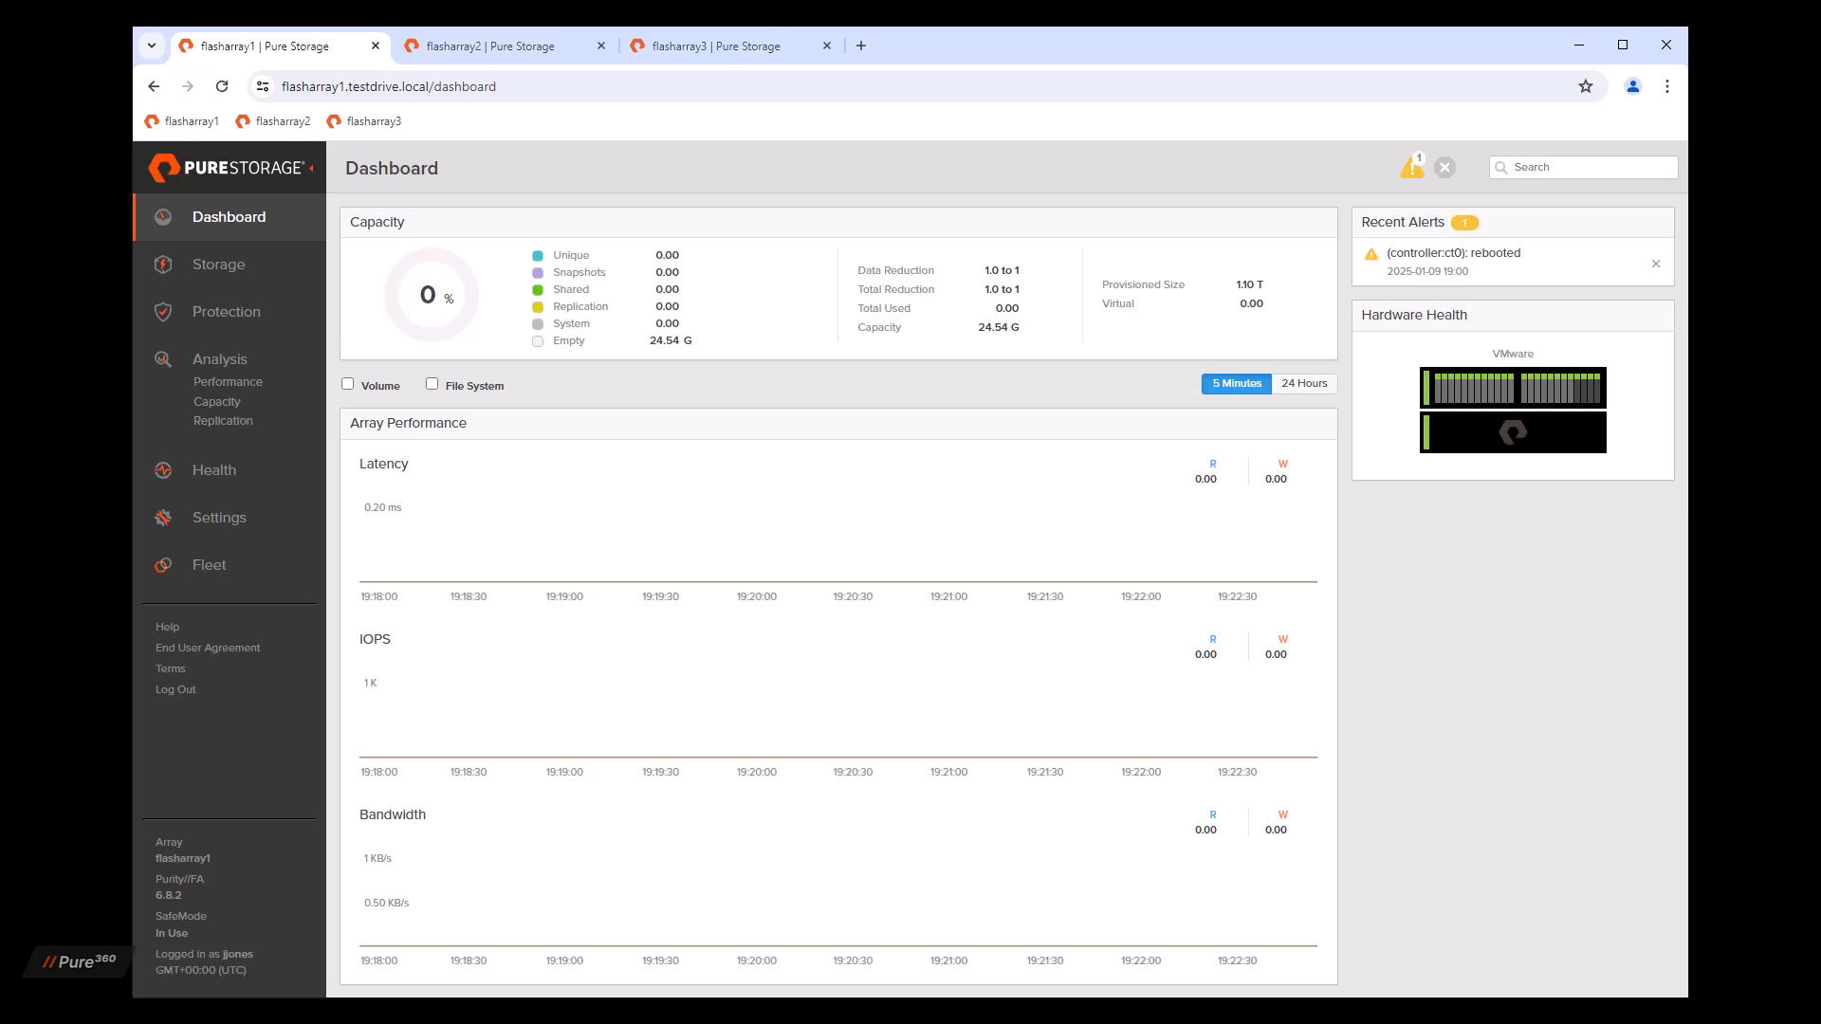
mouse_move(284, 793)
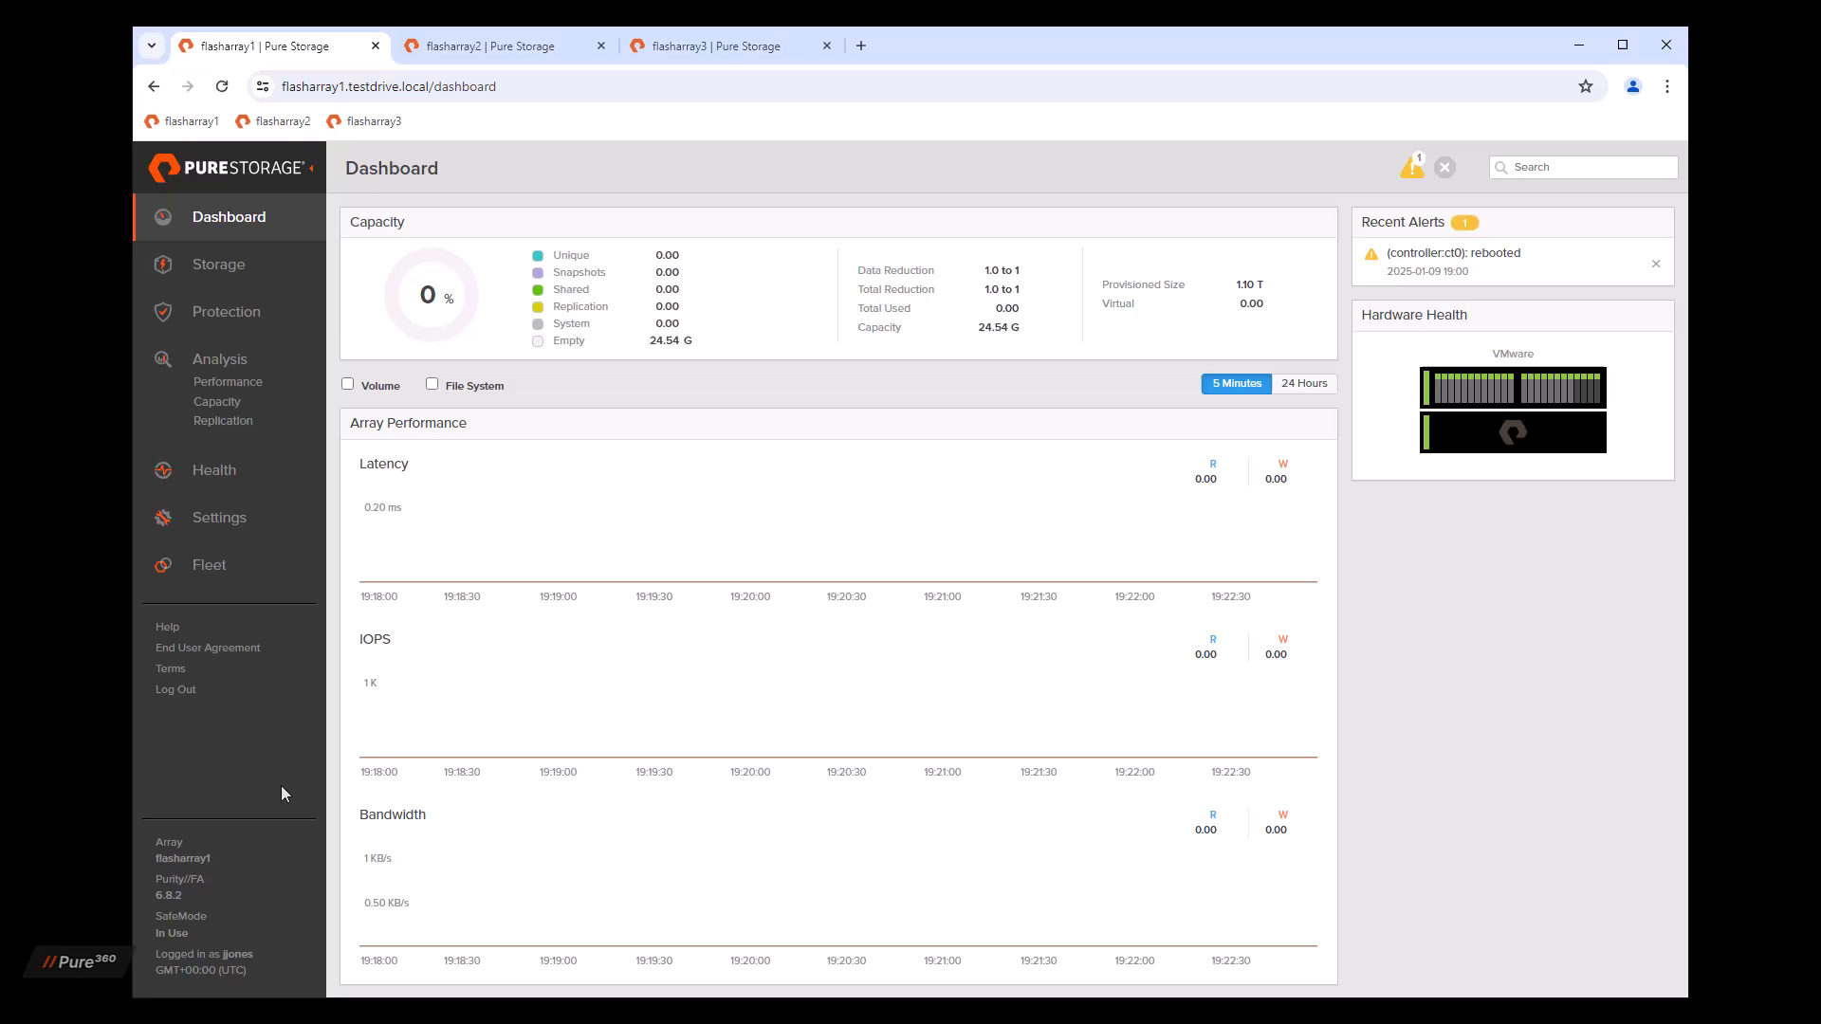
Step: Show the Help menu listing the admin, CLI and REST API guides
left_click(167, 627)
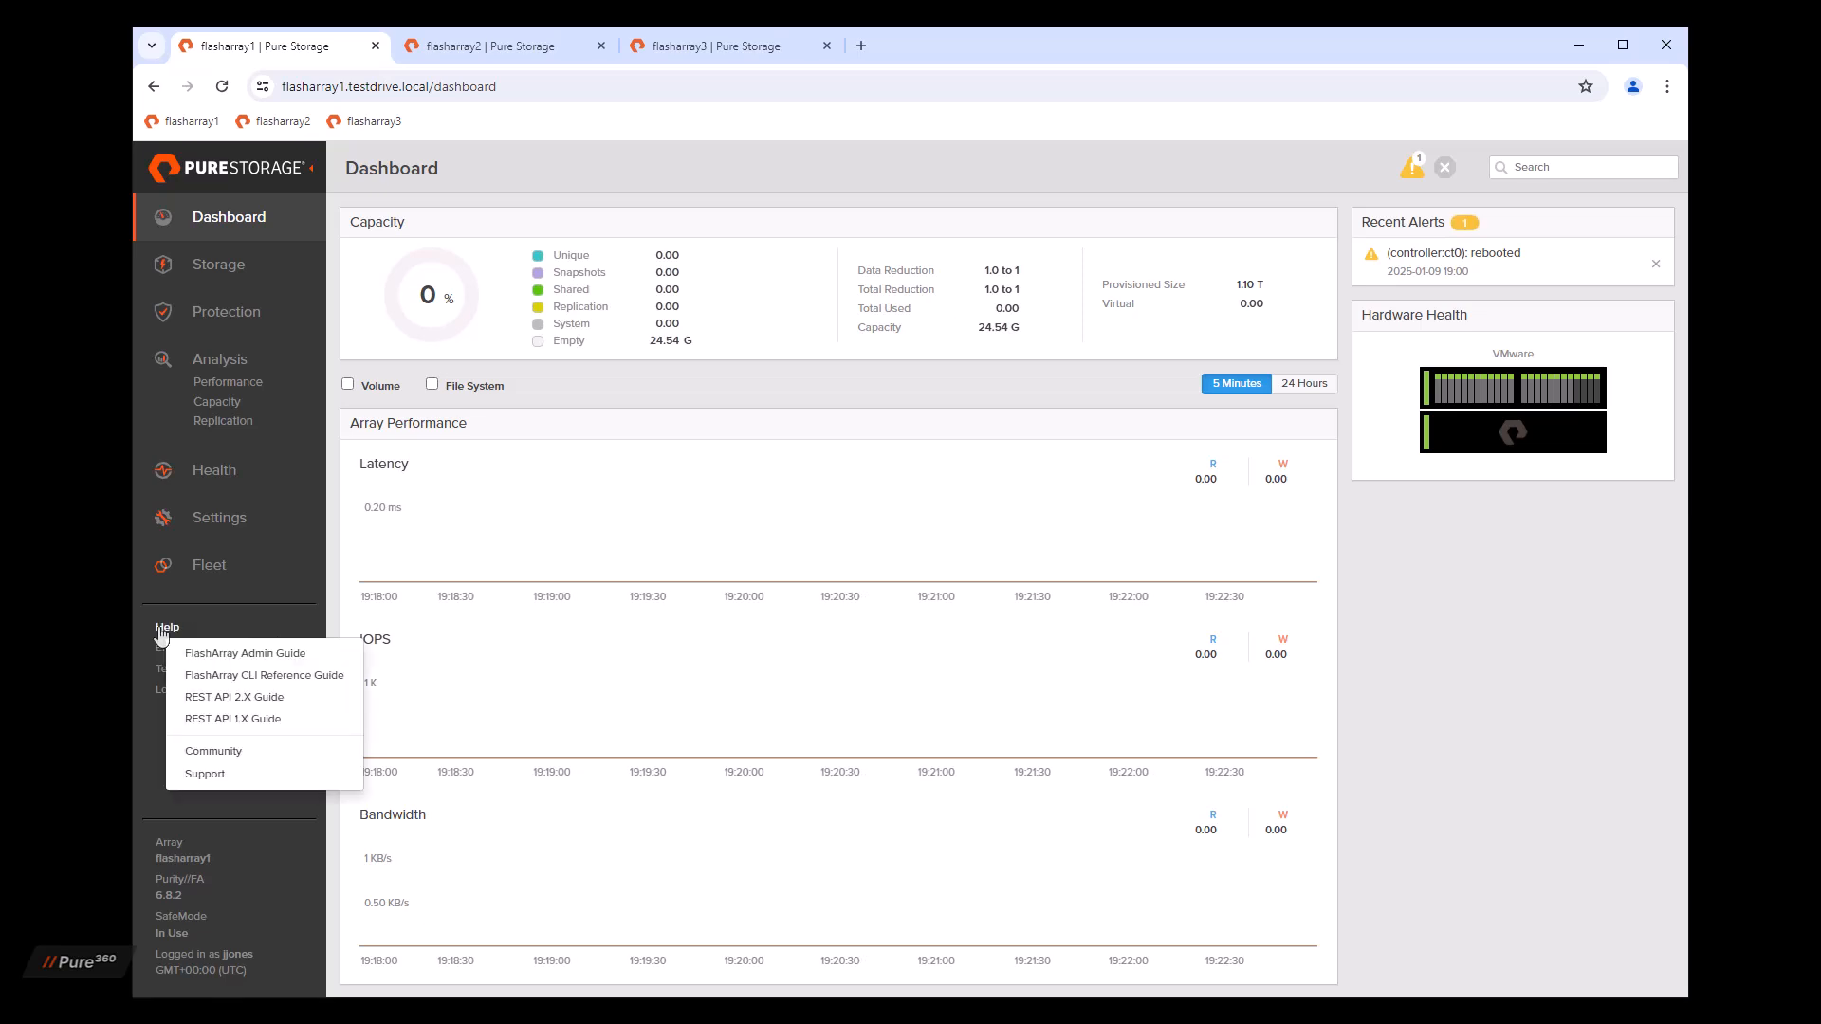
mouse_move(206, 661)
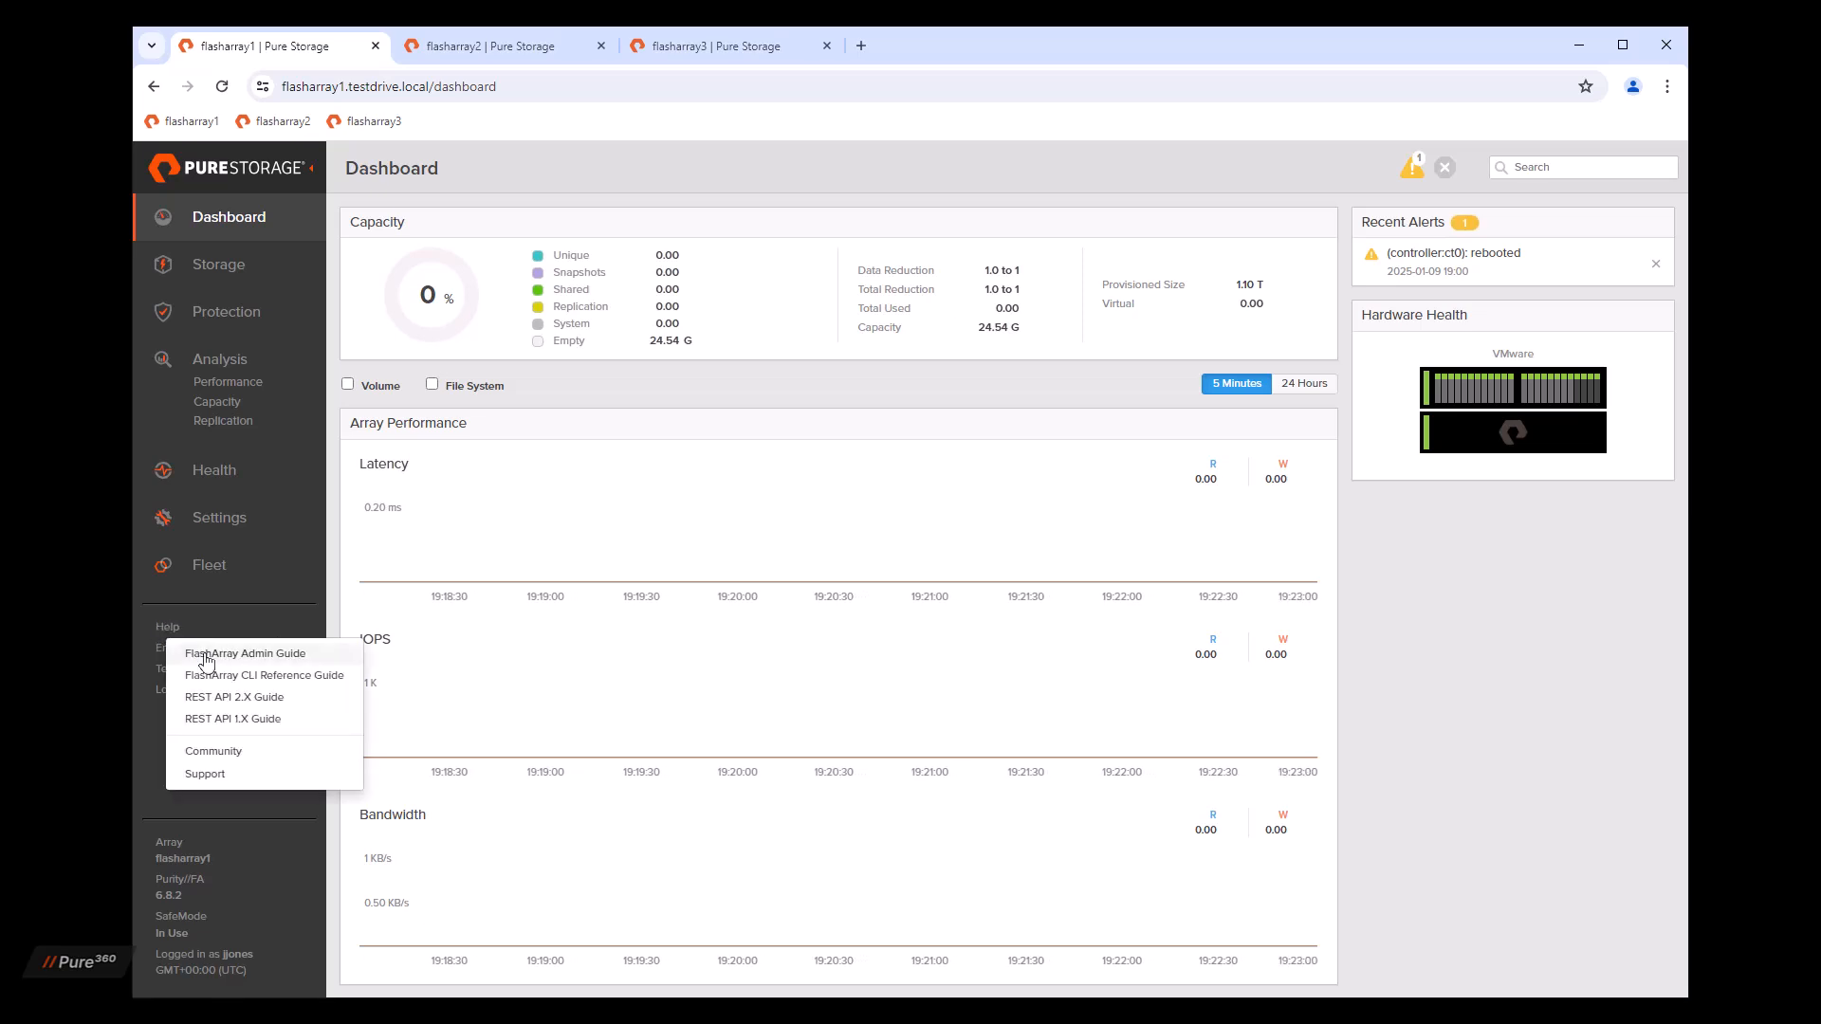
mouse_move(234, 671)
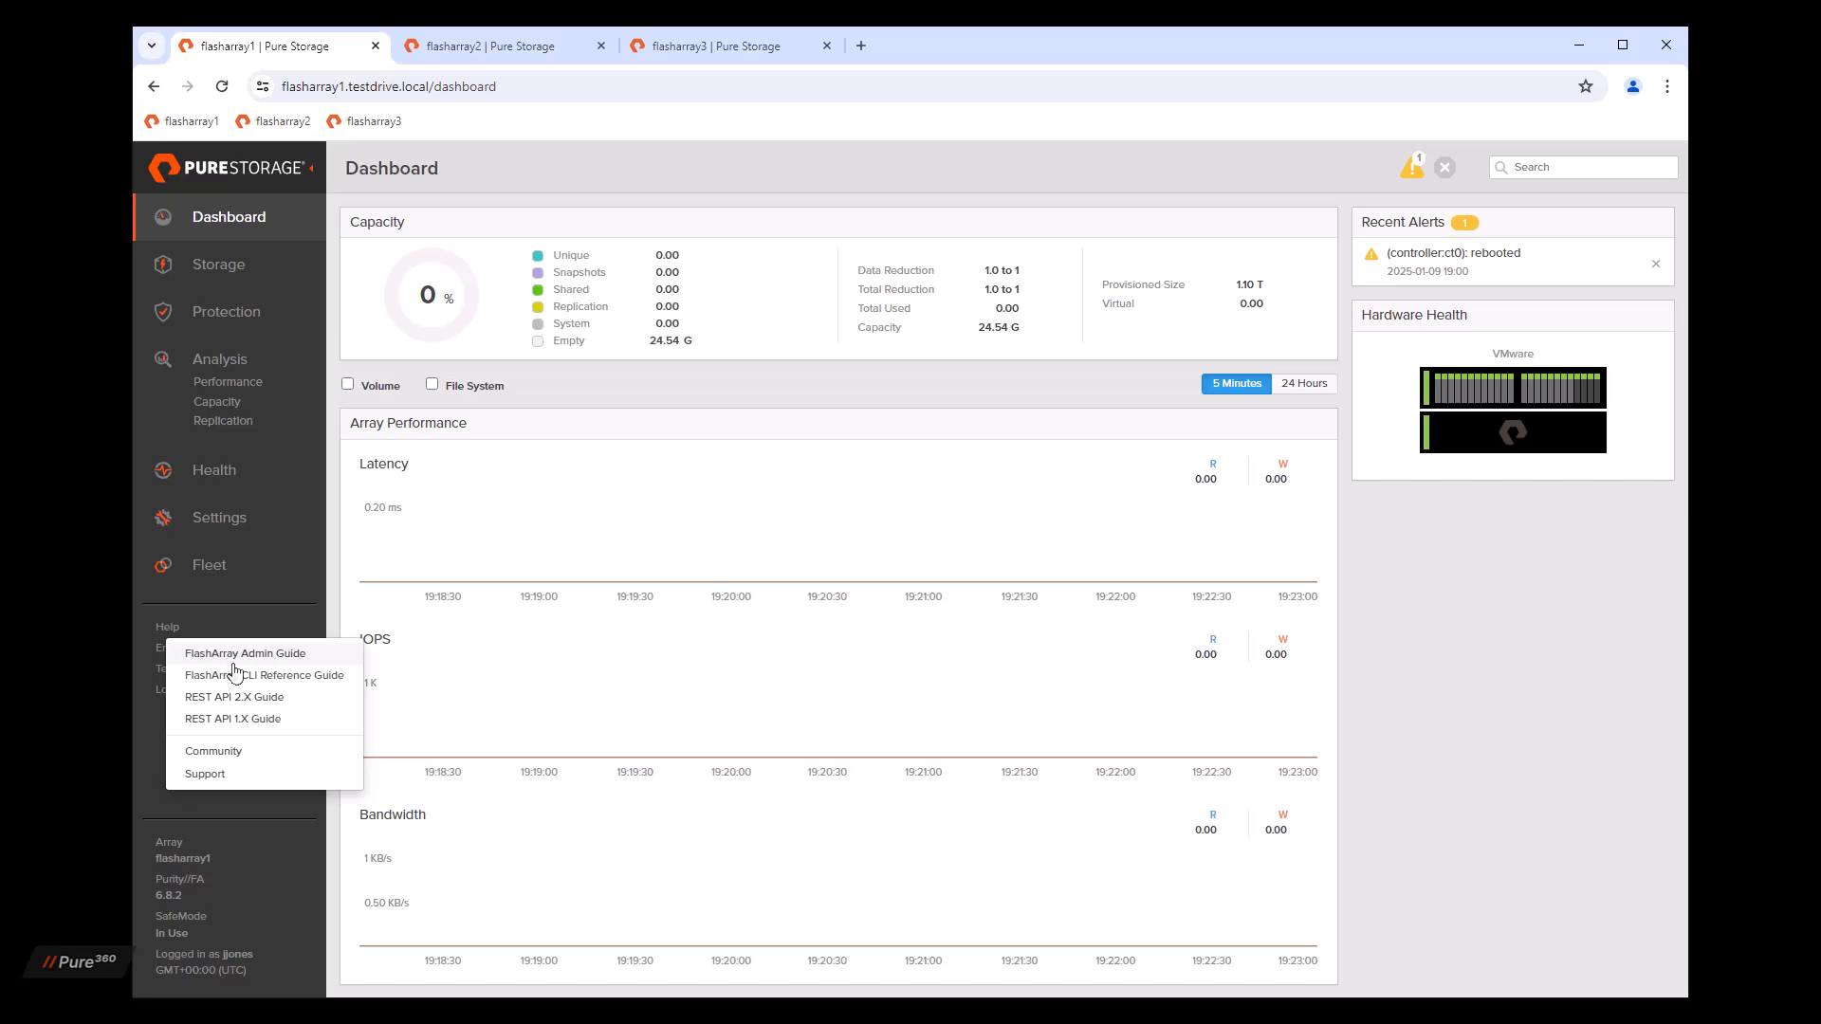
mouse_move(234, 697)
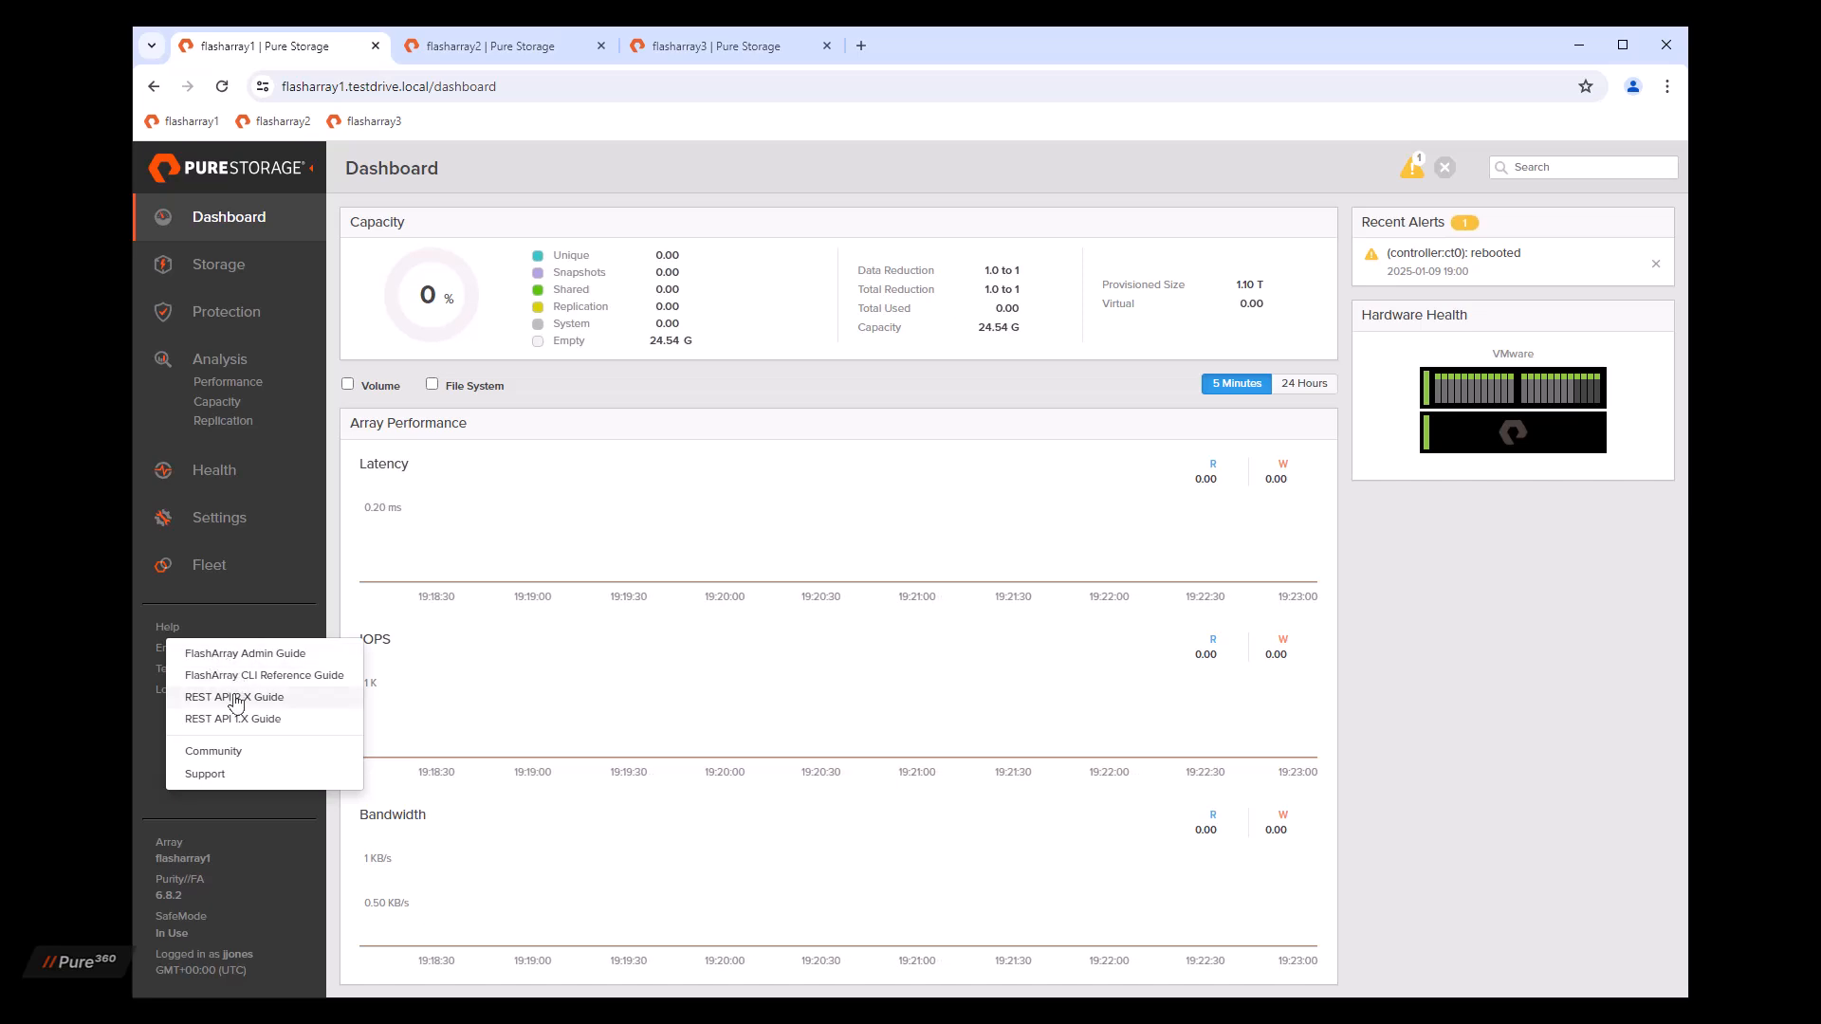